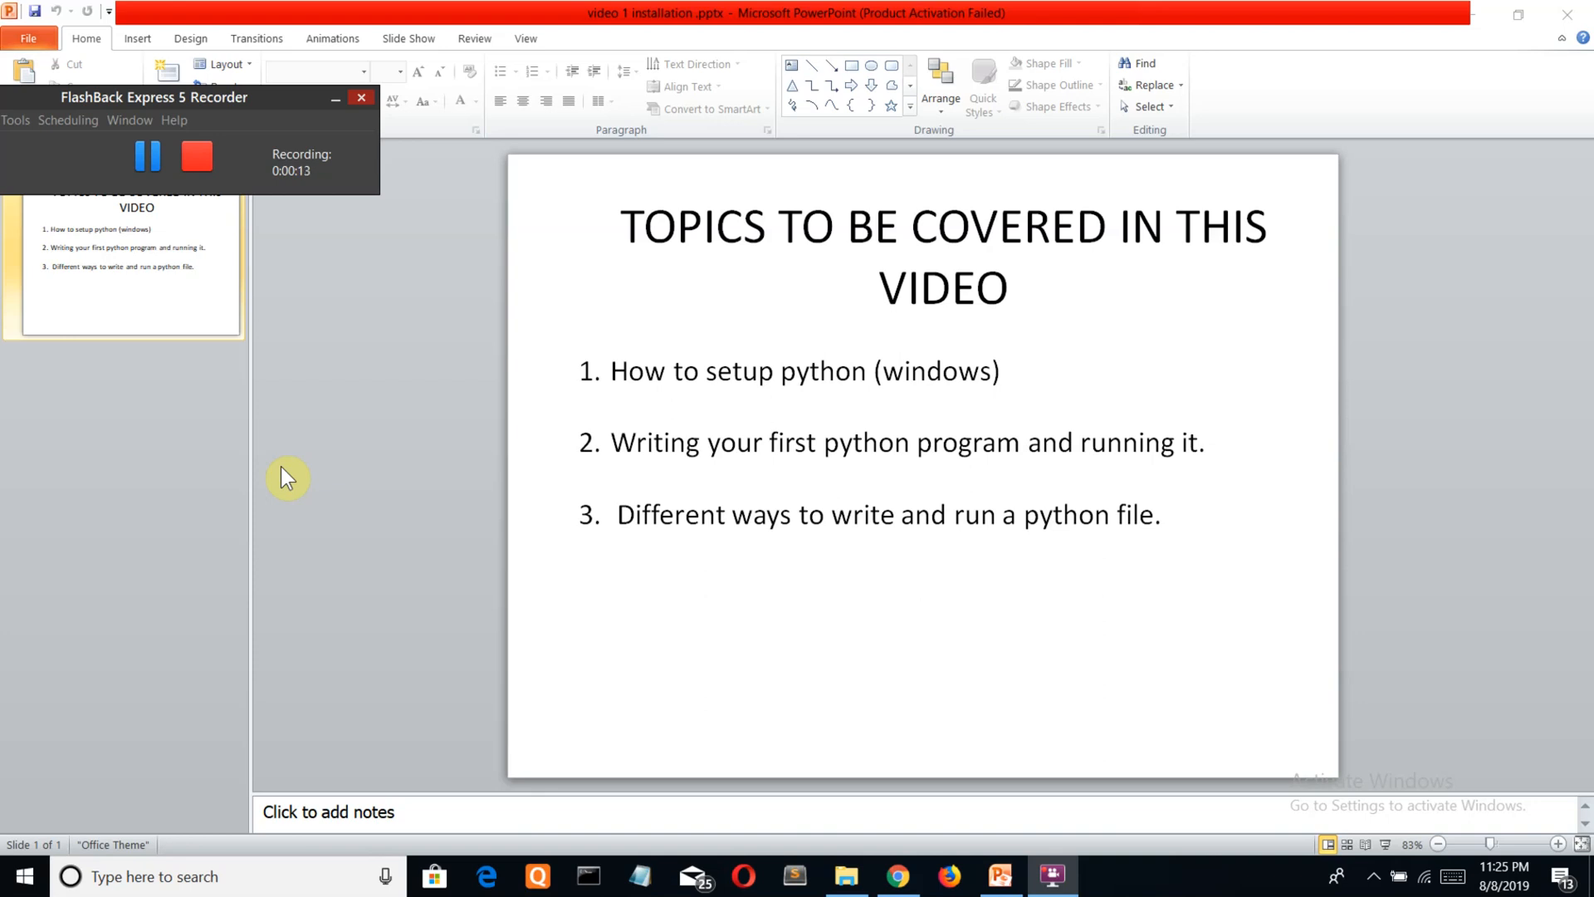
mouse_move(518, 389)
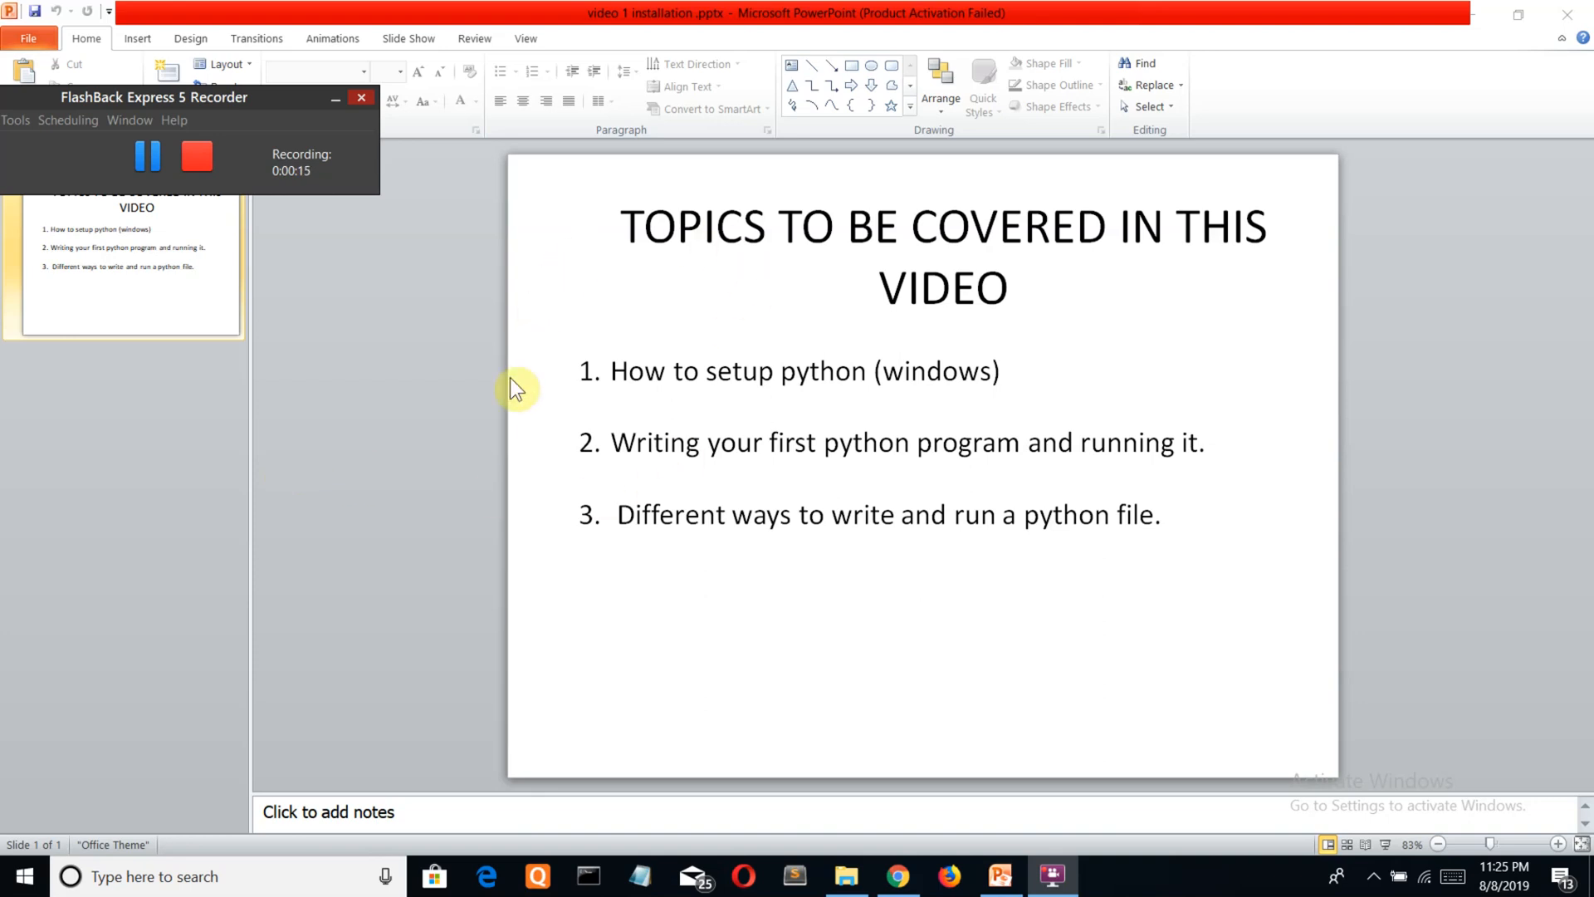
mouse_move(575, 387)
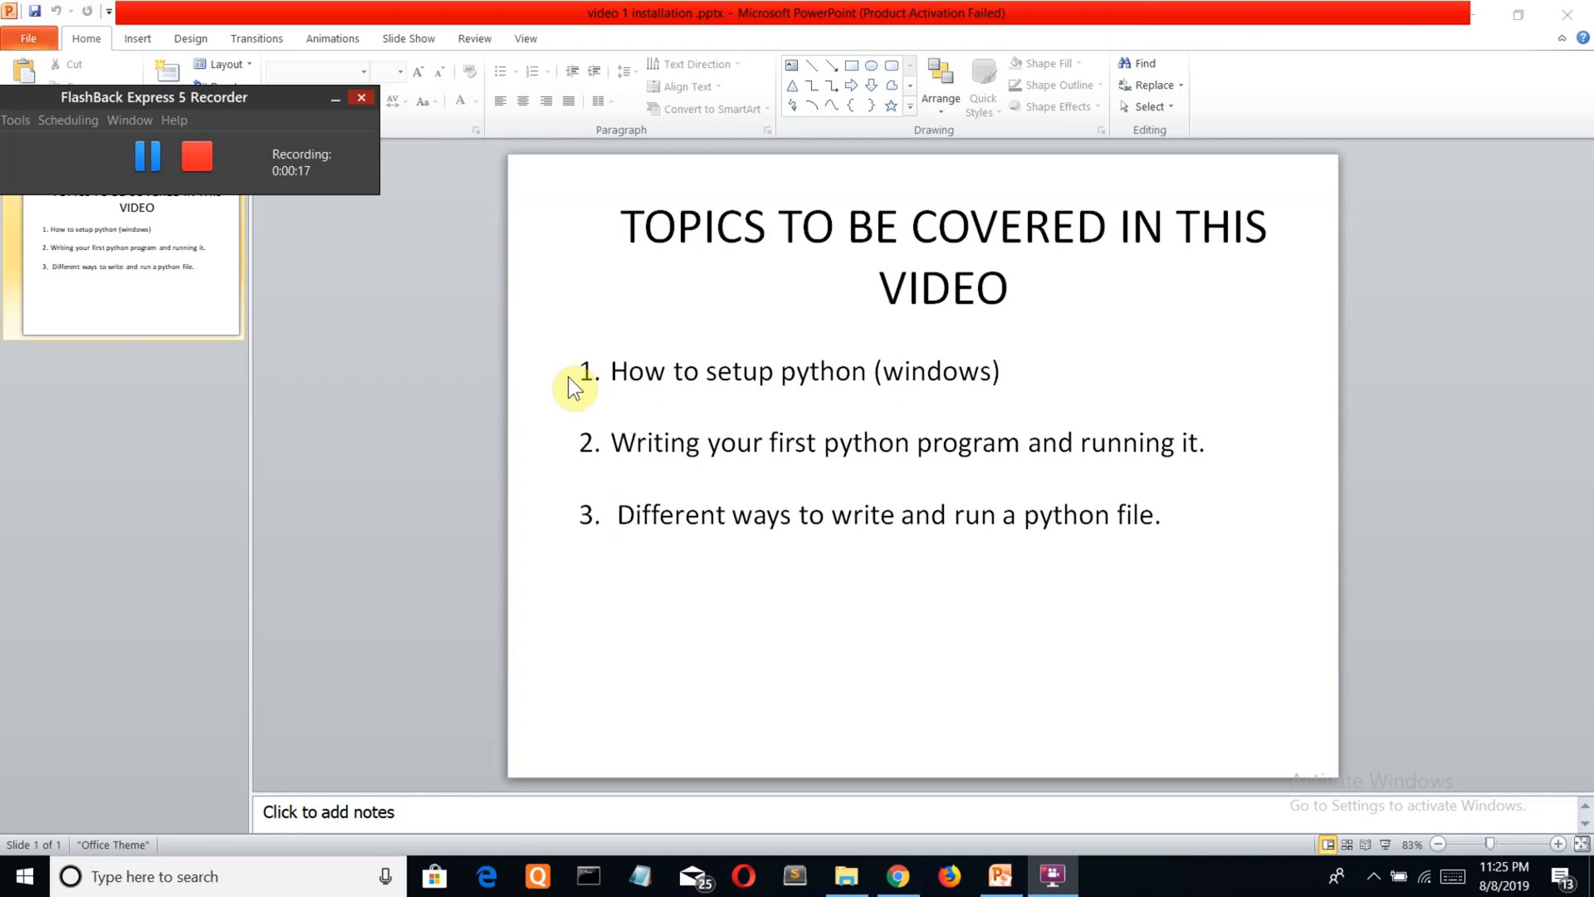
mouse_move(723, 262)
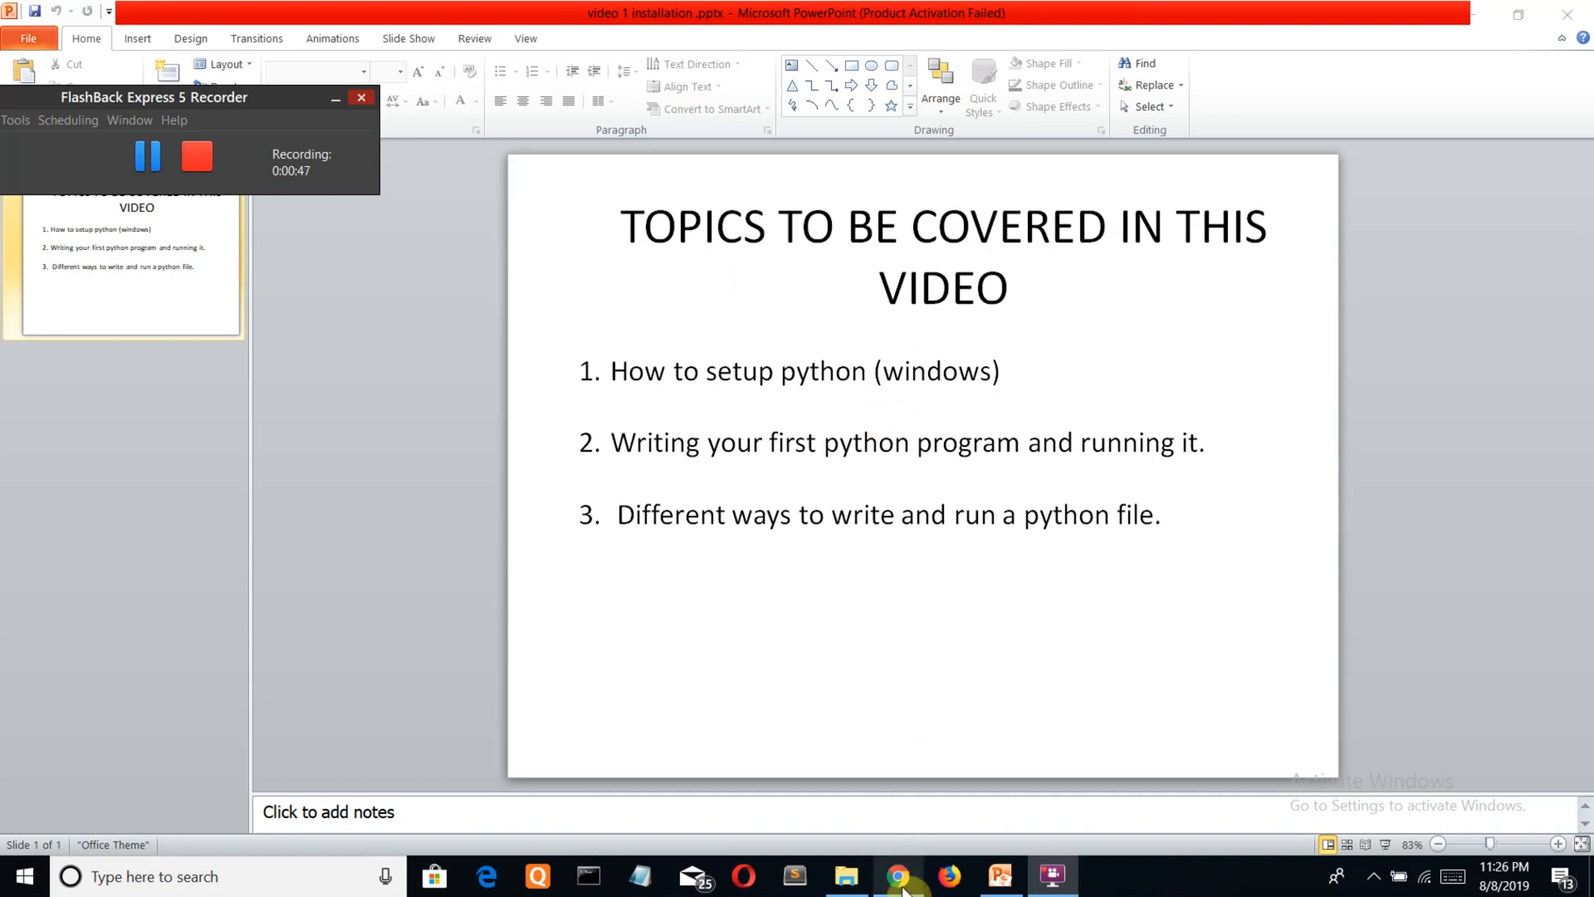
mouse_move(897, 876)
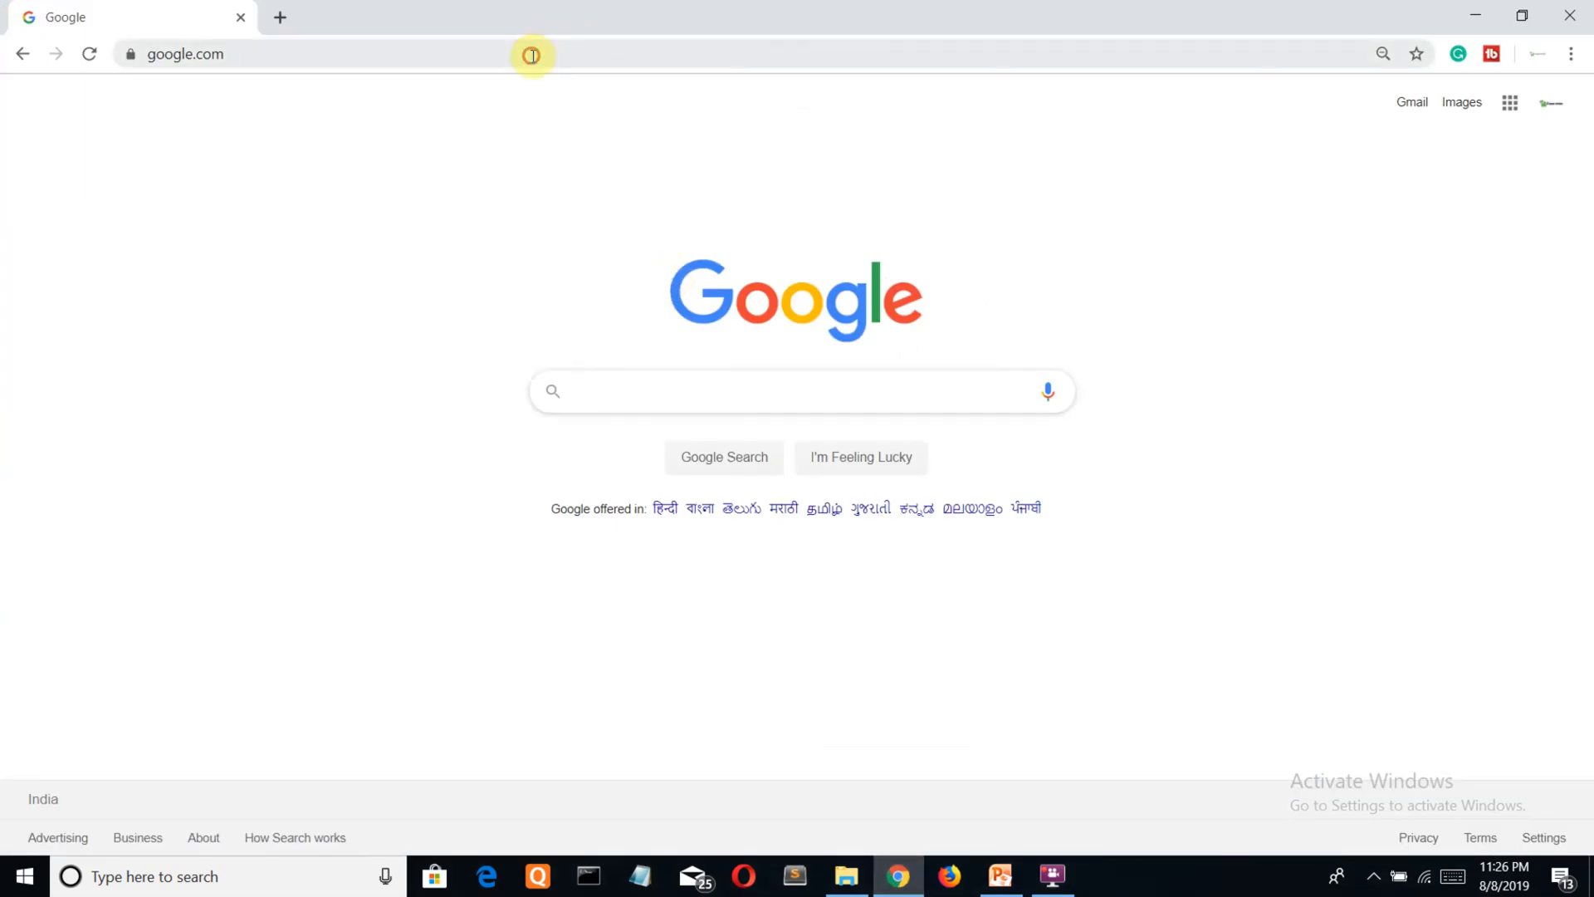
Enter 'python' in the Chrome address bar to reach python.org
type("pyth")
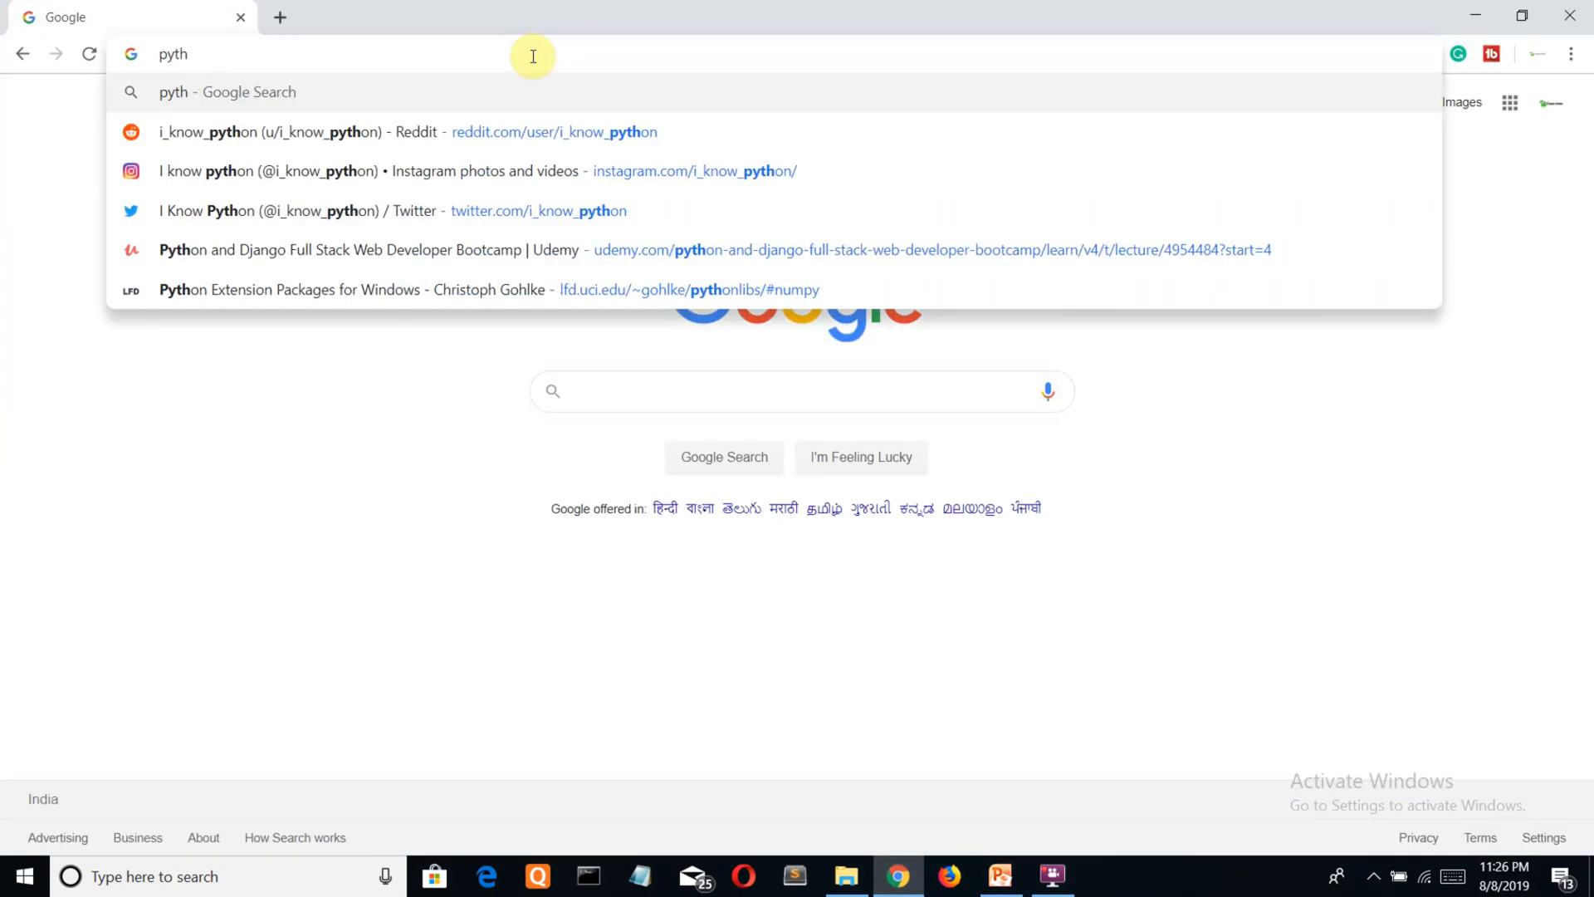
type("on.org")
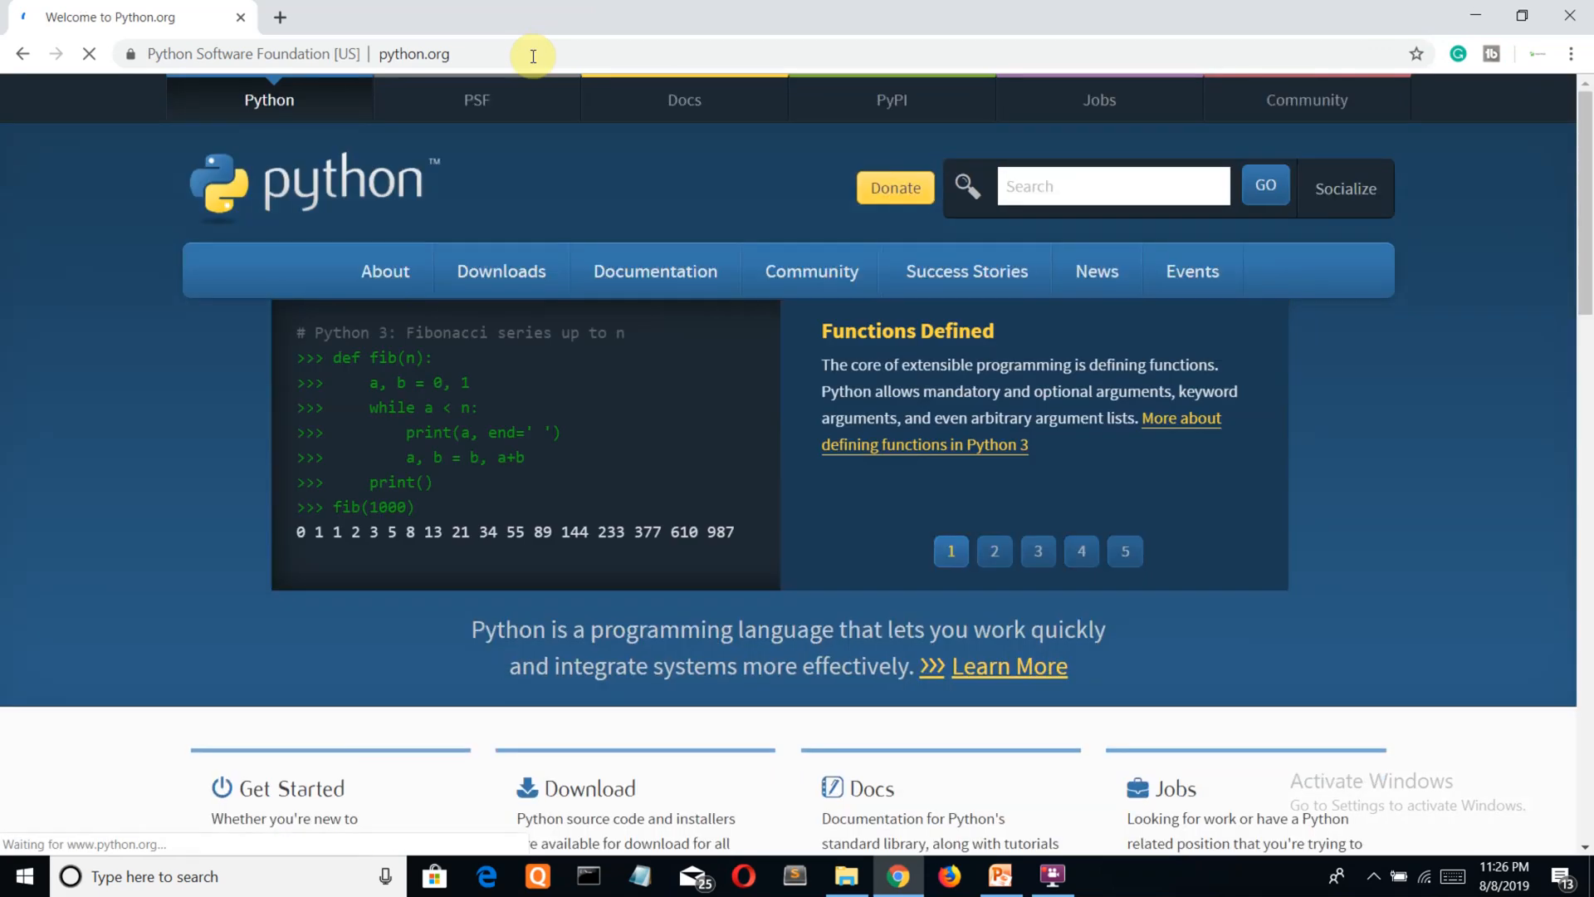
mouse_move(518, 239)
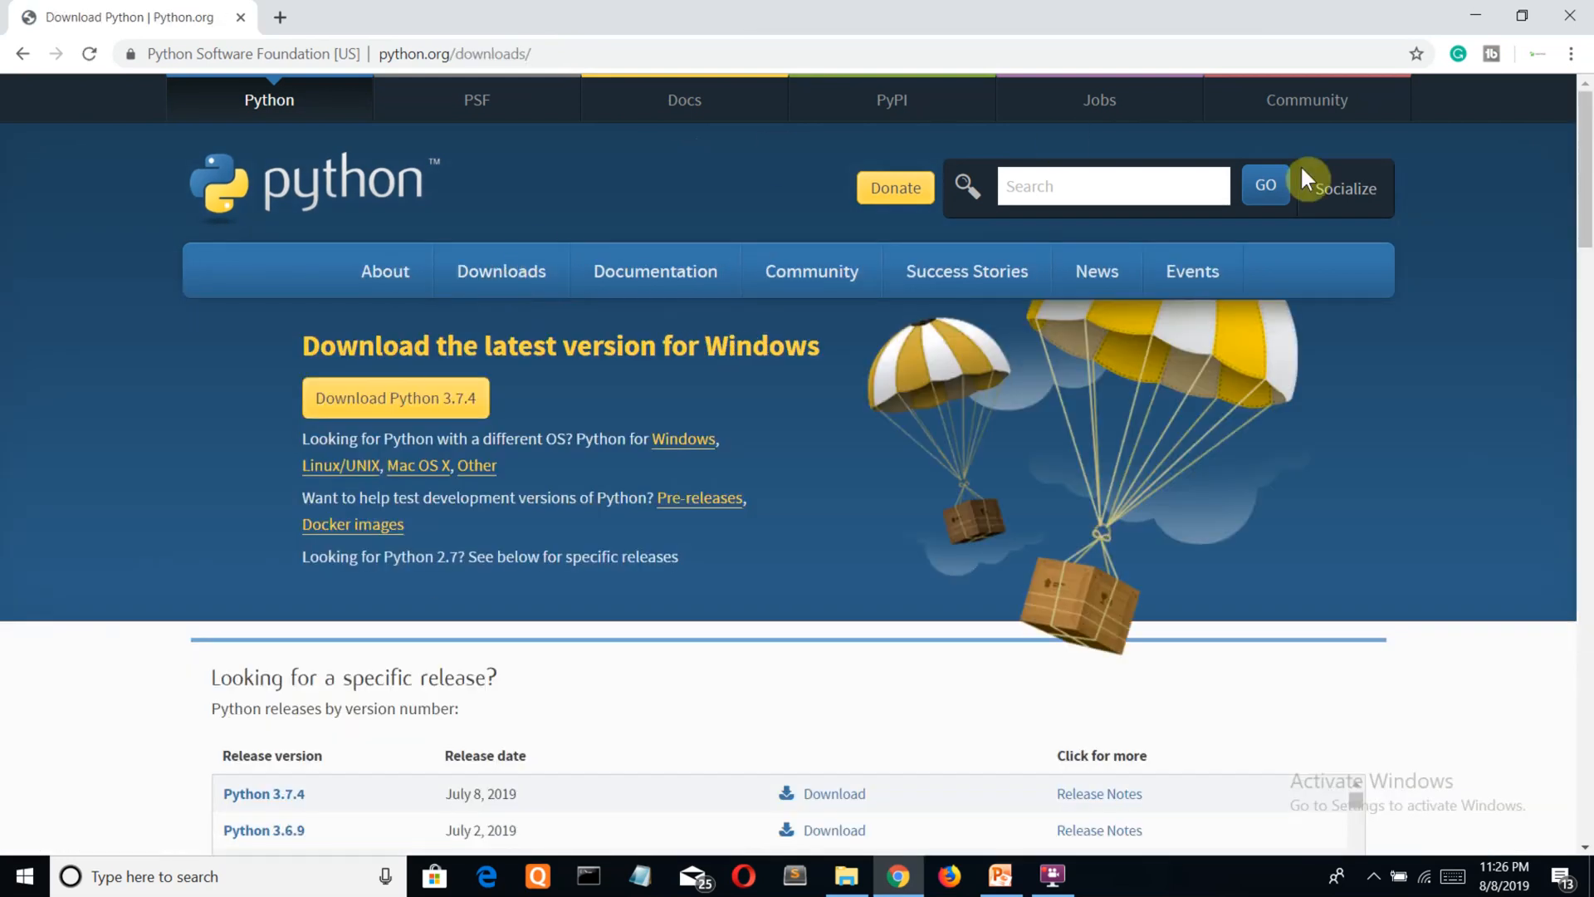
Scroll the specific-release list and choose the Python 3.7.4 link
scroll("down", 3)
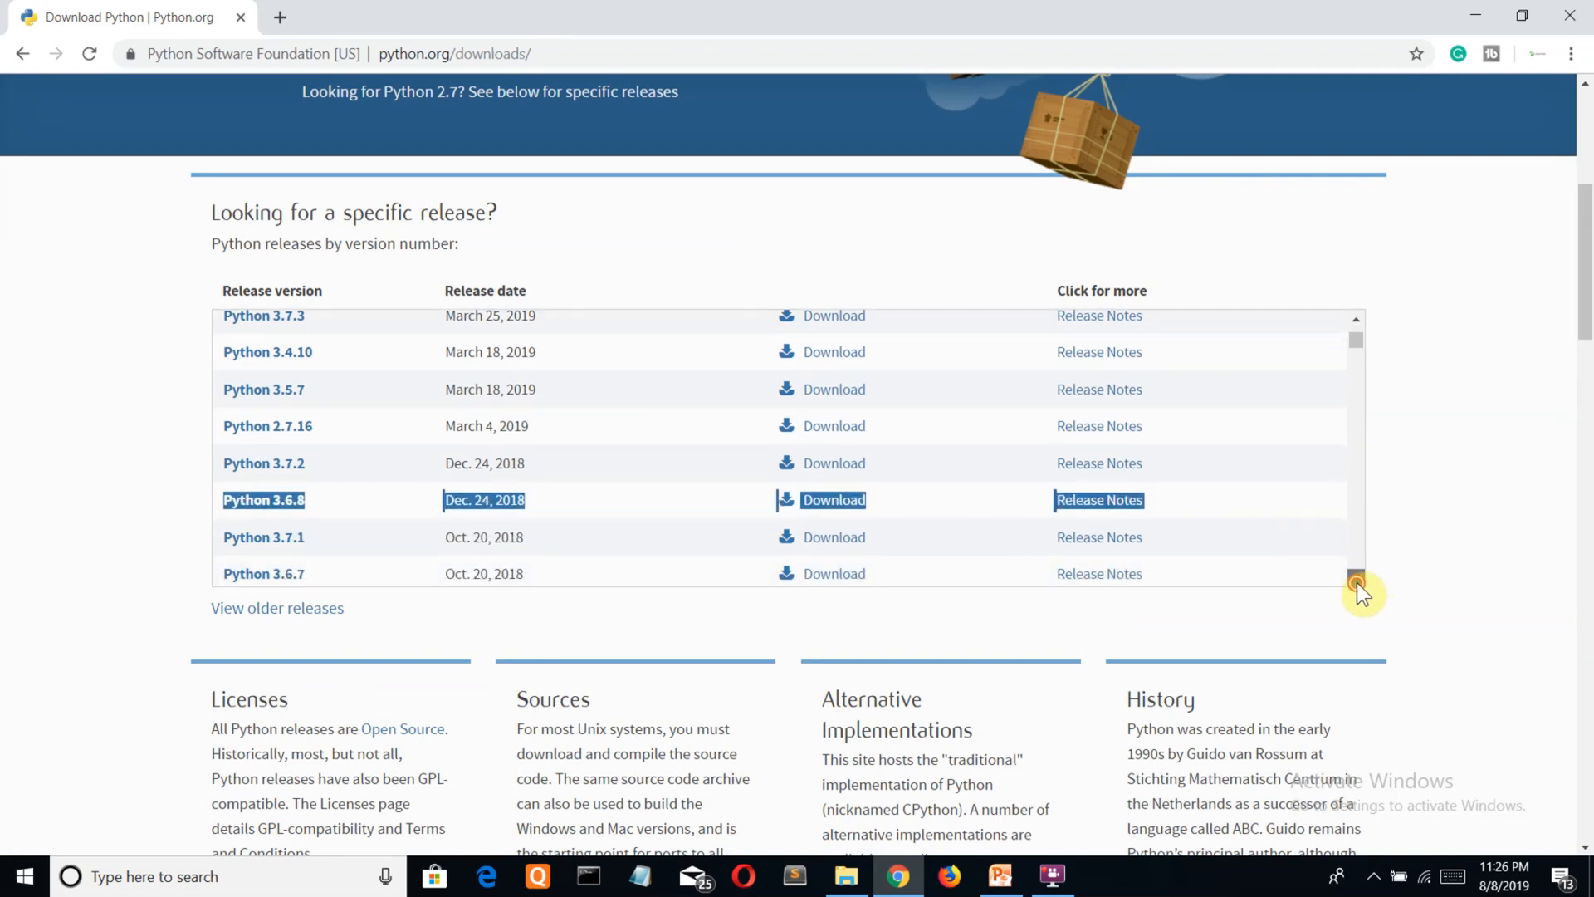
left_click(1357, 580)
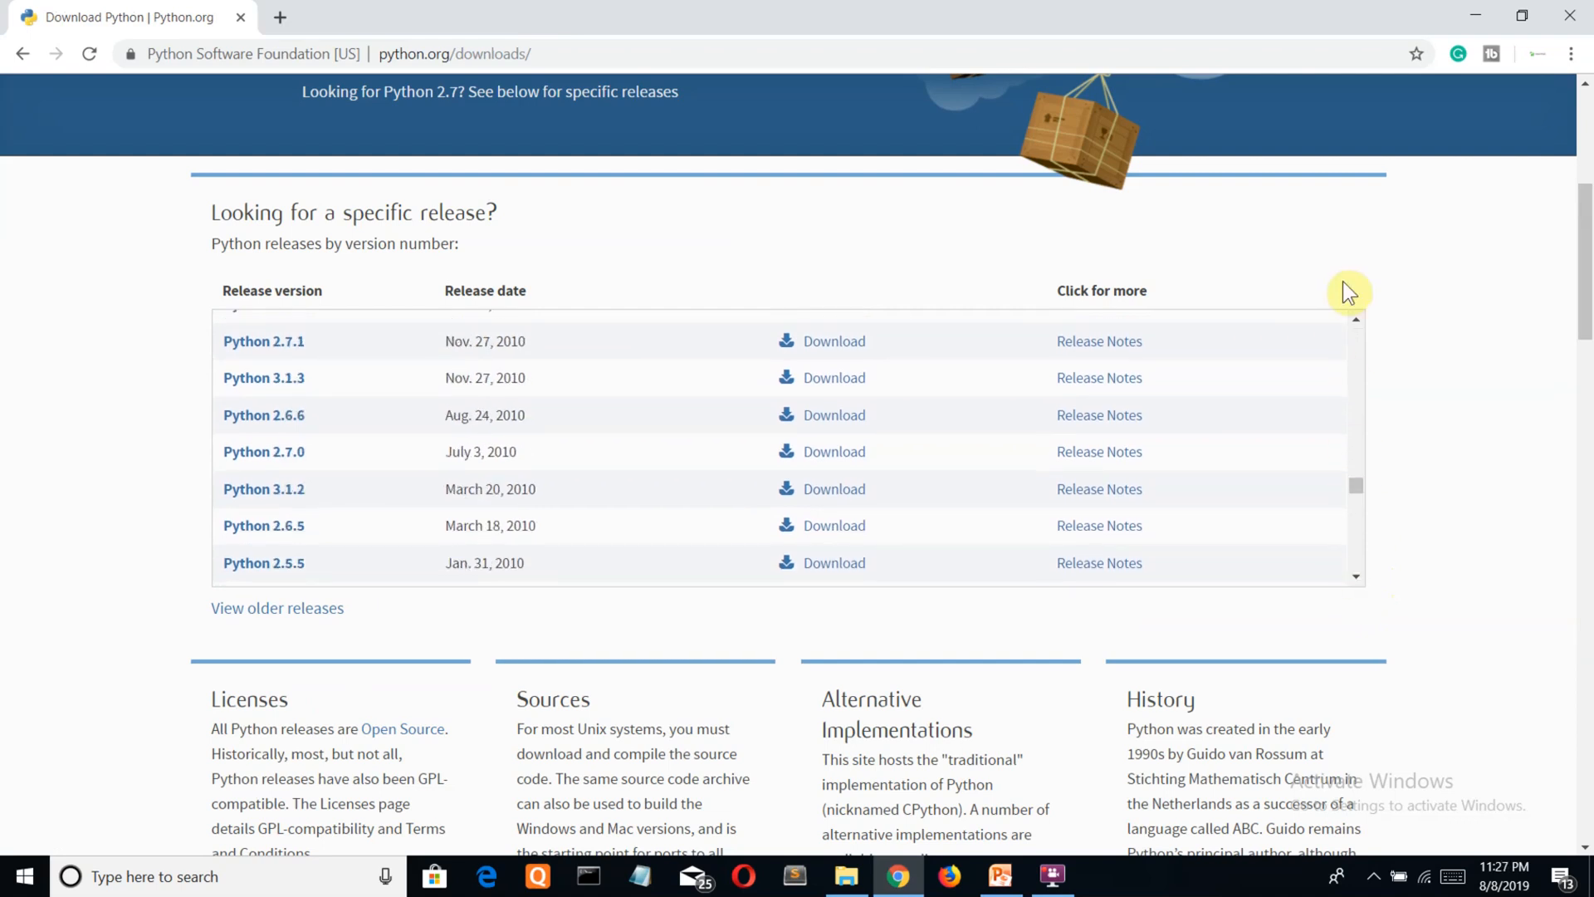
left_click(1354, 325)
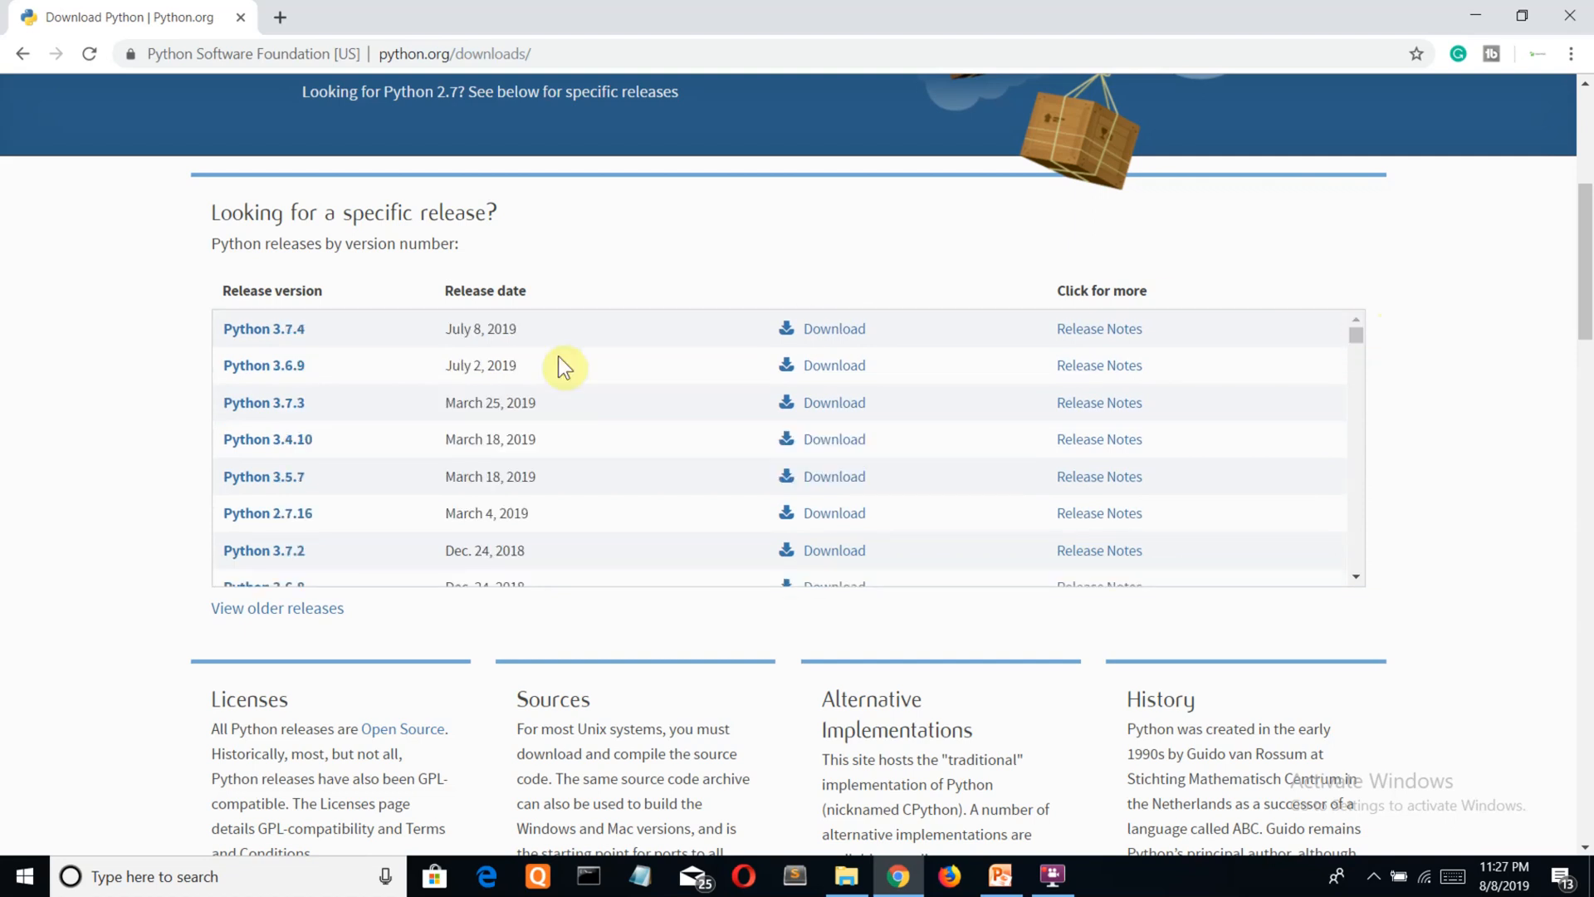
mouse_move(979, 284)
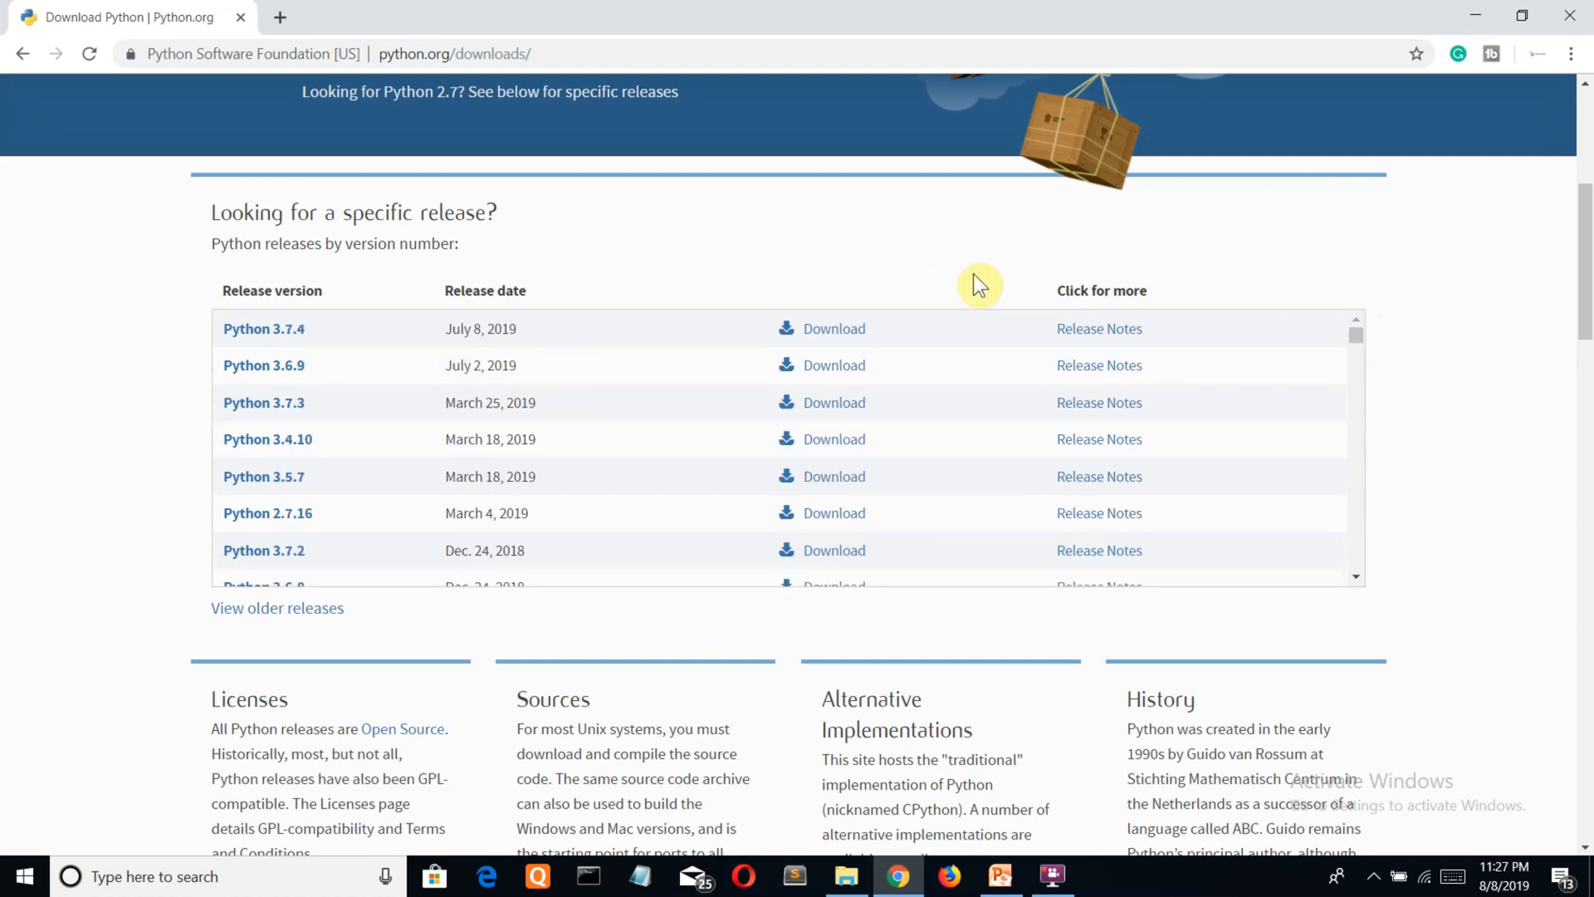
mouse_move(340, 279)
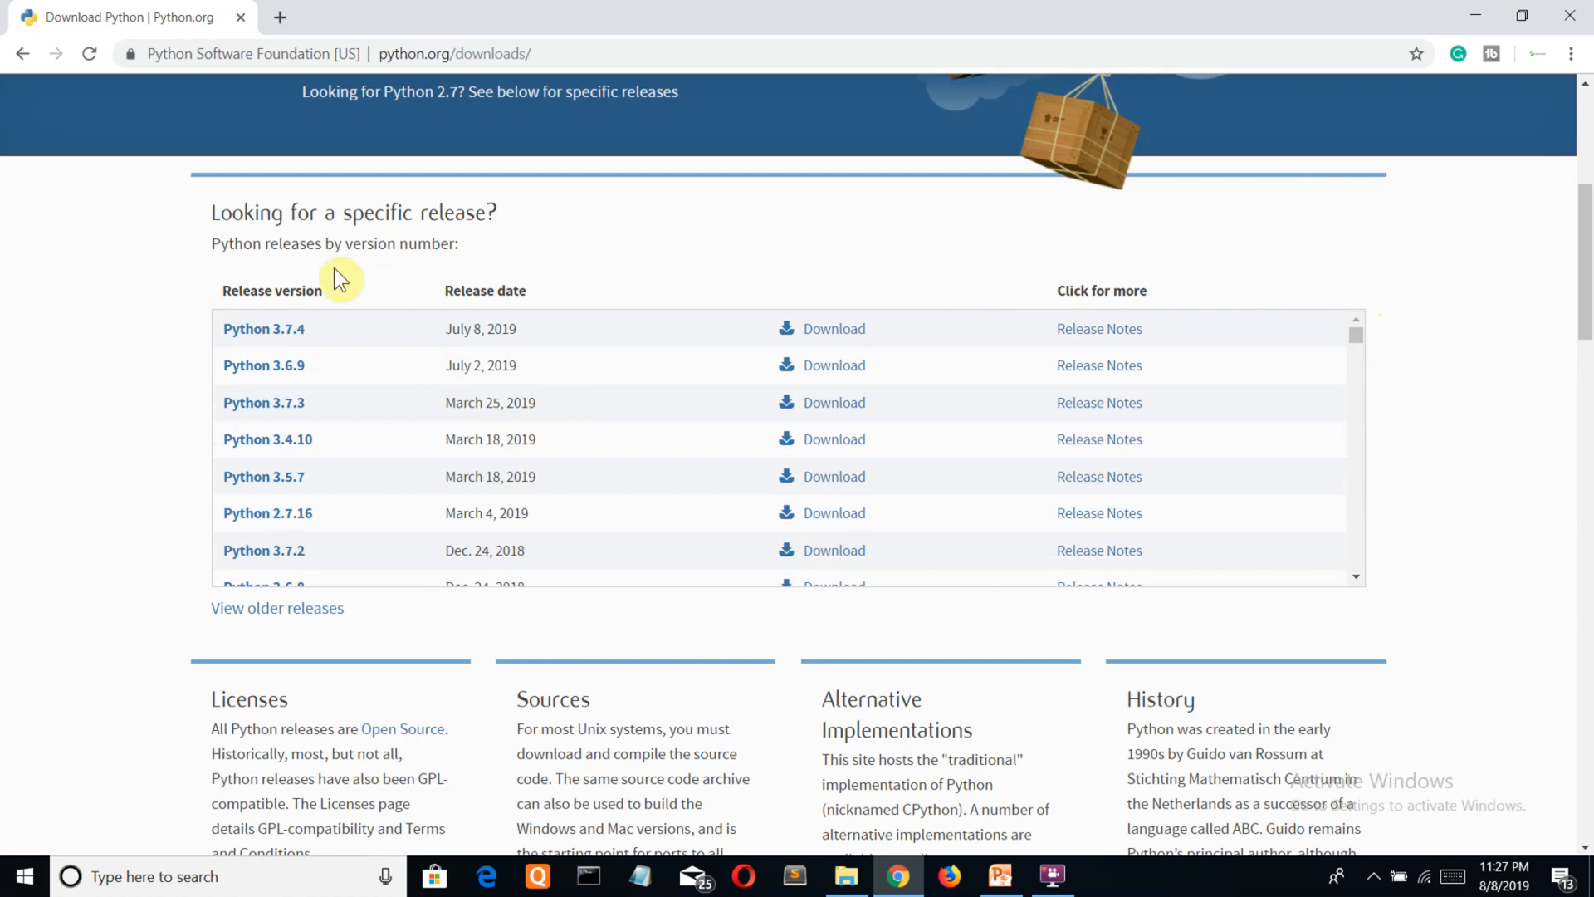
mouse_move(264, 342)
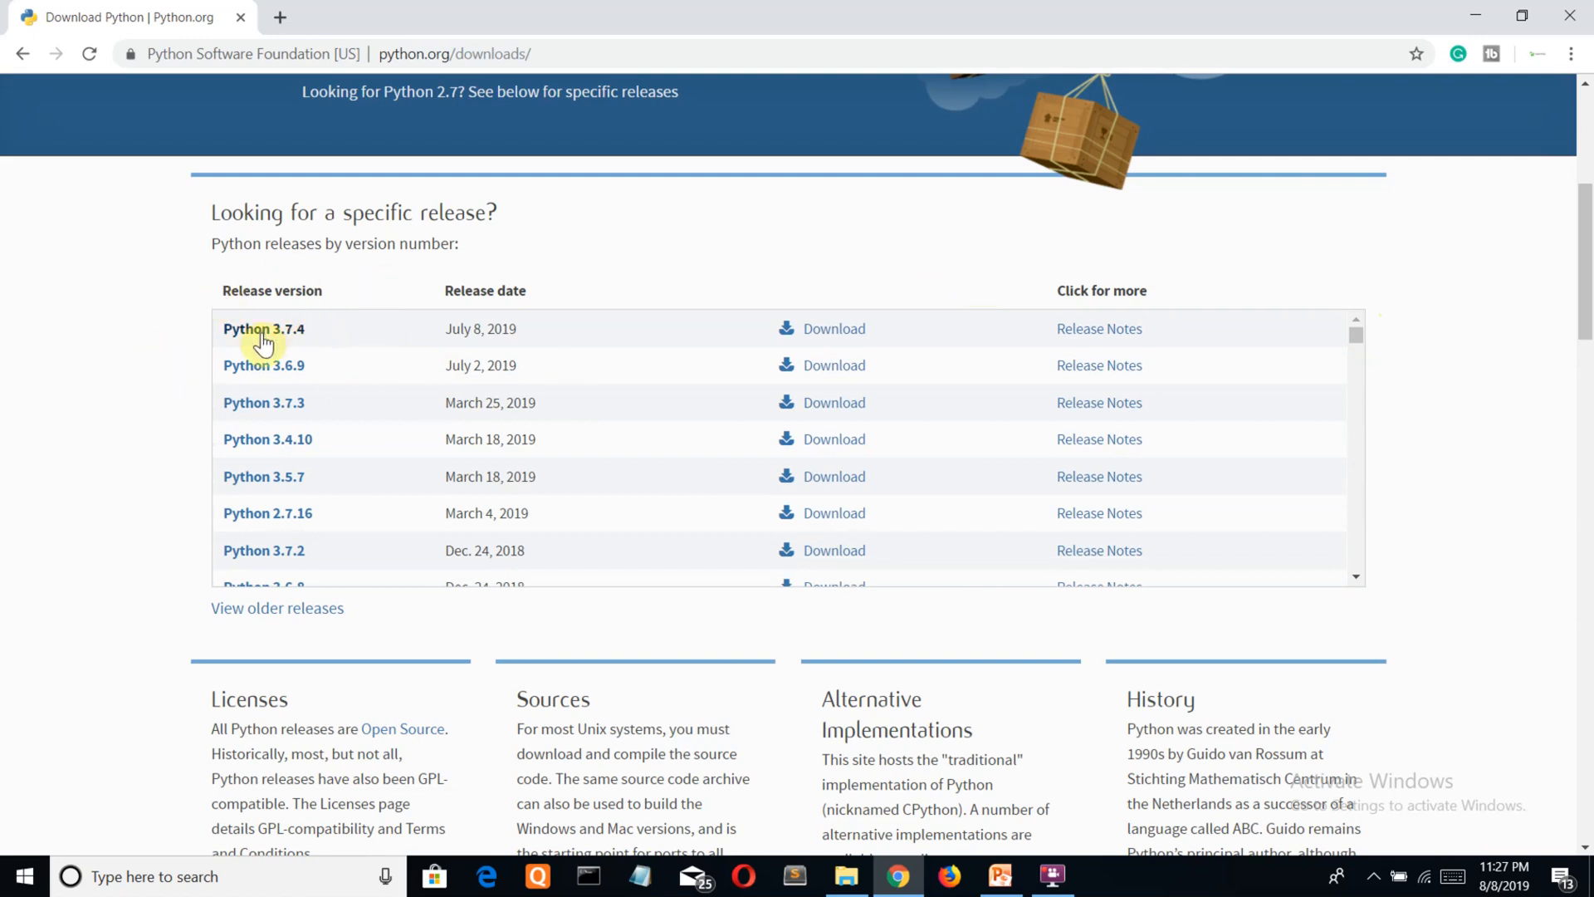
mouse_move(834, 329)
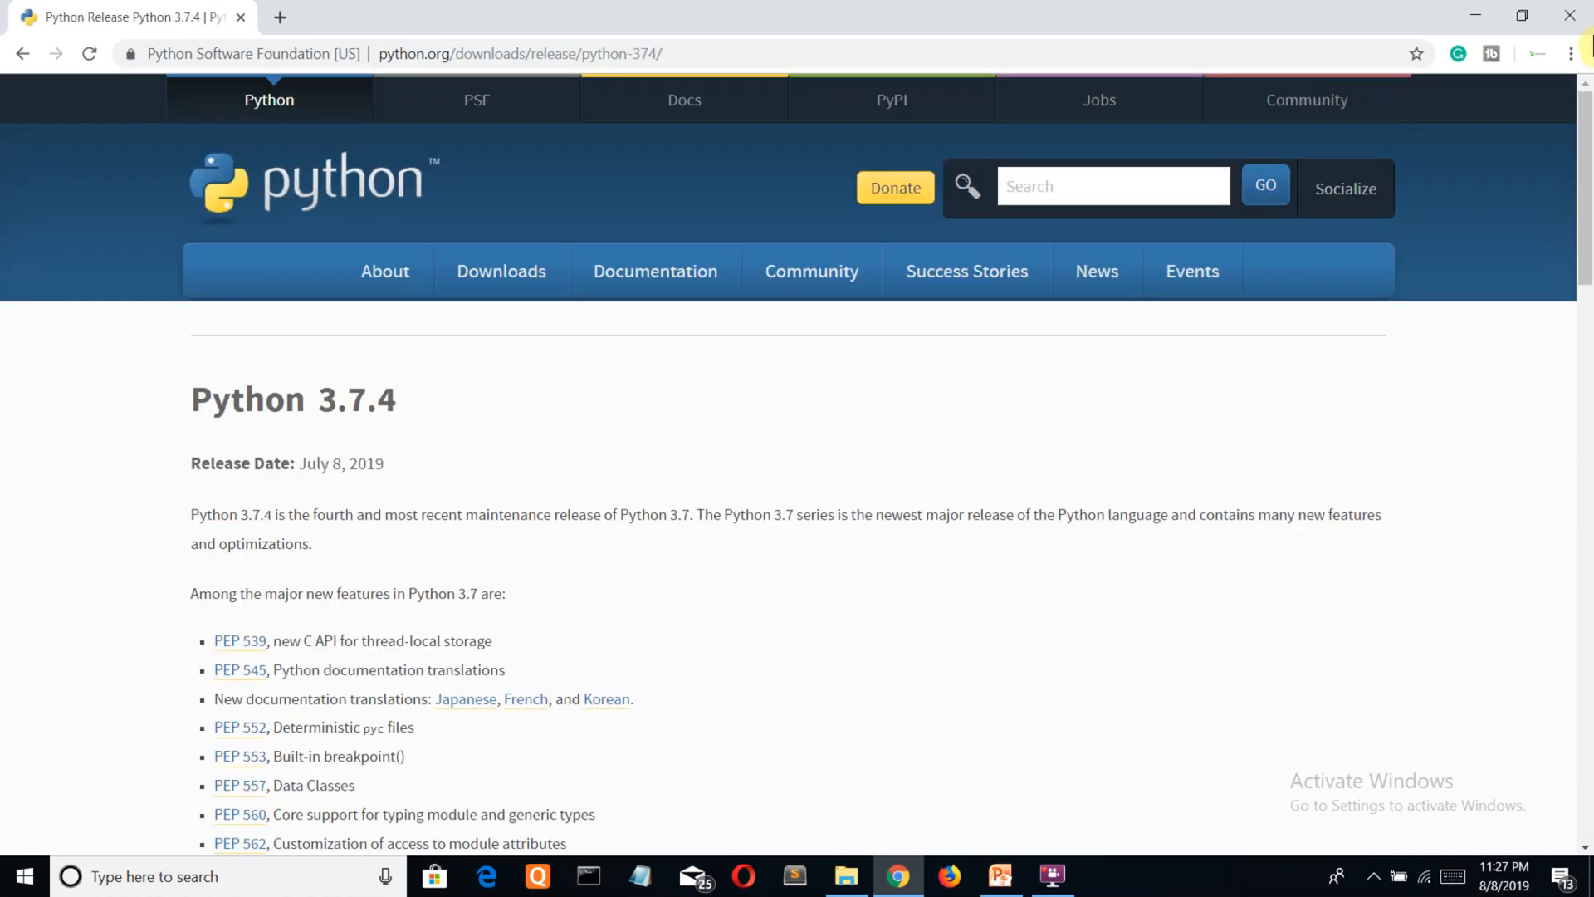
Scroll to the Files table and download the Windows x86 executable installer
scroll("down", 3)
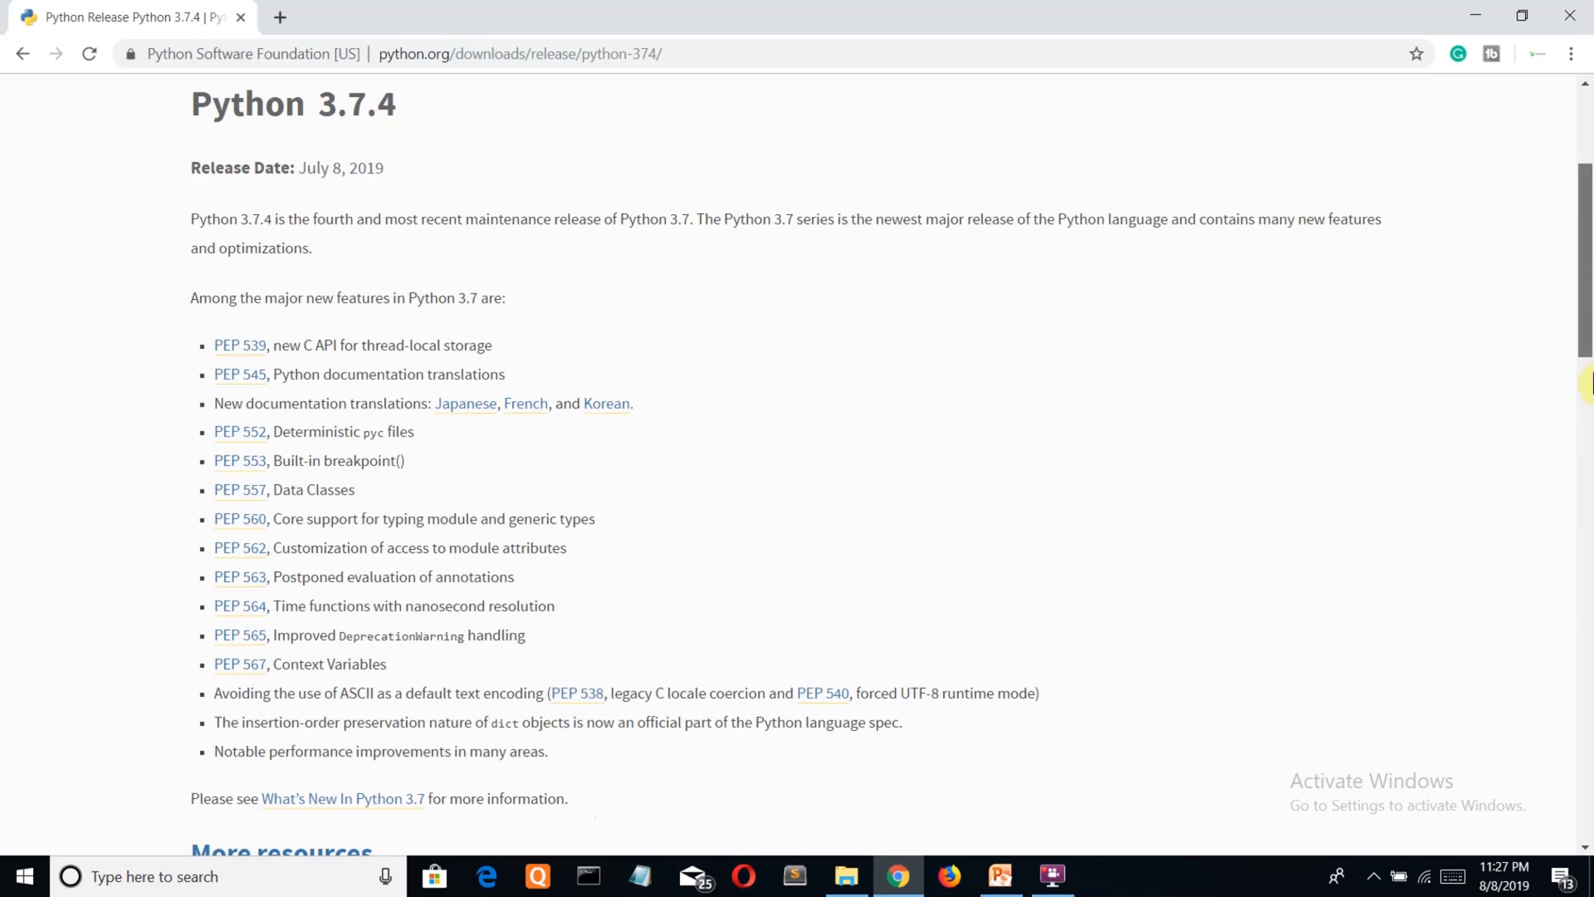
scroll("down", 3)
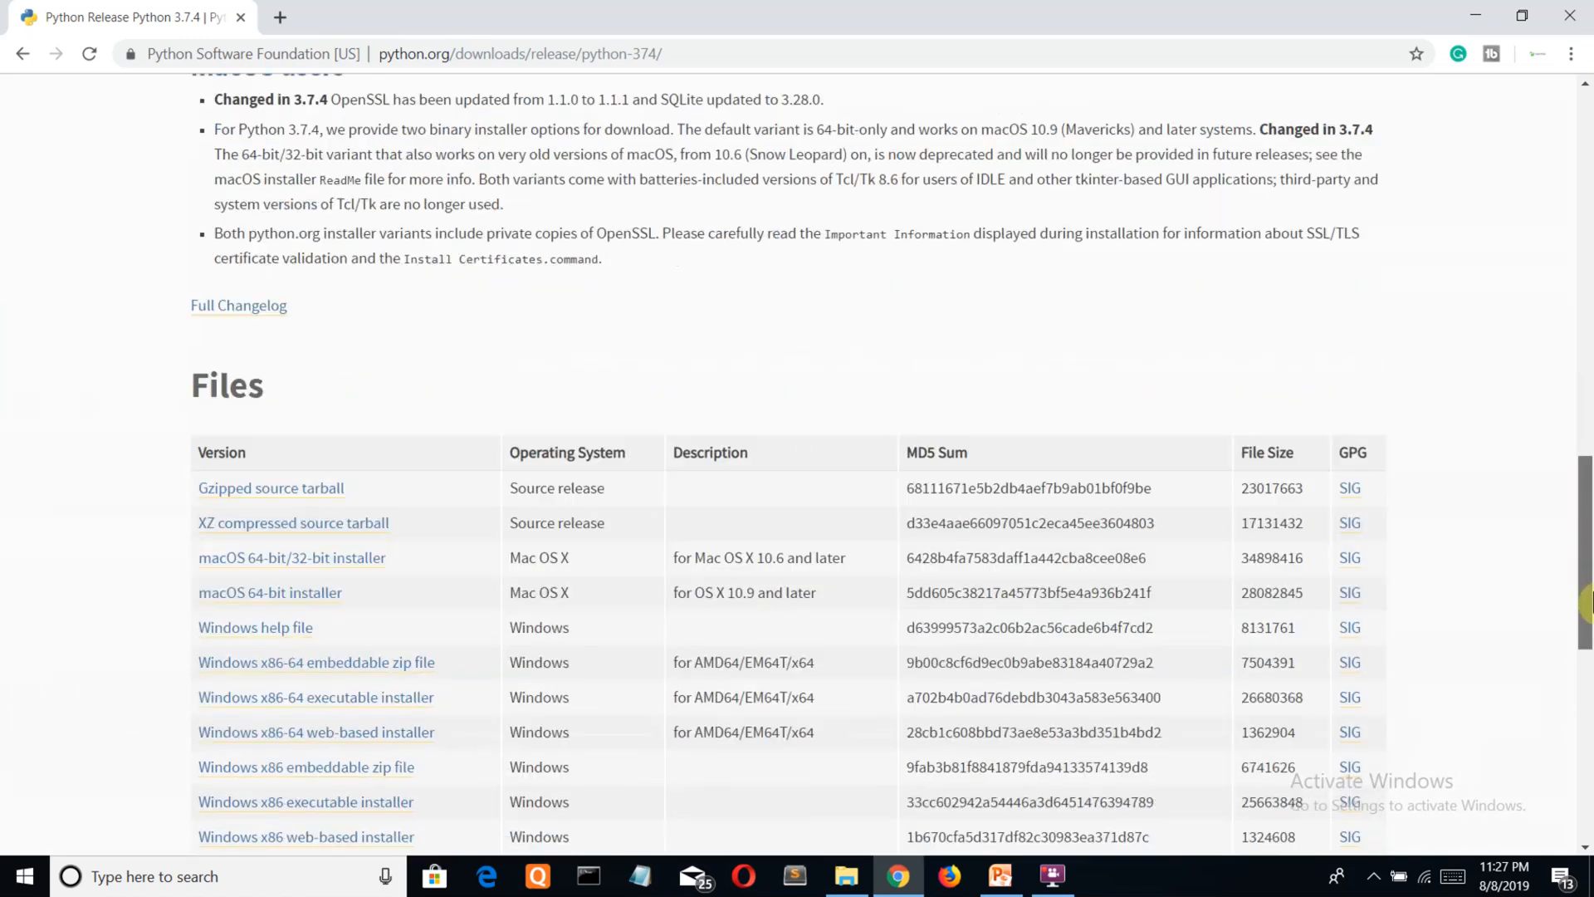
scroll("down", 3)
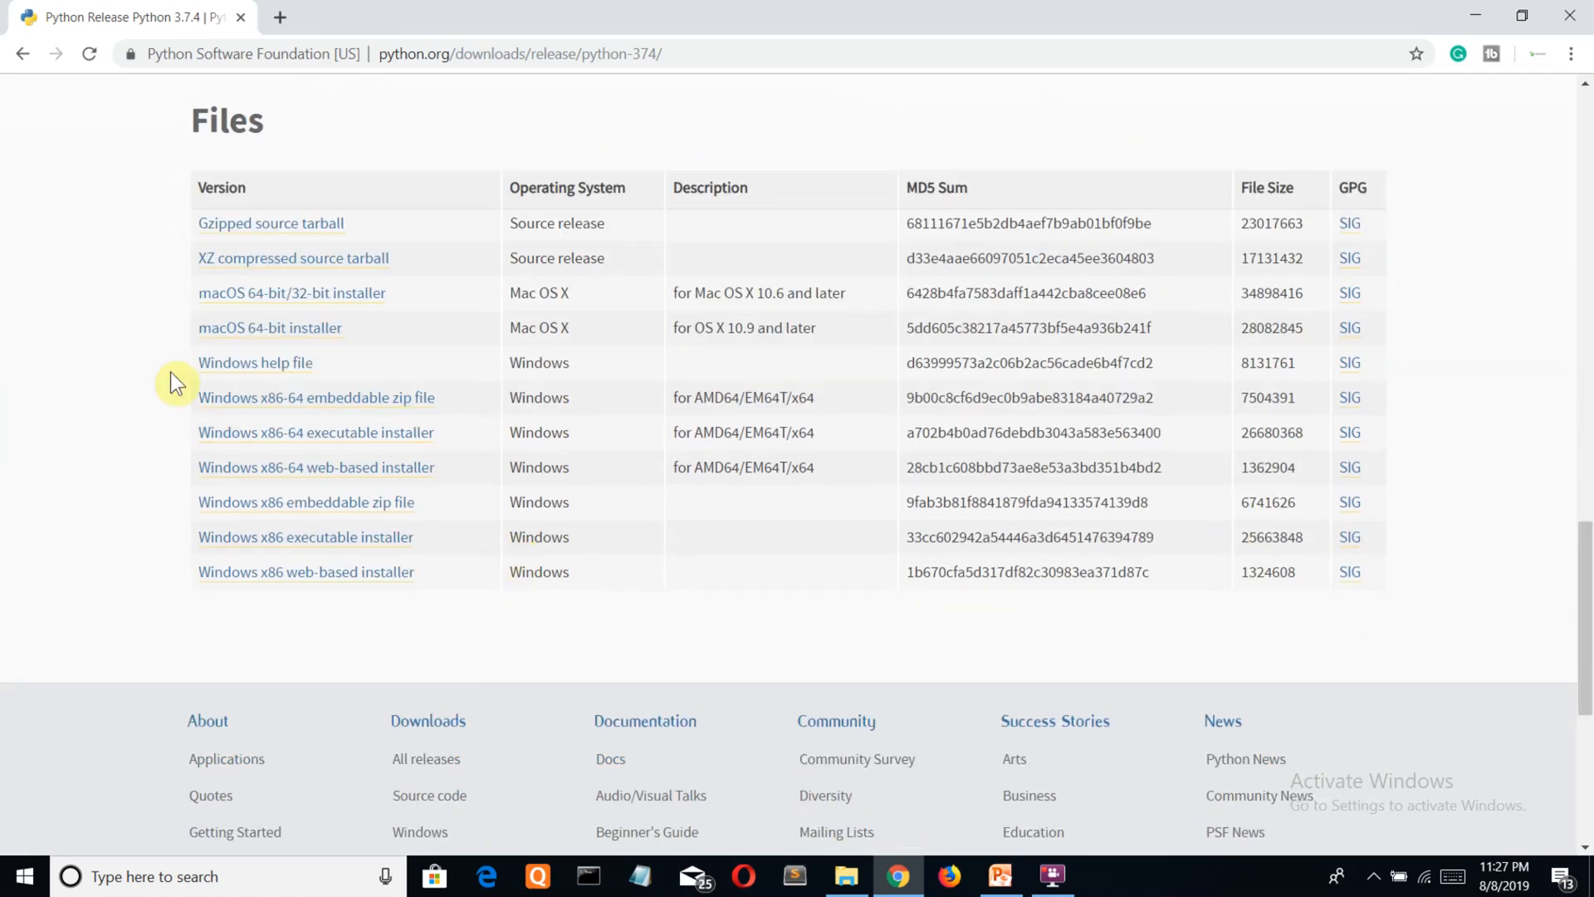
mouse_move(268, 340)
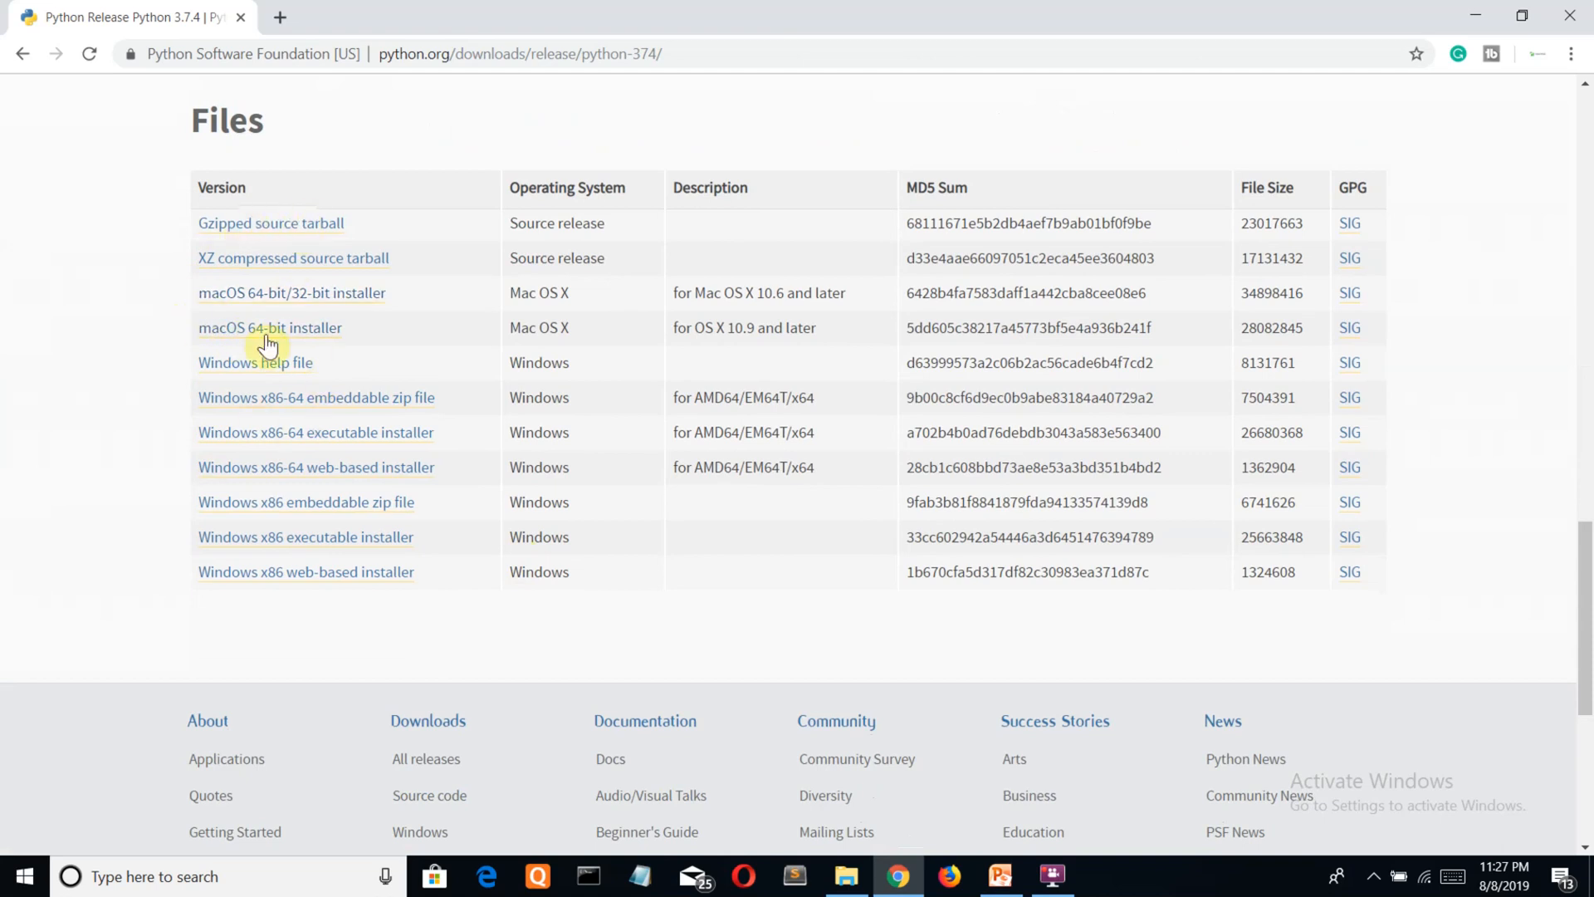
mouse_move(265, 352)
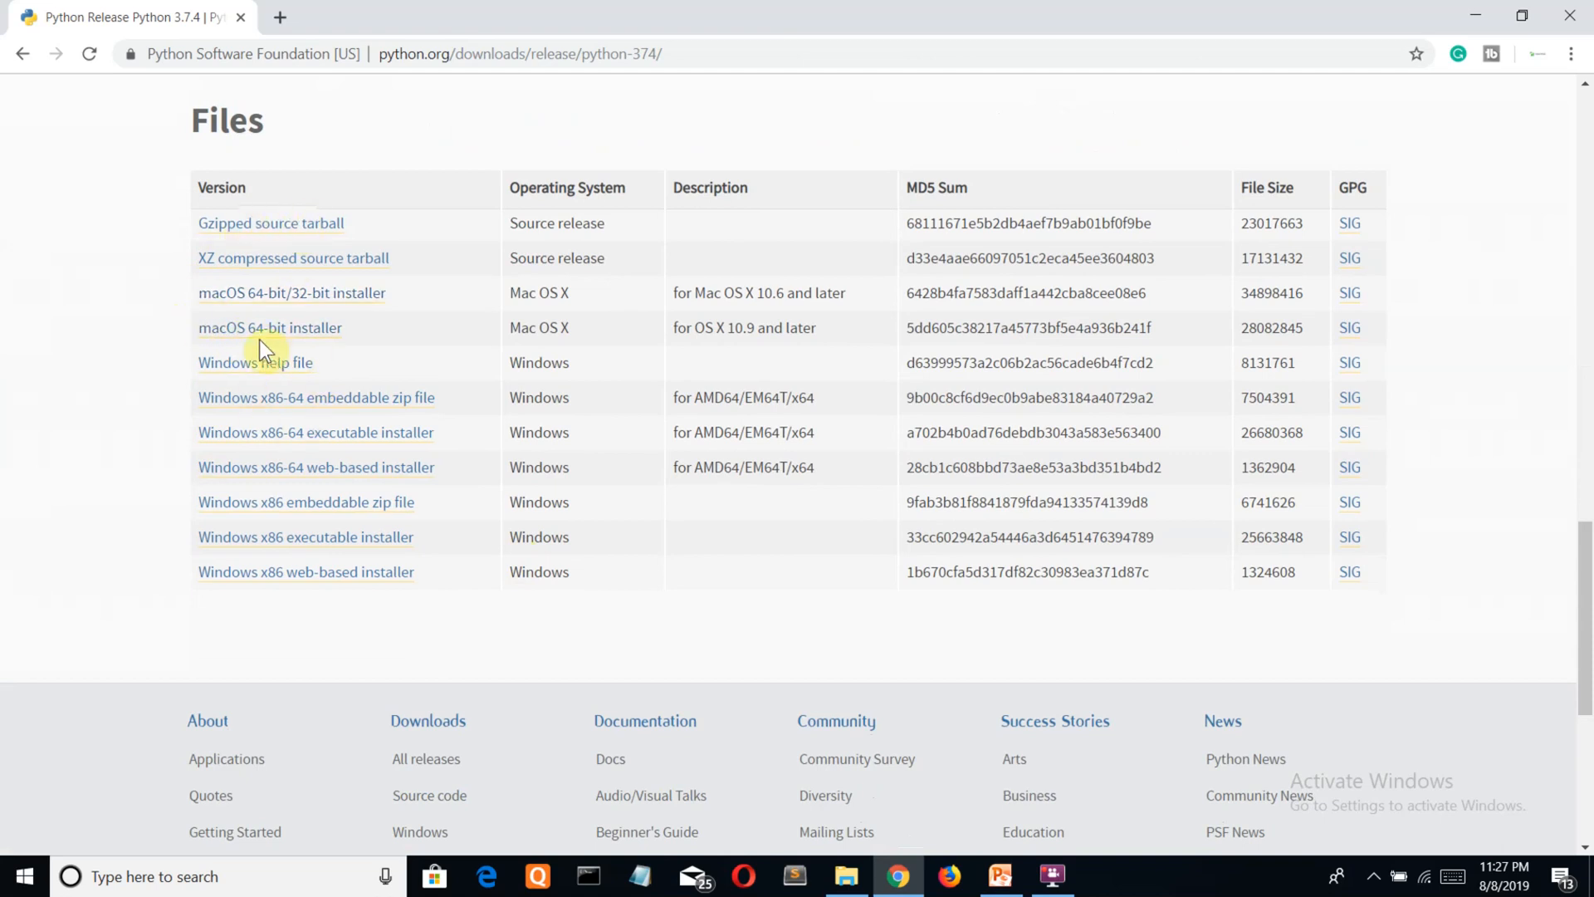
mouse_move(370, 491)
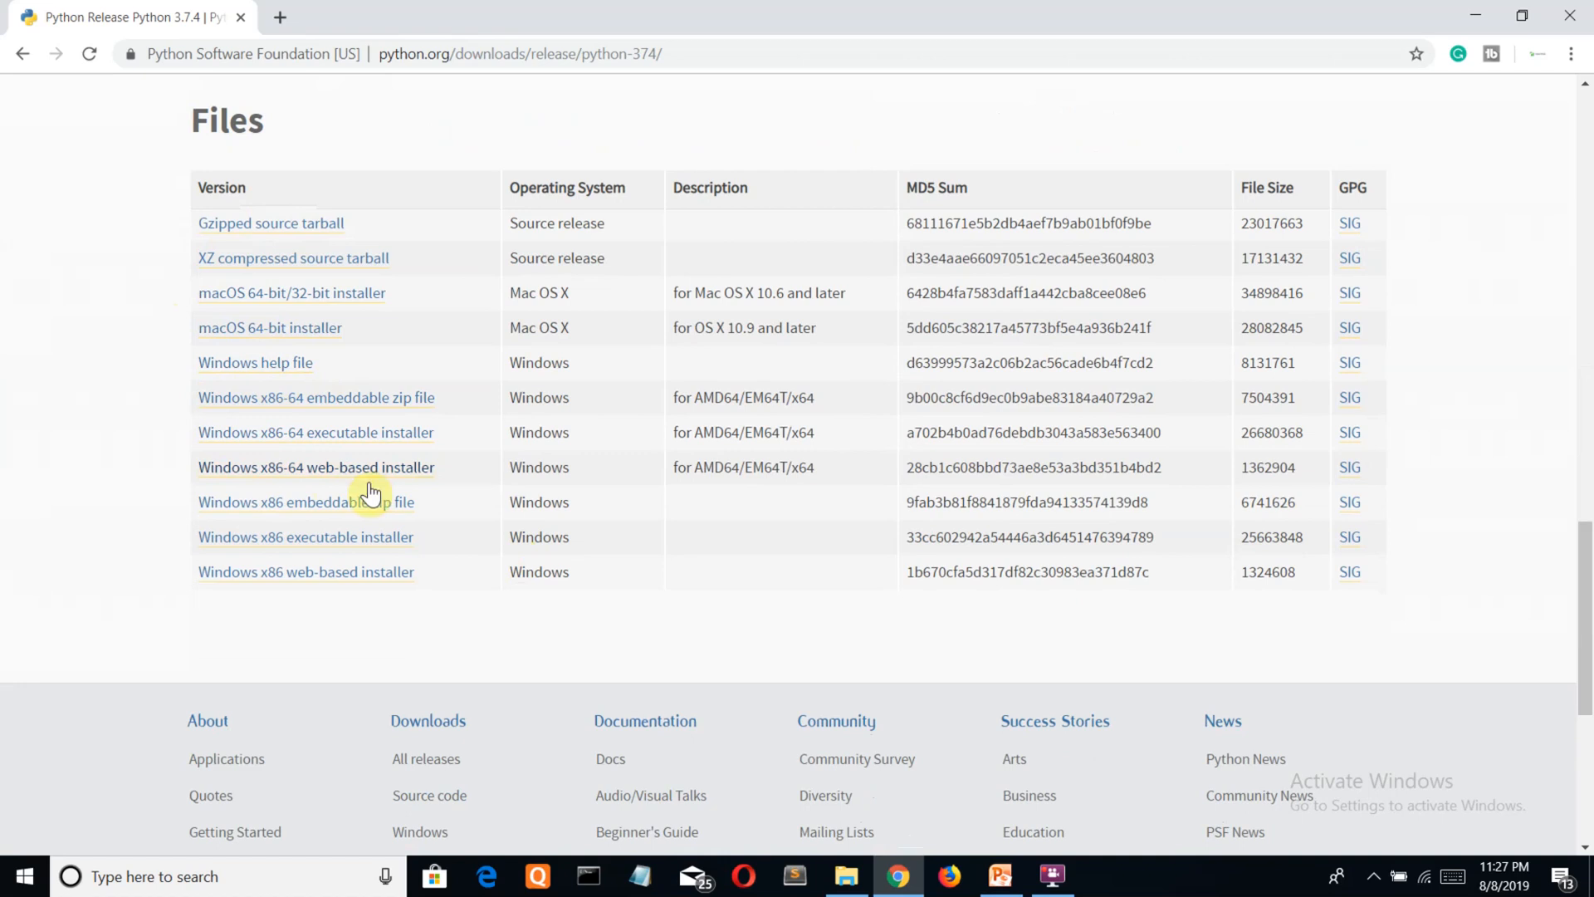
mouse_move(316, 492)
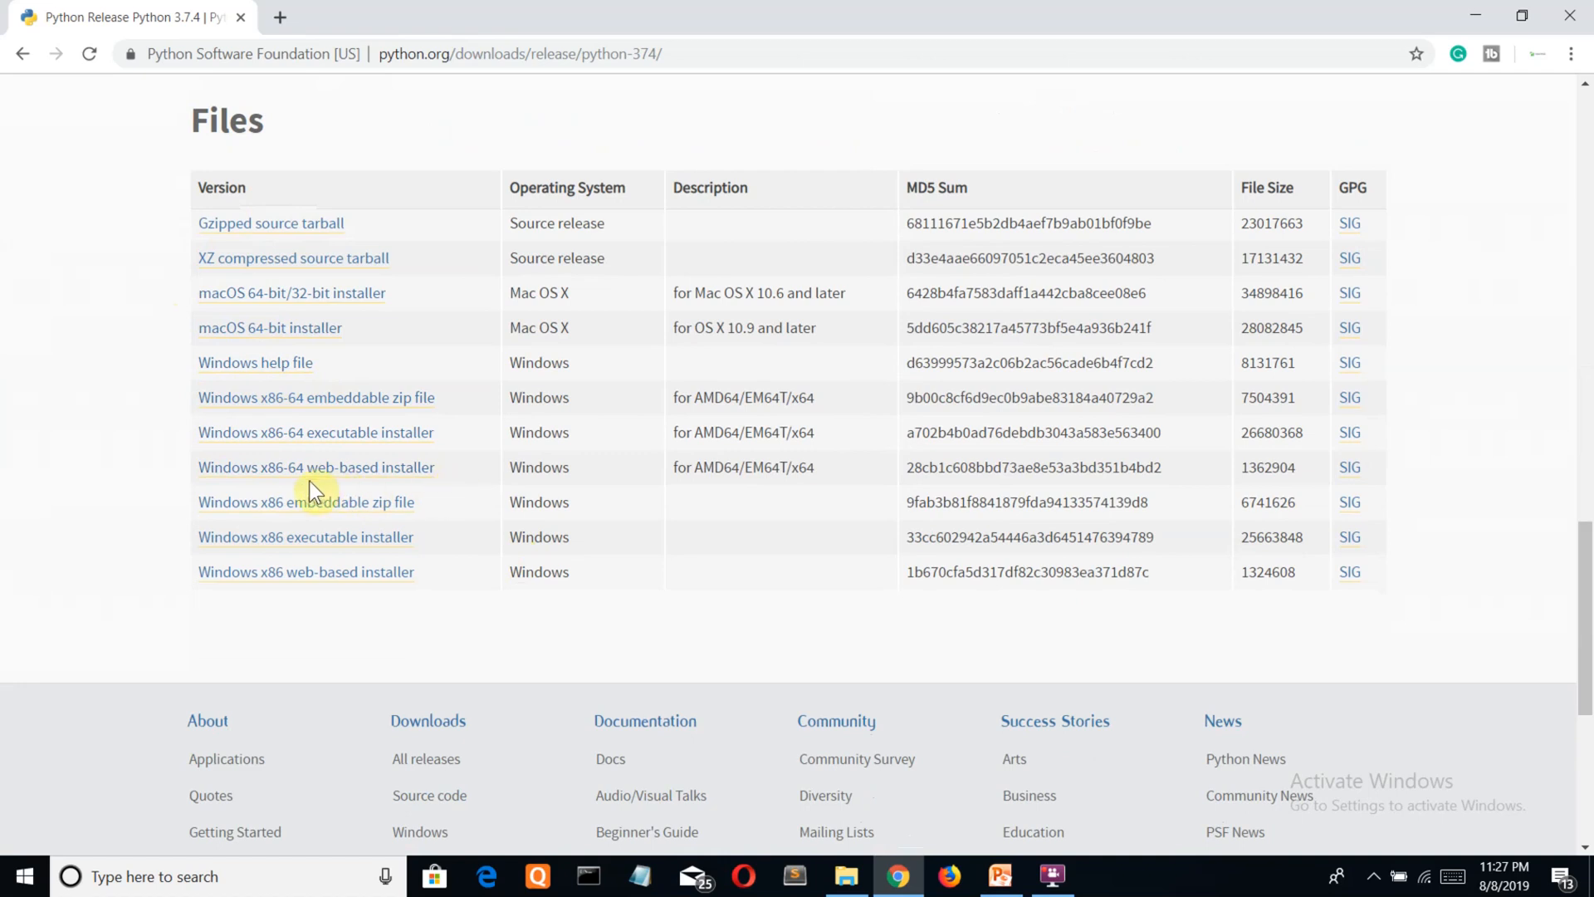
mouse_move(337, 495)
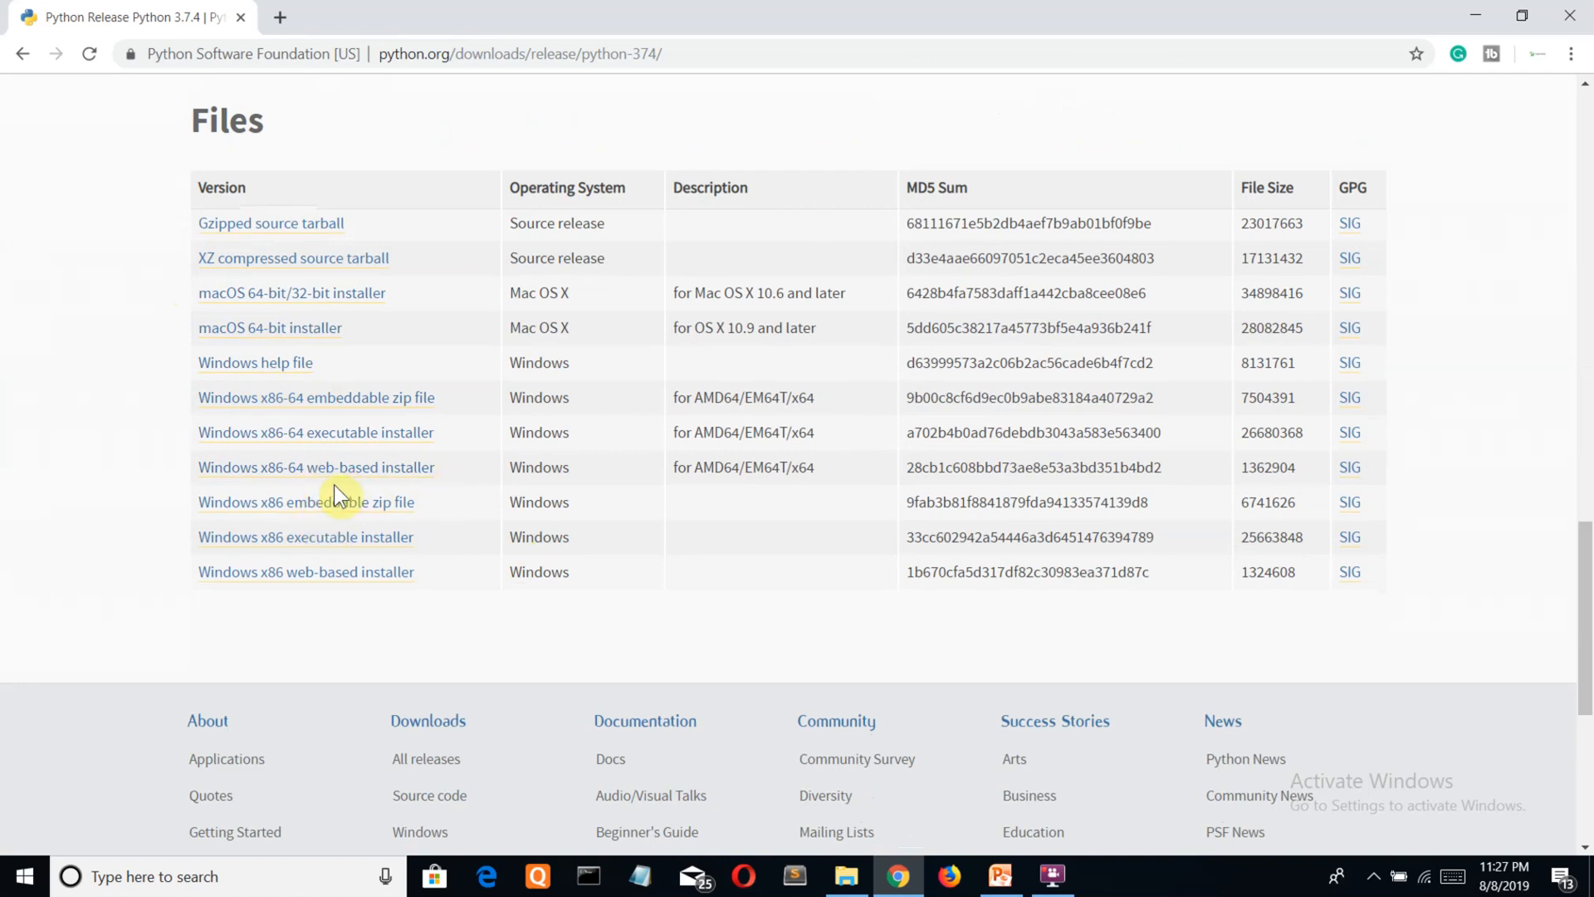
mouse_move(305, 536)
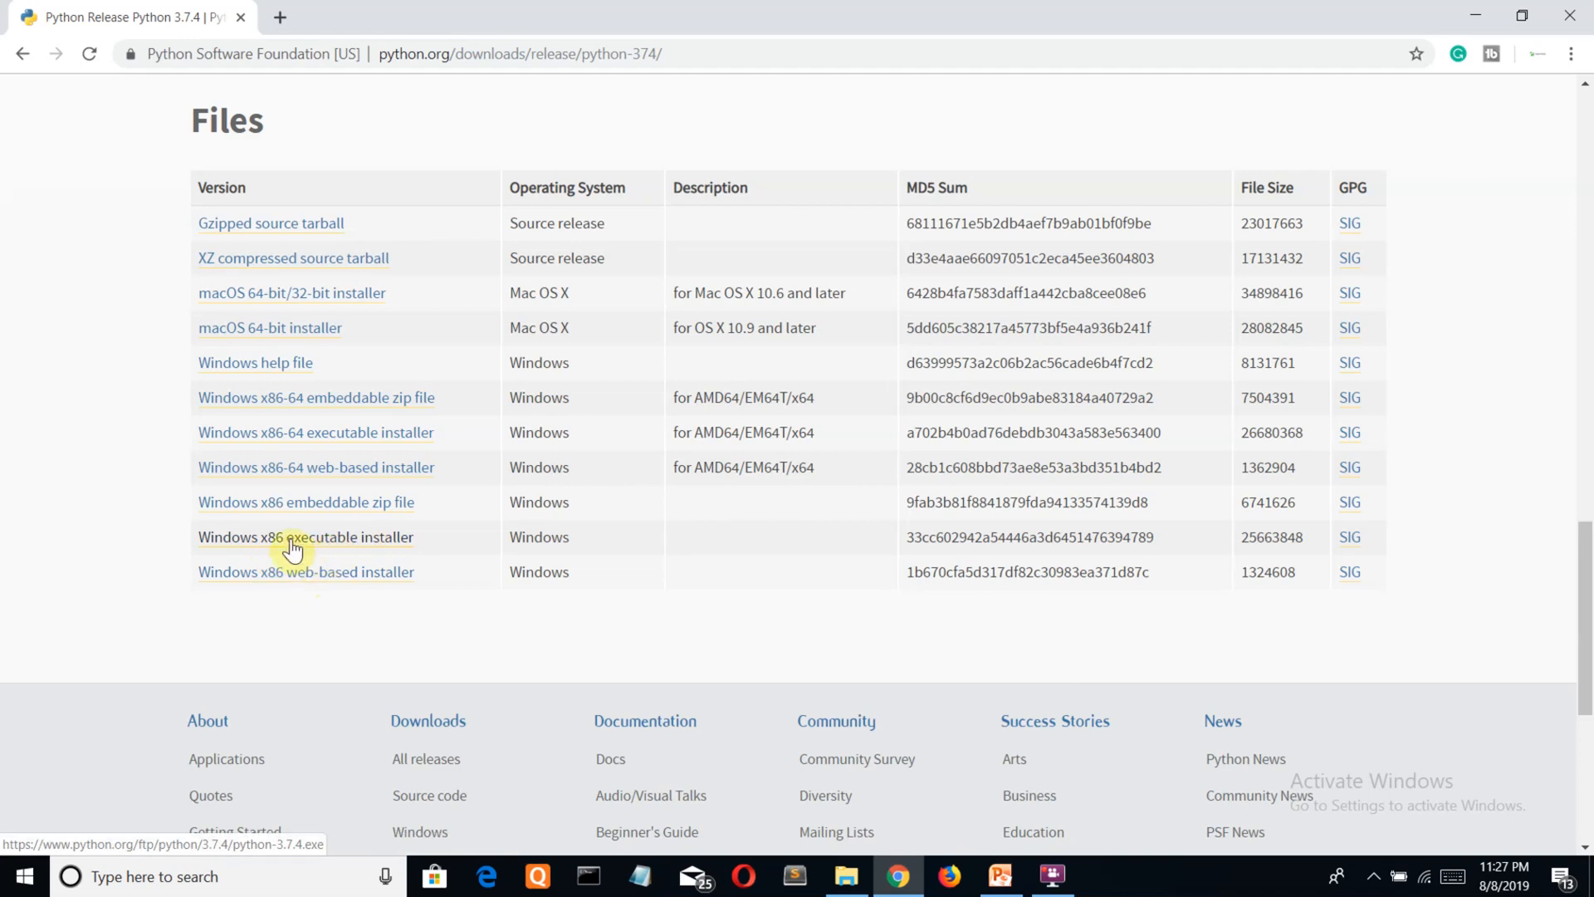
left_click(306, 537)
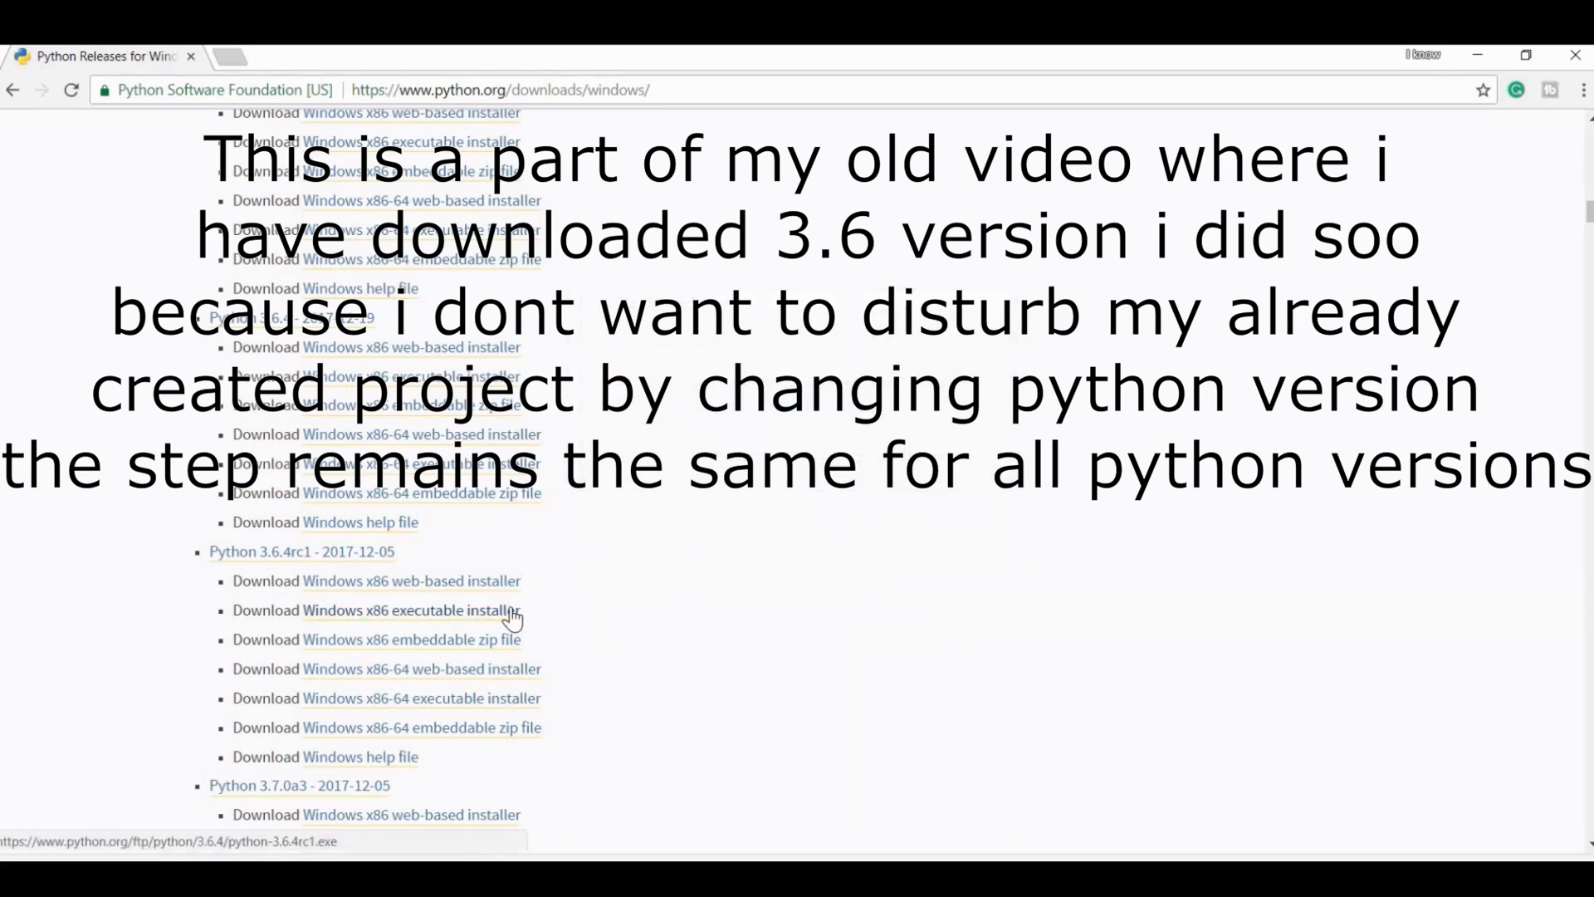
mouse_move(1045, 423)
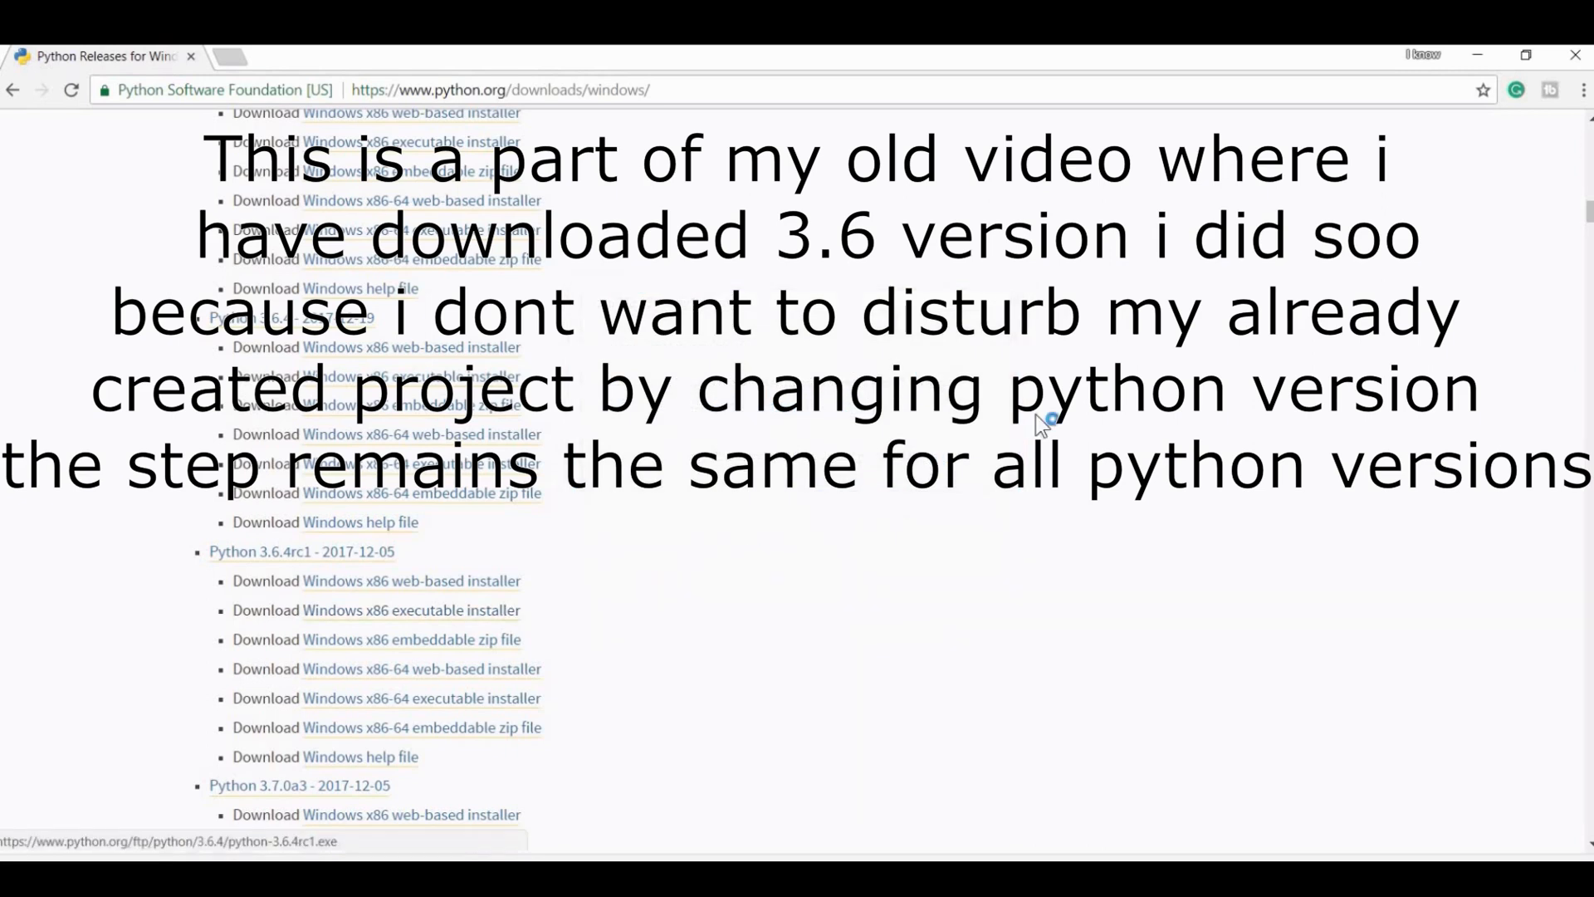
Download a Python 3.6 Windows x86 executable installer from the Windows releases page
left_click(1478, 56)
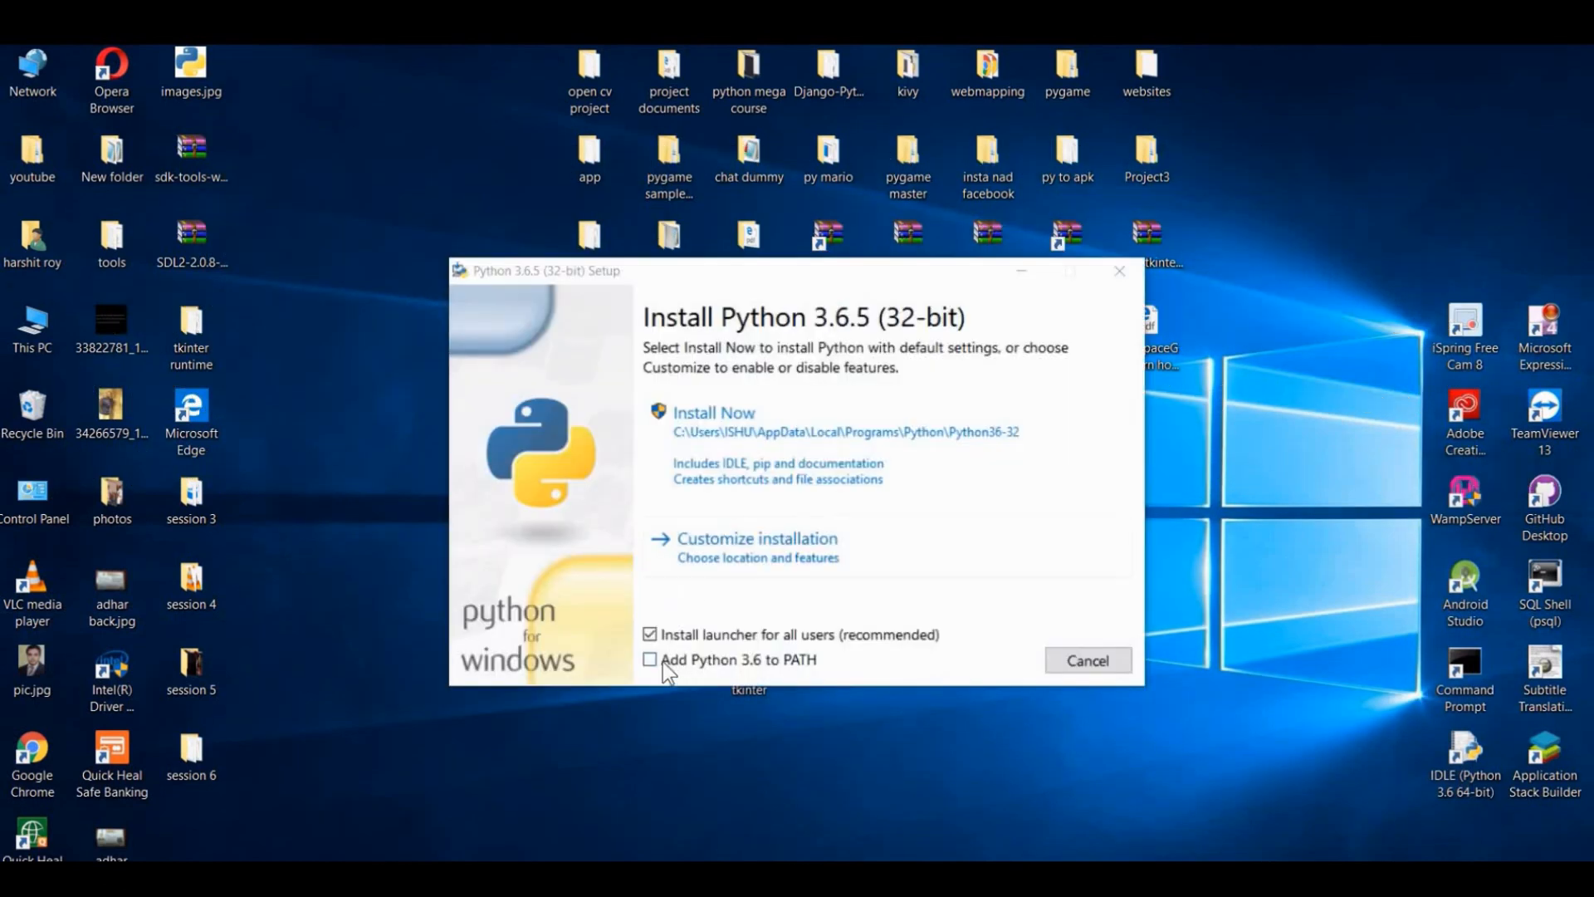
mouse_move(651, 599)
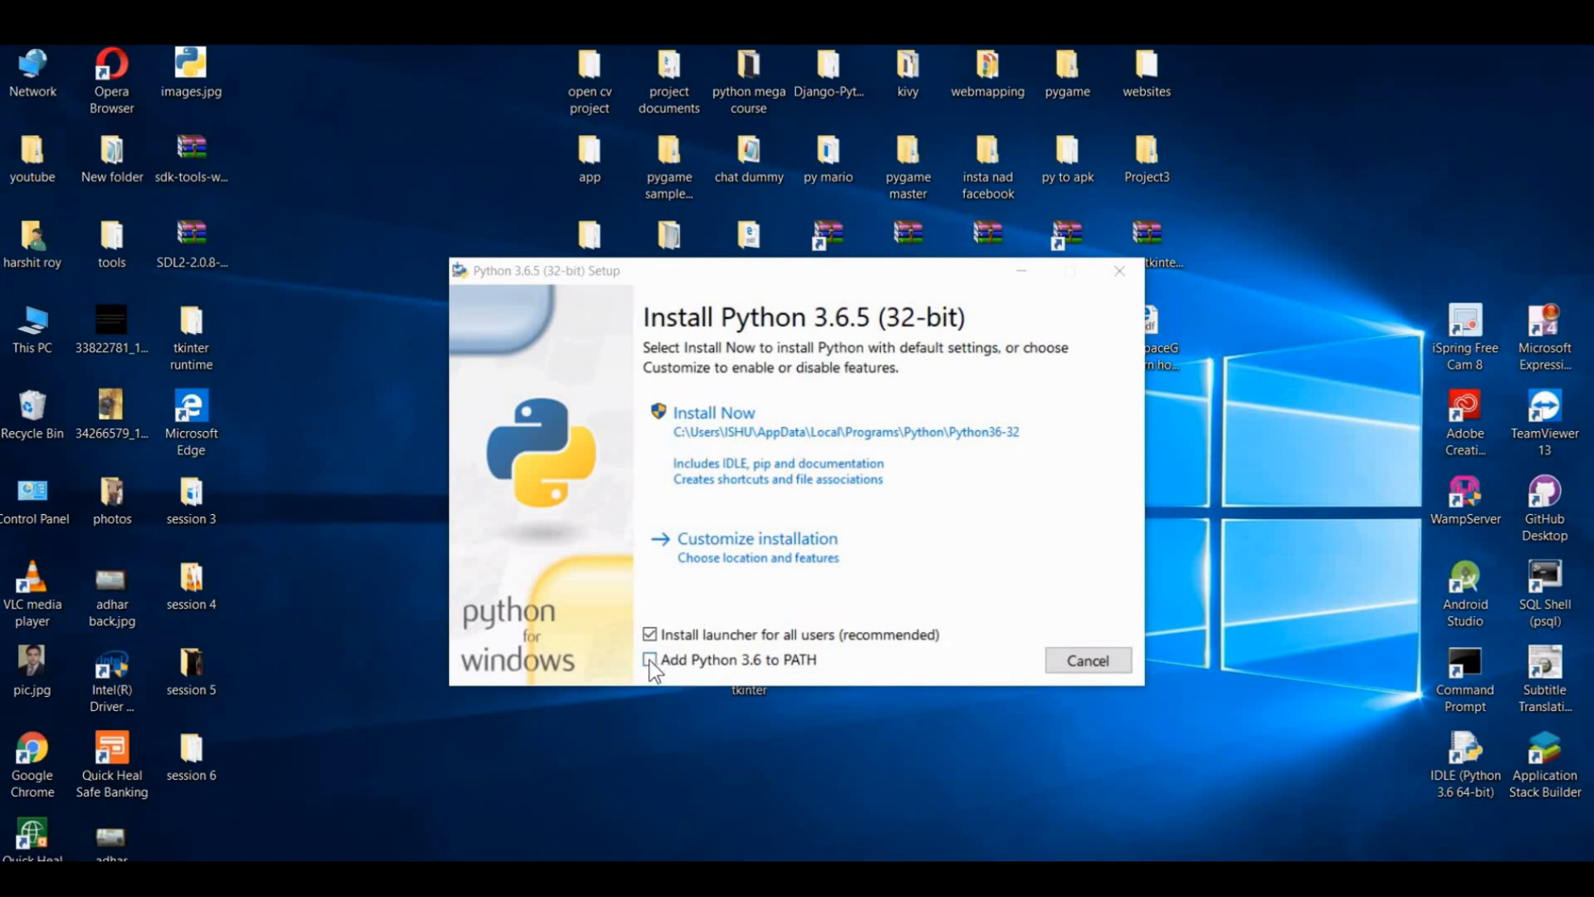
Tick 'Add Python 3.6 to PATH' and start the default Install Now
left_click(649, 659)
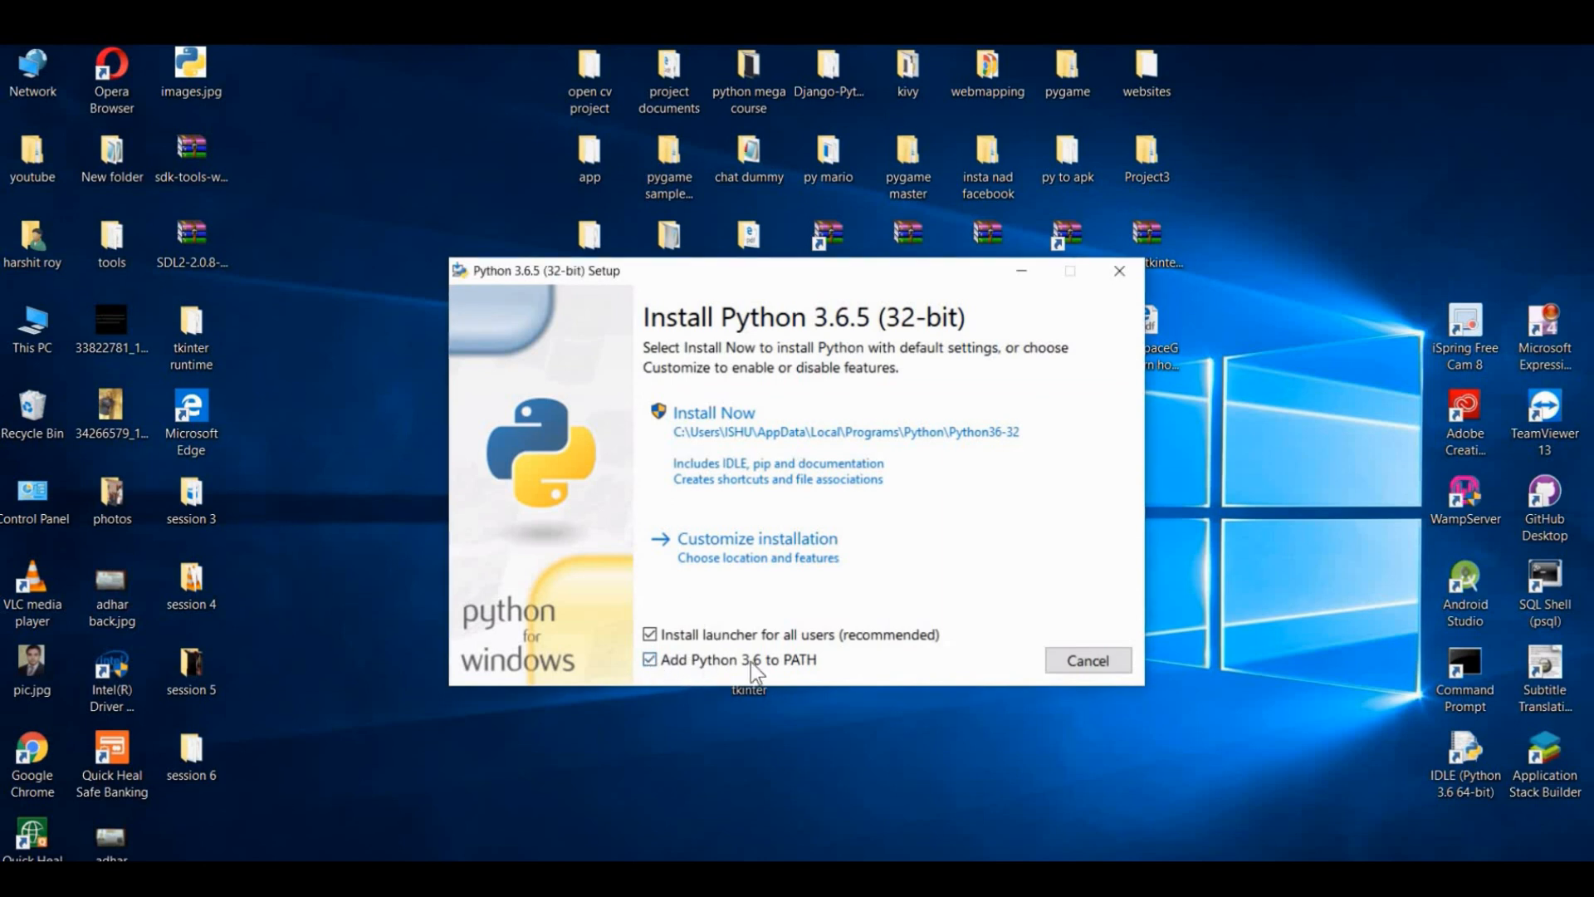
mouse_move(764, 483)
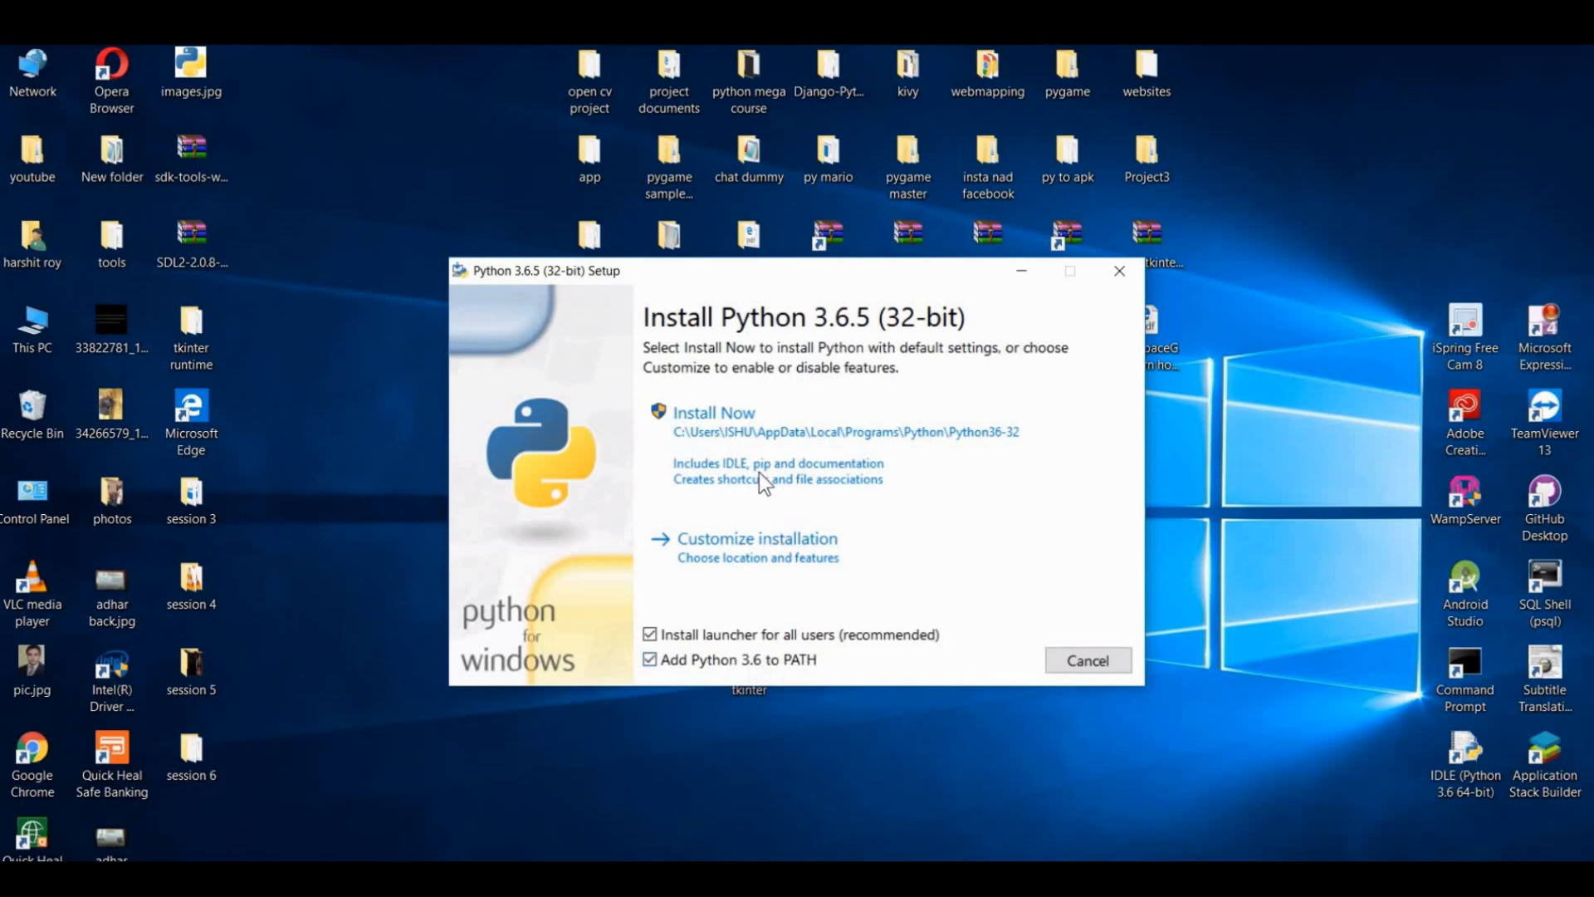
left_click(714, 412)
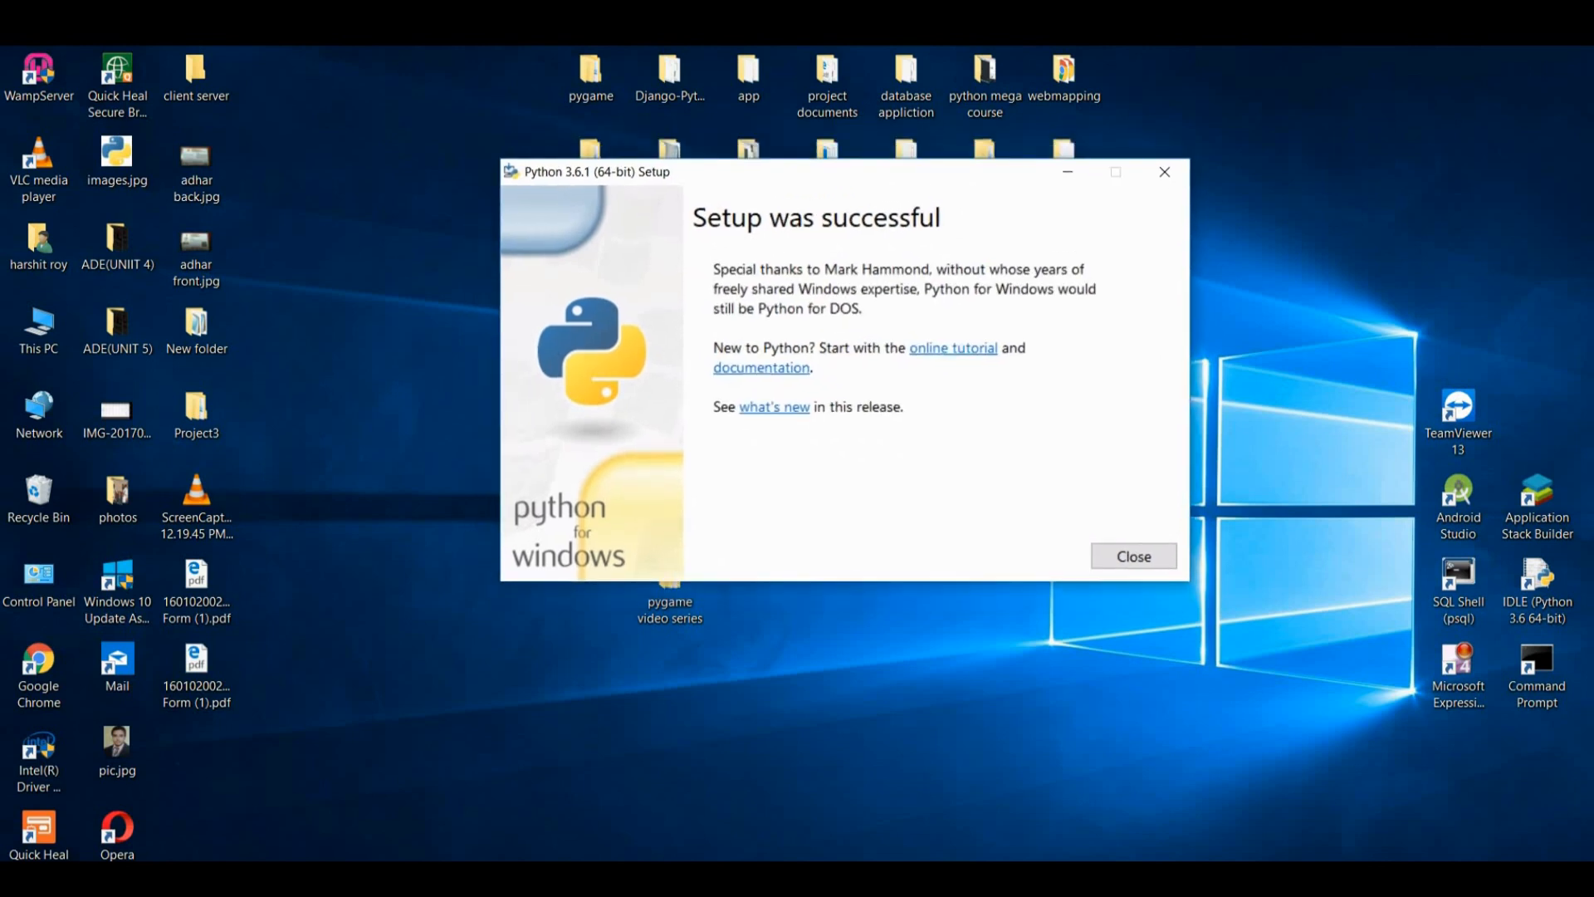
Dismiss the installer and reach Environment Variables via This PC Properties > Advanced settings
left_click(1131, 556)
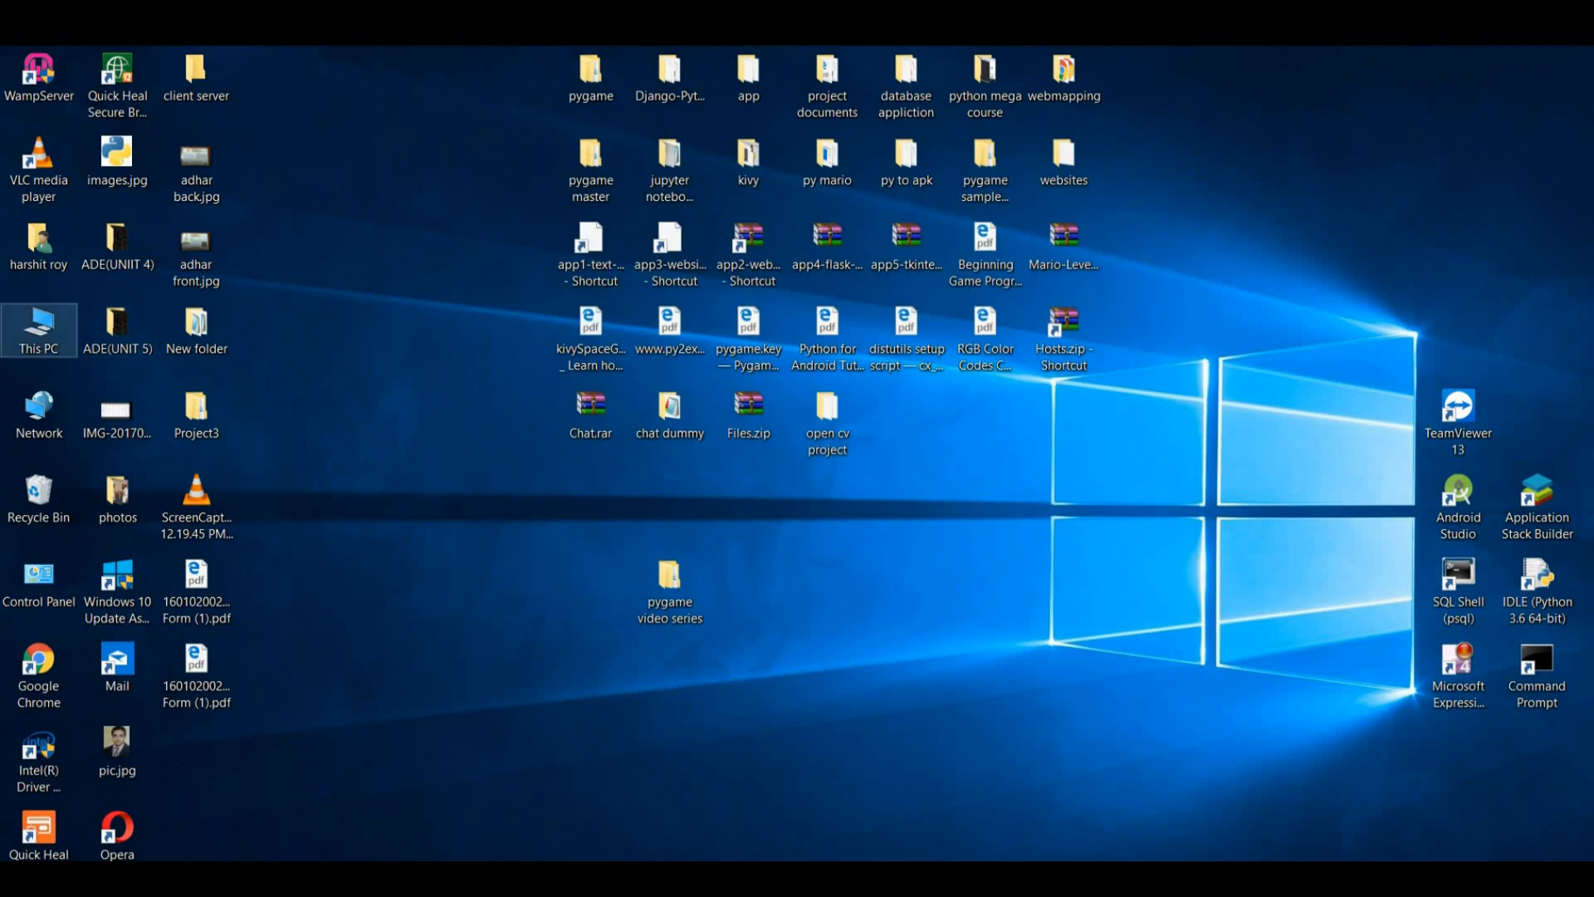
right_click(38, 329)
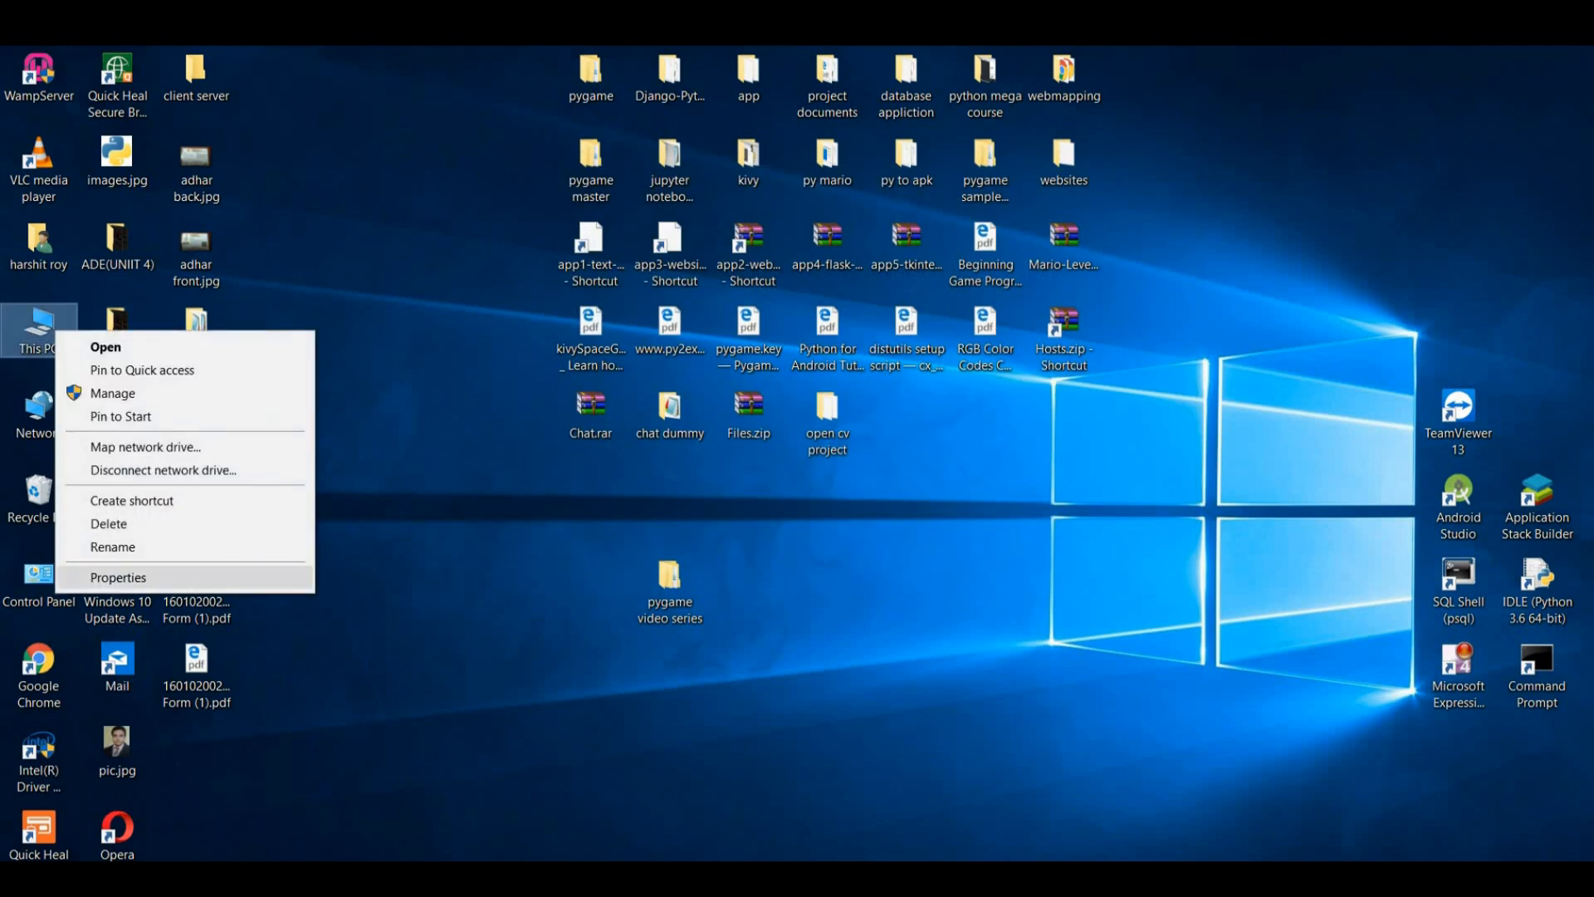
left_click(118, 578)
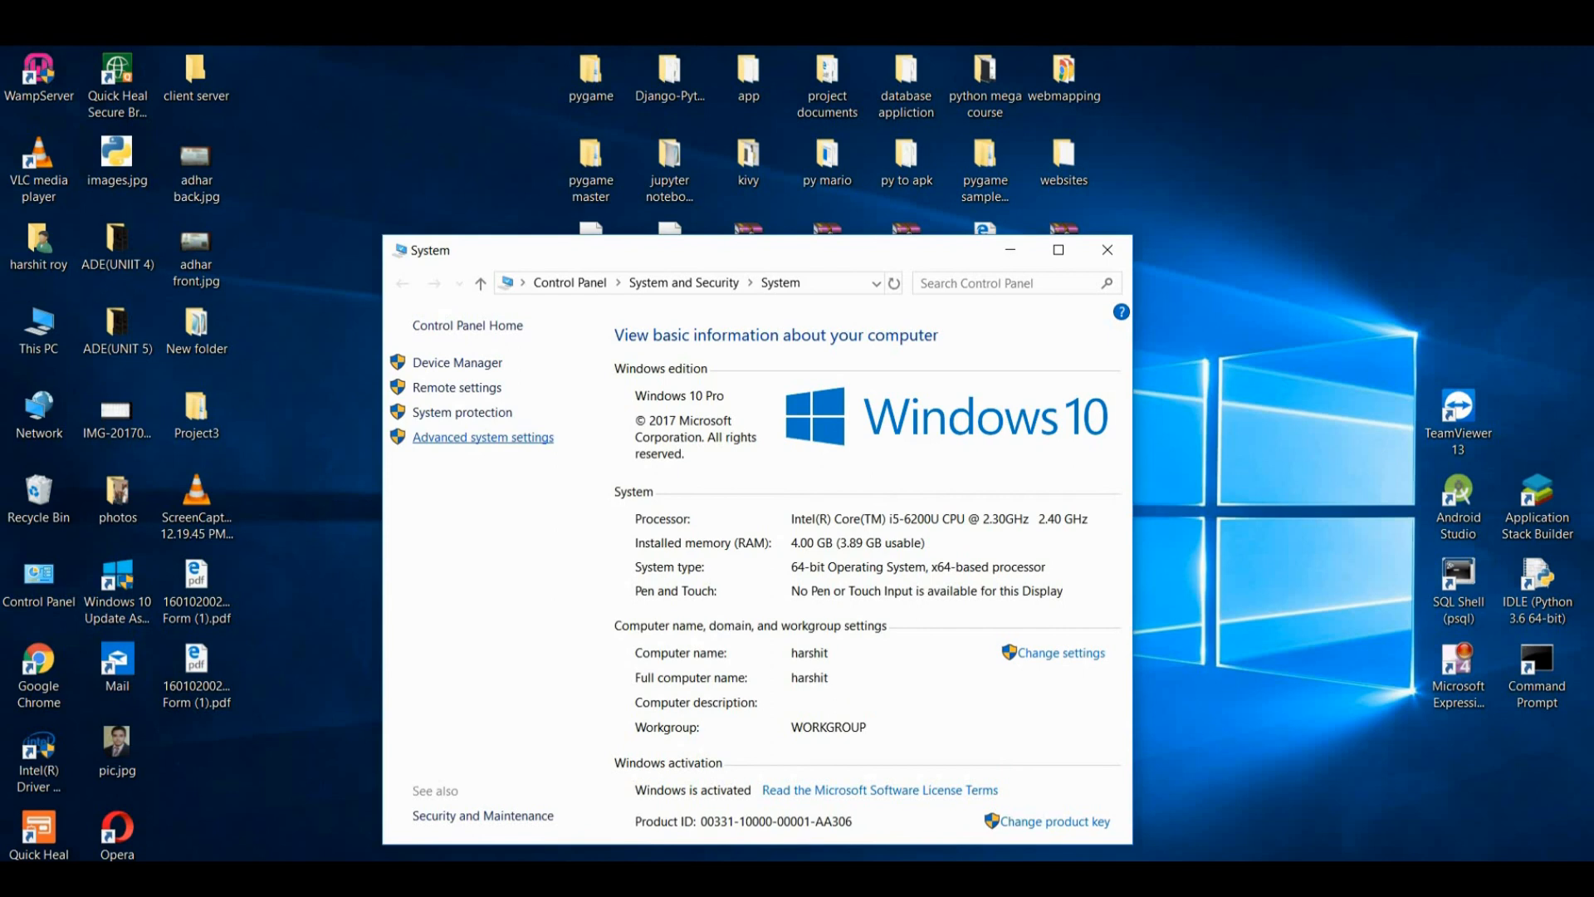
left_click(483, 436)
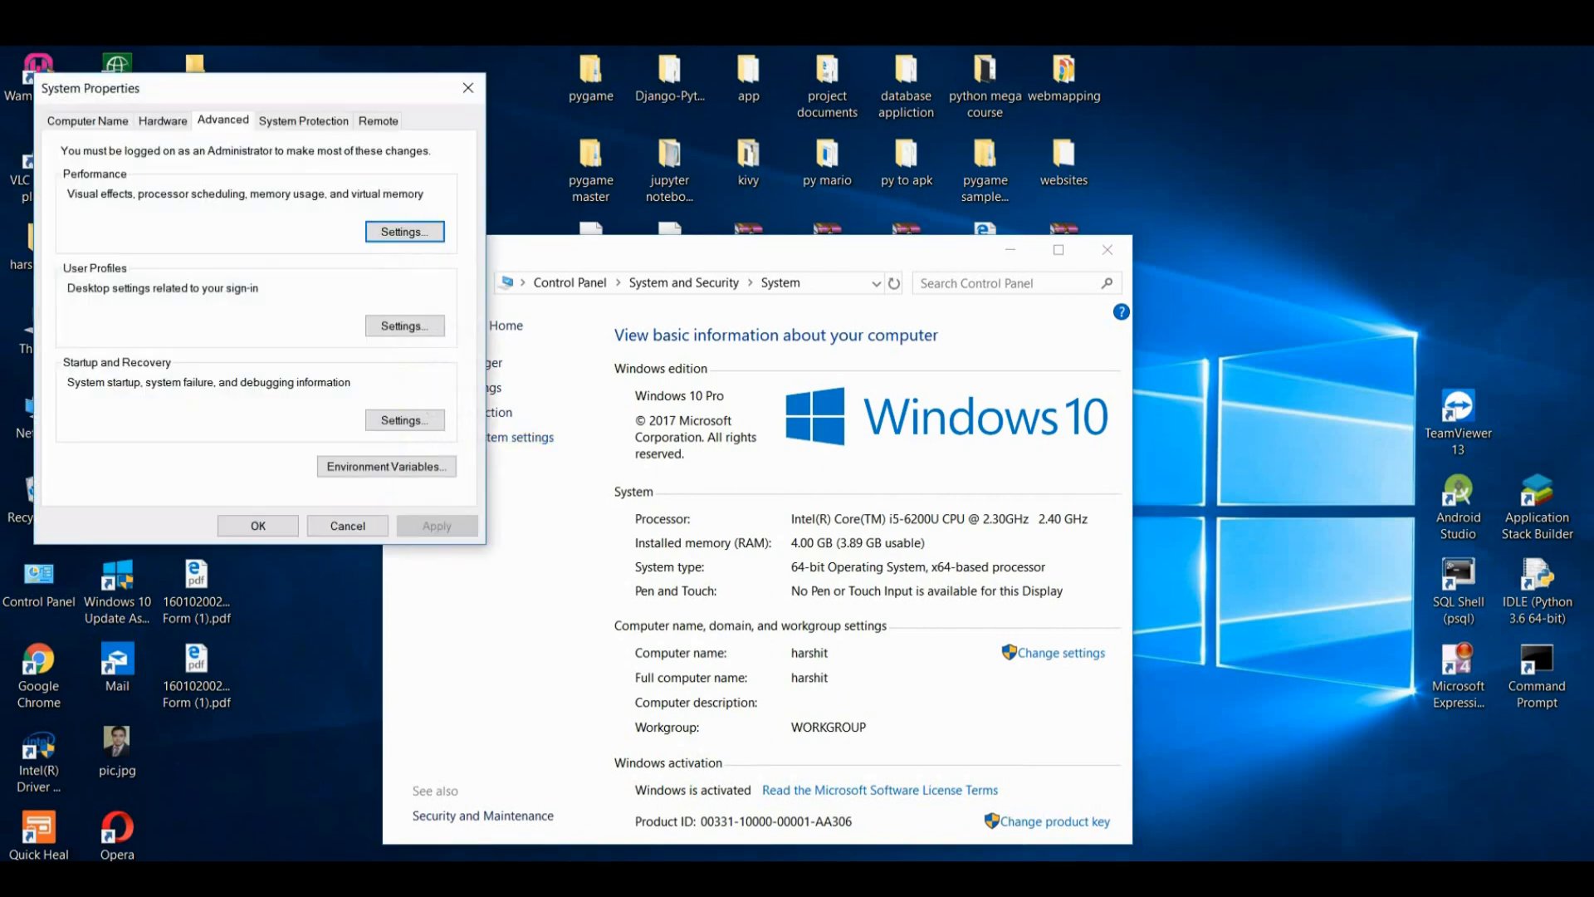
left_click(385, 465)
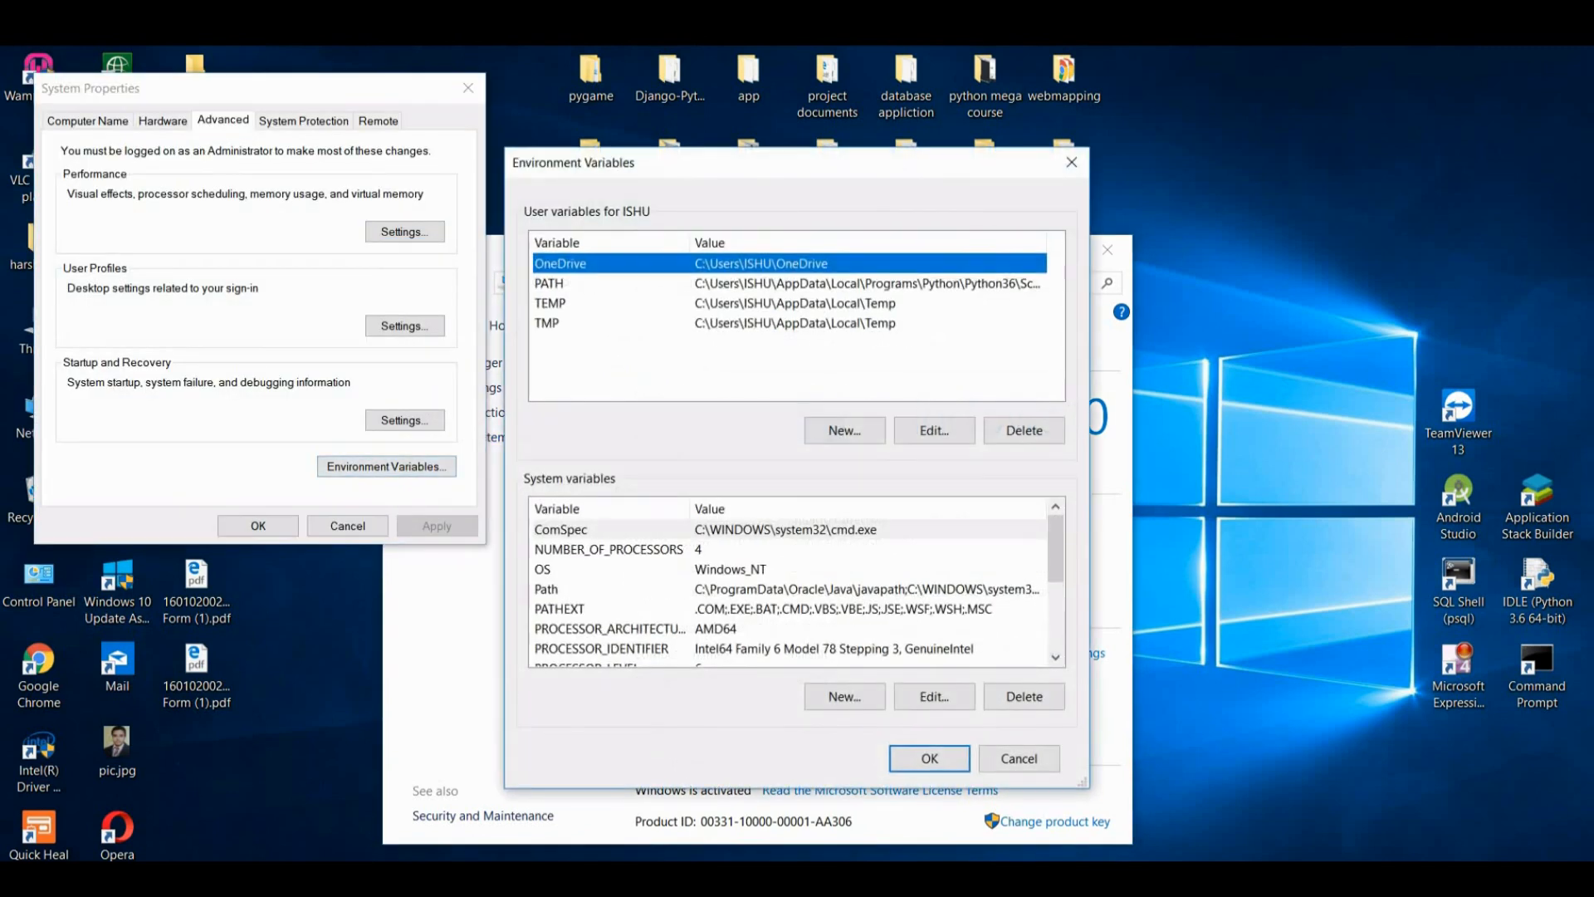
Edit the system Path to include the Python36 and Python36\Scripts folders and save
left_click(547, 588)
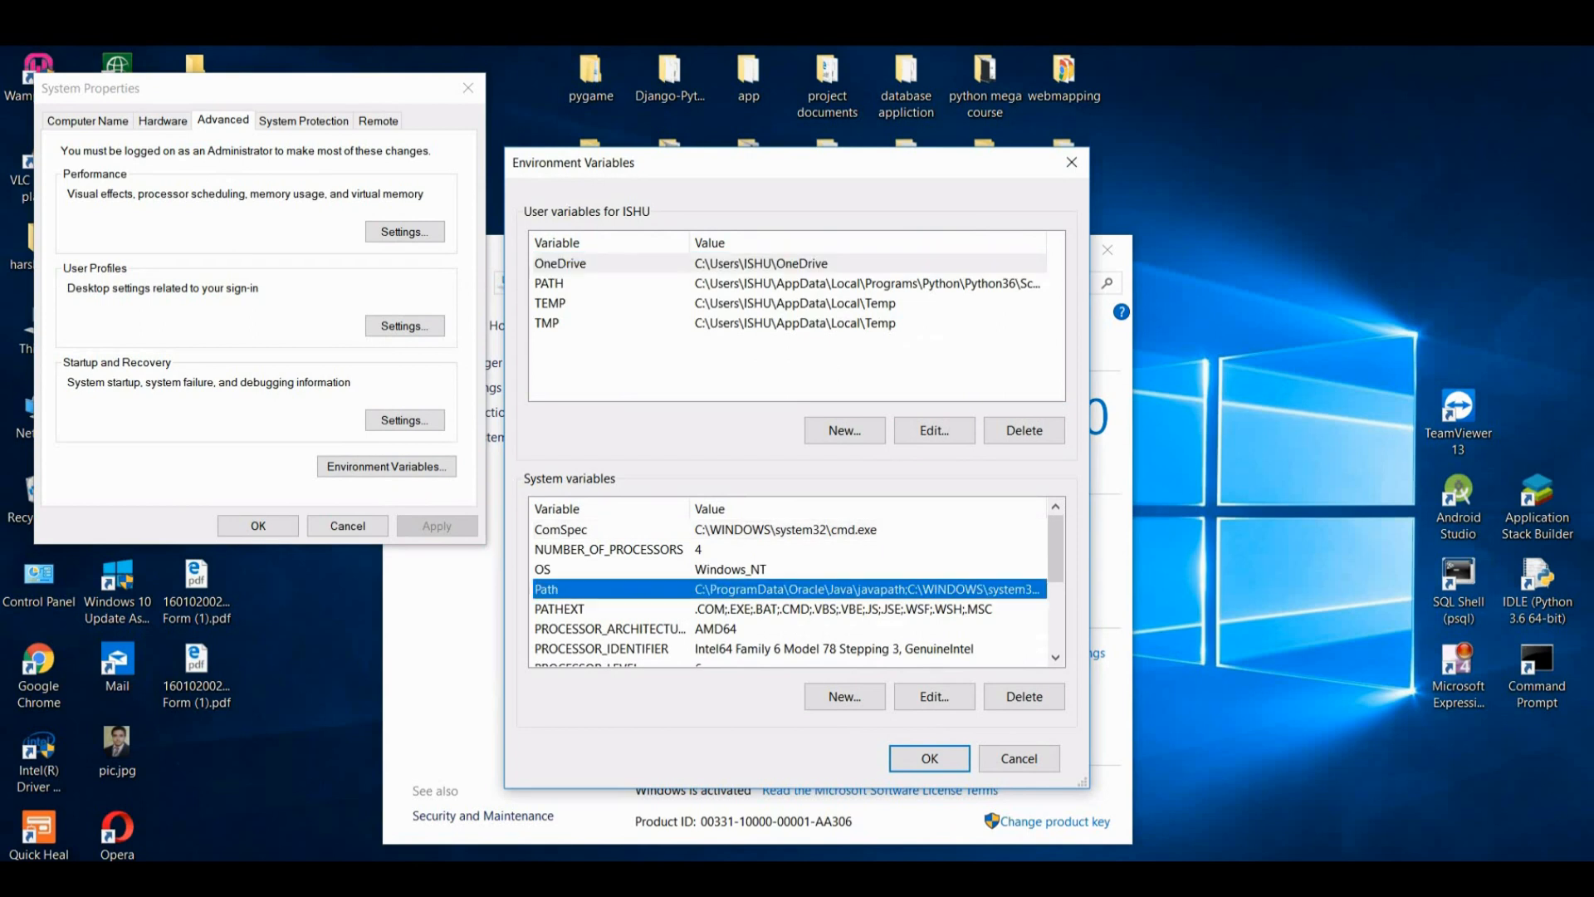
left_click(932, 695)
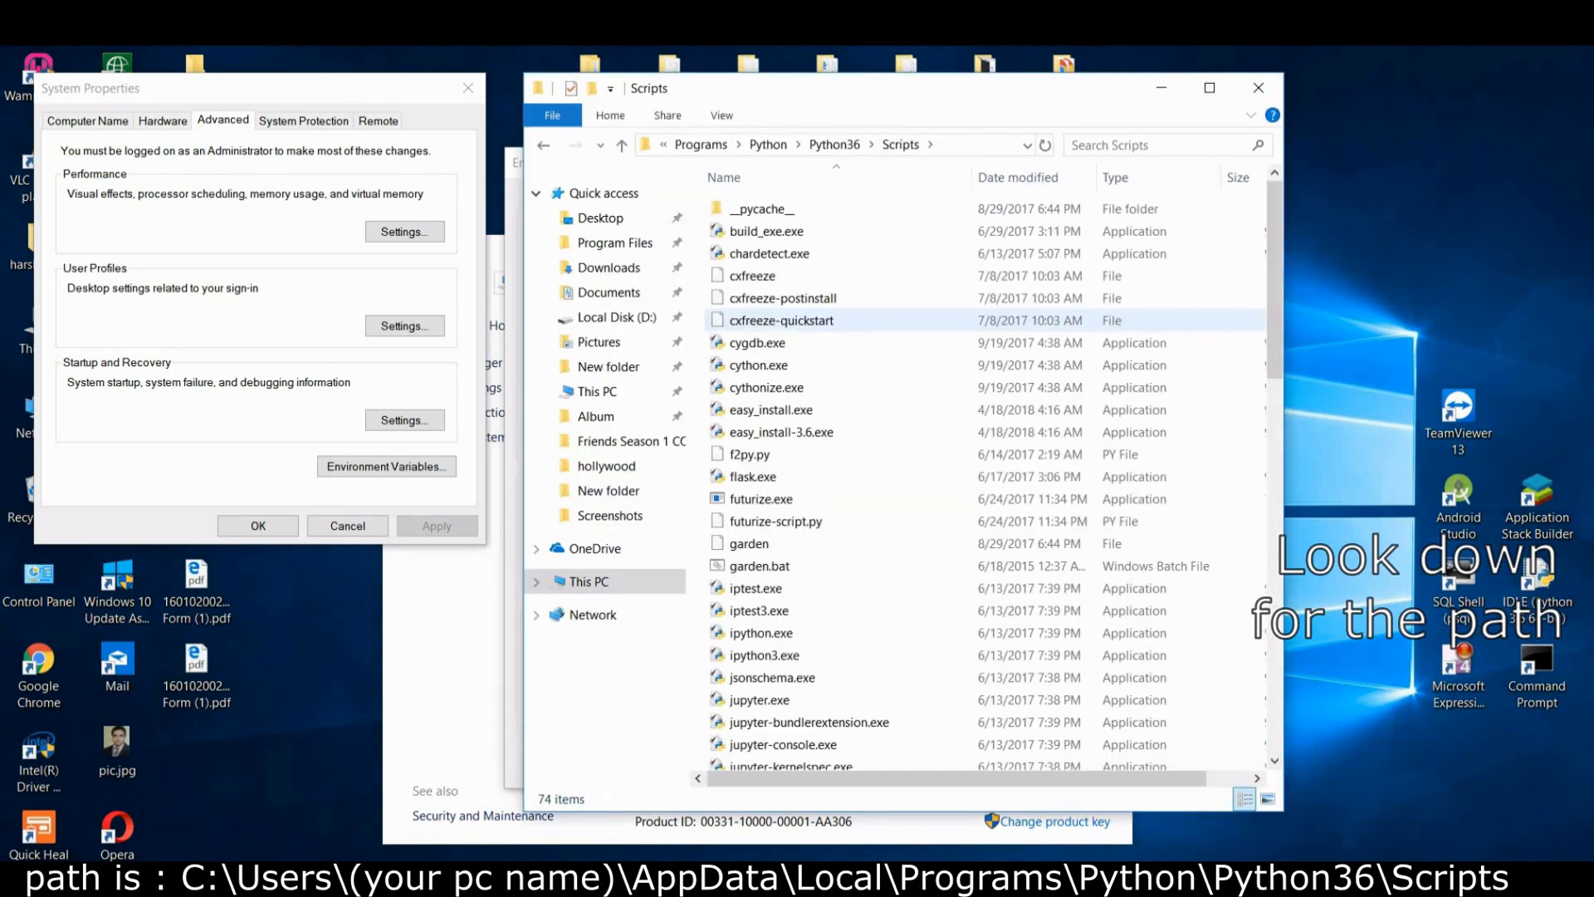
left_click(813, 145)
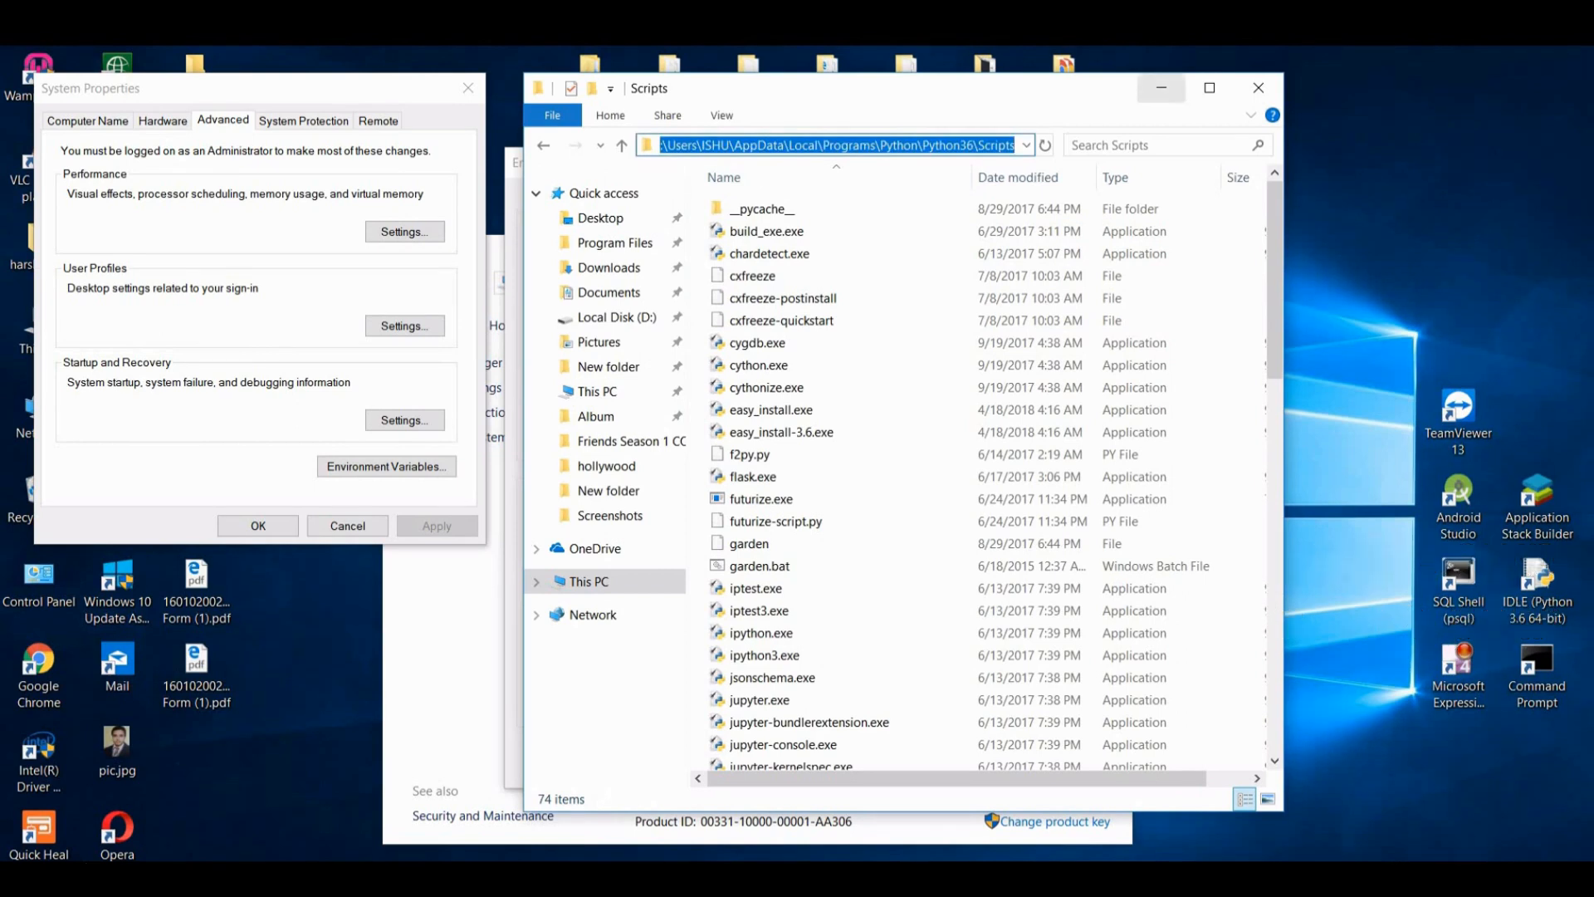
left_click(386, 464)
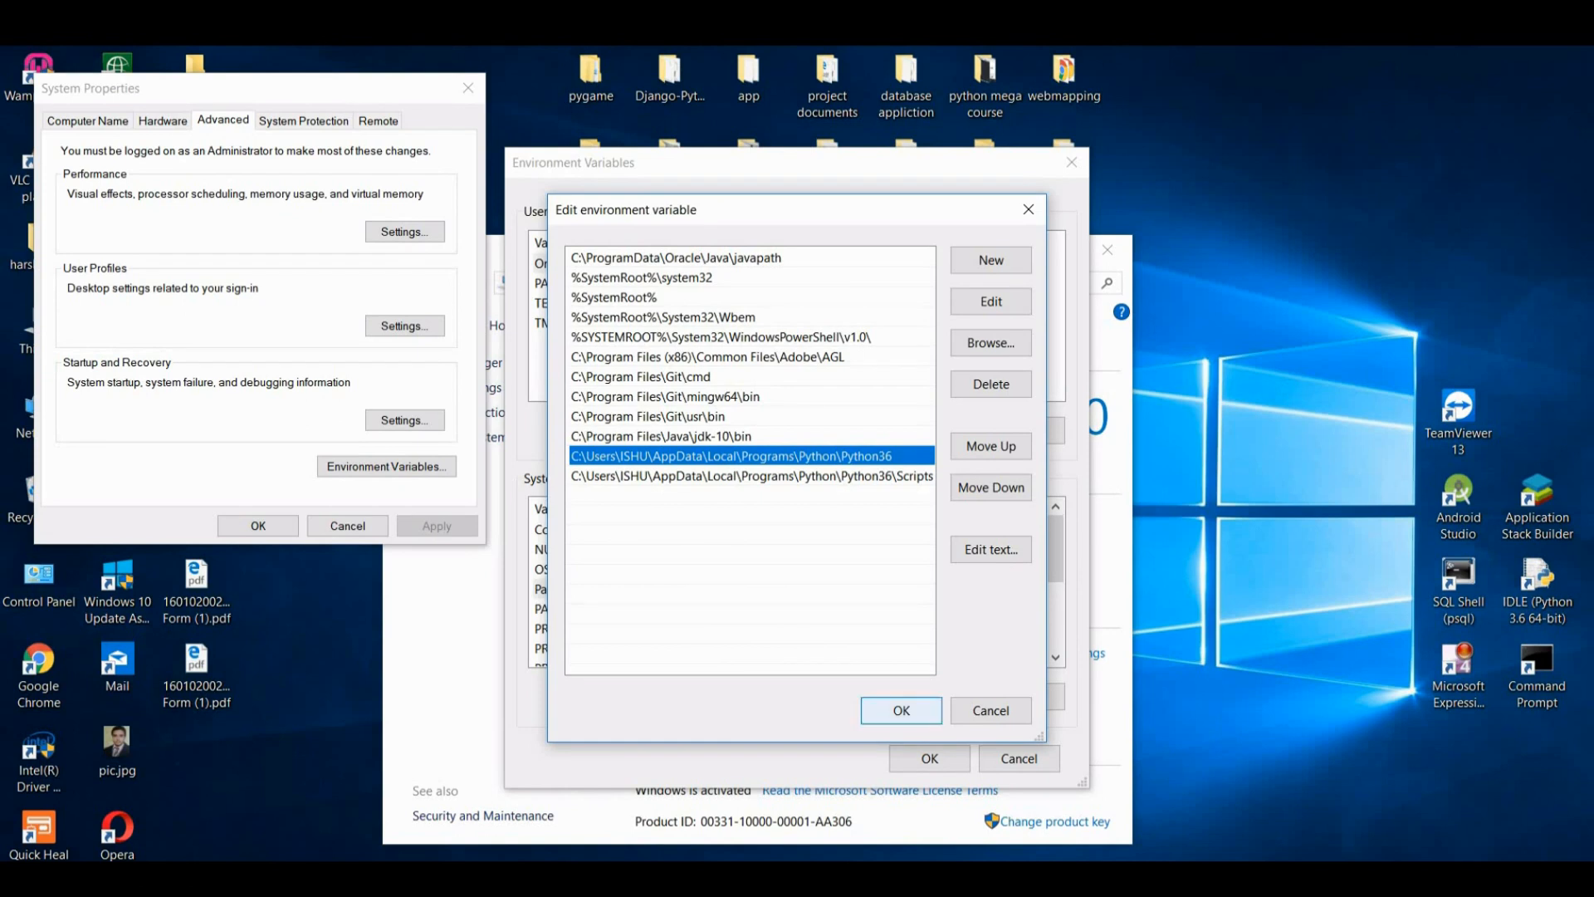
left_click(898, 709)
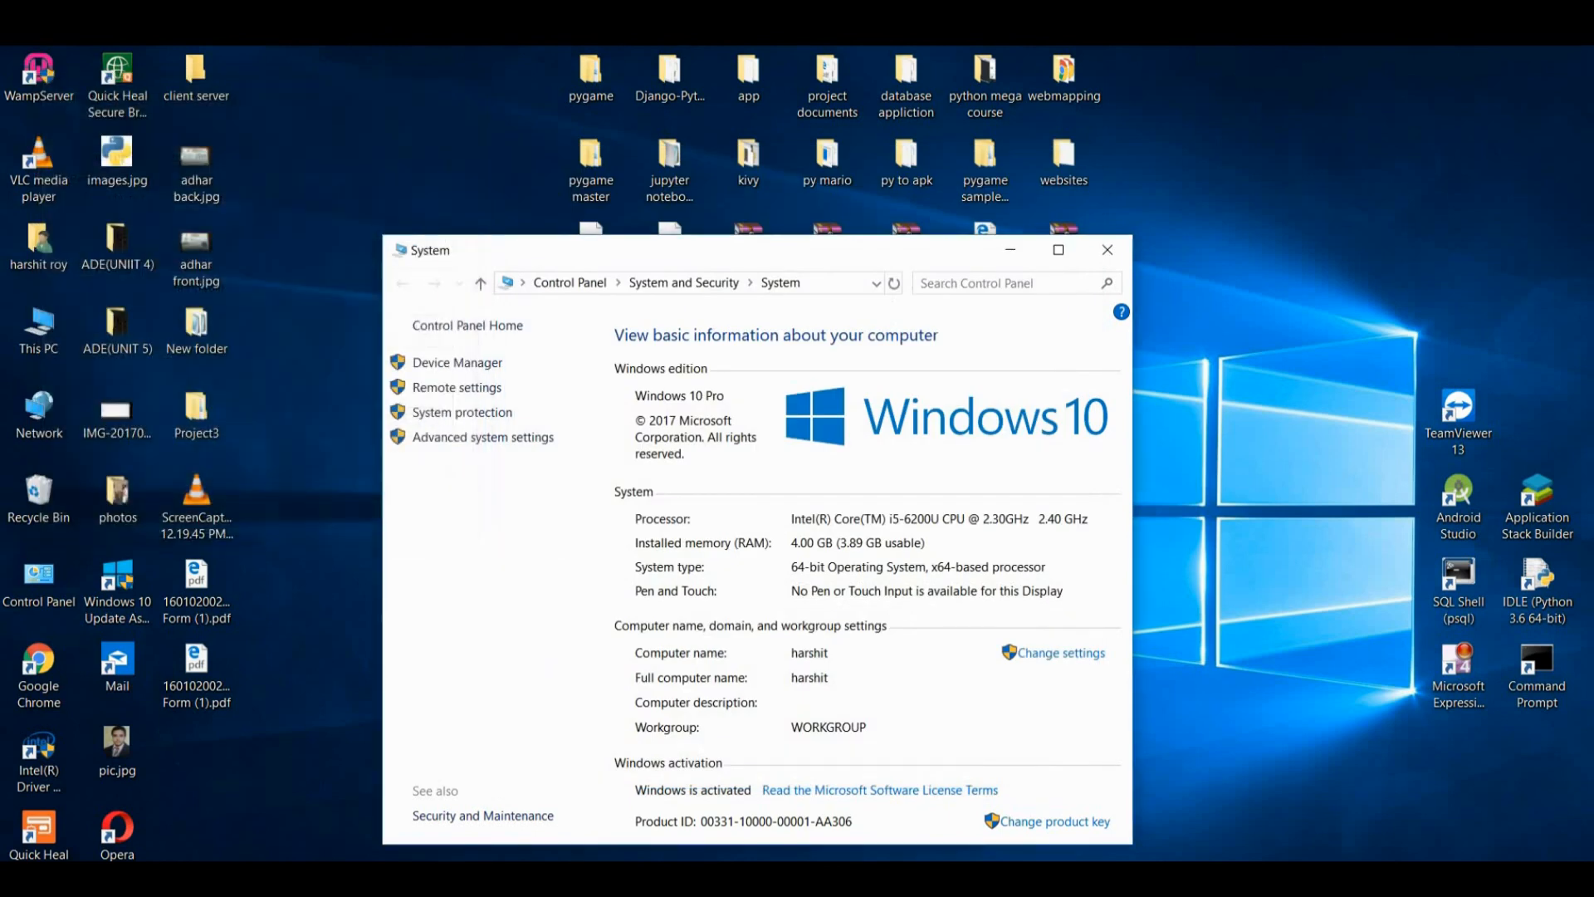
Close the system window and return to the PowerPoint 'Topics to be covered' slide
left_click(1107, 249)
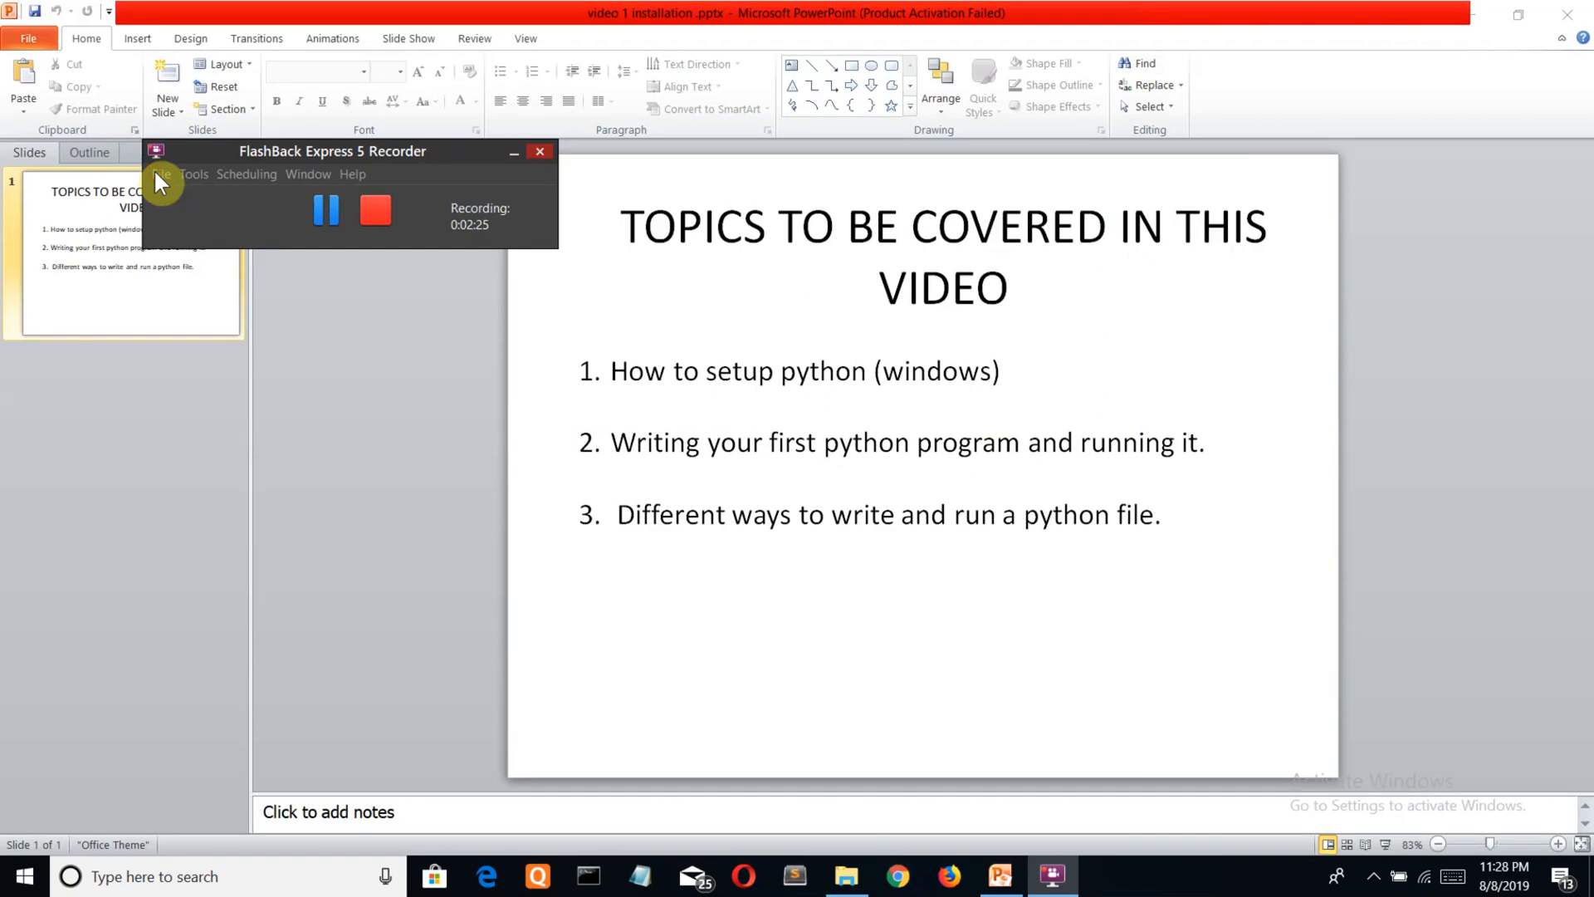
left_click_drag(332, 151, 203, 158)
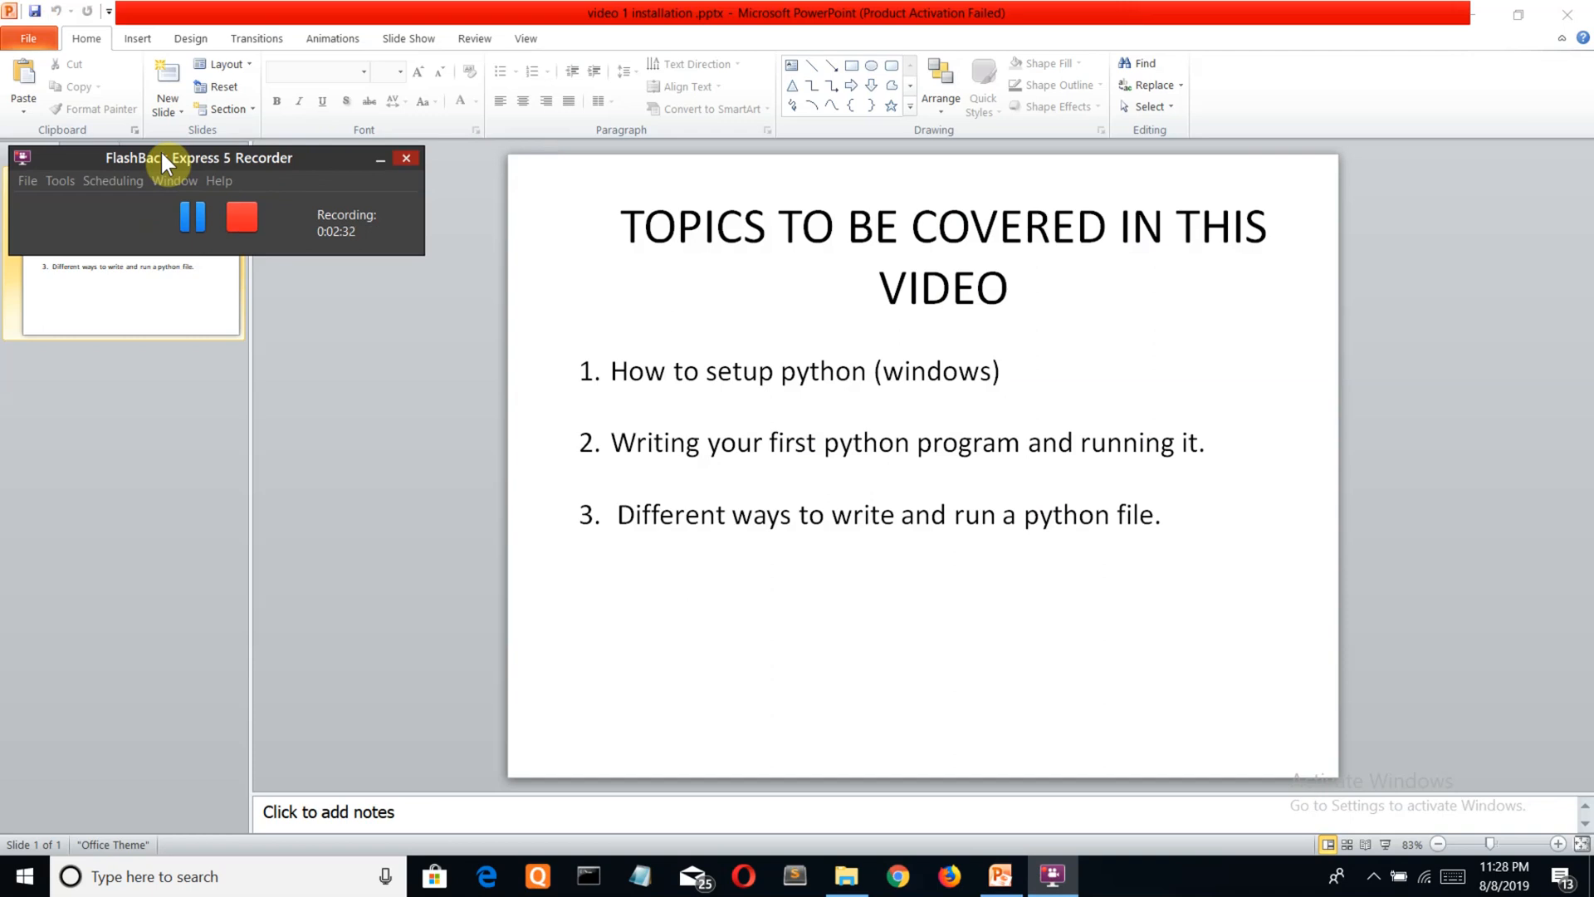
mouse_move(627, 272)
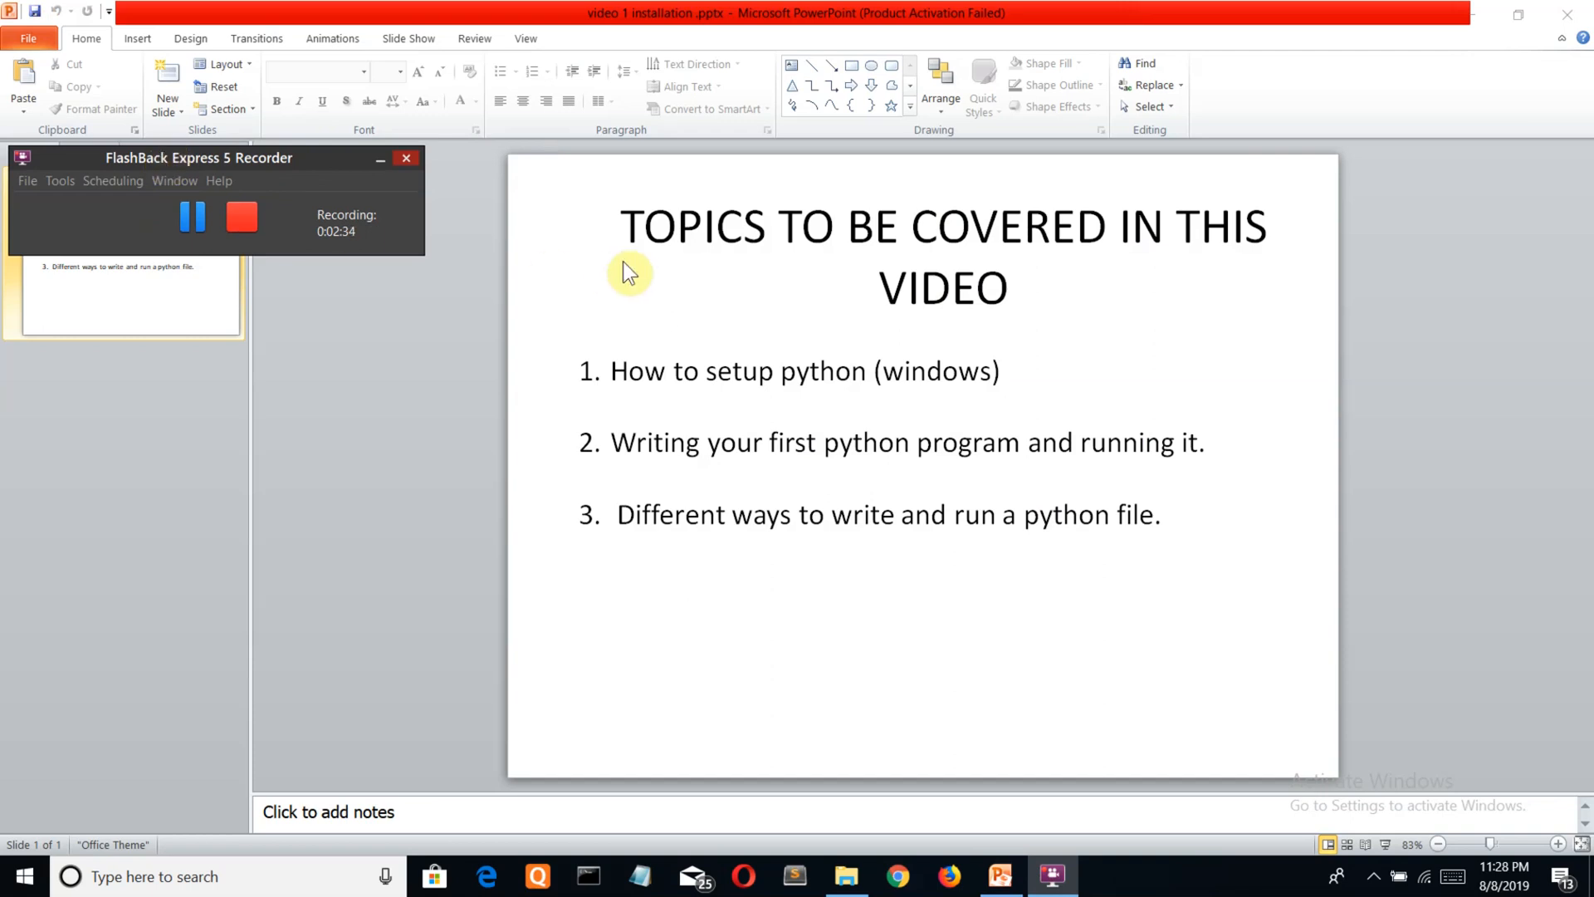
mouse_move(593, 389)
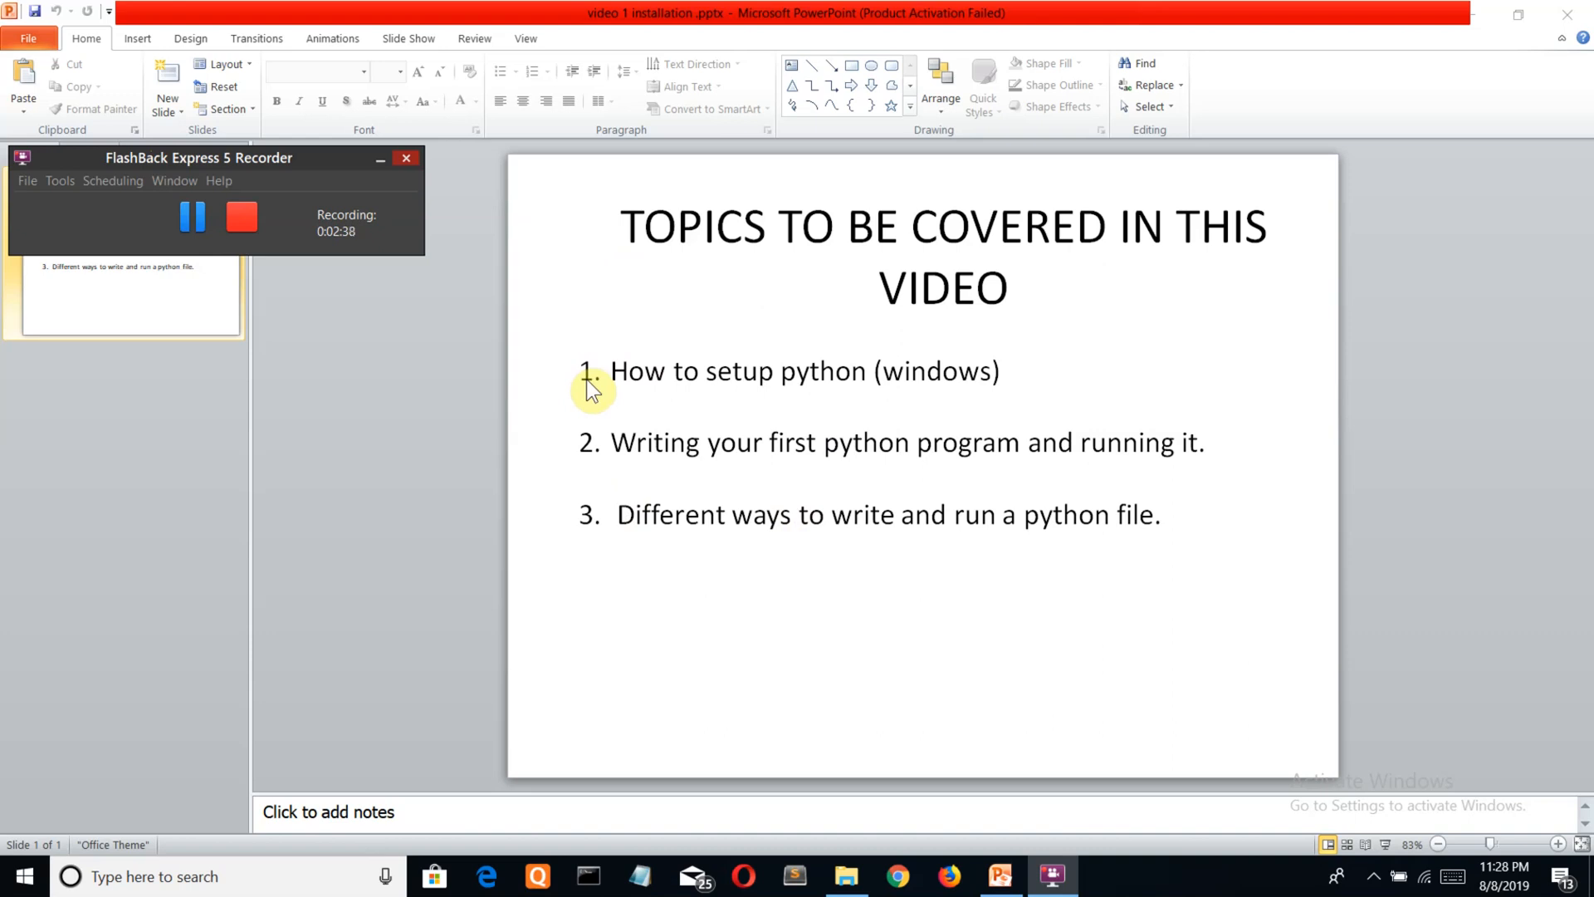
mouse_move(800, 456)
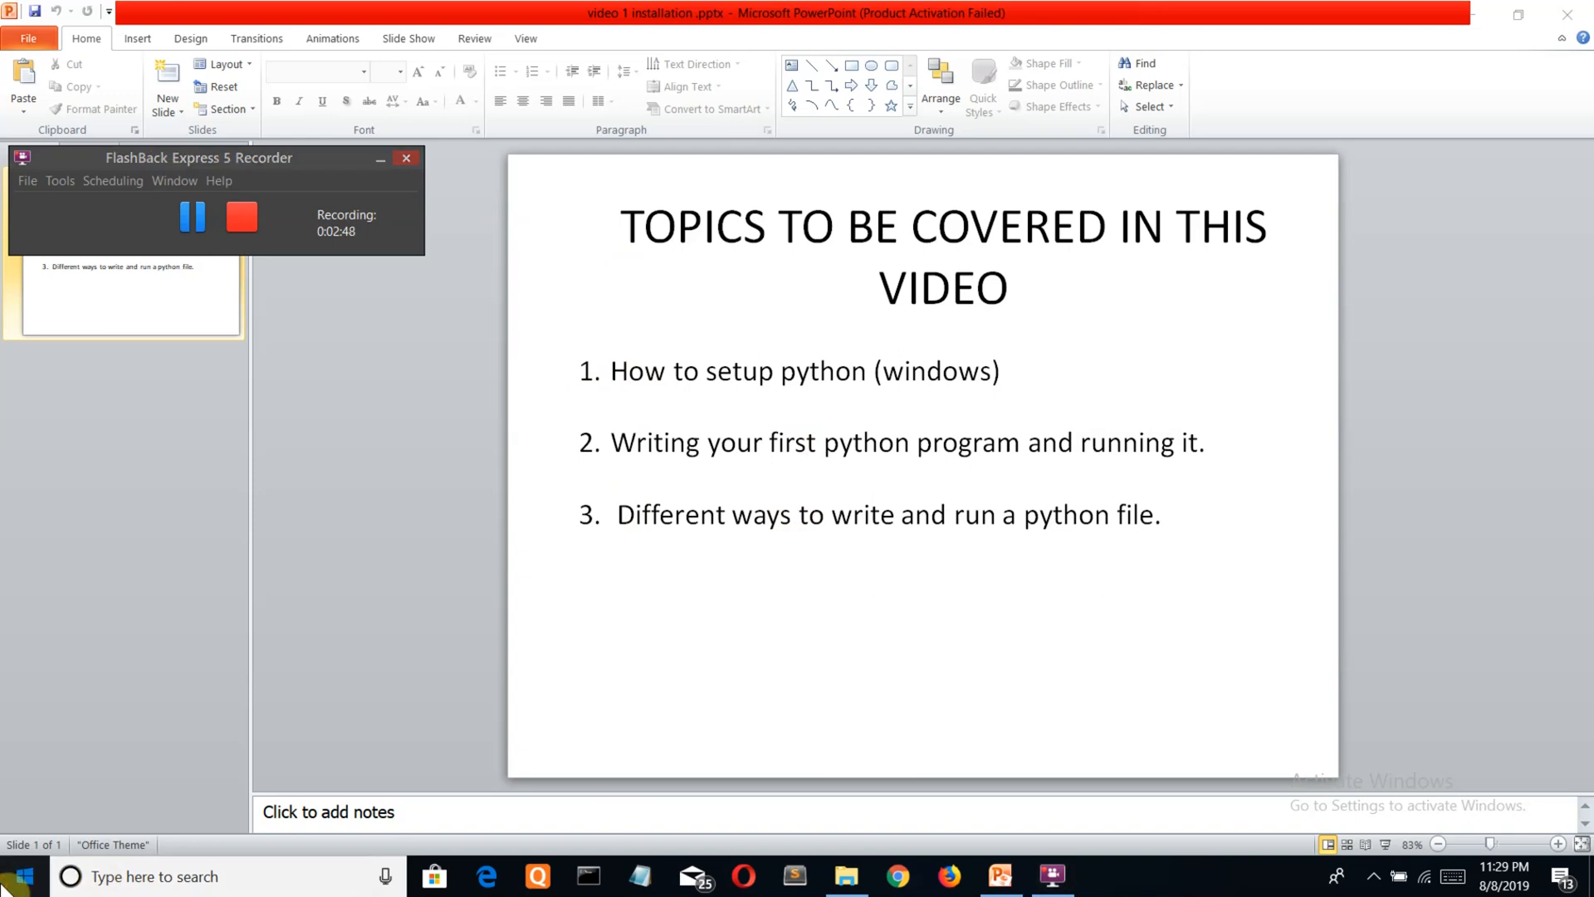
left_click(19, 875)
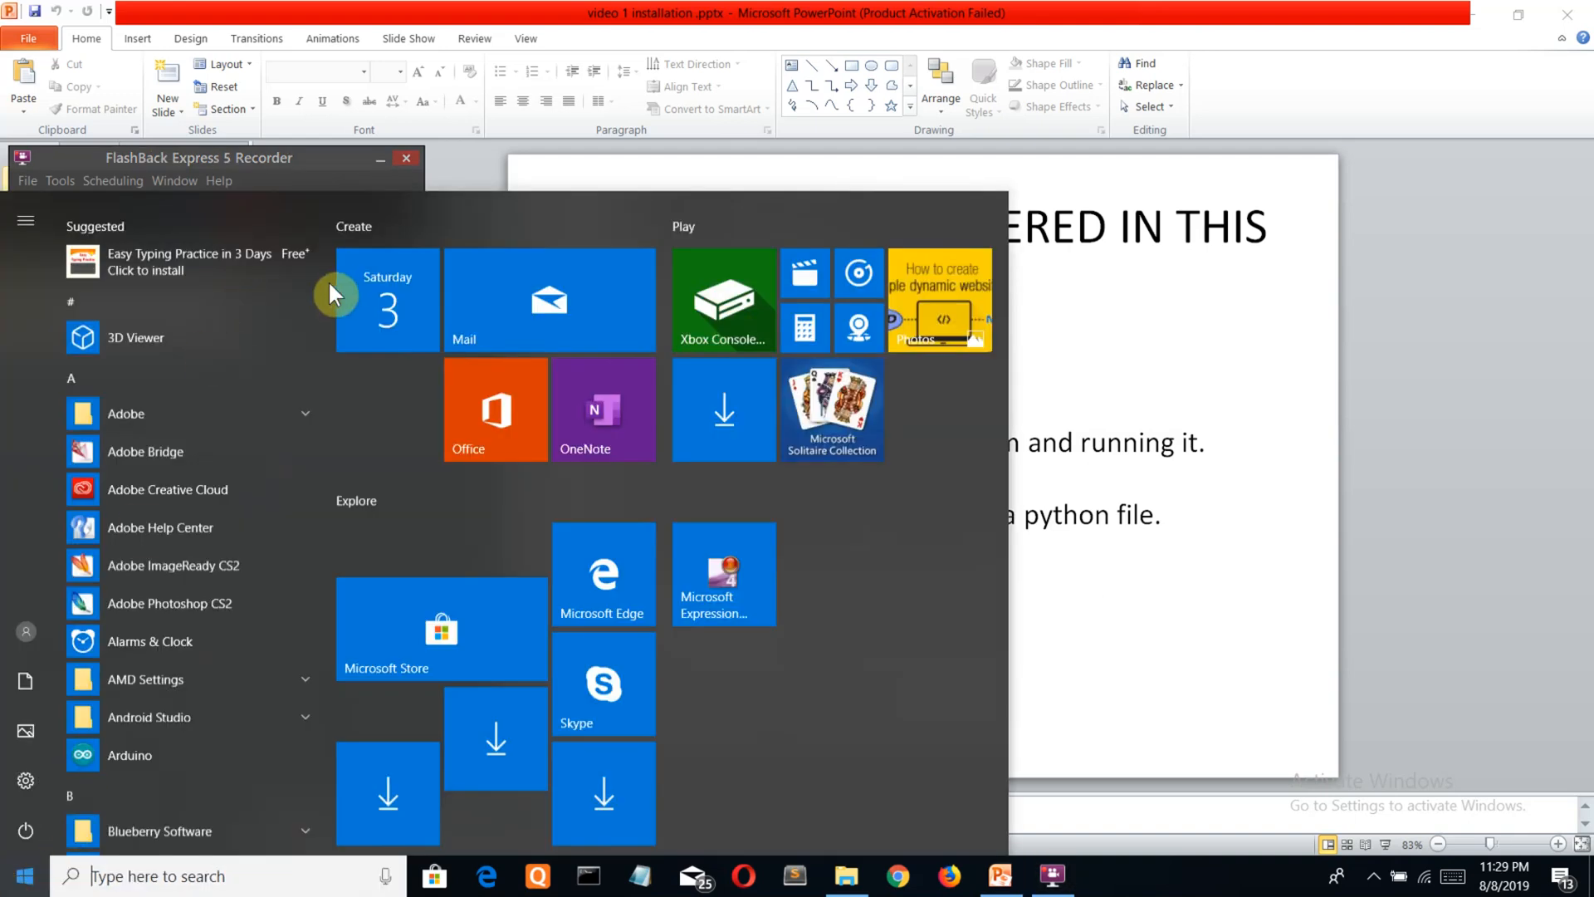
mouse_move(325, 269)
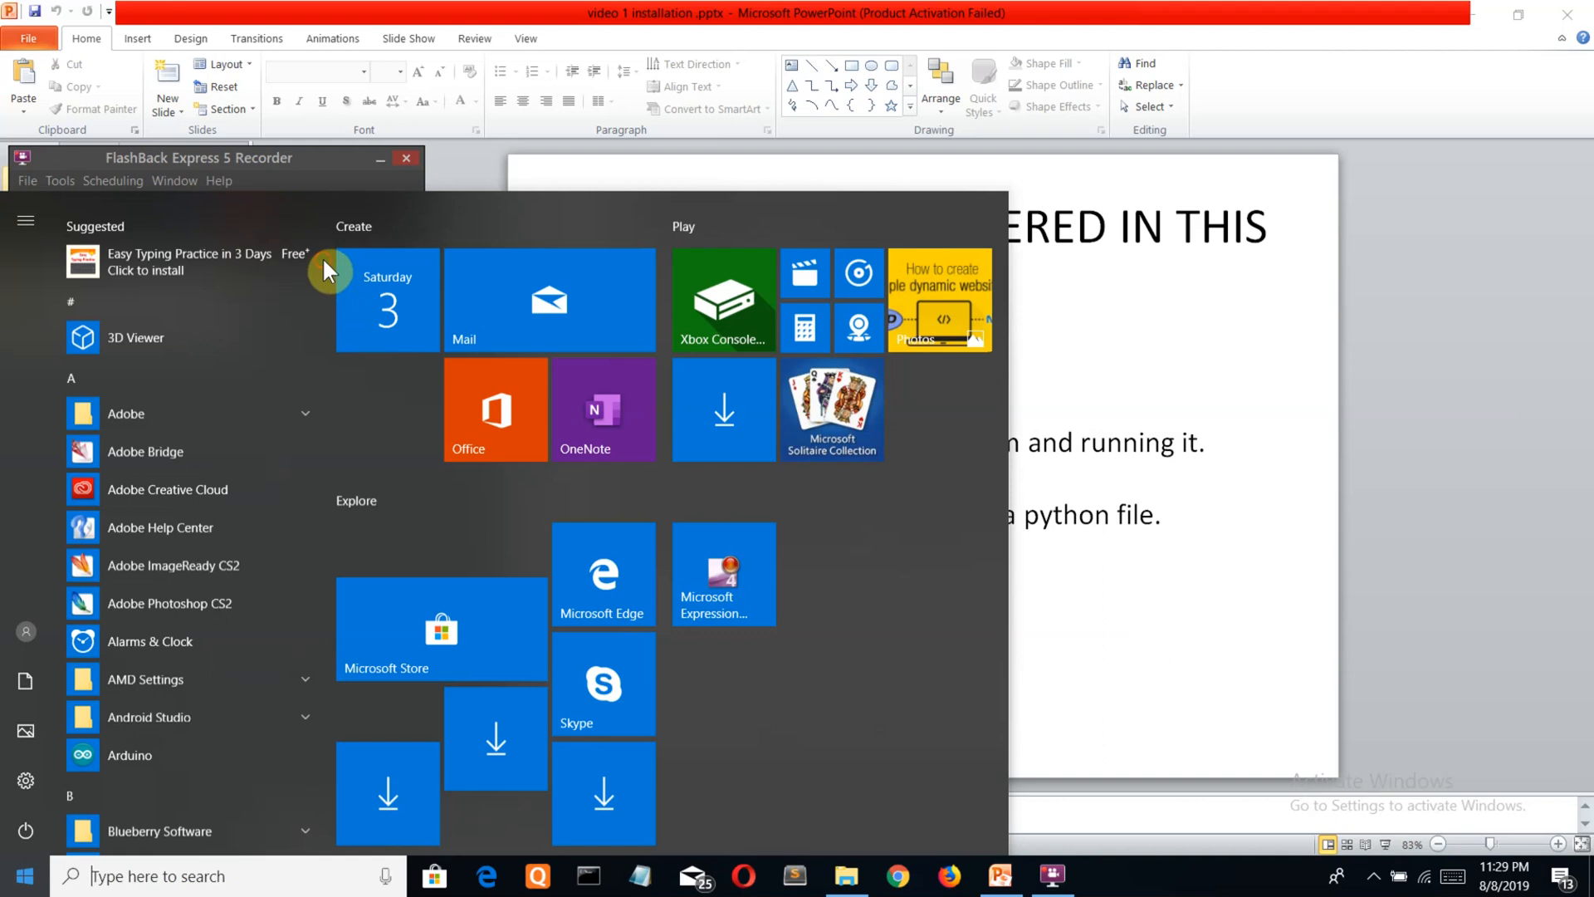
scroll("down", 3)
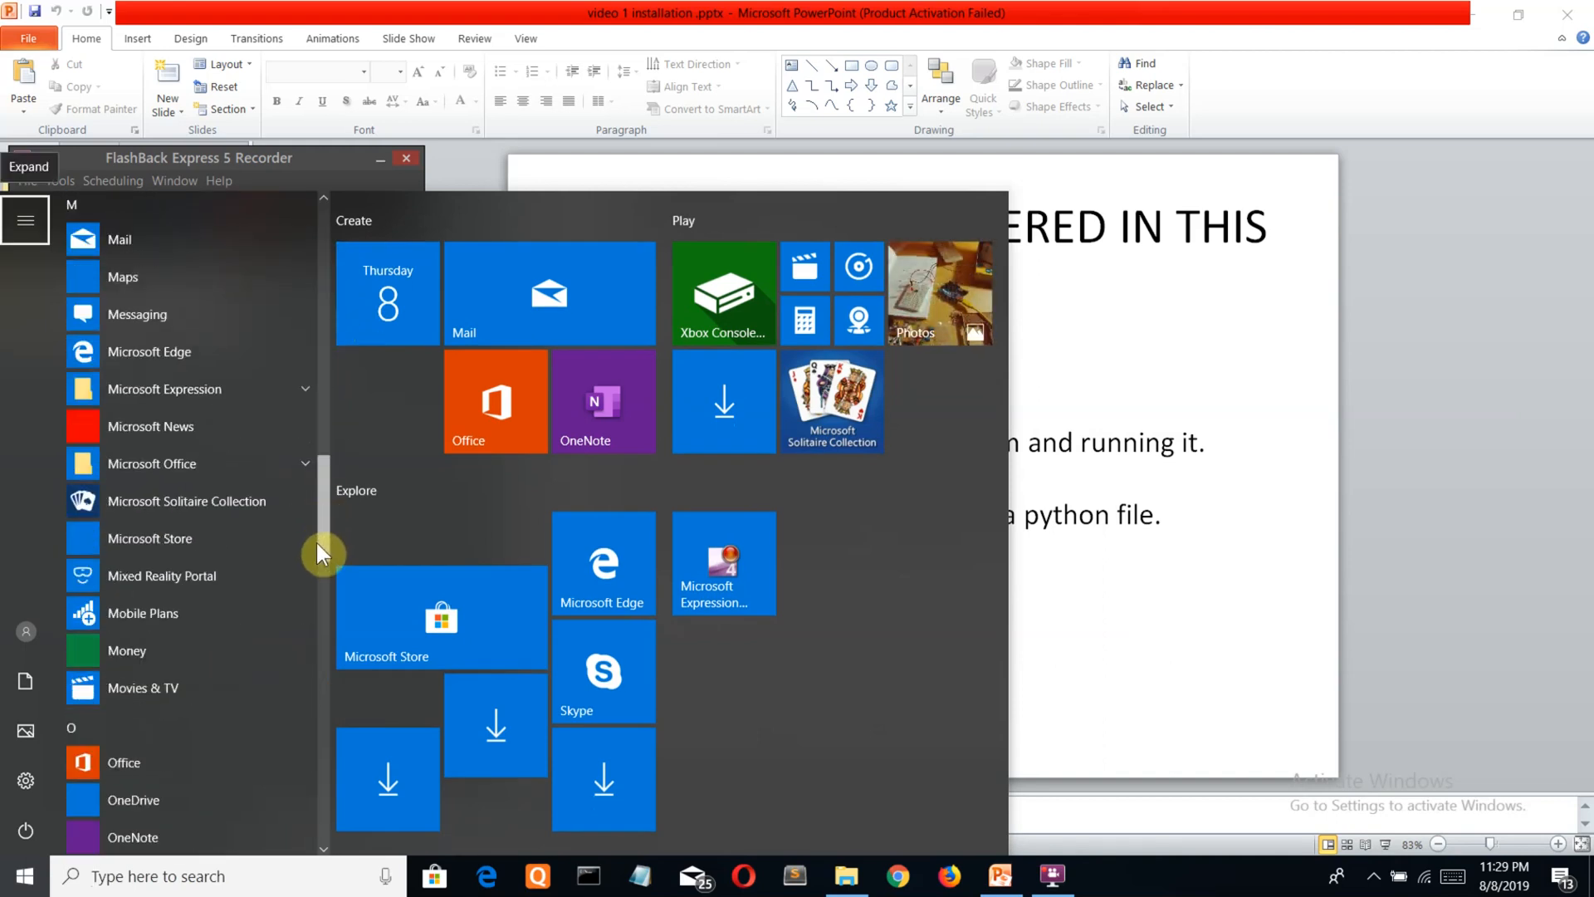
scroll("down", 3)
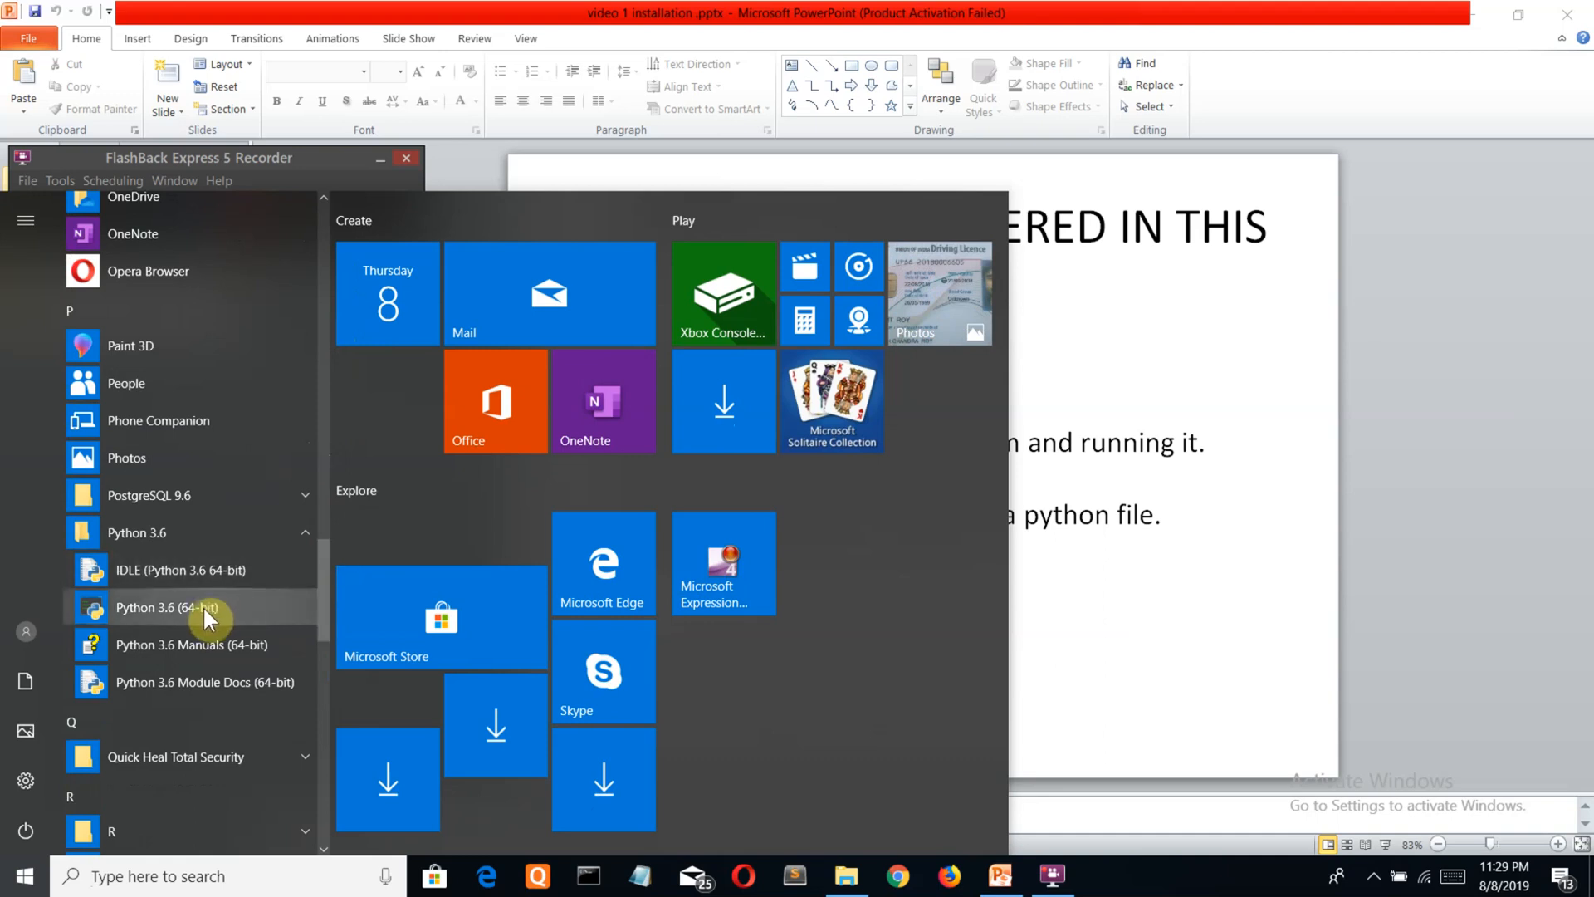
mouse_move(198, 588)
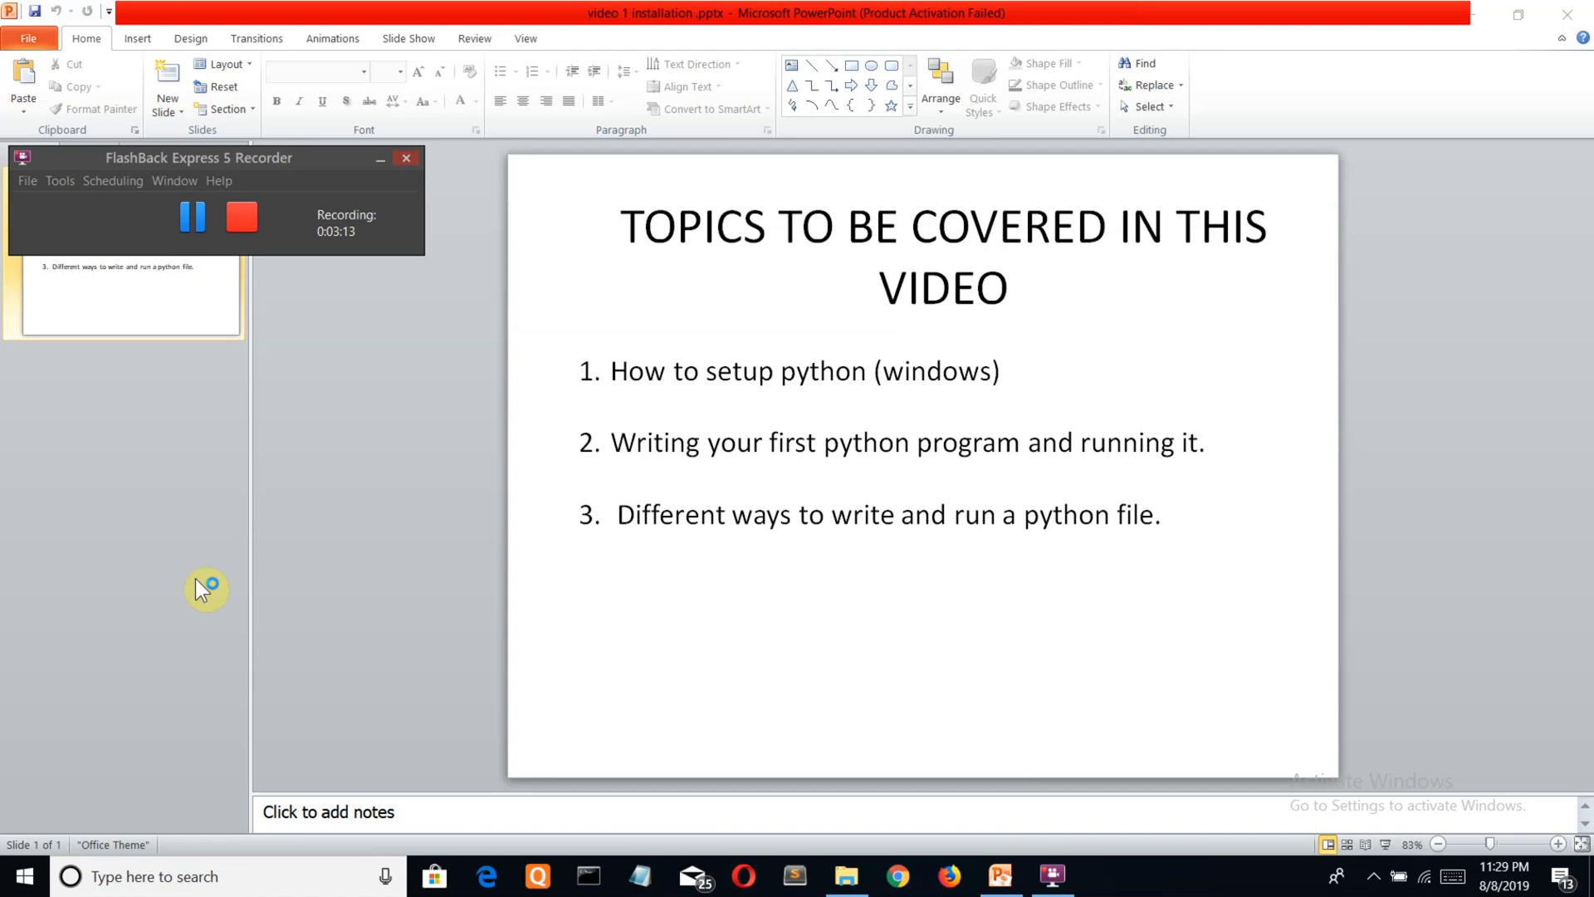
mouse_move(202, 591)
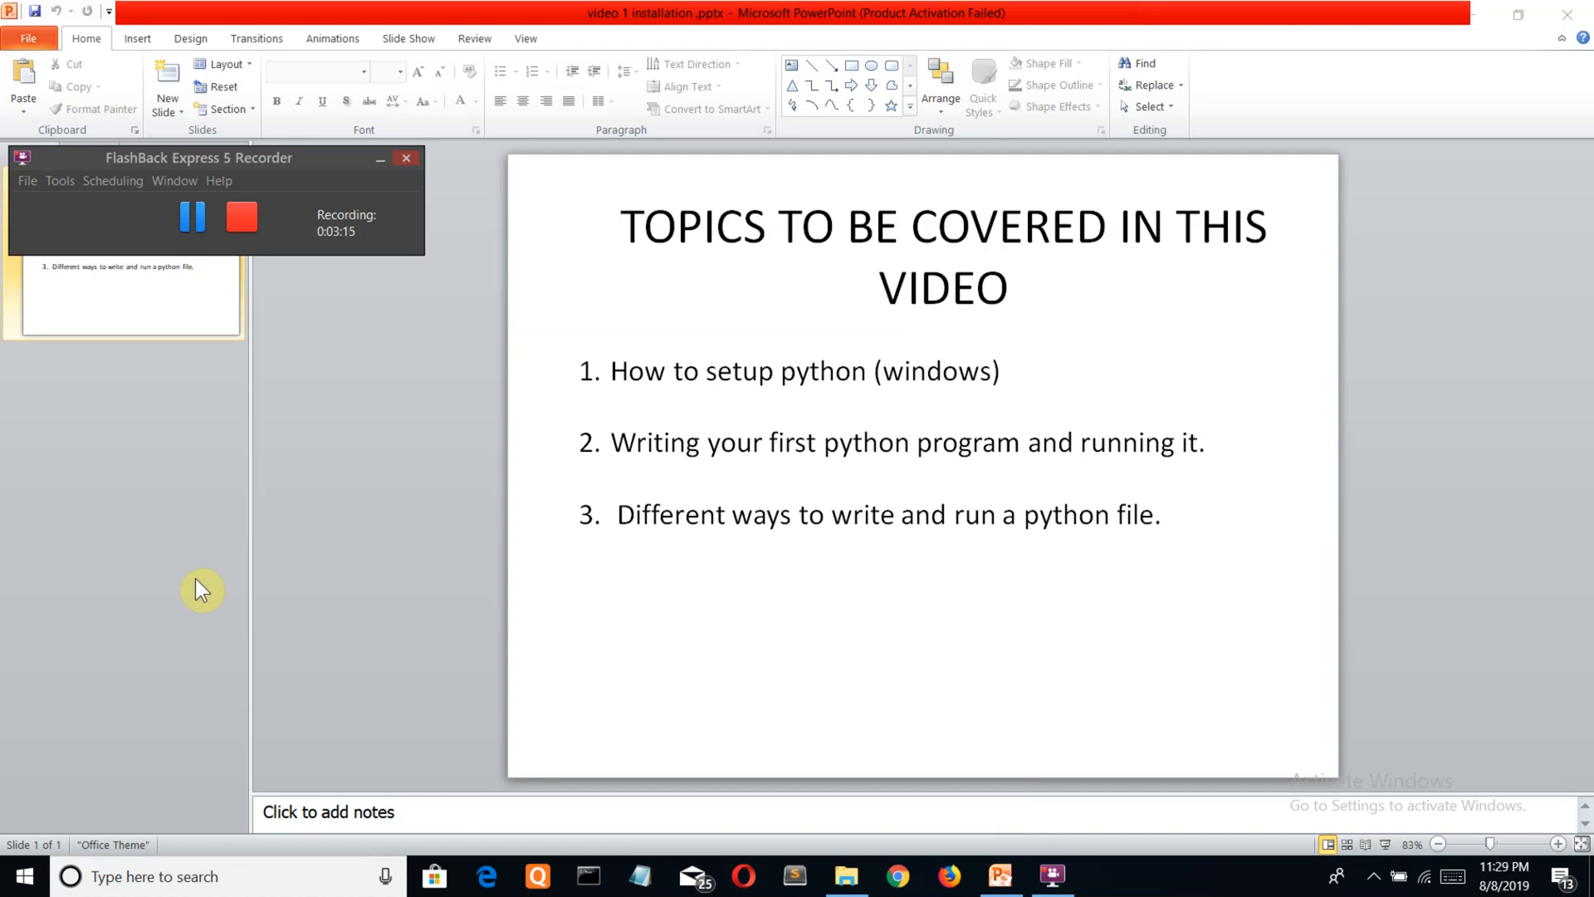
Run print("hello world") at the IDLE shell prompt, outputting hello world
left_click(1104, 875)
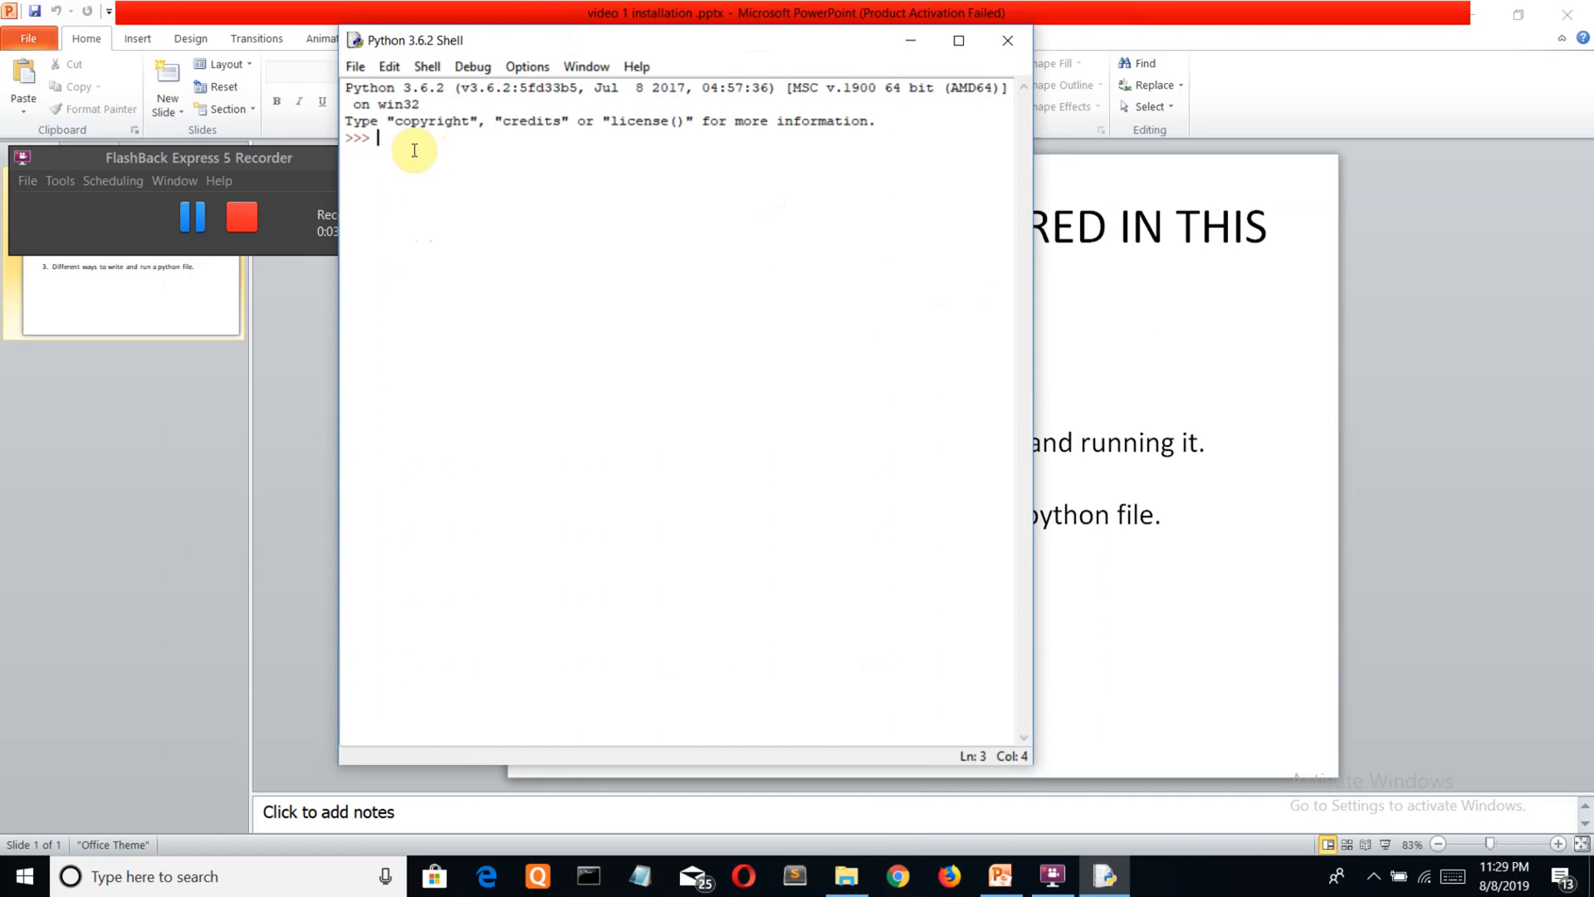
type("print")
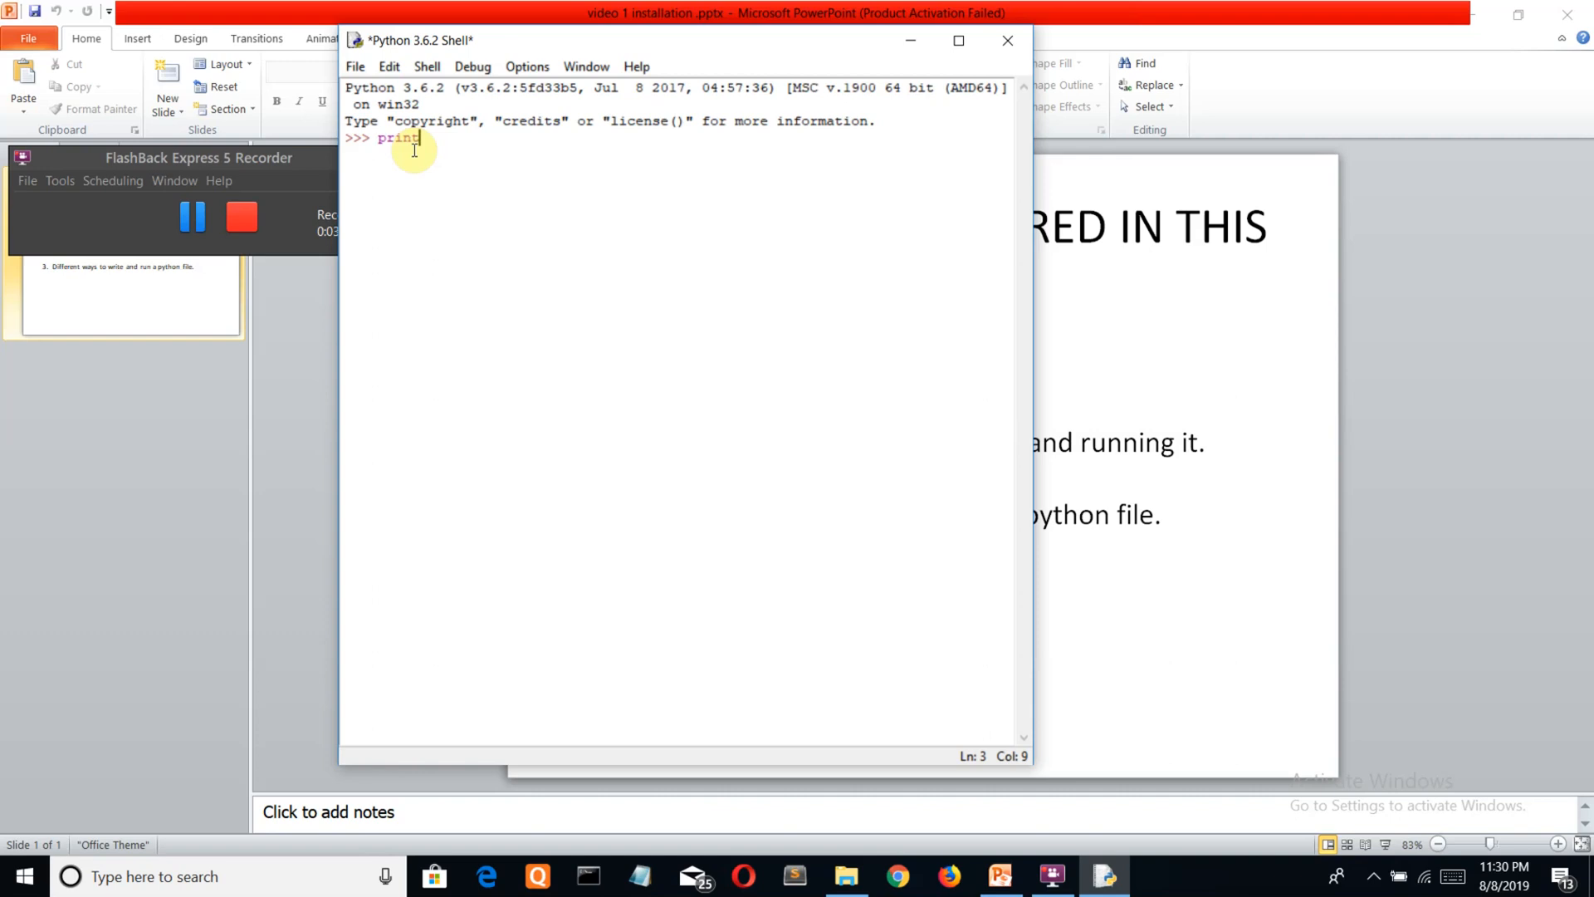
type("(\"hello world")
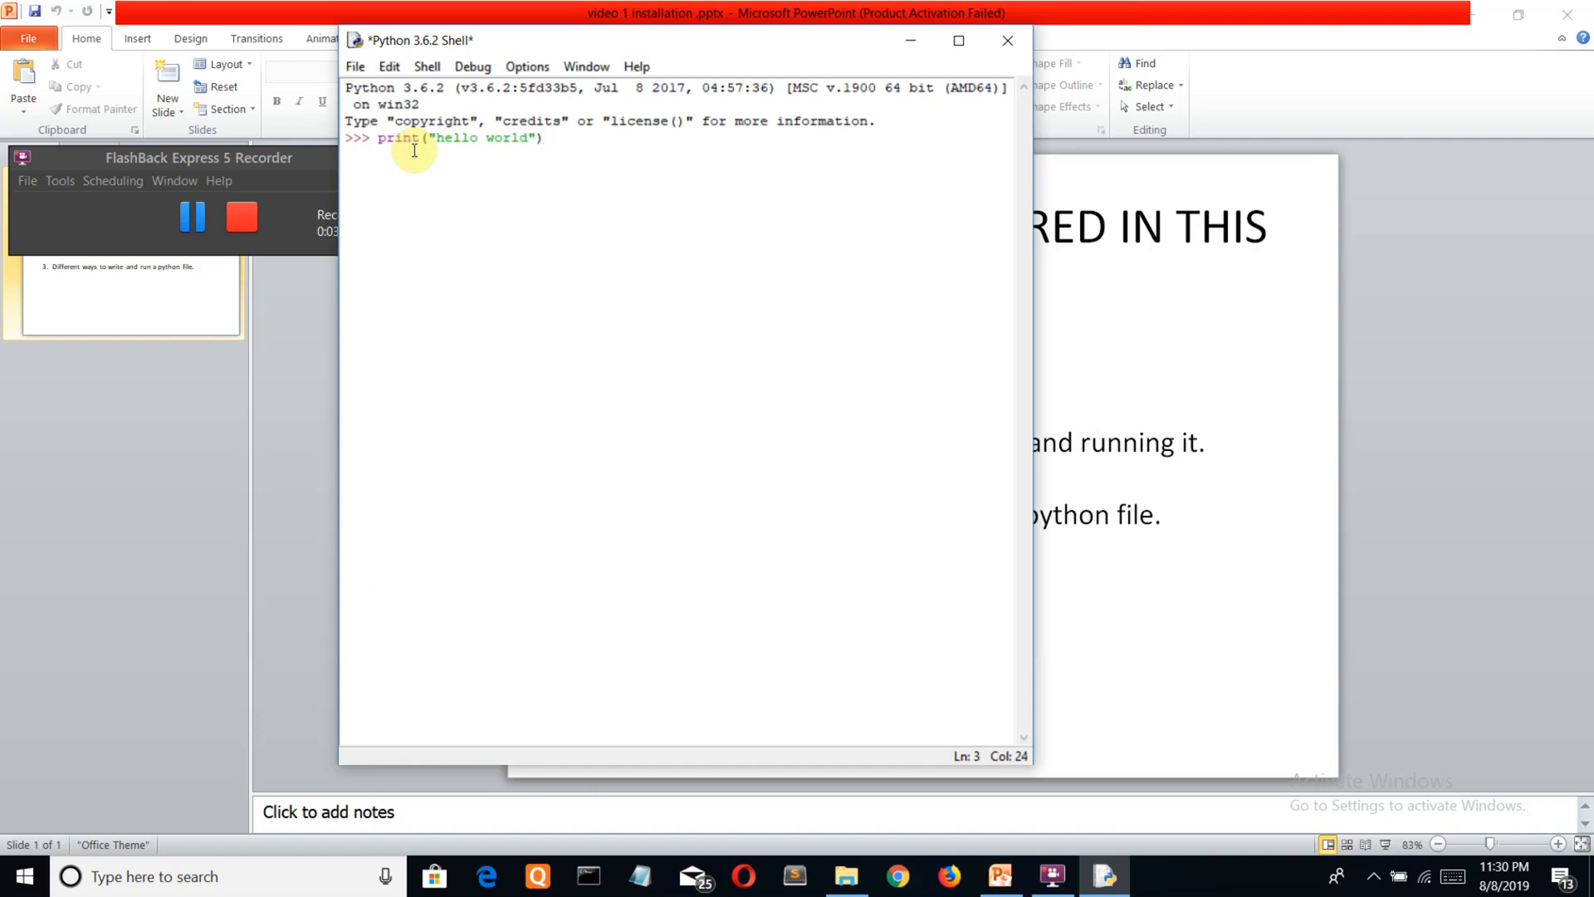
key("Return")
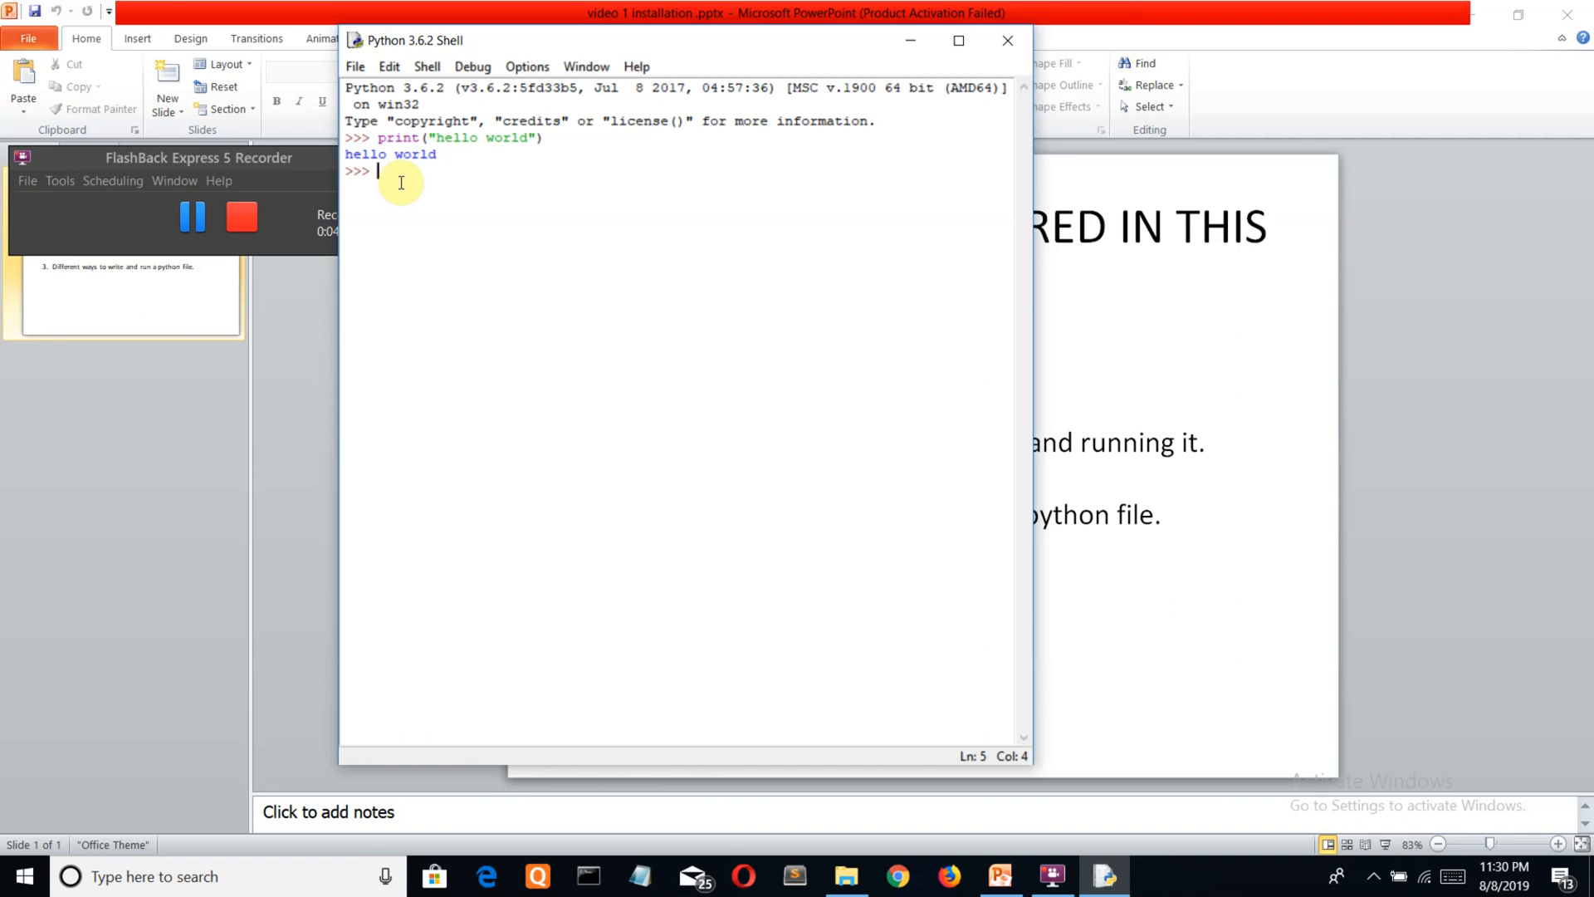
mouse_move(659, 35)
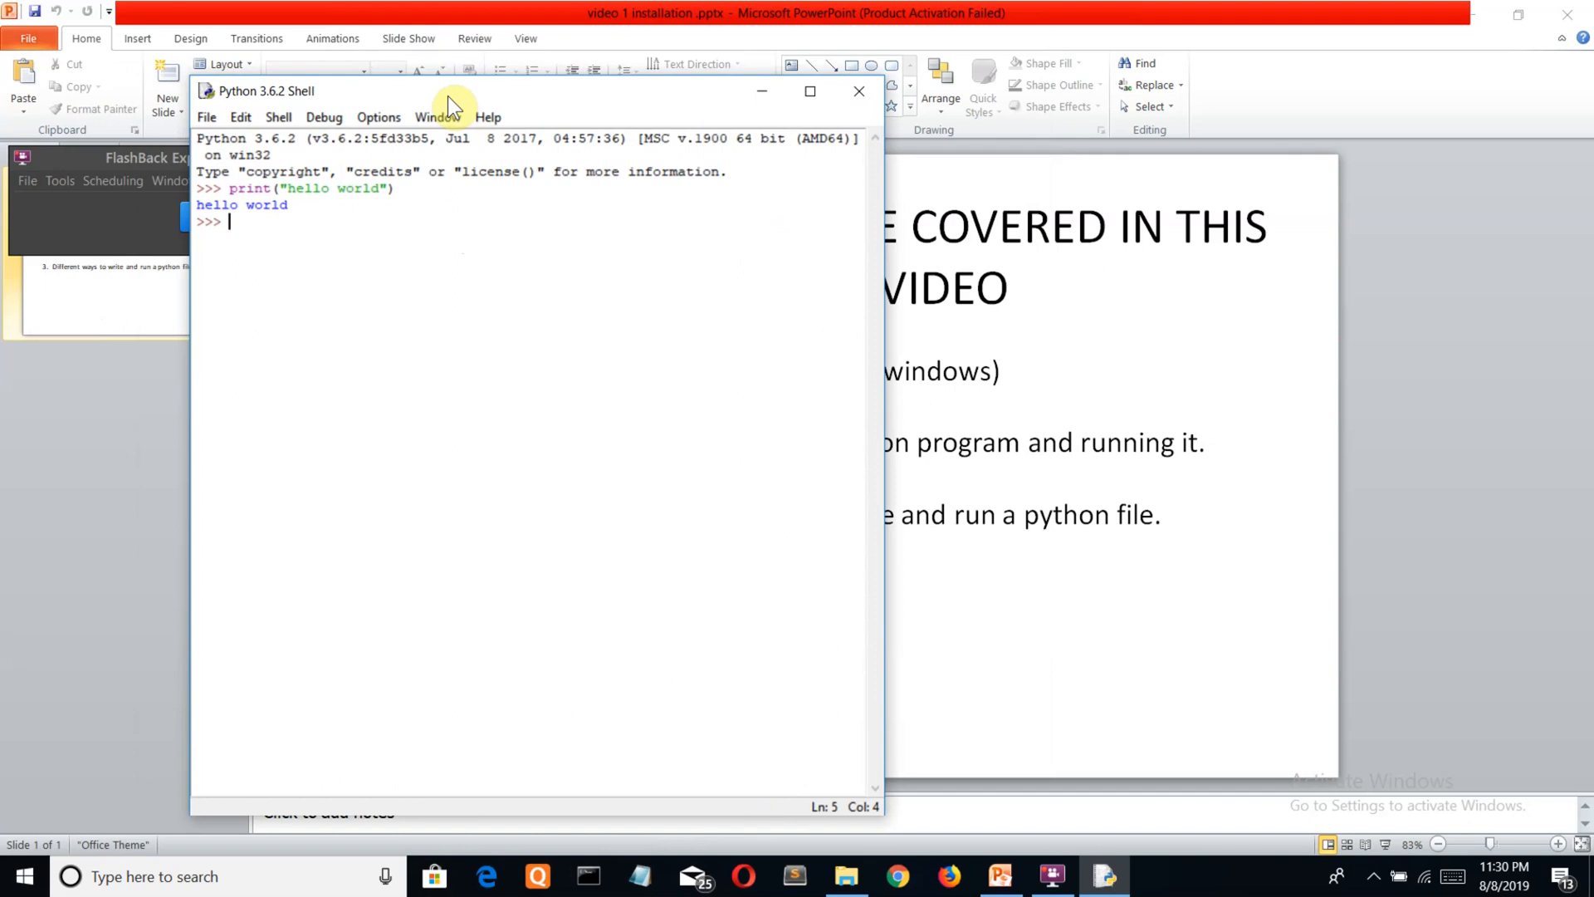
mouse_move(351, 117)
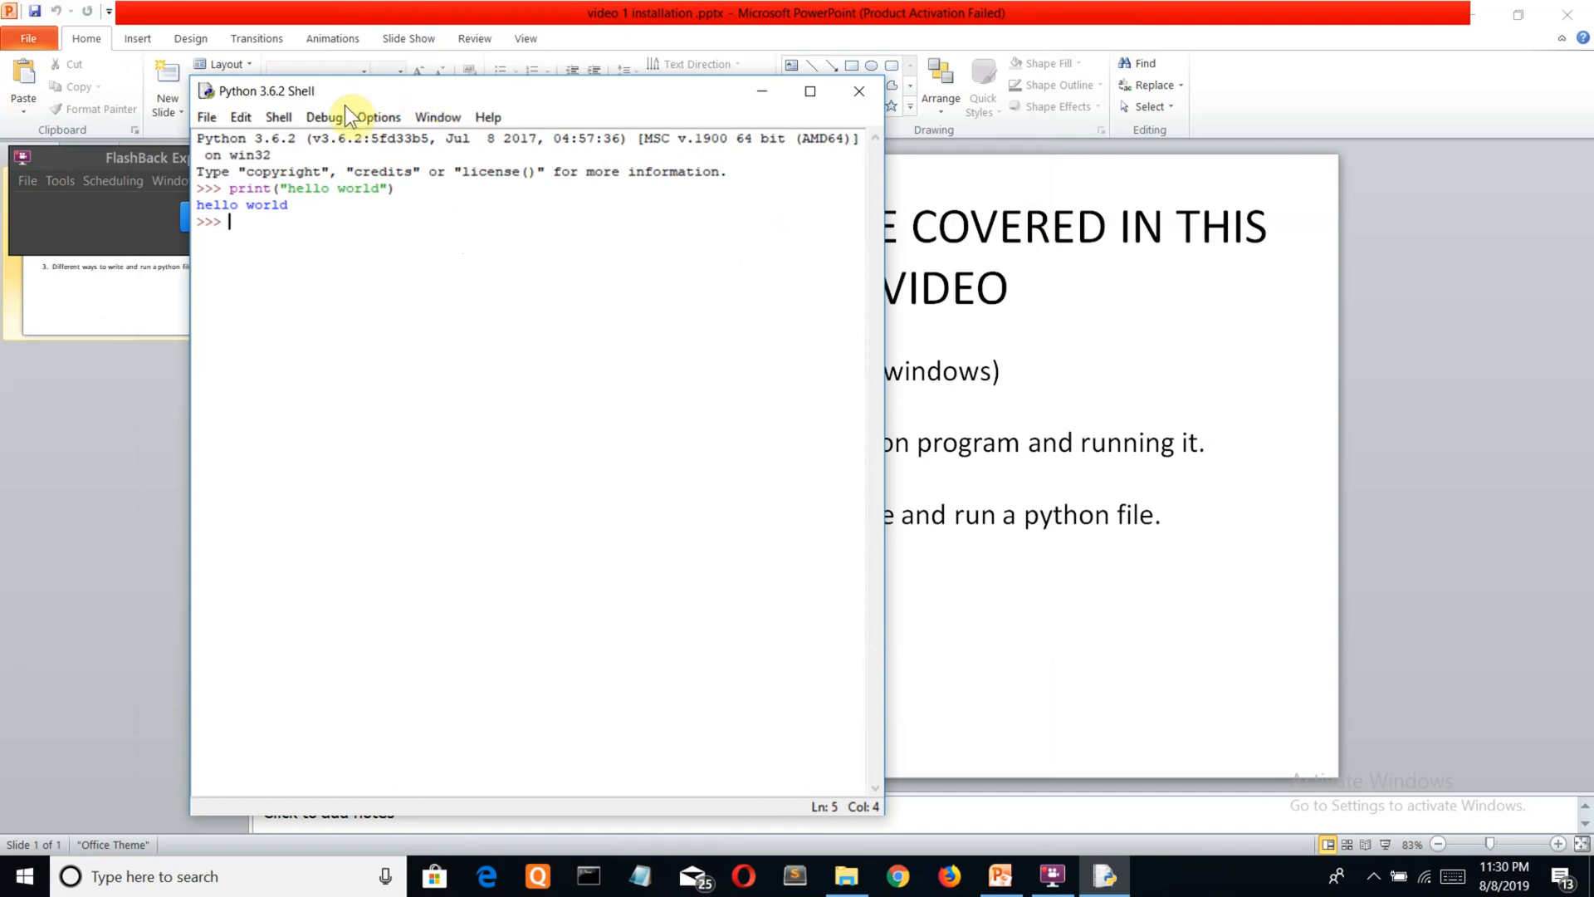
left_click(206, 116)
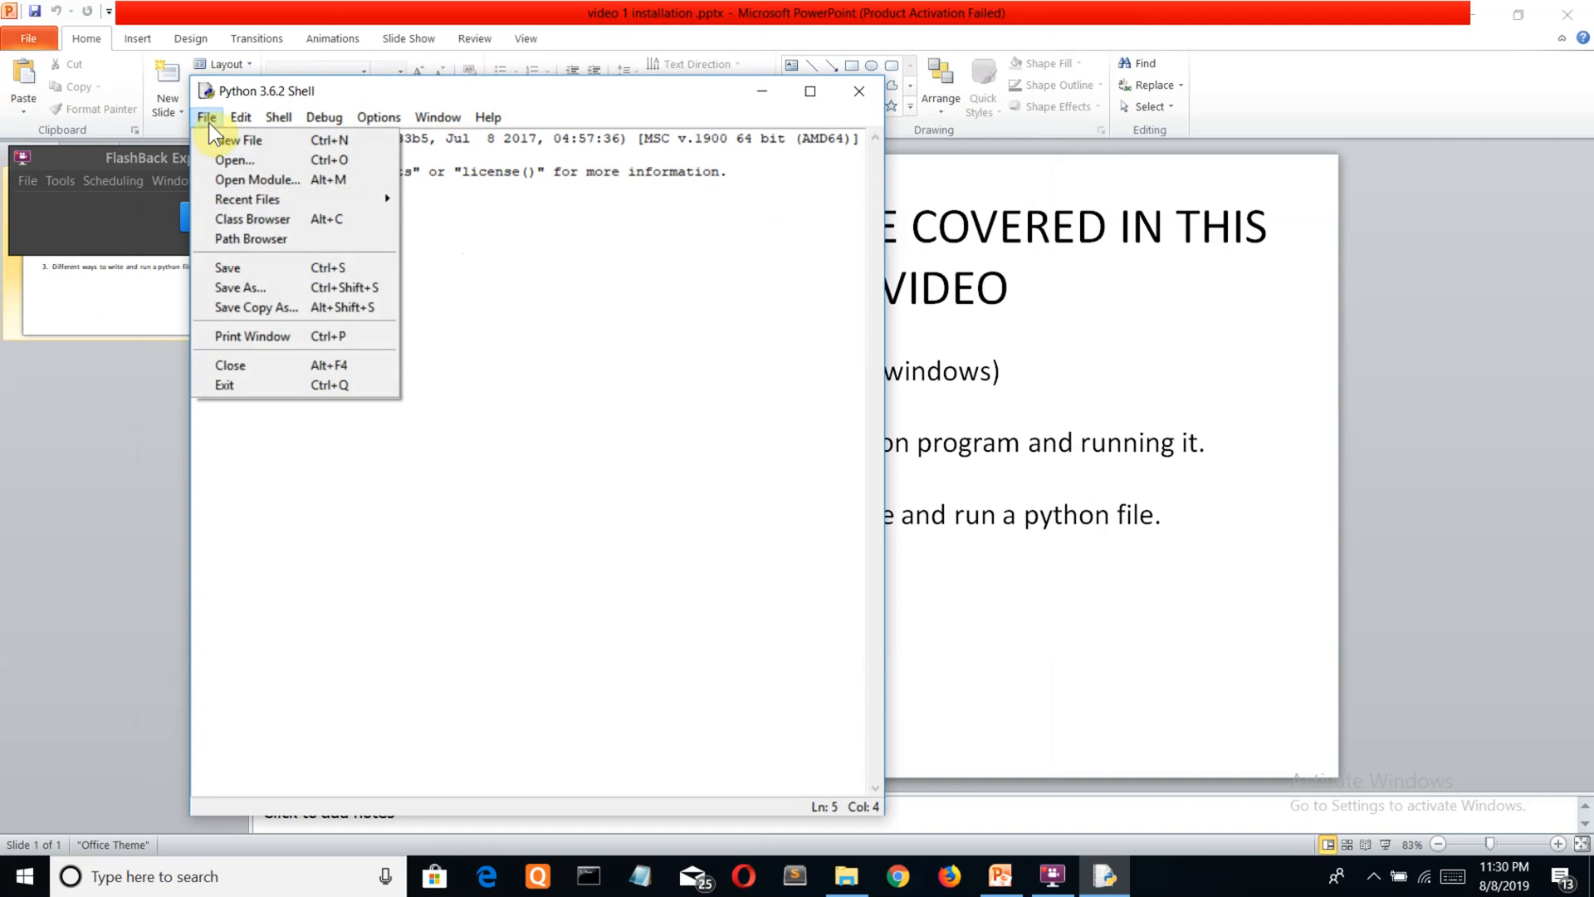
left_click(242, 139)
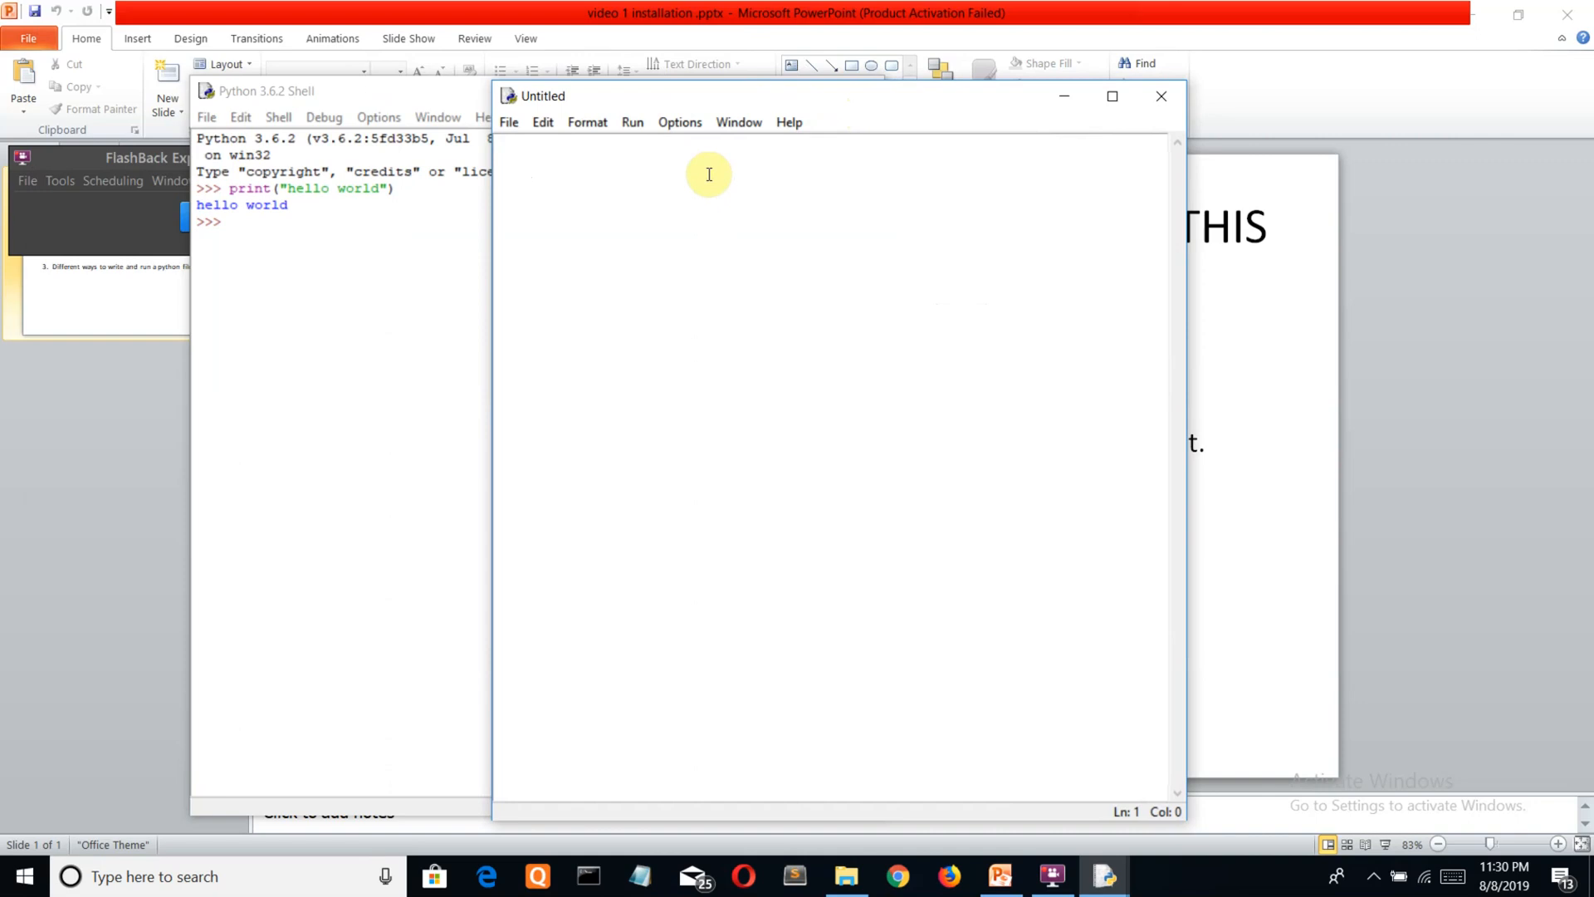
type("print(\"hello")
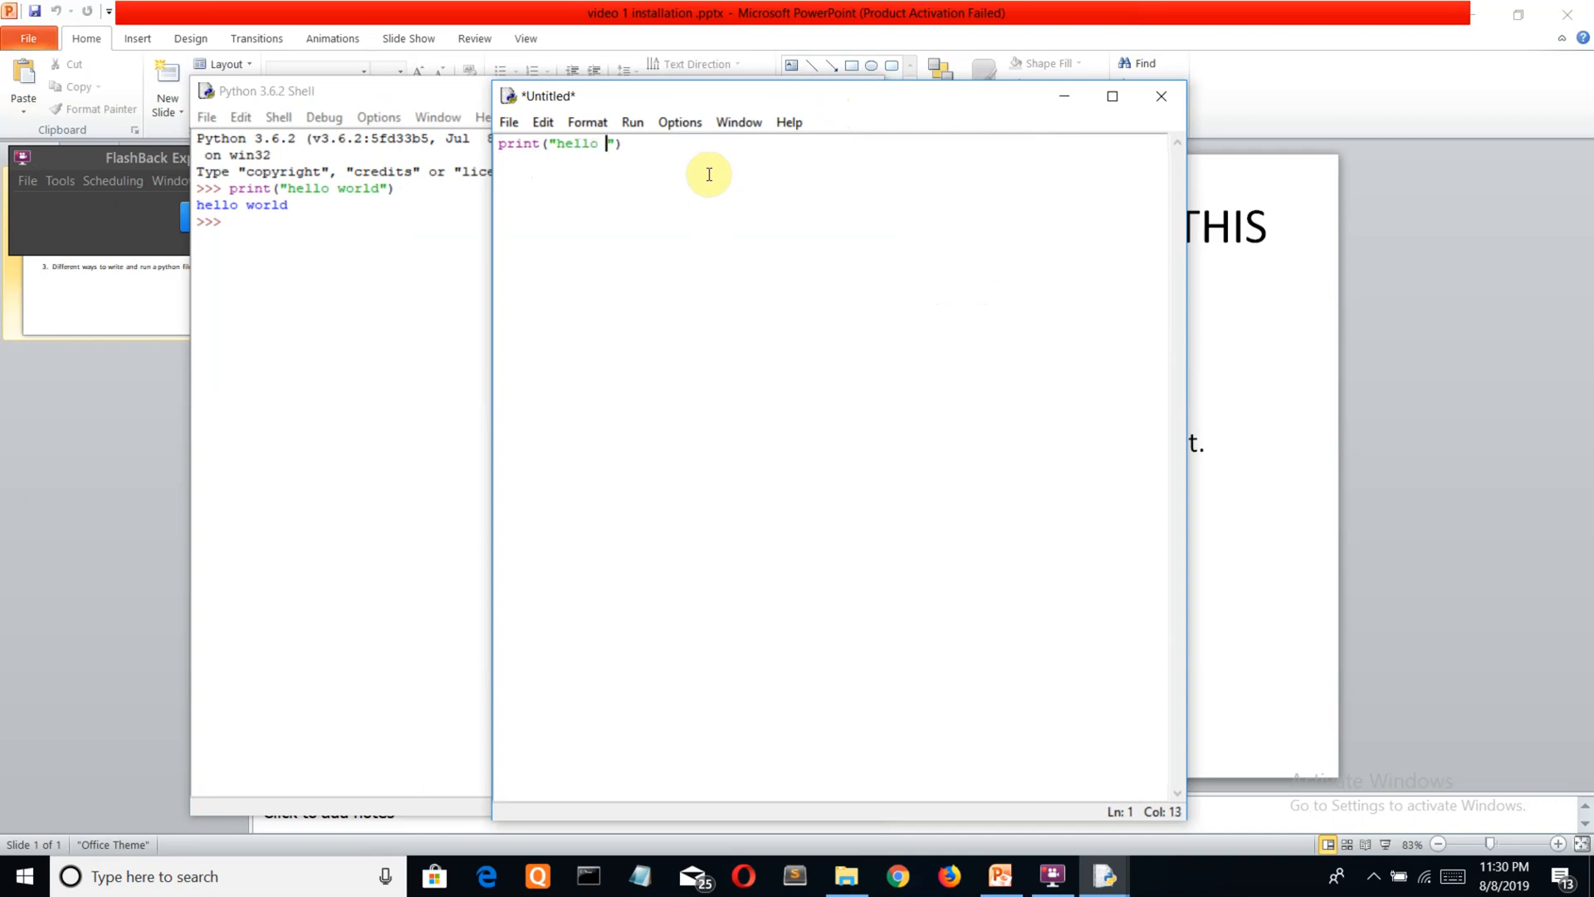
type("world")
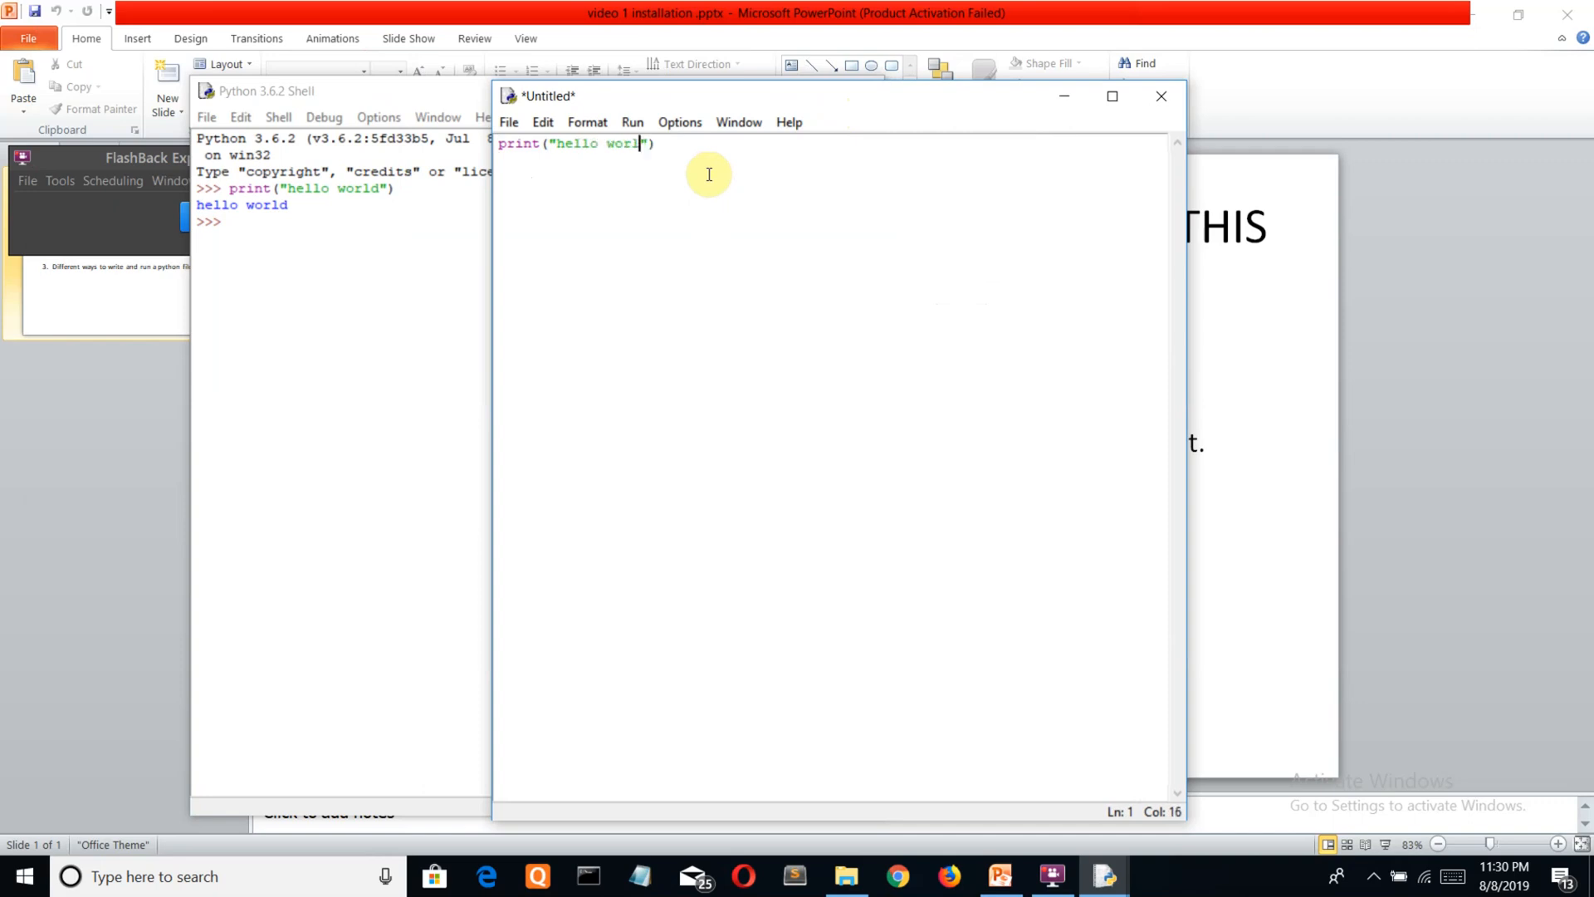
type("\")")
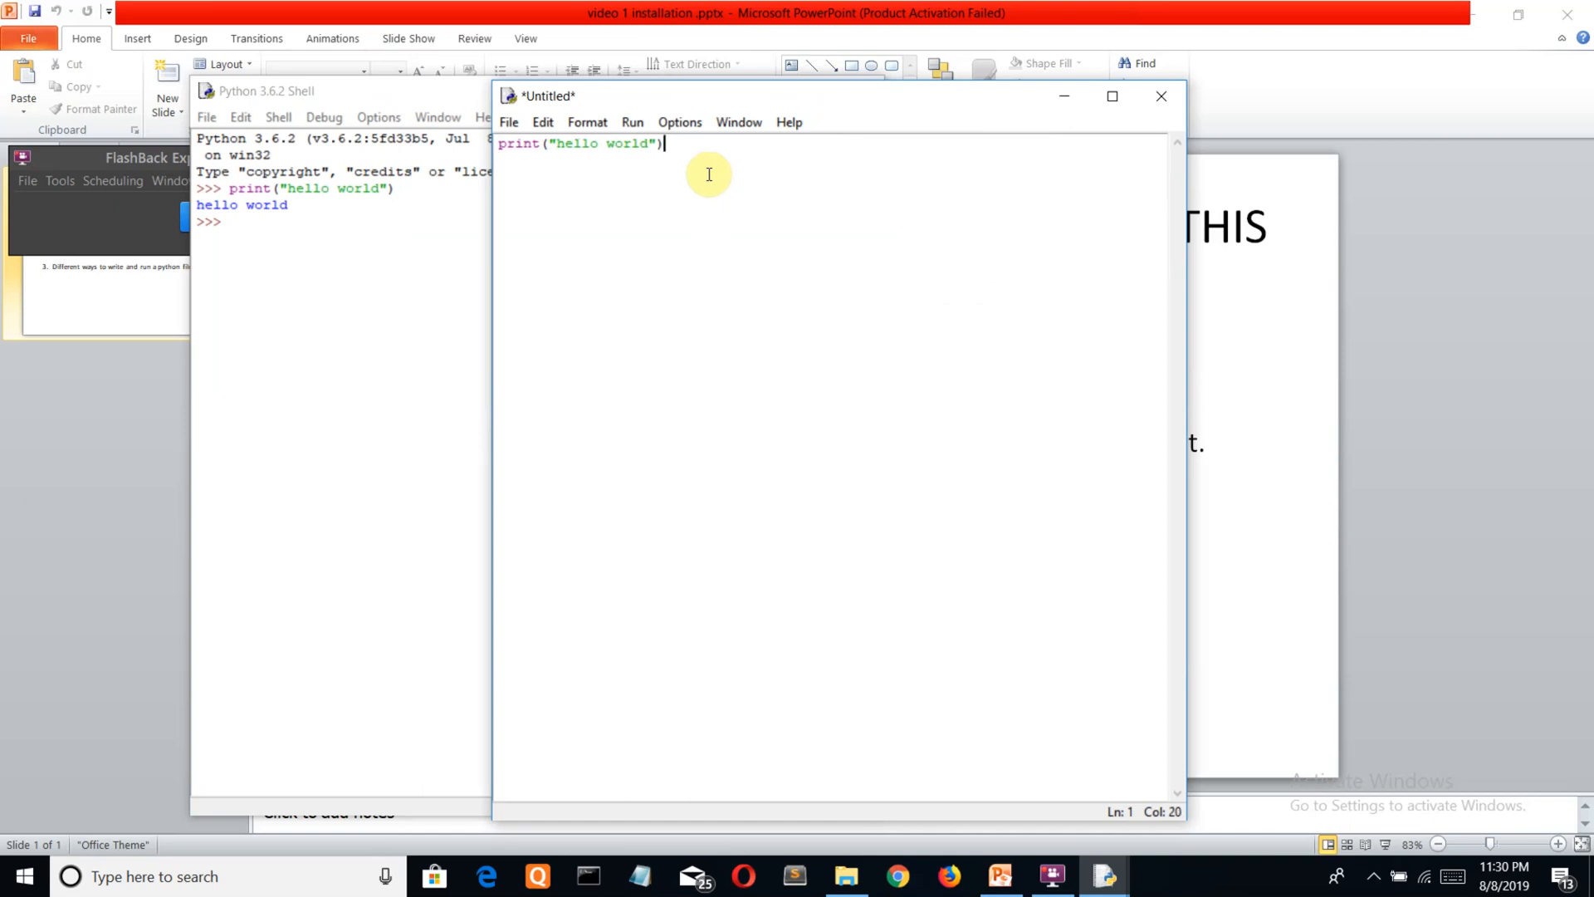
mouse_move(714, 183)
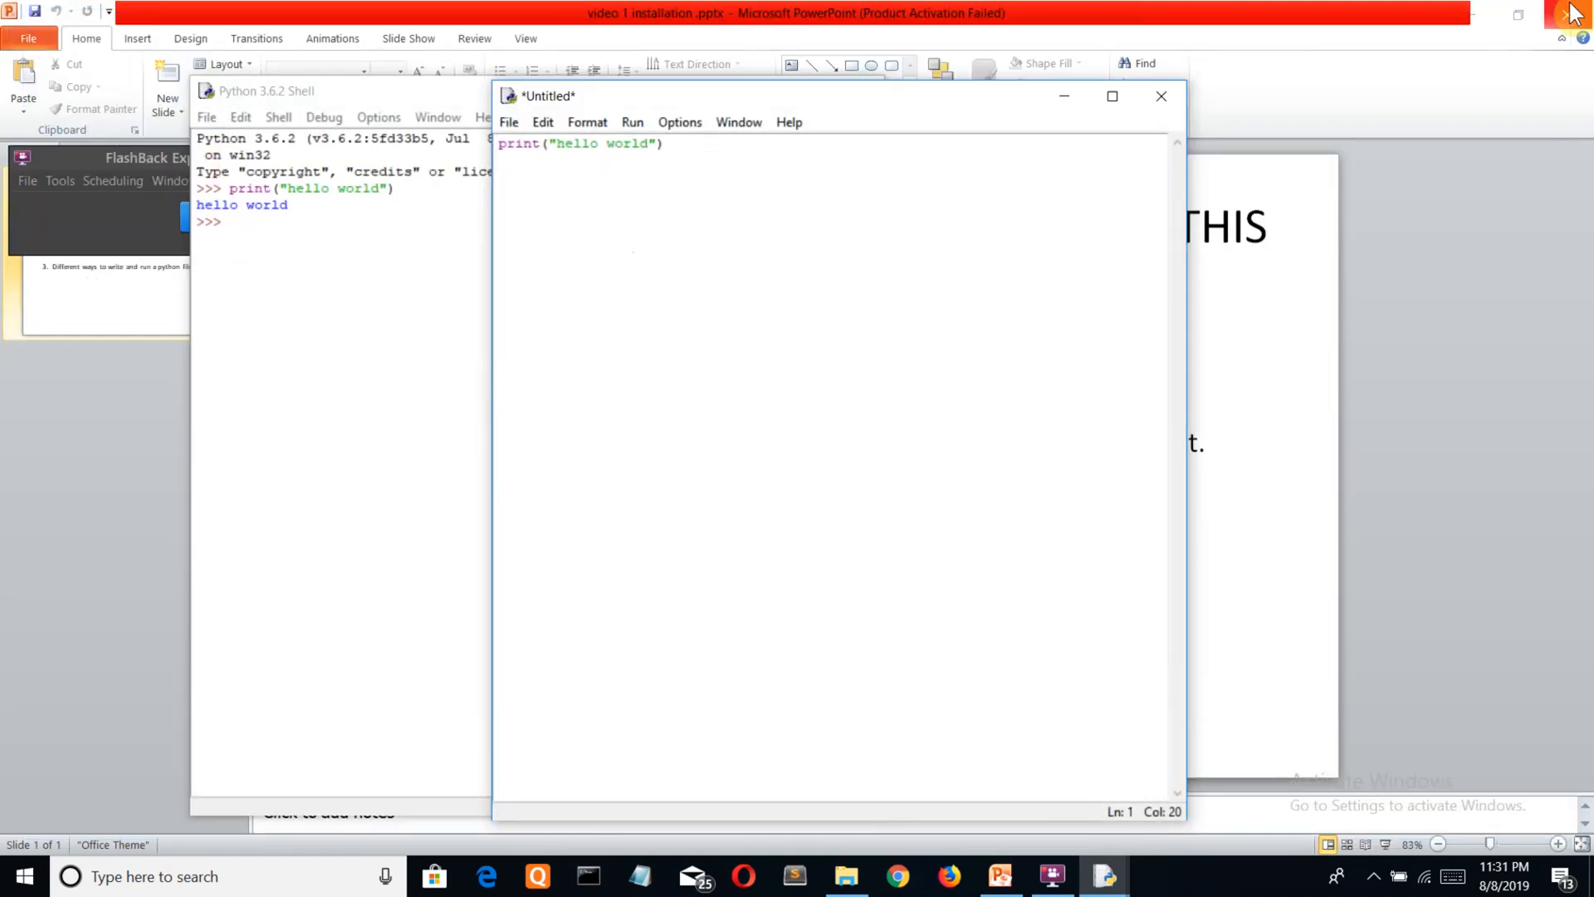
mouse_move(1574, 14)
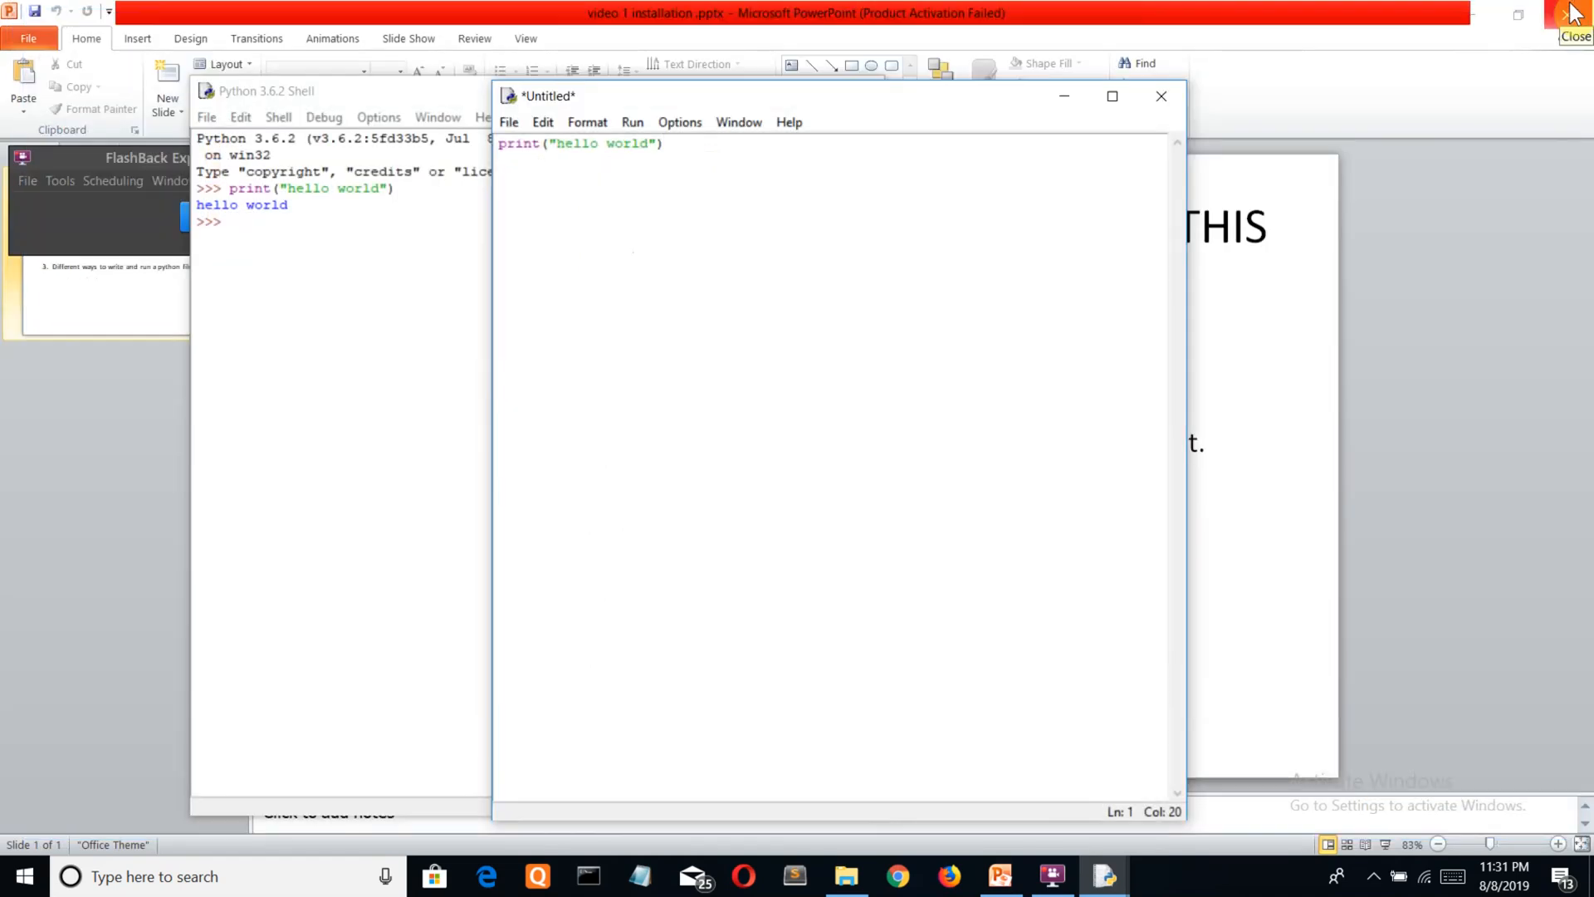
mouse_move(1074, 151)
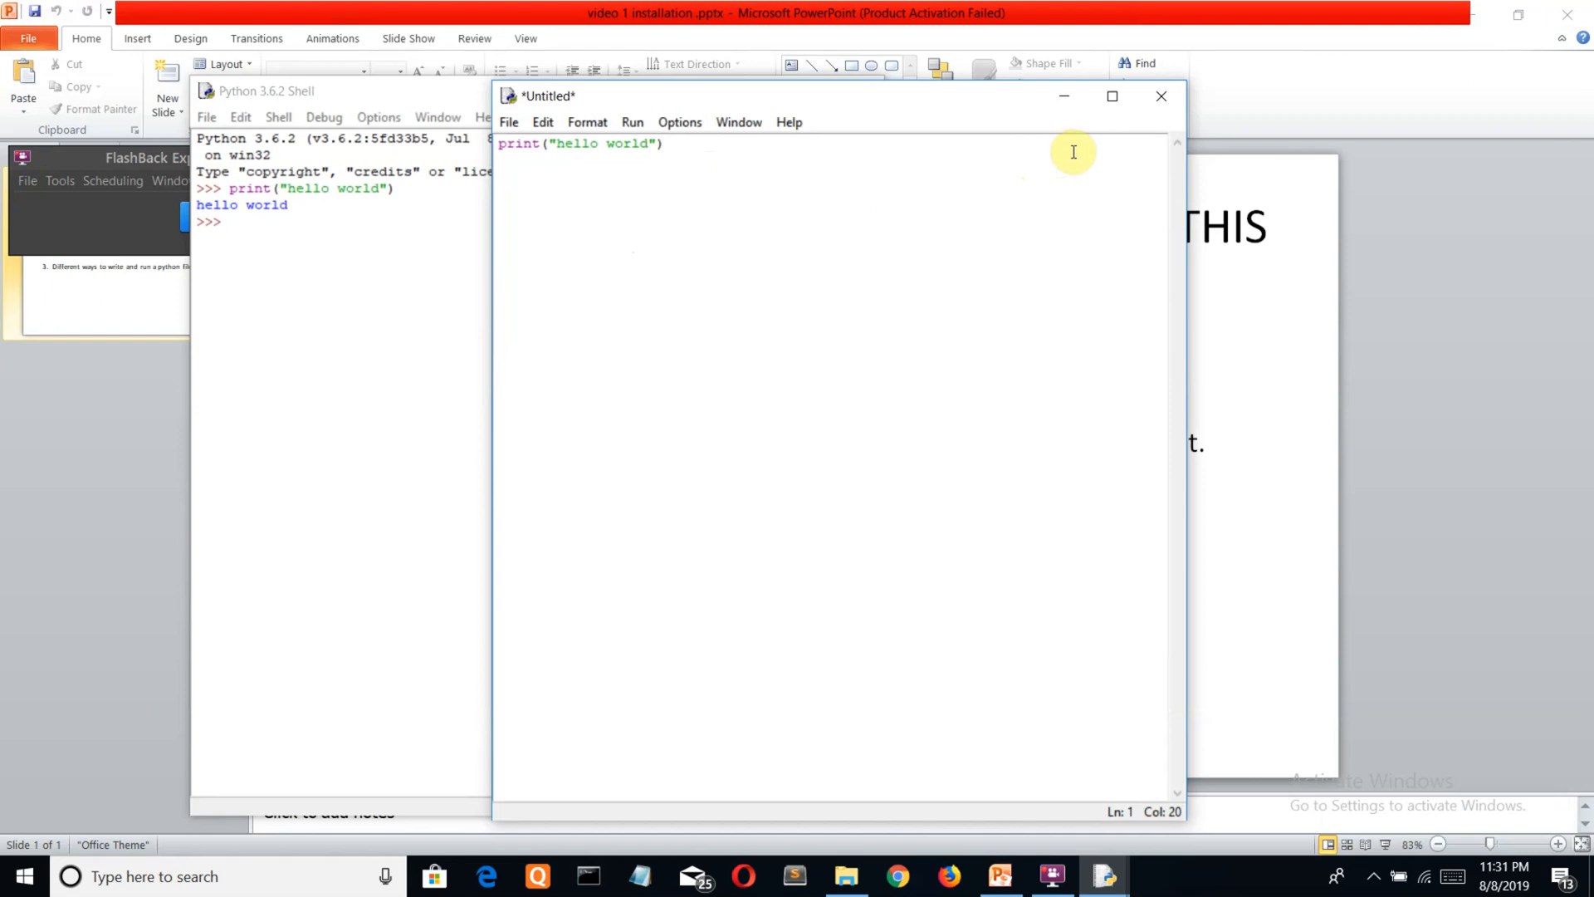
left_click(1111, 96)
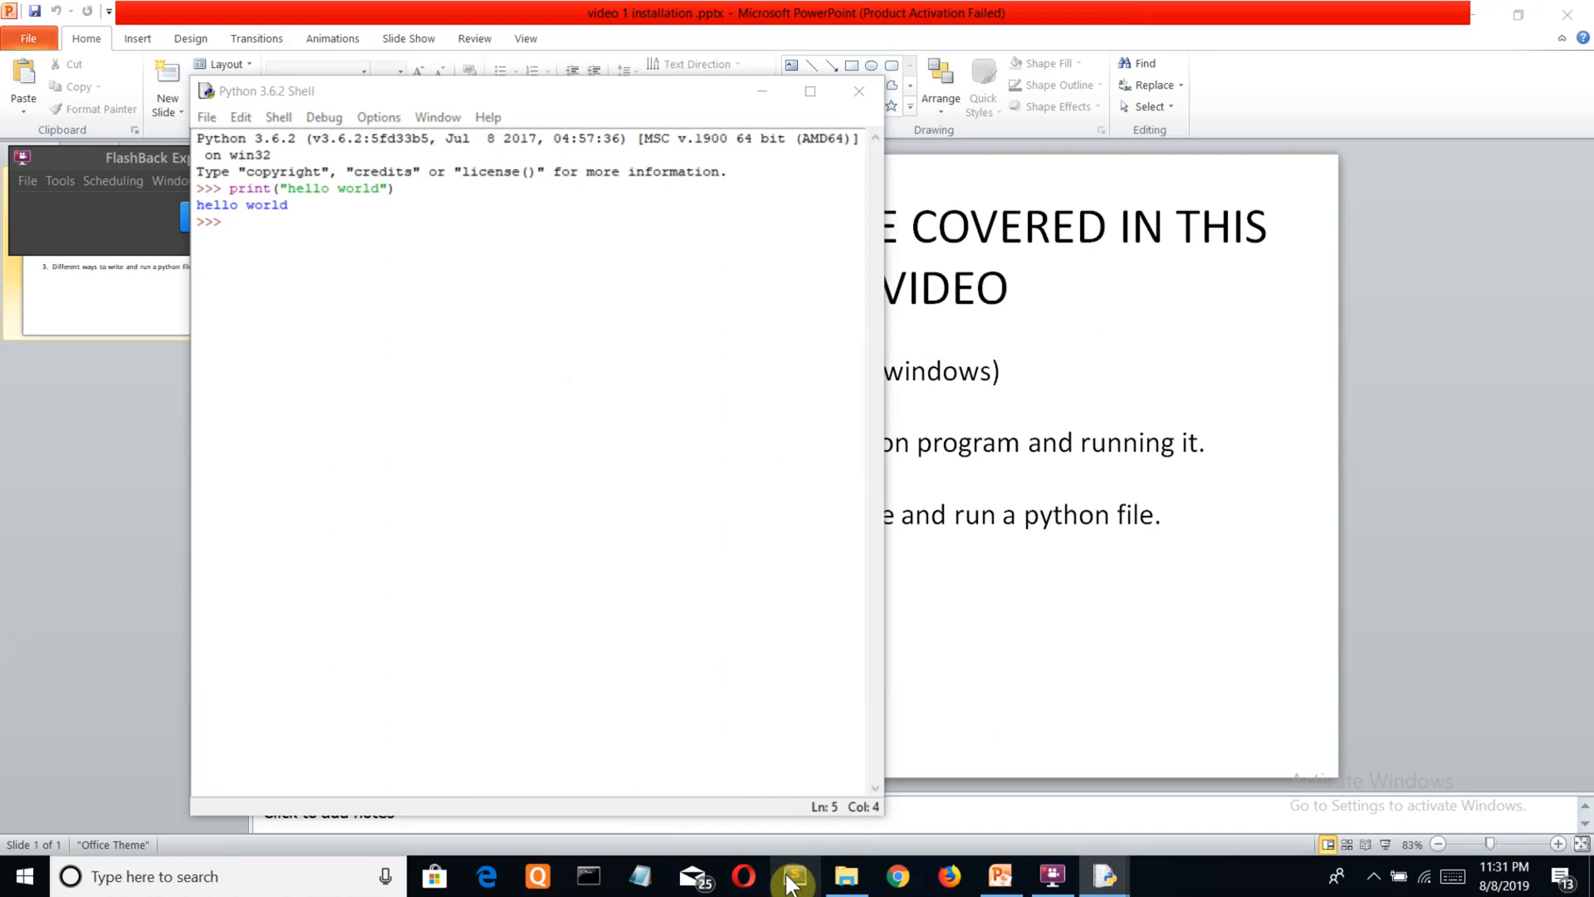
Switch to Sublime Text and close the content (1).html tab, leaving the dino game project open
left_click(792, 875)
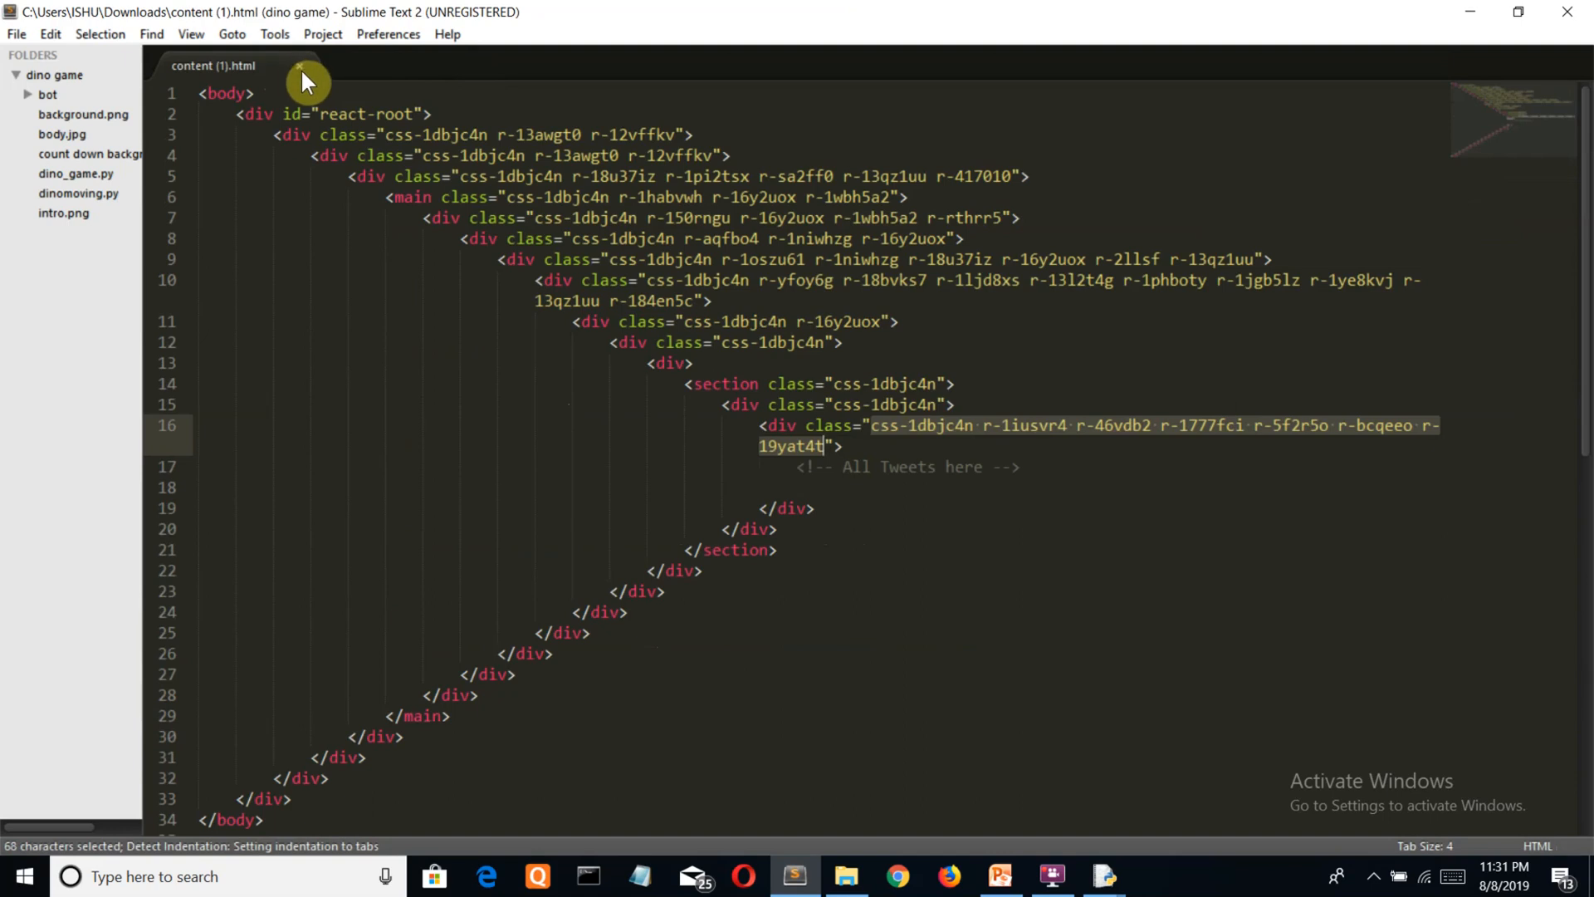
left_click(300, 65)
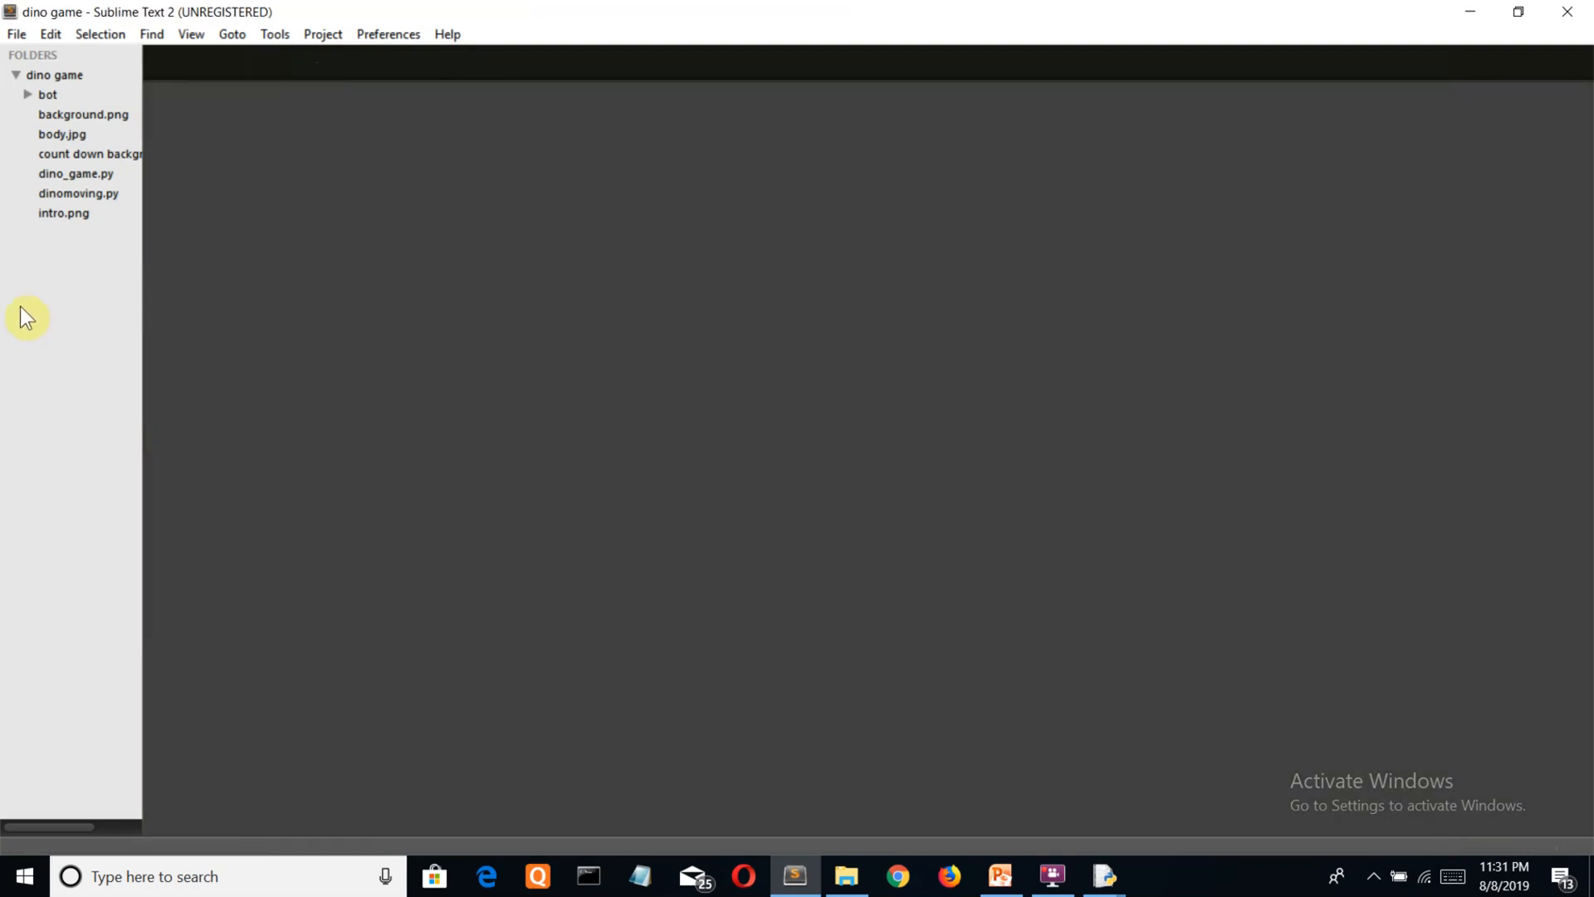
mouse_move(576, 14)
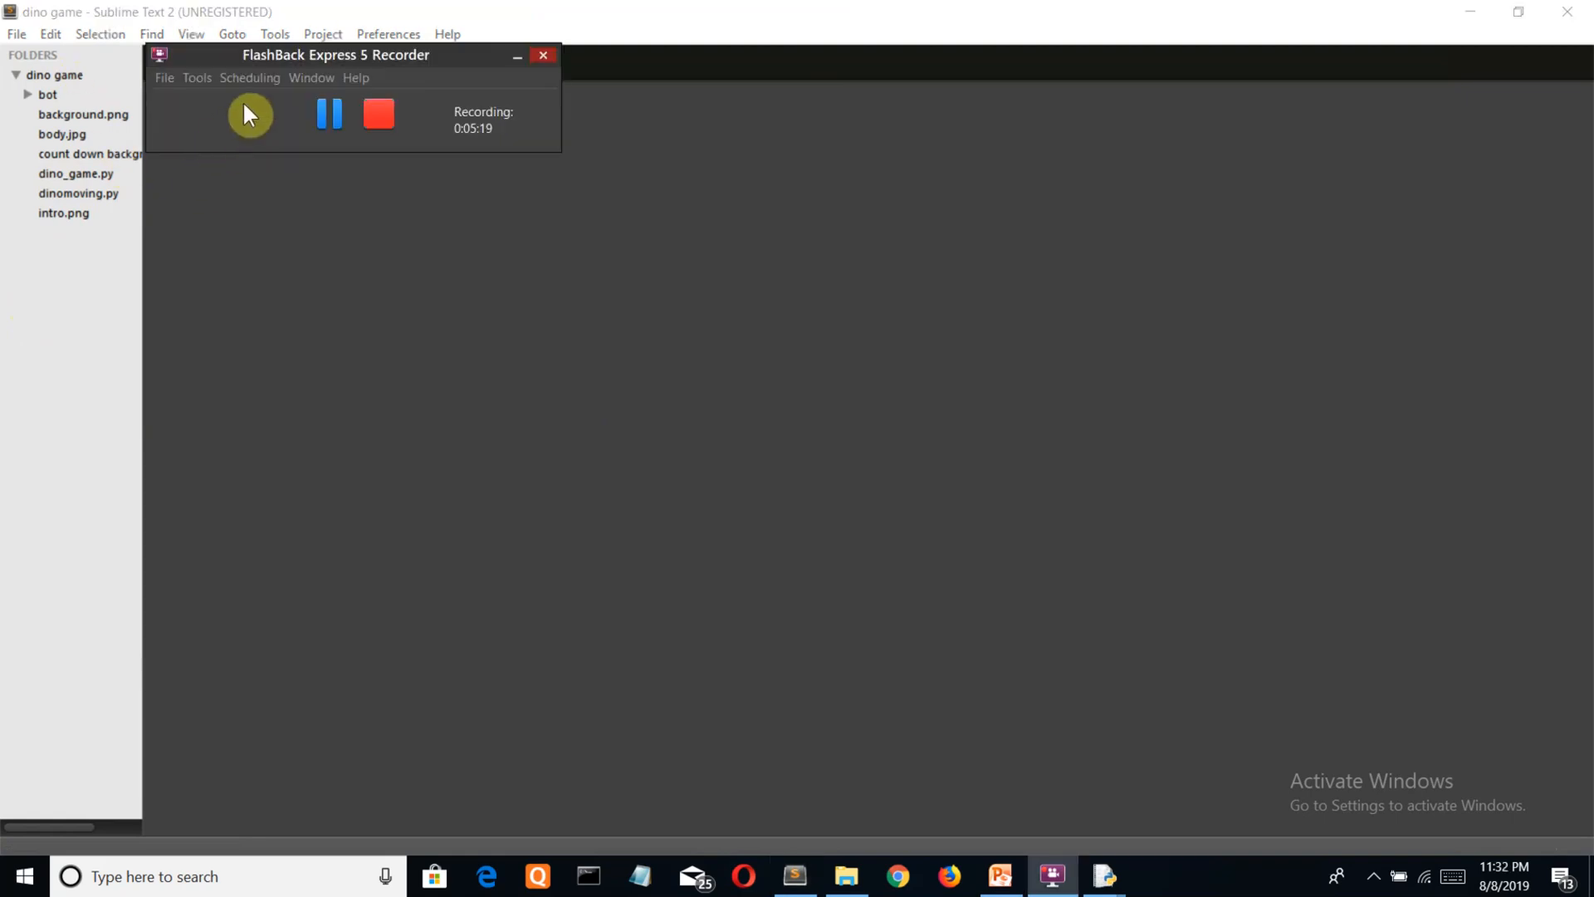
left_click(249, 115)
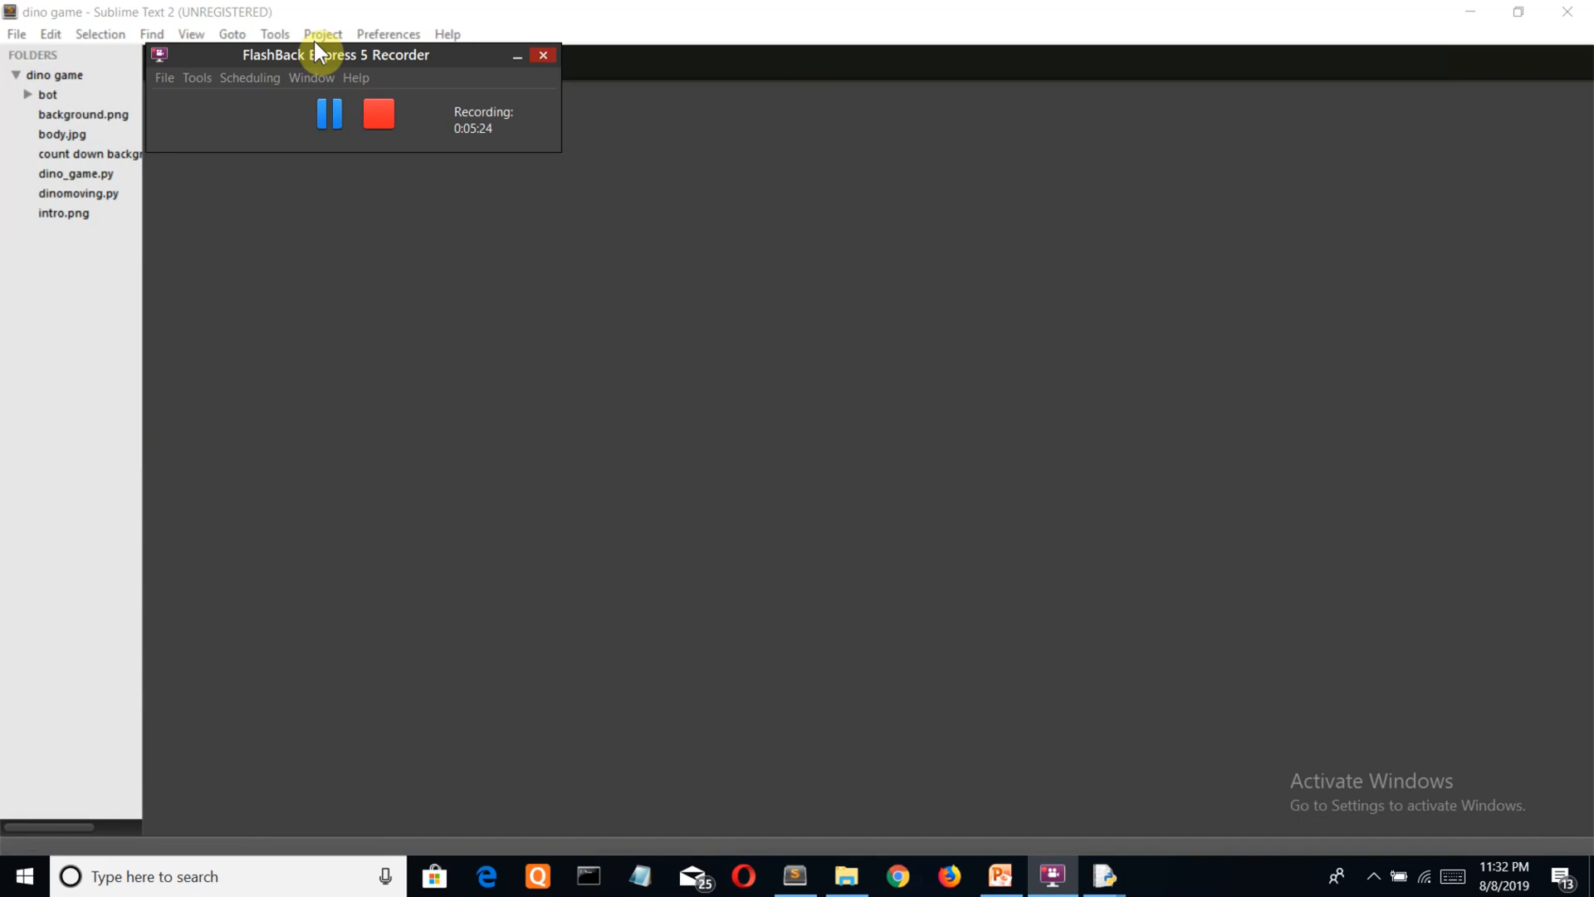
mouse_move(574, 12)
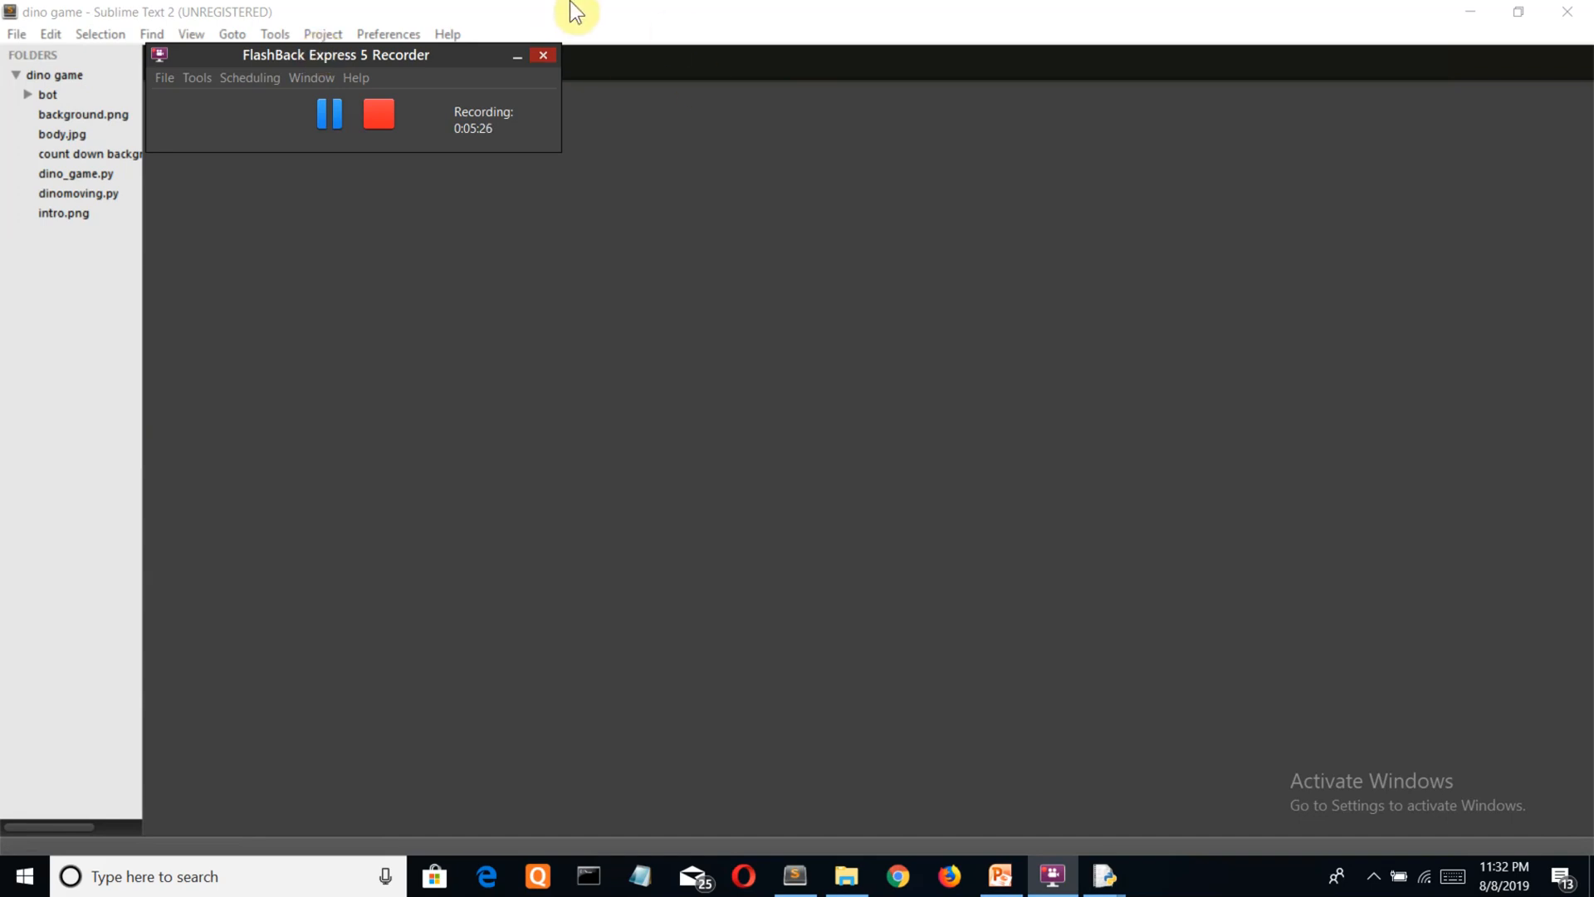
mouse_move(669, 15)
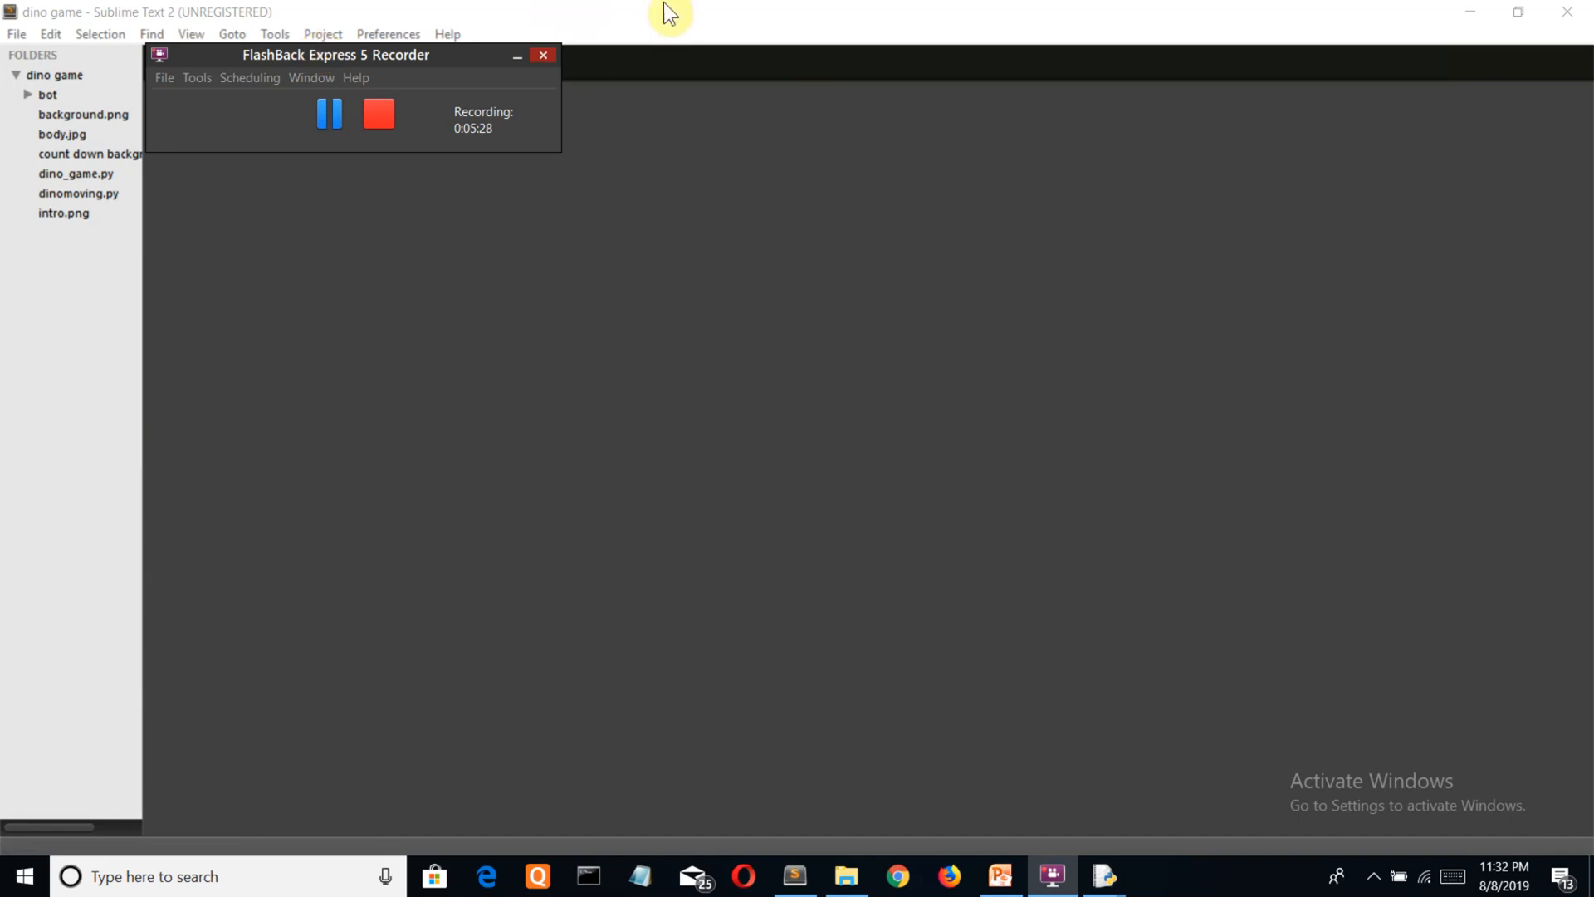
mouse_move(782, 139)
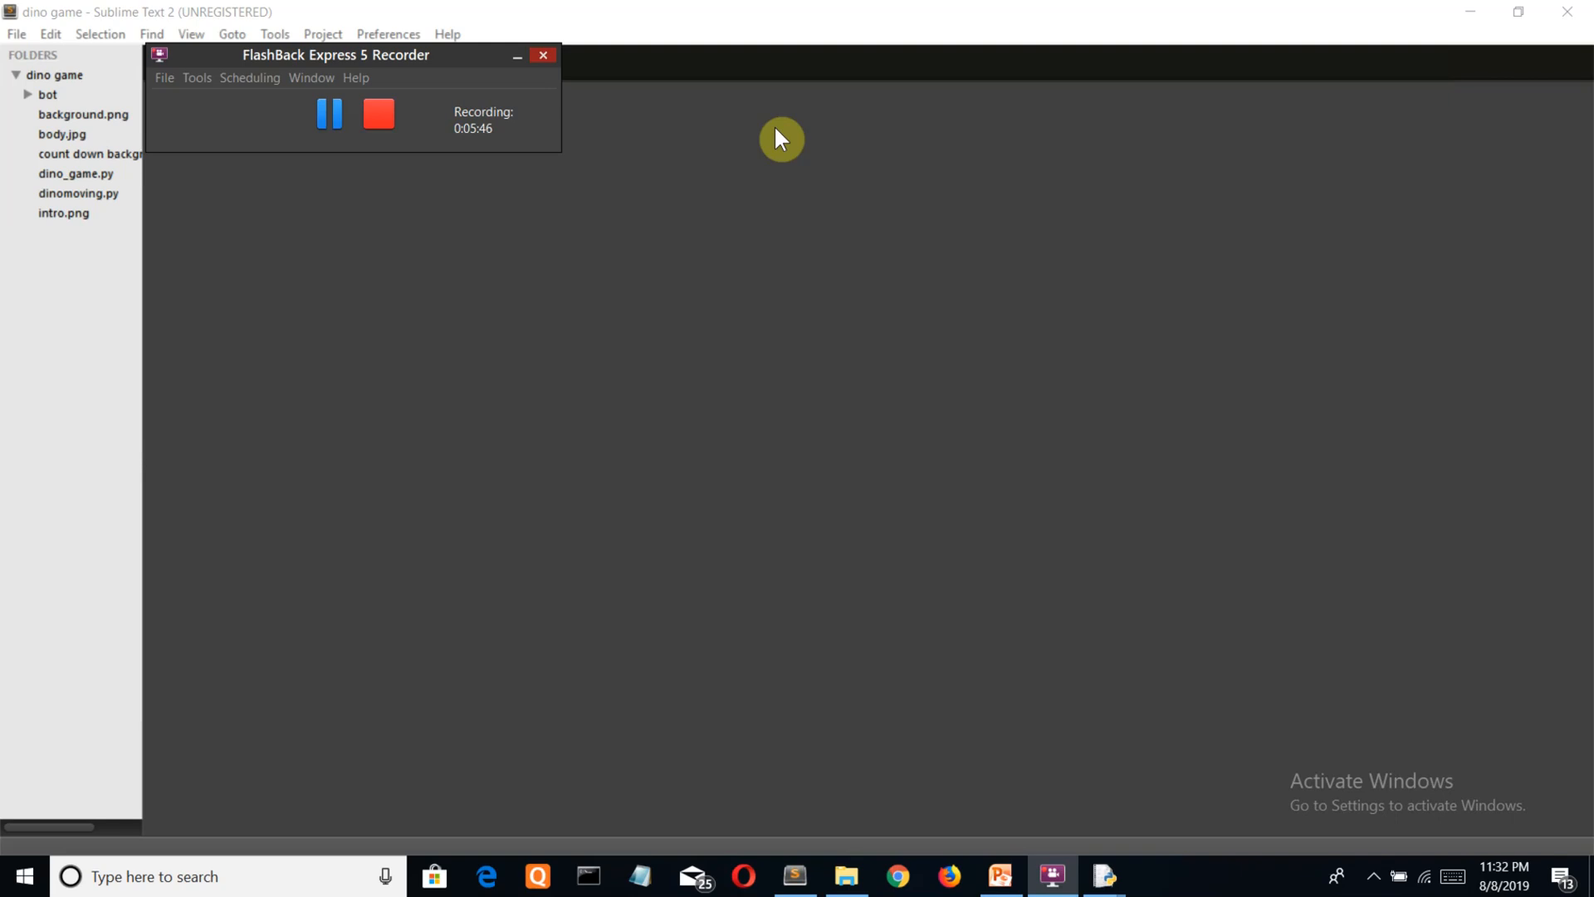
mouse_move(406, 63)
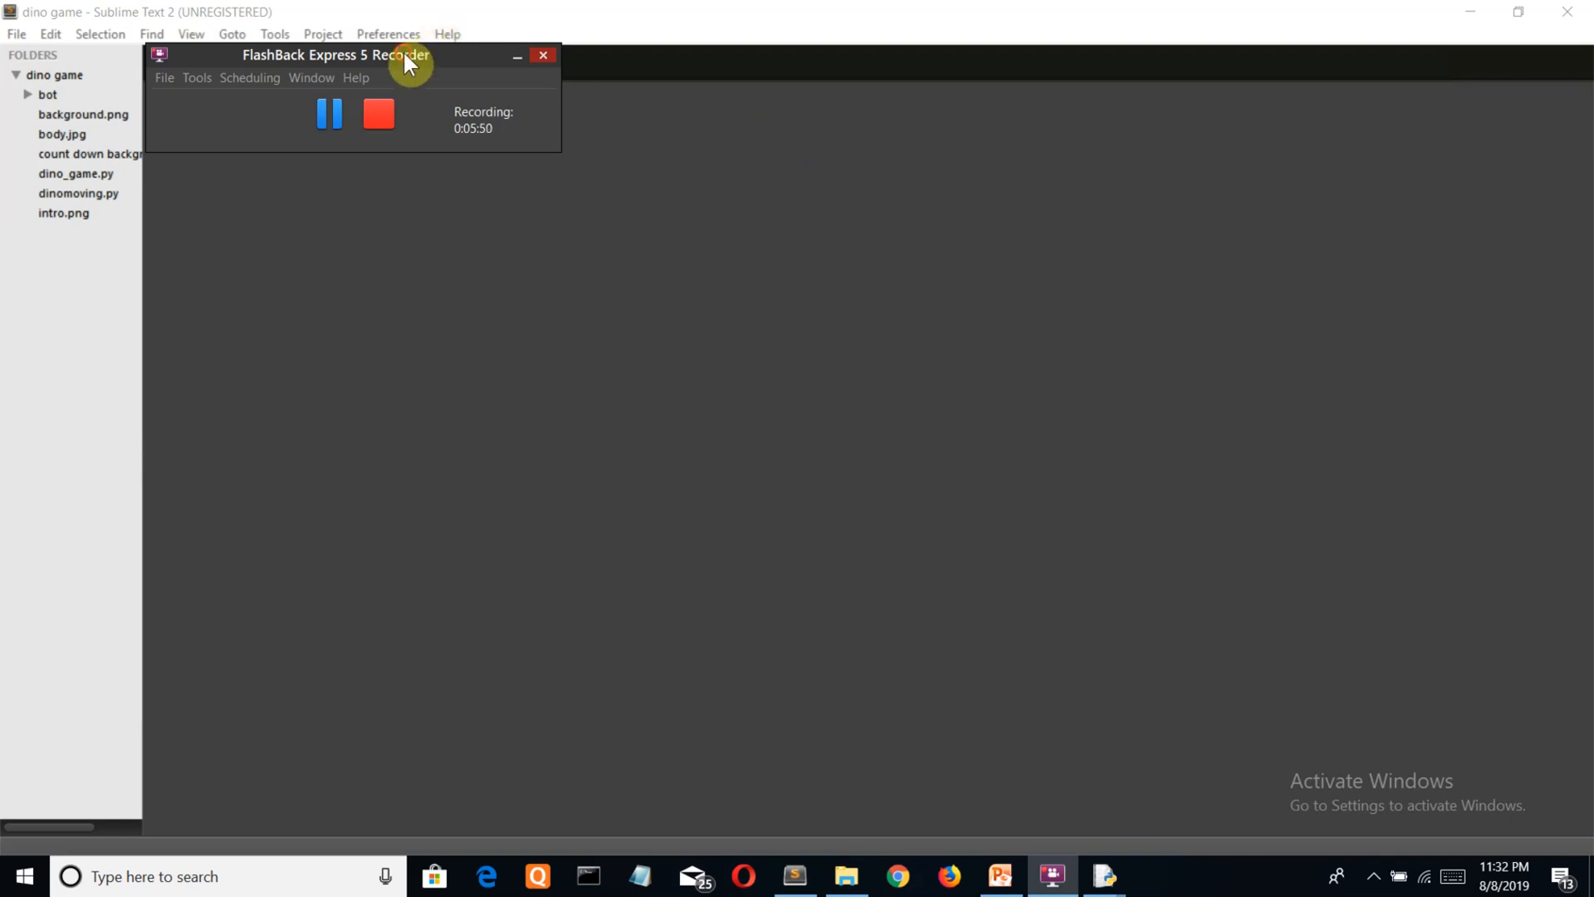
left_click_drag(335, 55, 392, 130)
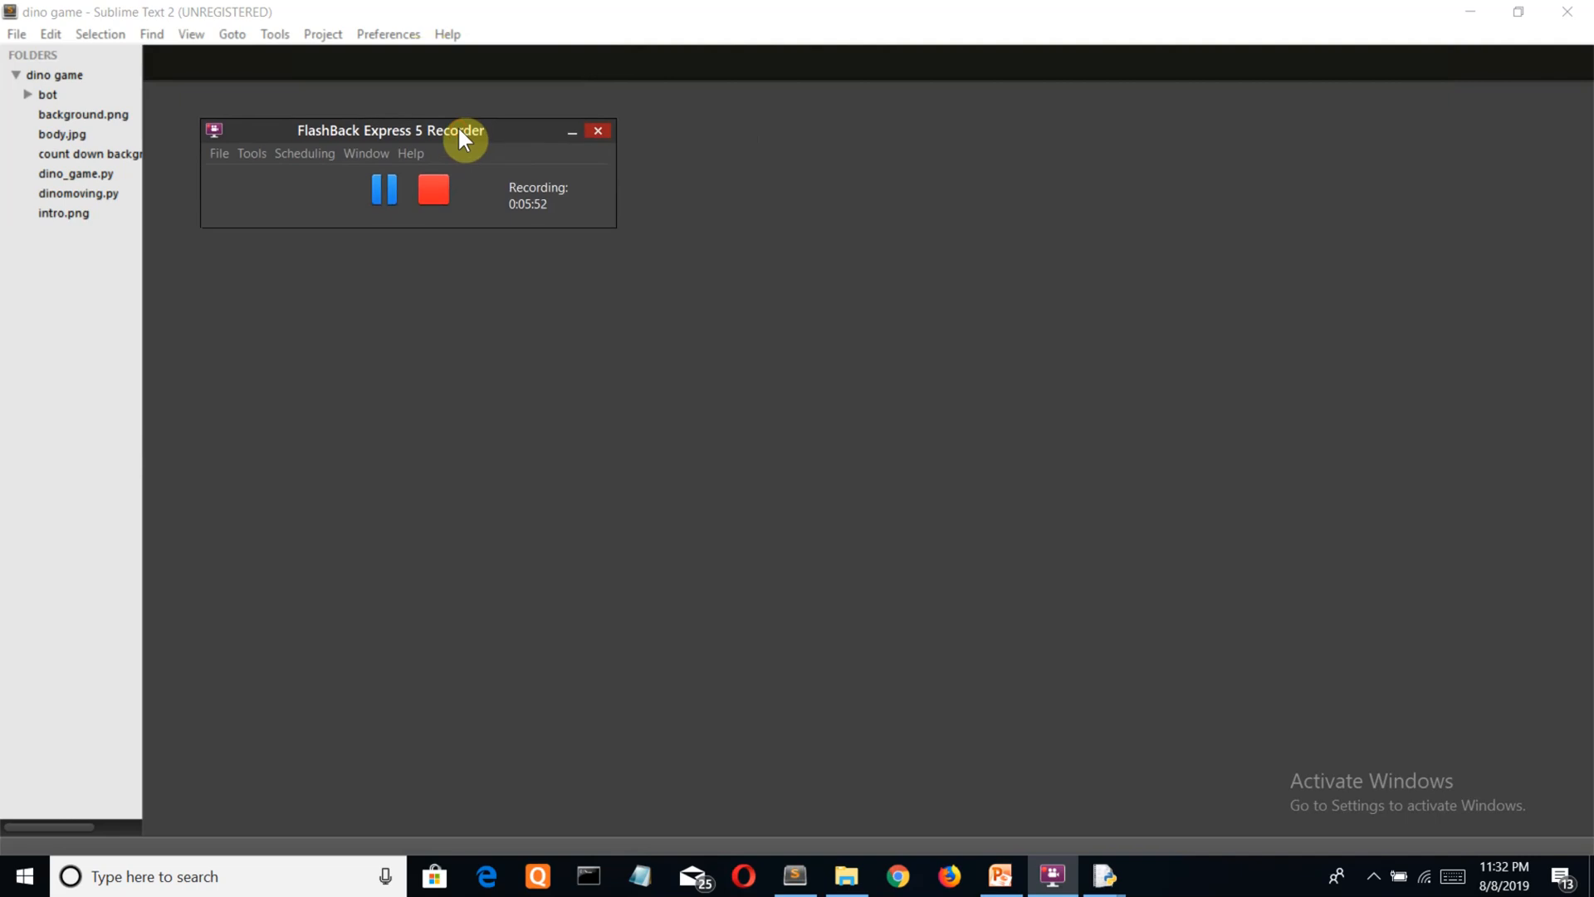
mouse_move(573, 135)
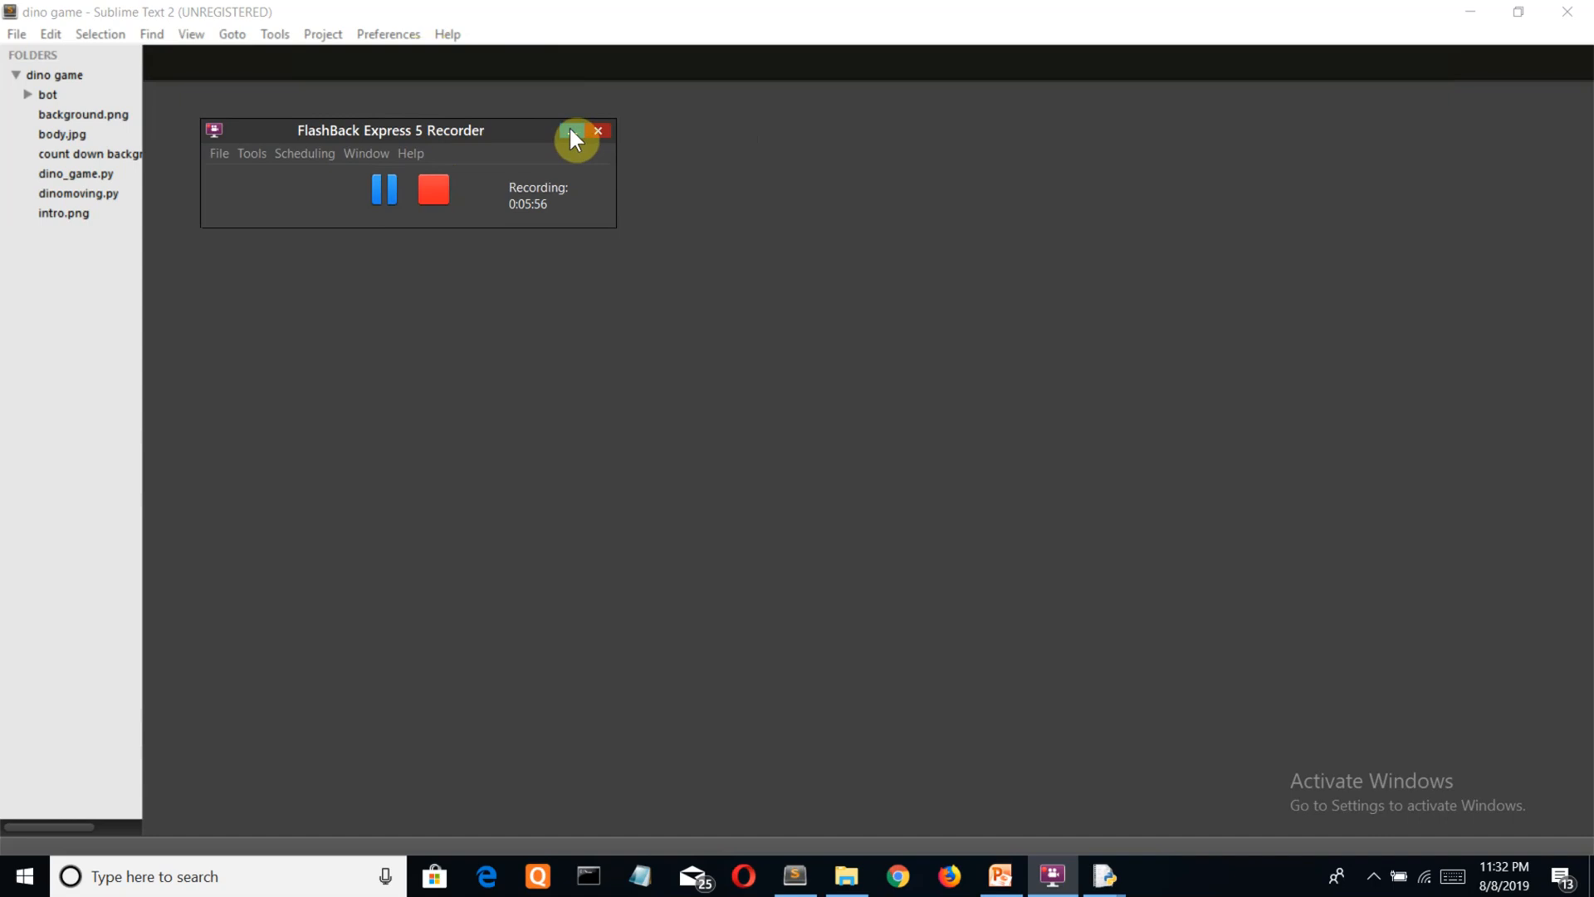
left_click(572, 133)
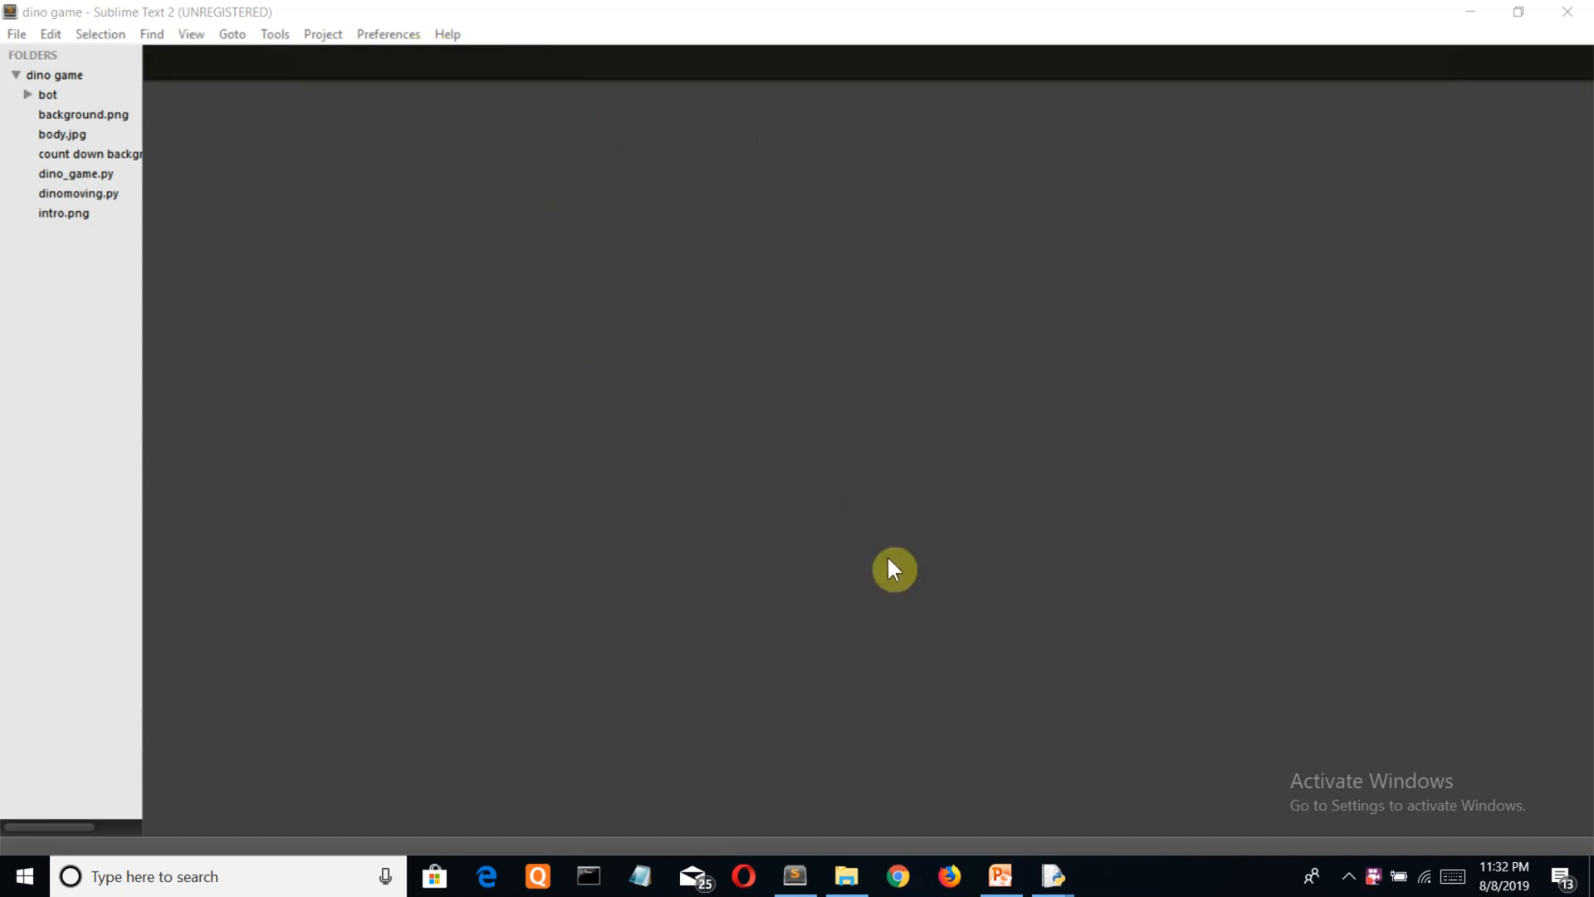
mouse_move(912, 611)
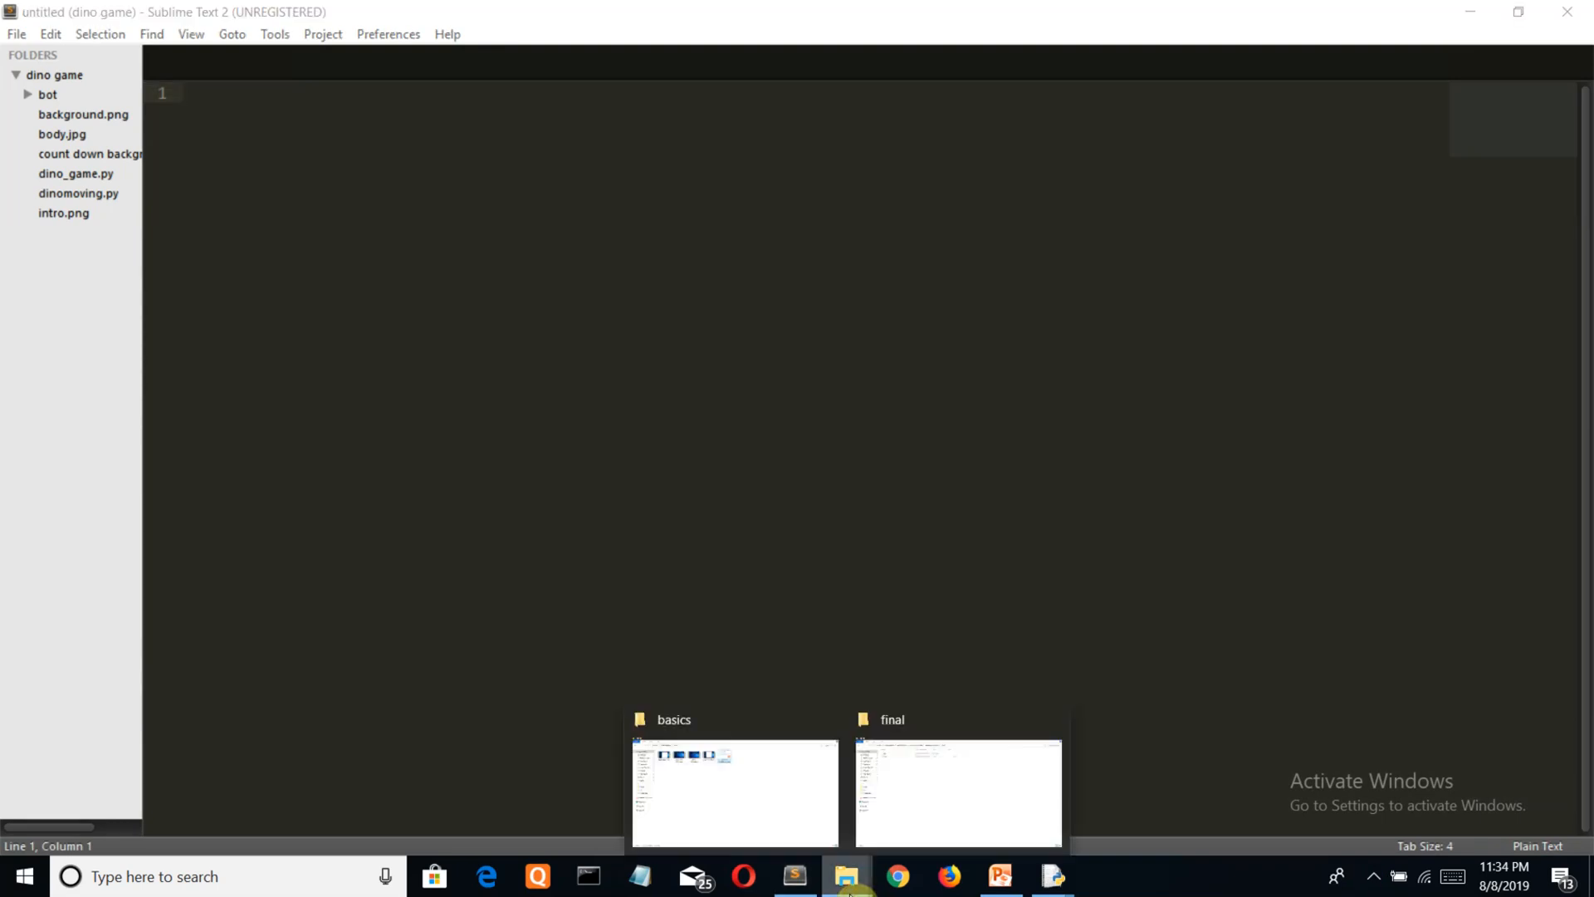
Bring up the File Explorer 'final' folder window containing 1.py
left_click(956, 794)
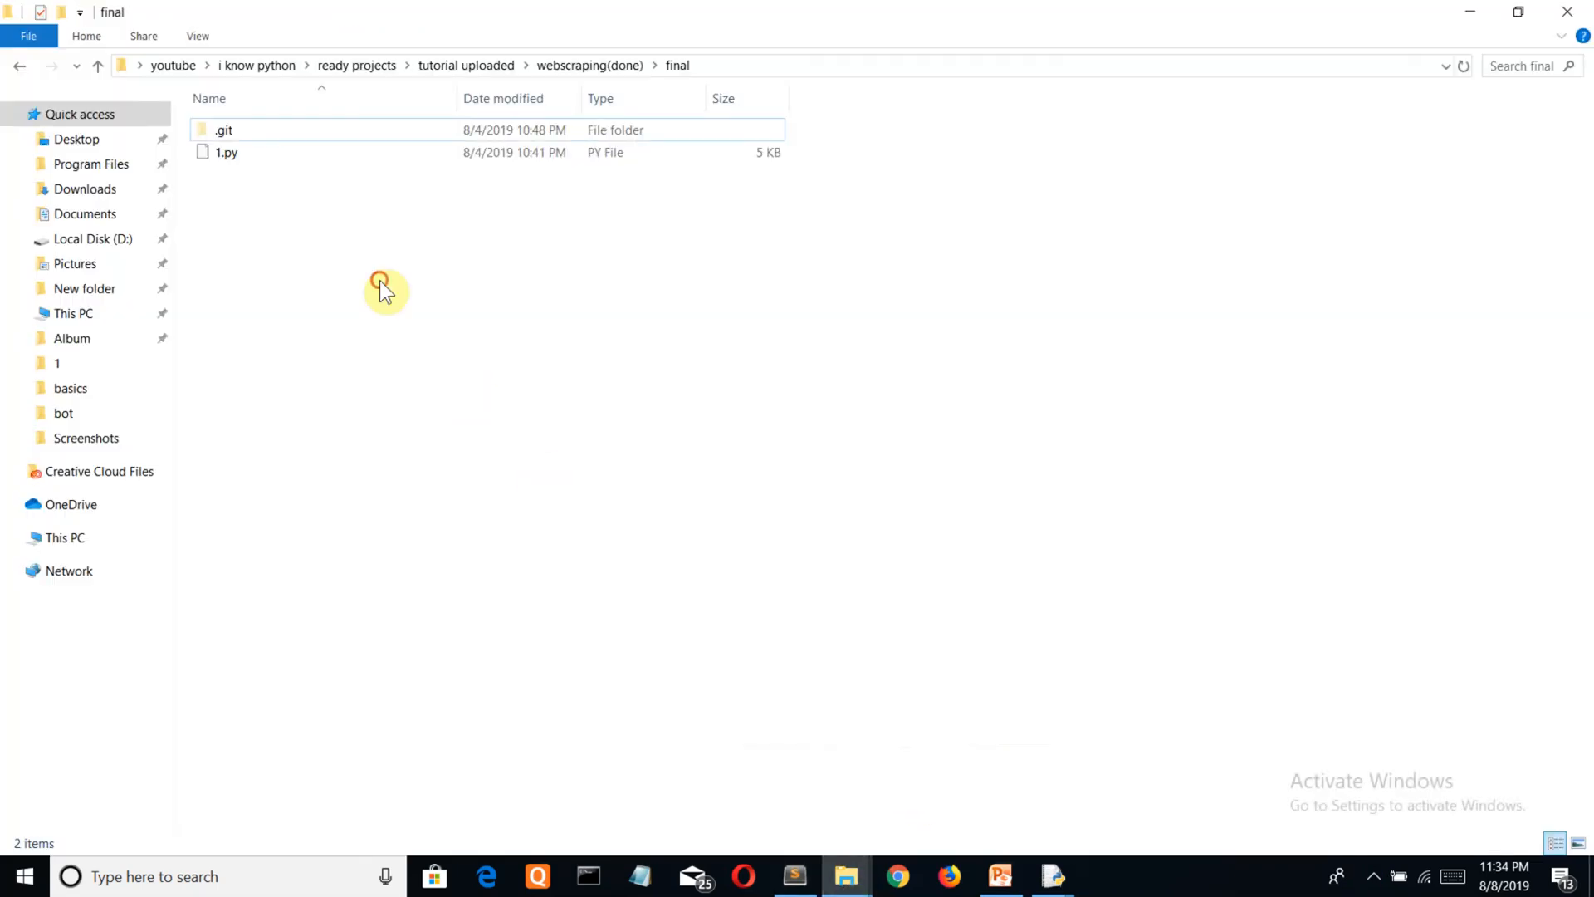
mouse_move(302, 363)
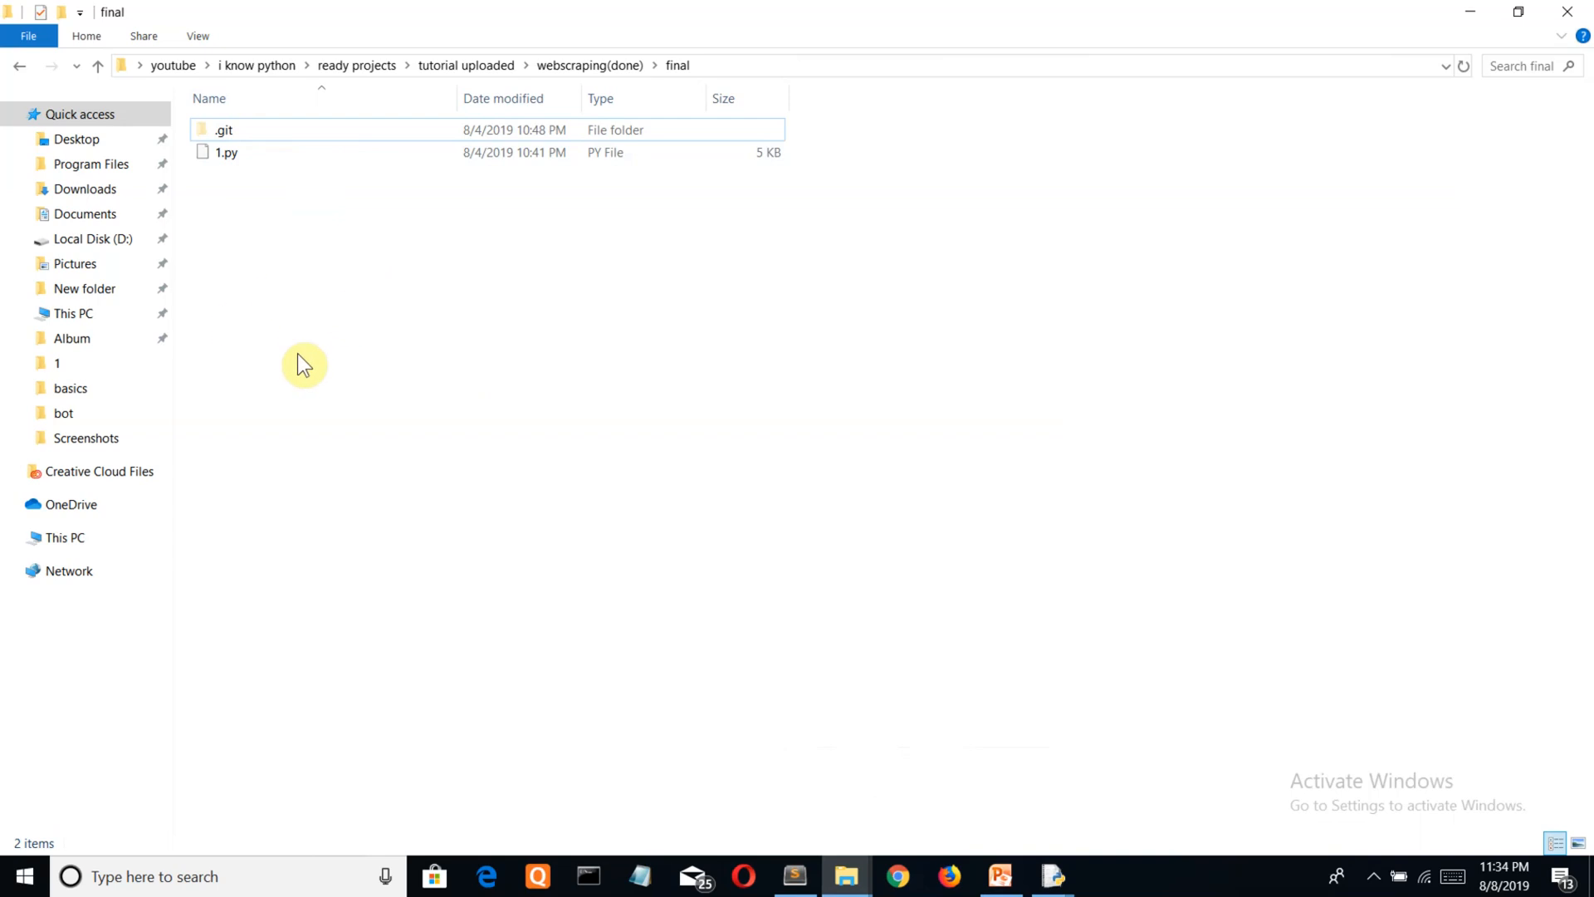
mouse_move(485, 363)
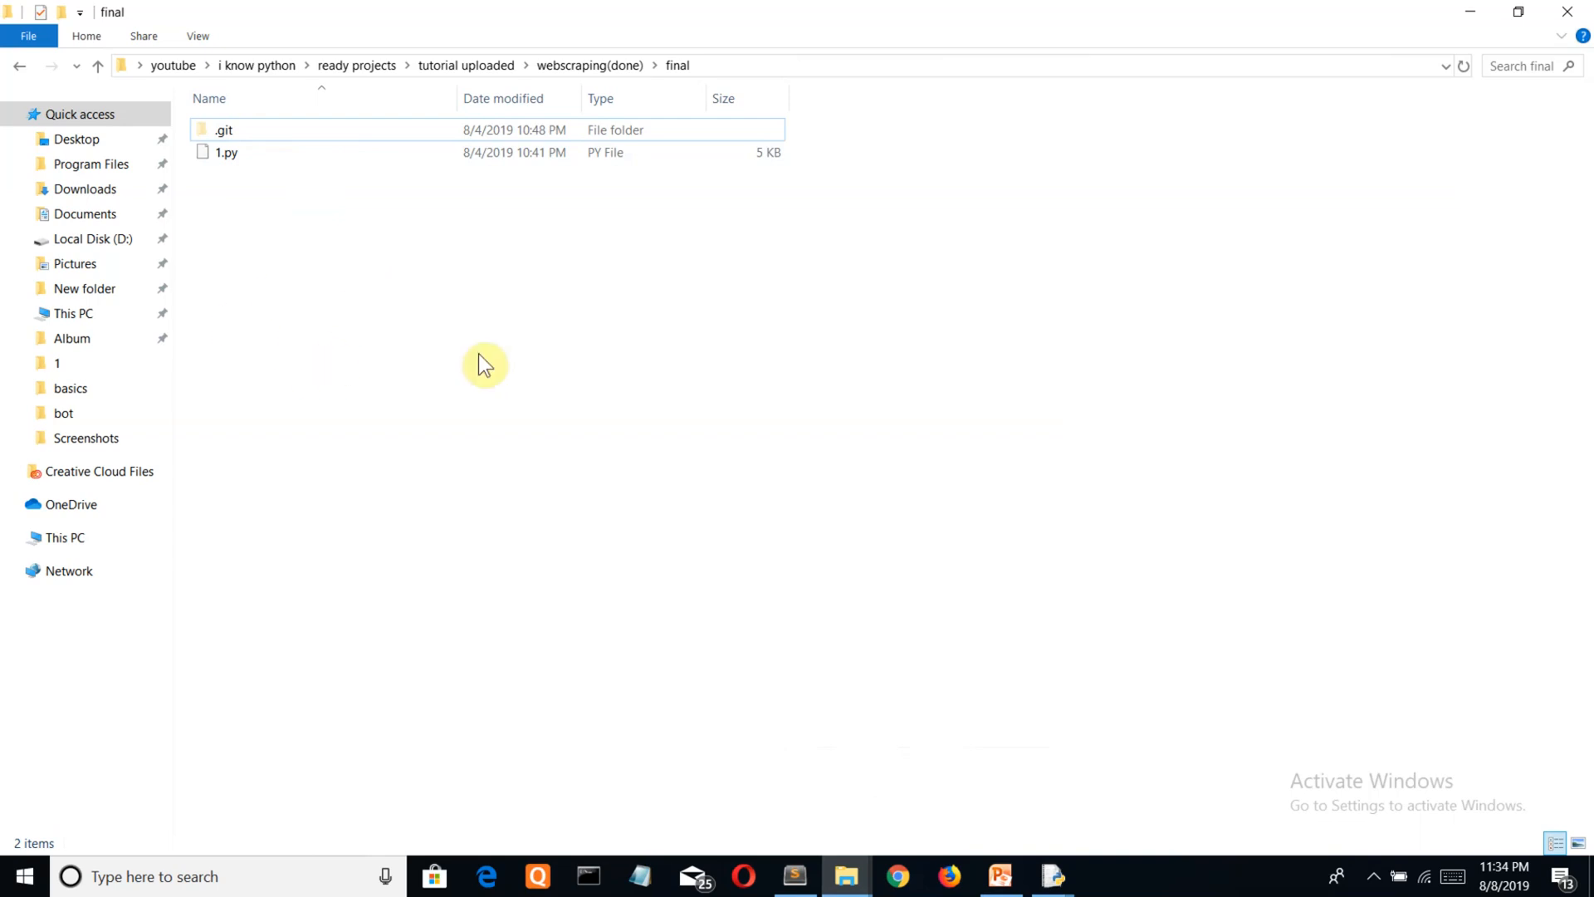
mouse_move(475, 346)
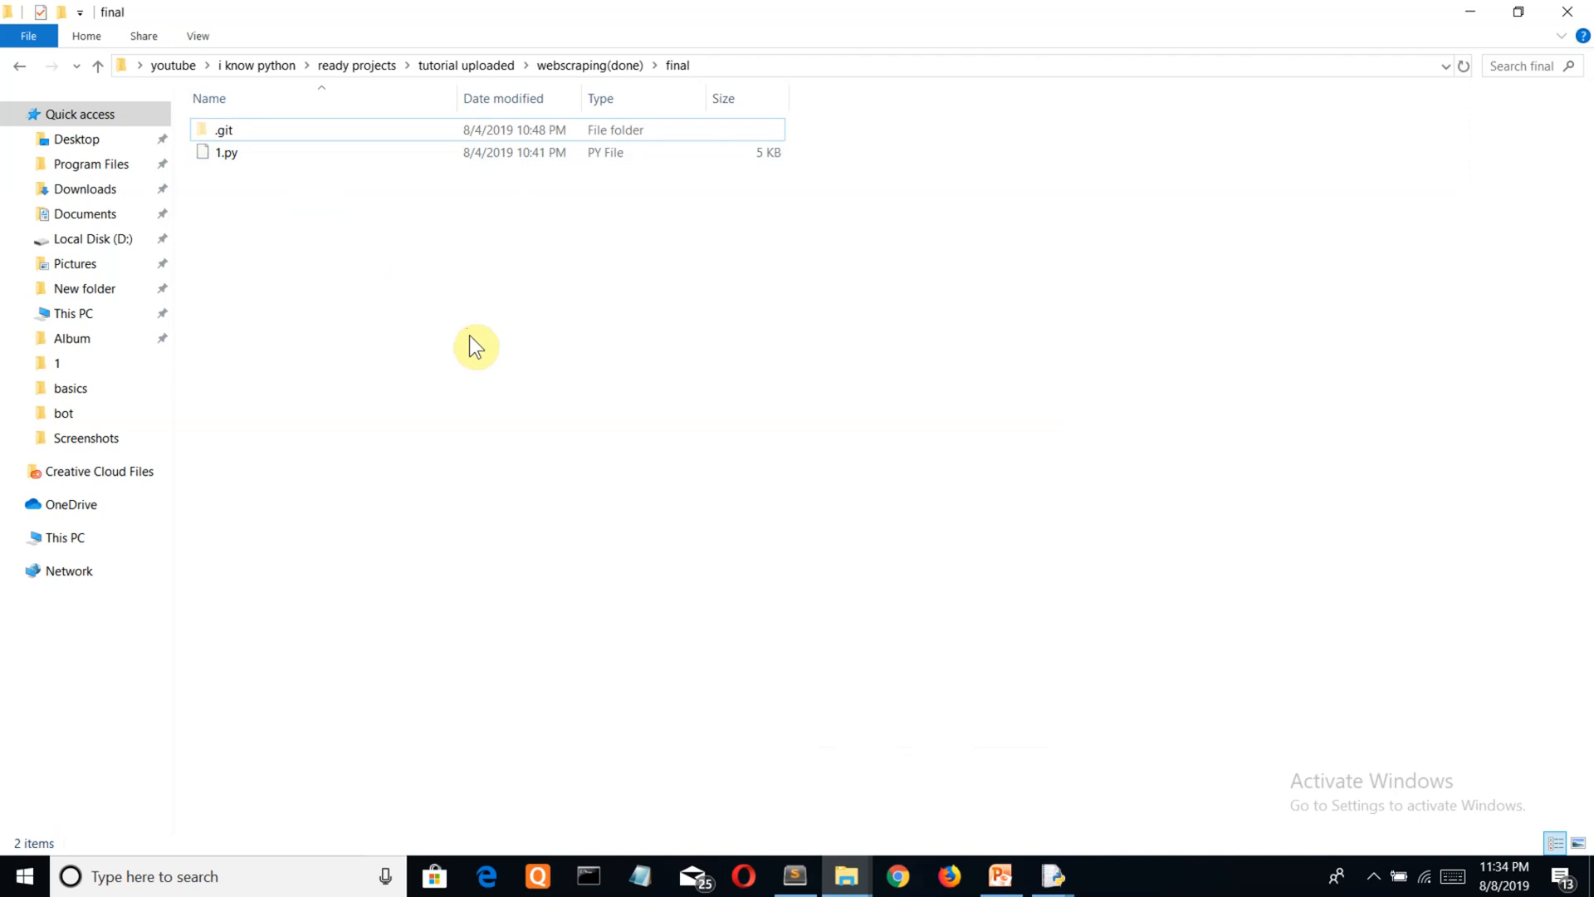
mouse_move(389, 265)
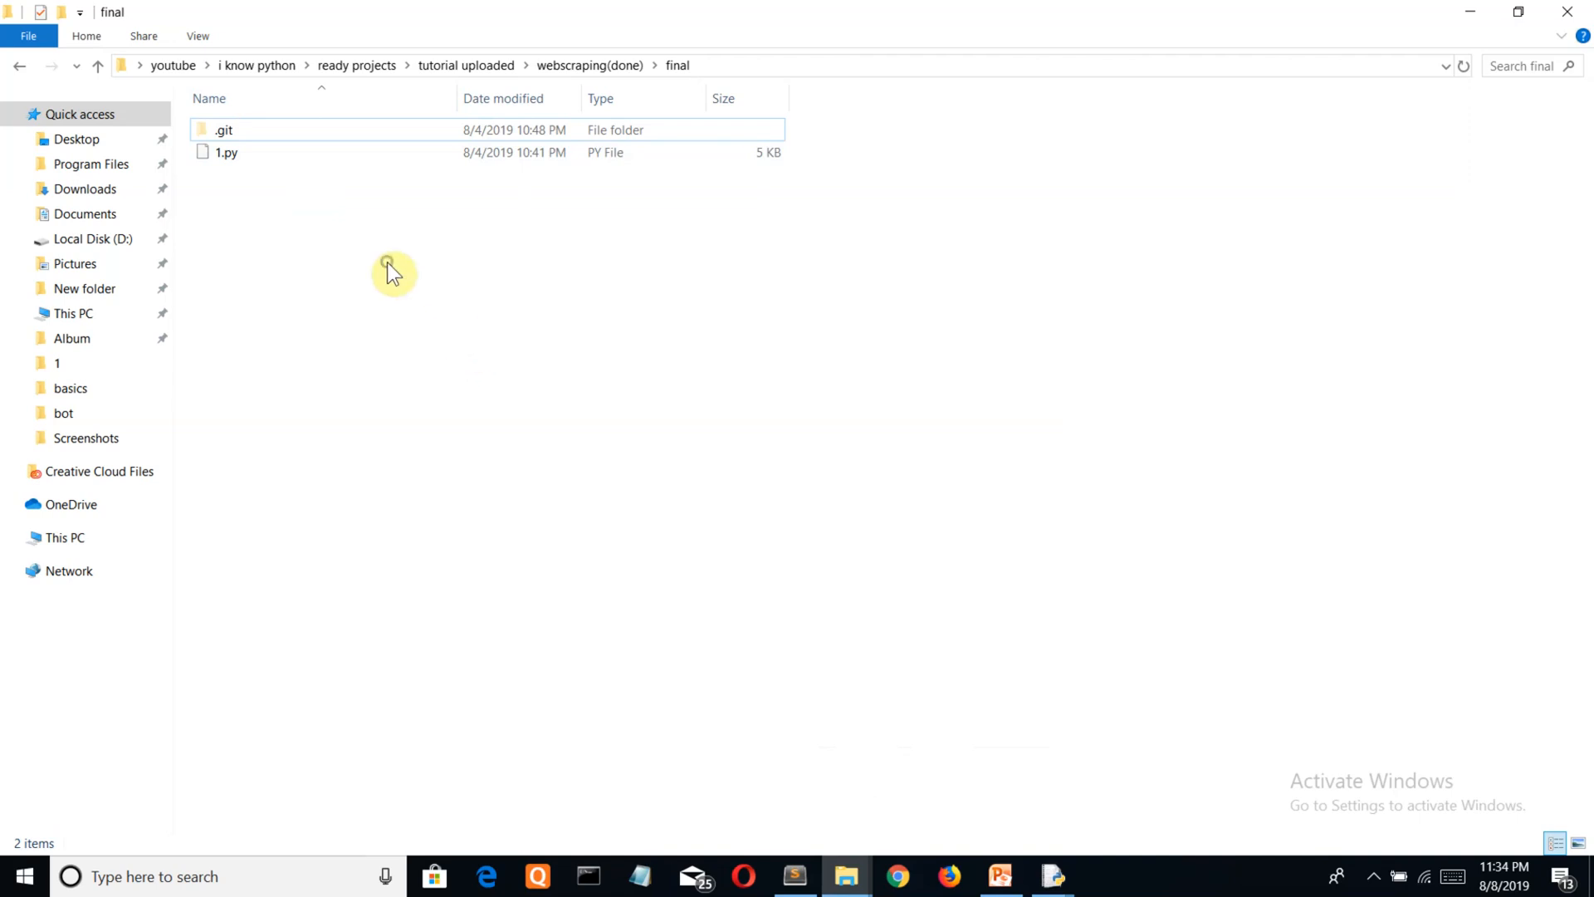
Launch 'Open PowerShell window here' from the final folder's context menu
right_click(392, 269)
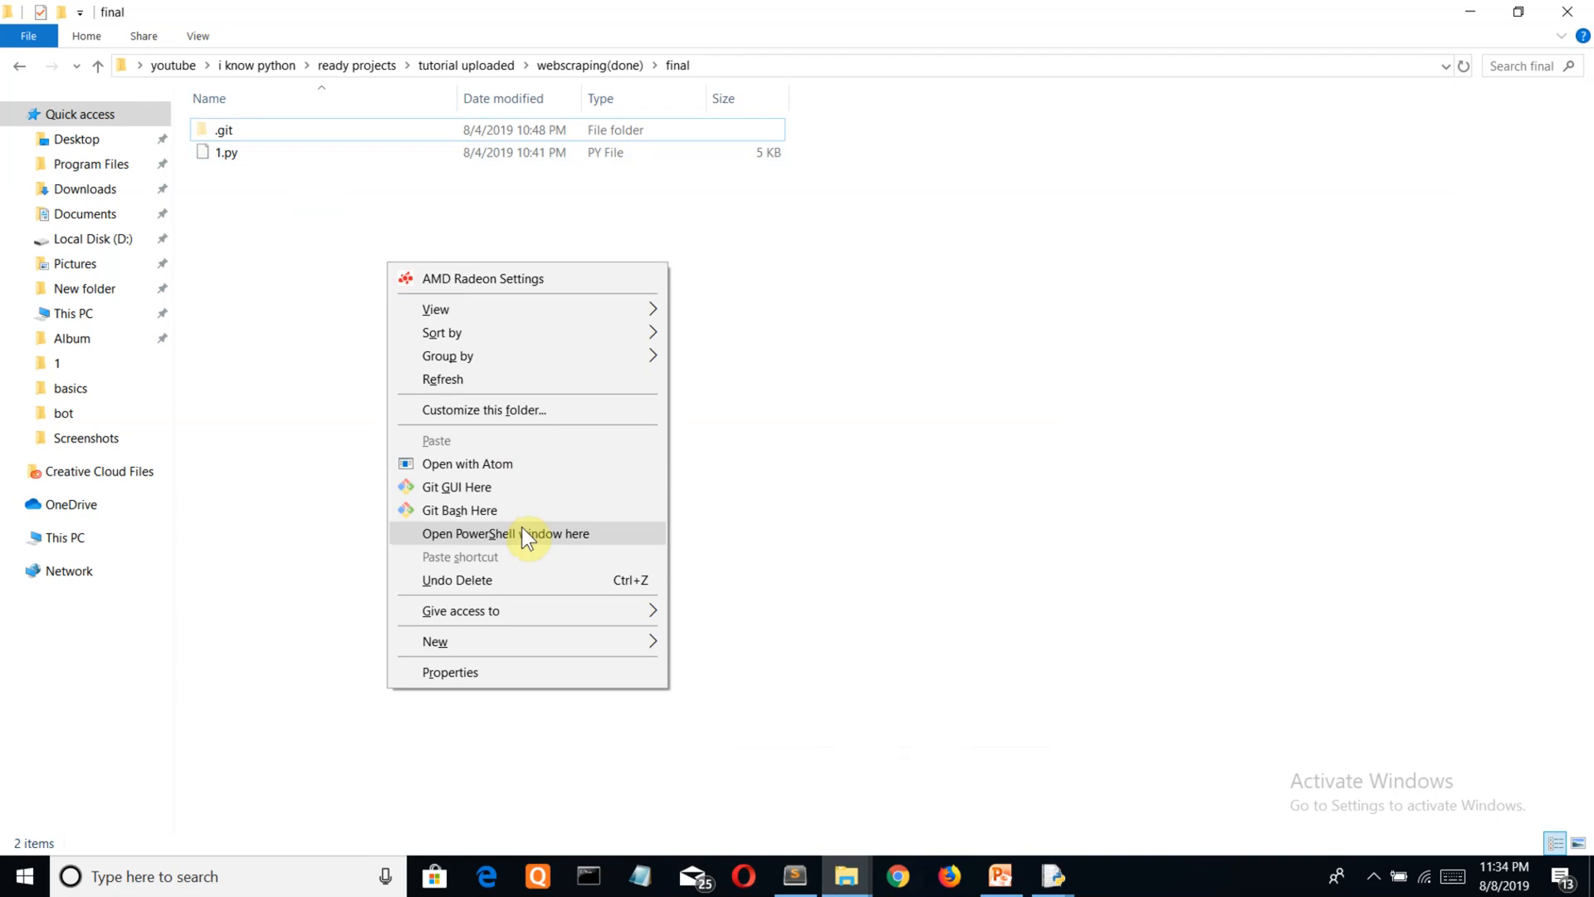
mouse_move(309, 330)
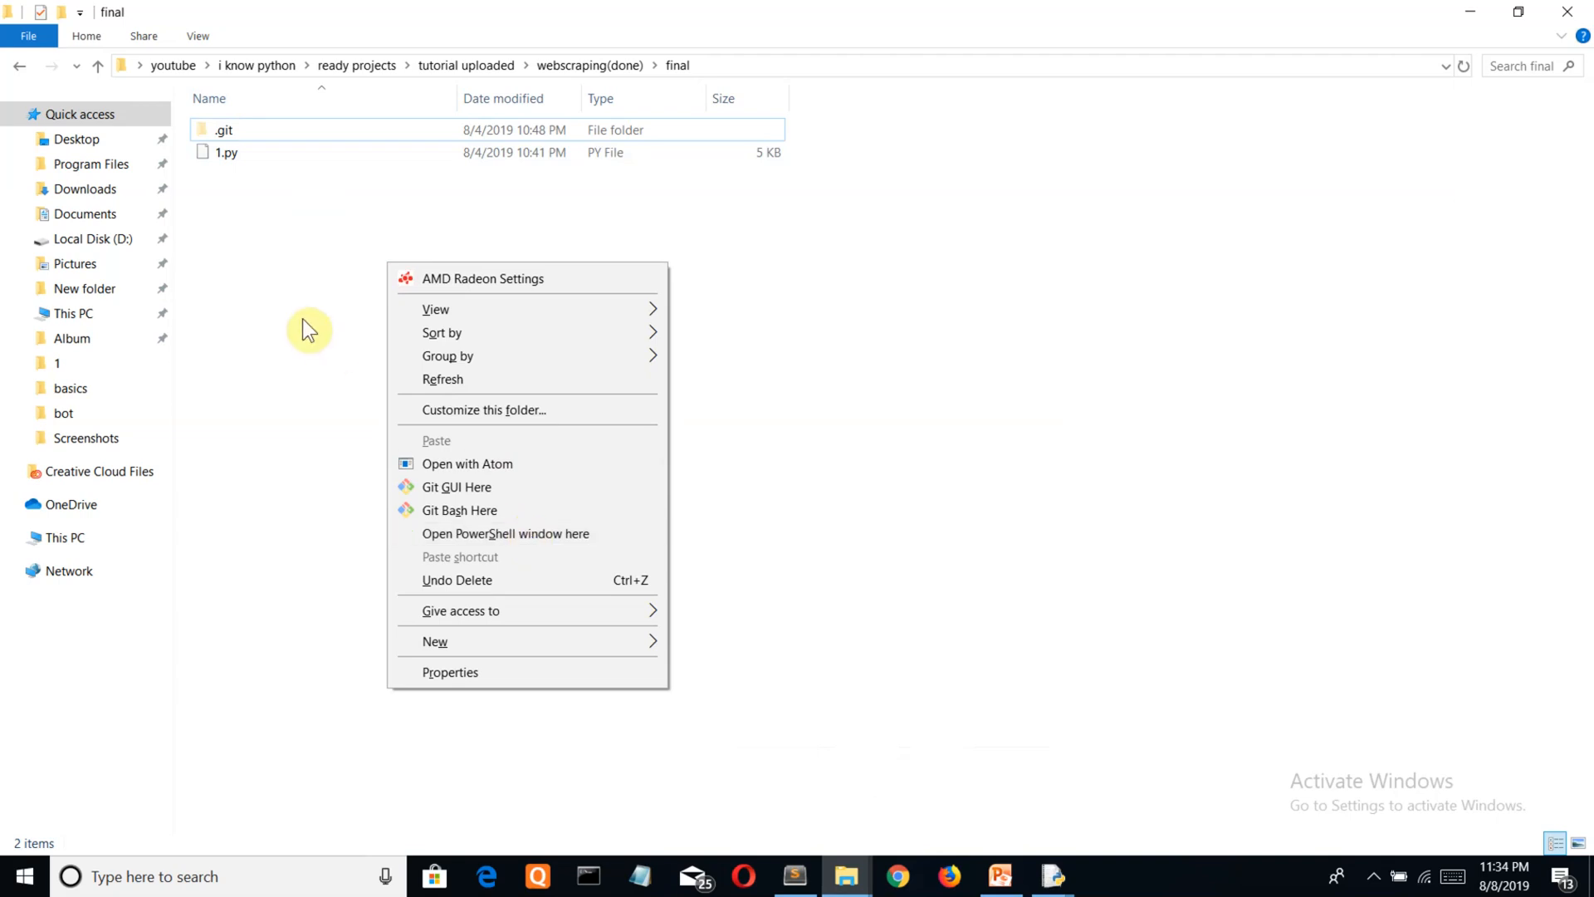
left_click(309, 329)
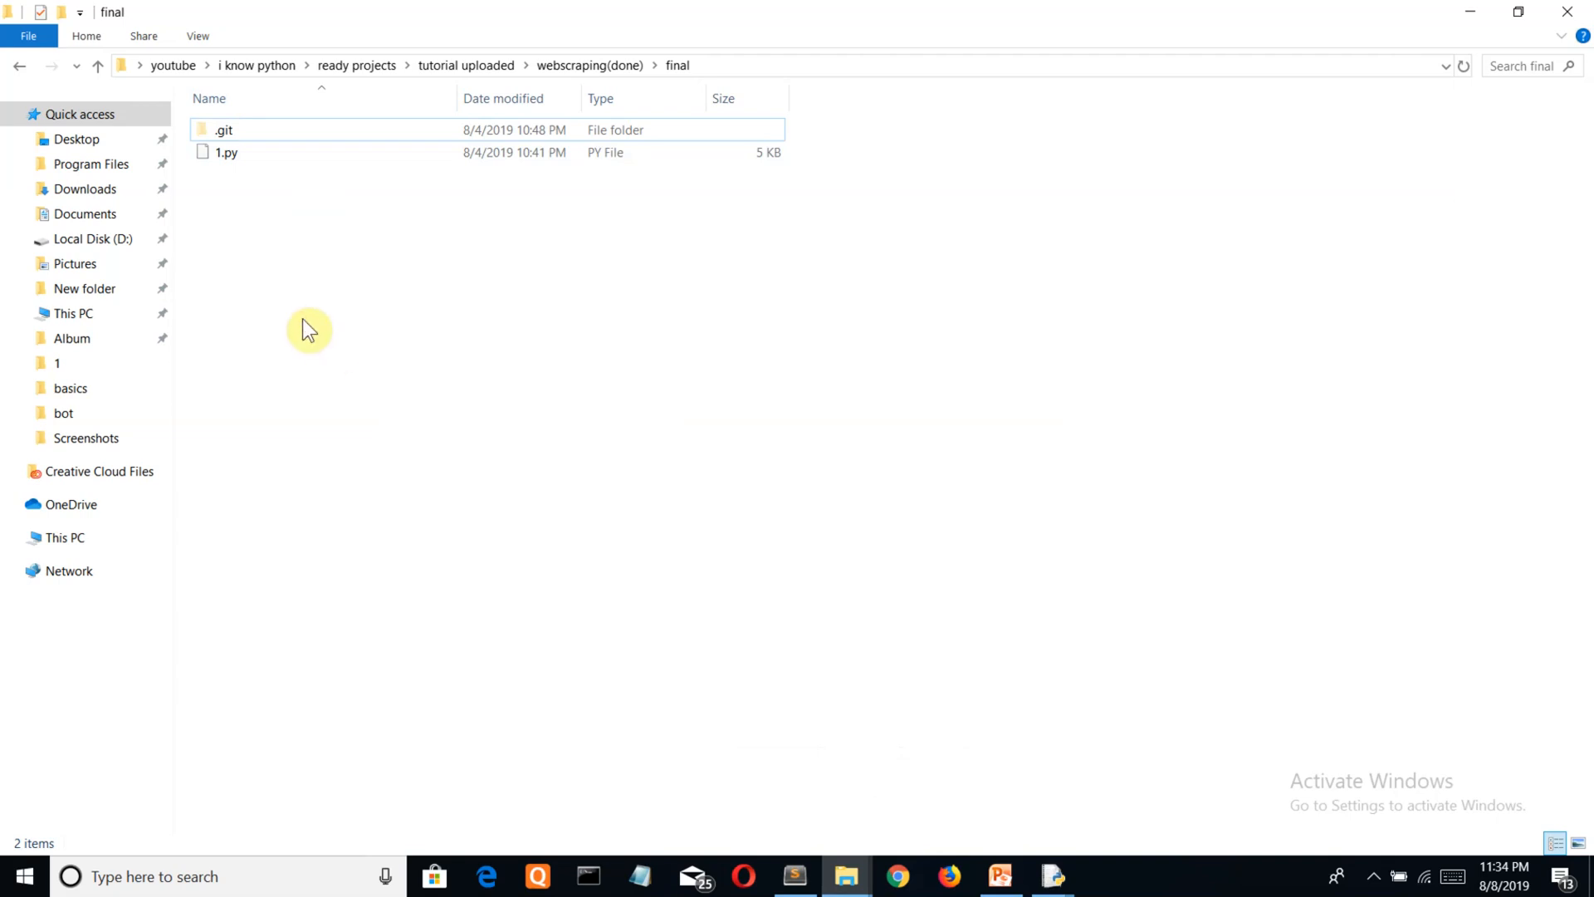
right_click(309, 329)
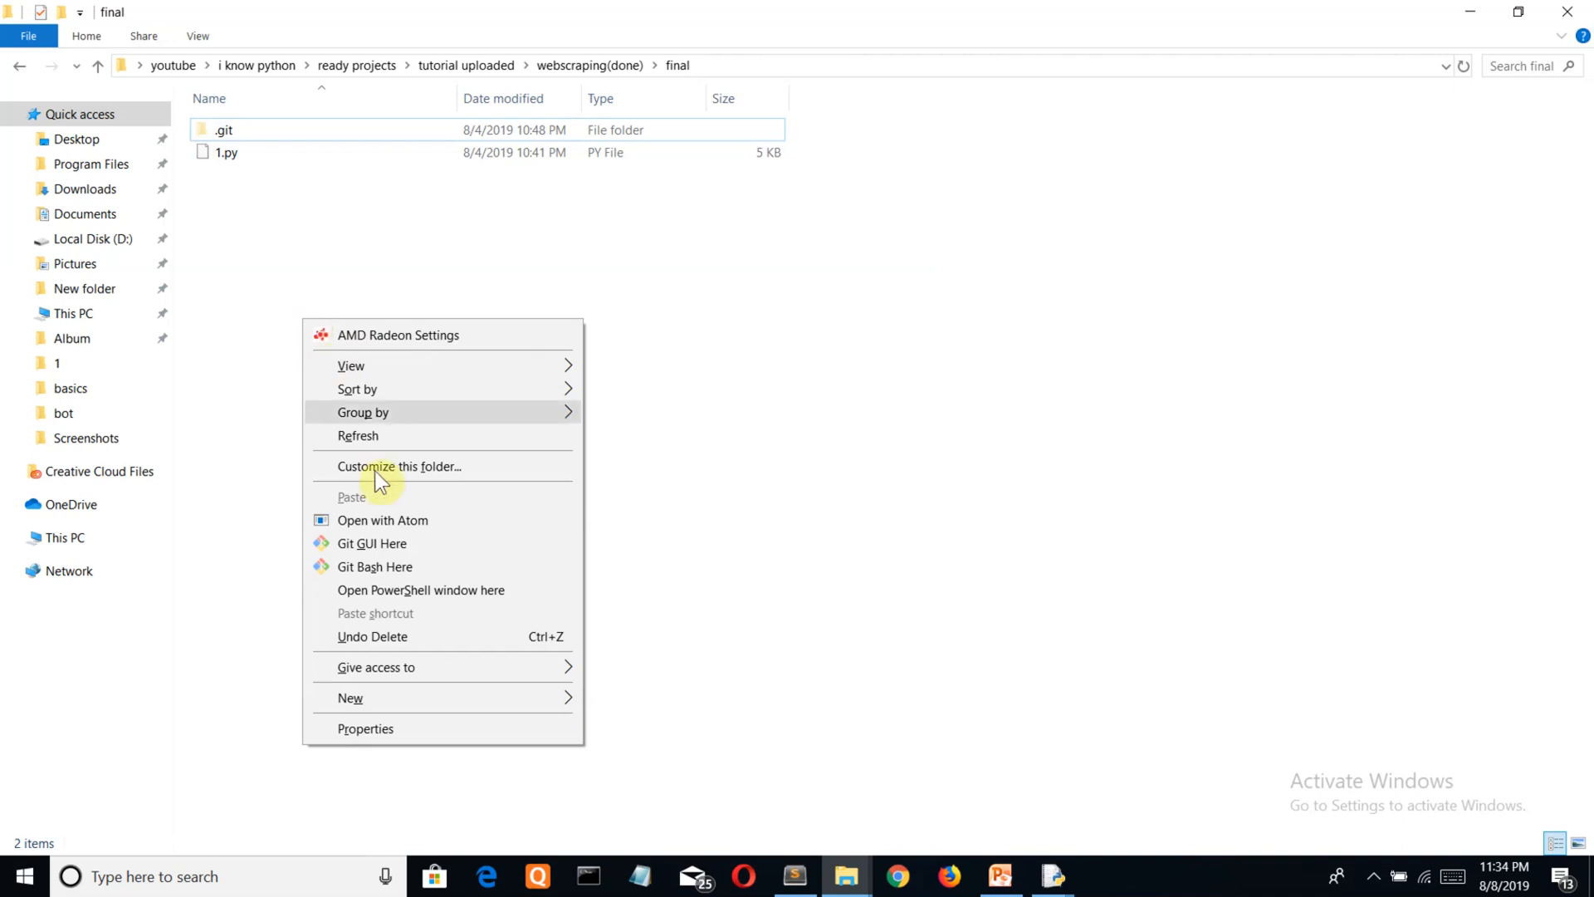
mouse_move(417, 590)
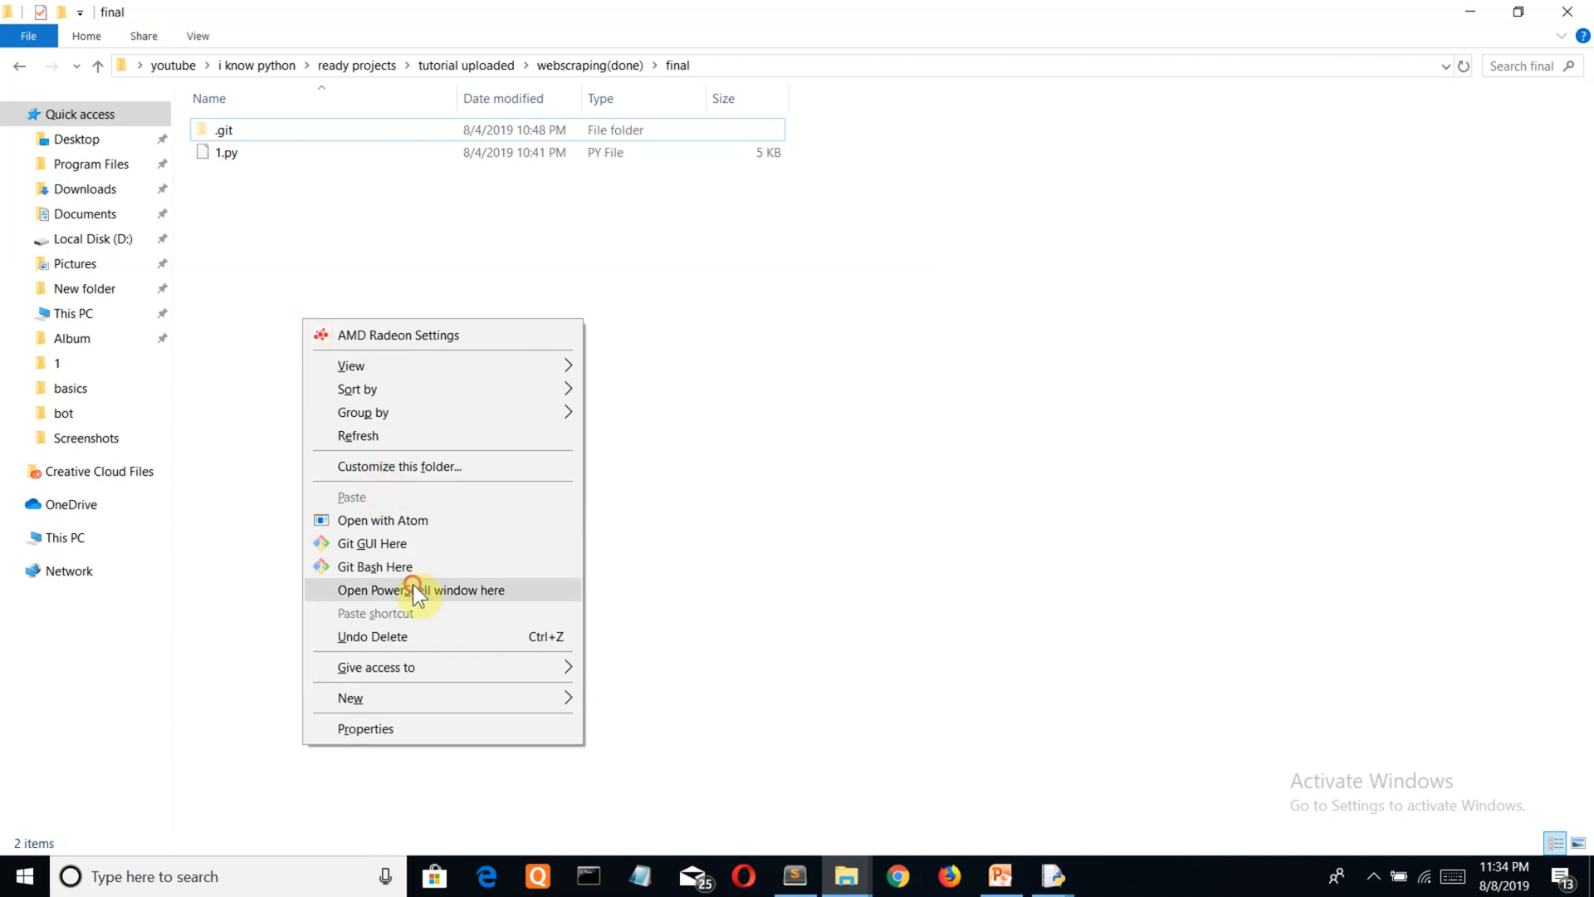
left_click(420, 590)
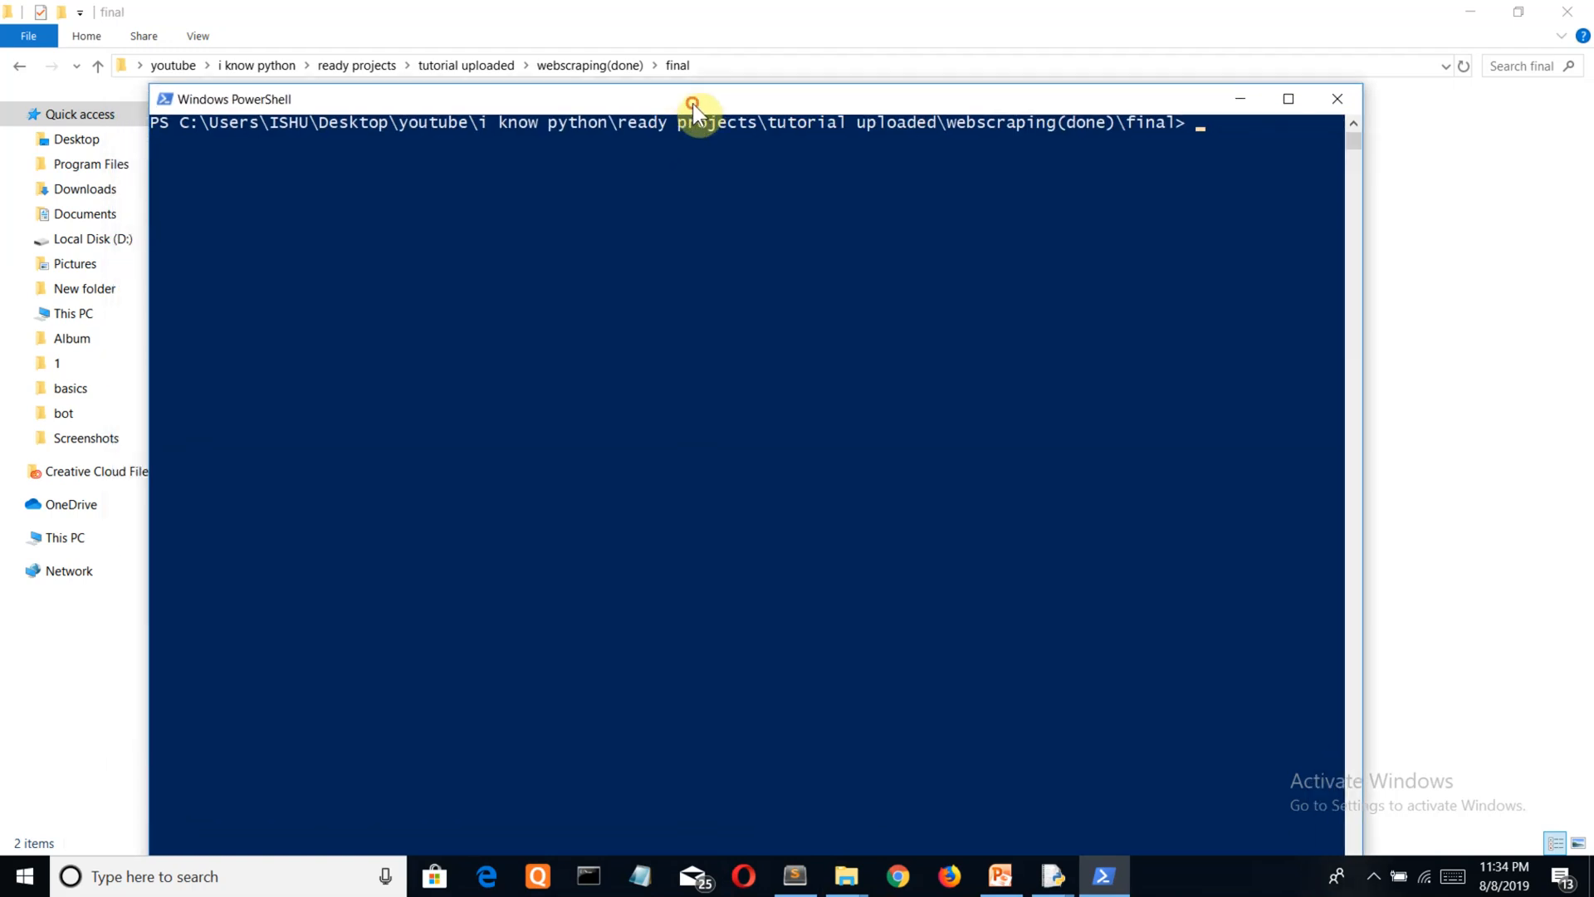
Enter python 1.py at the prompt, close PowerShell and switch back to the IDLE editor
type("pytho")
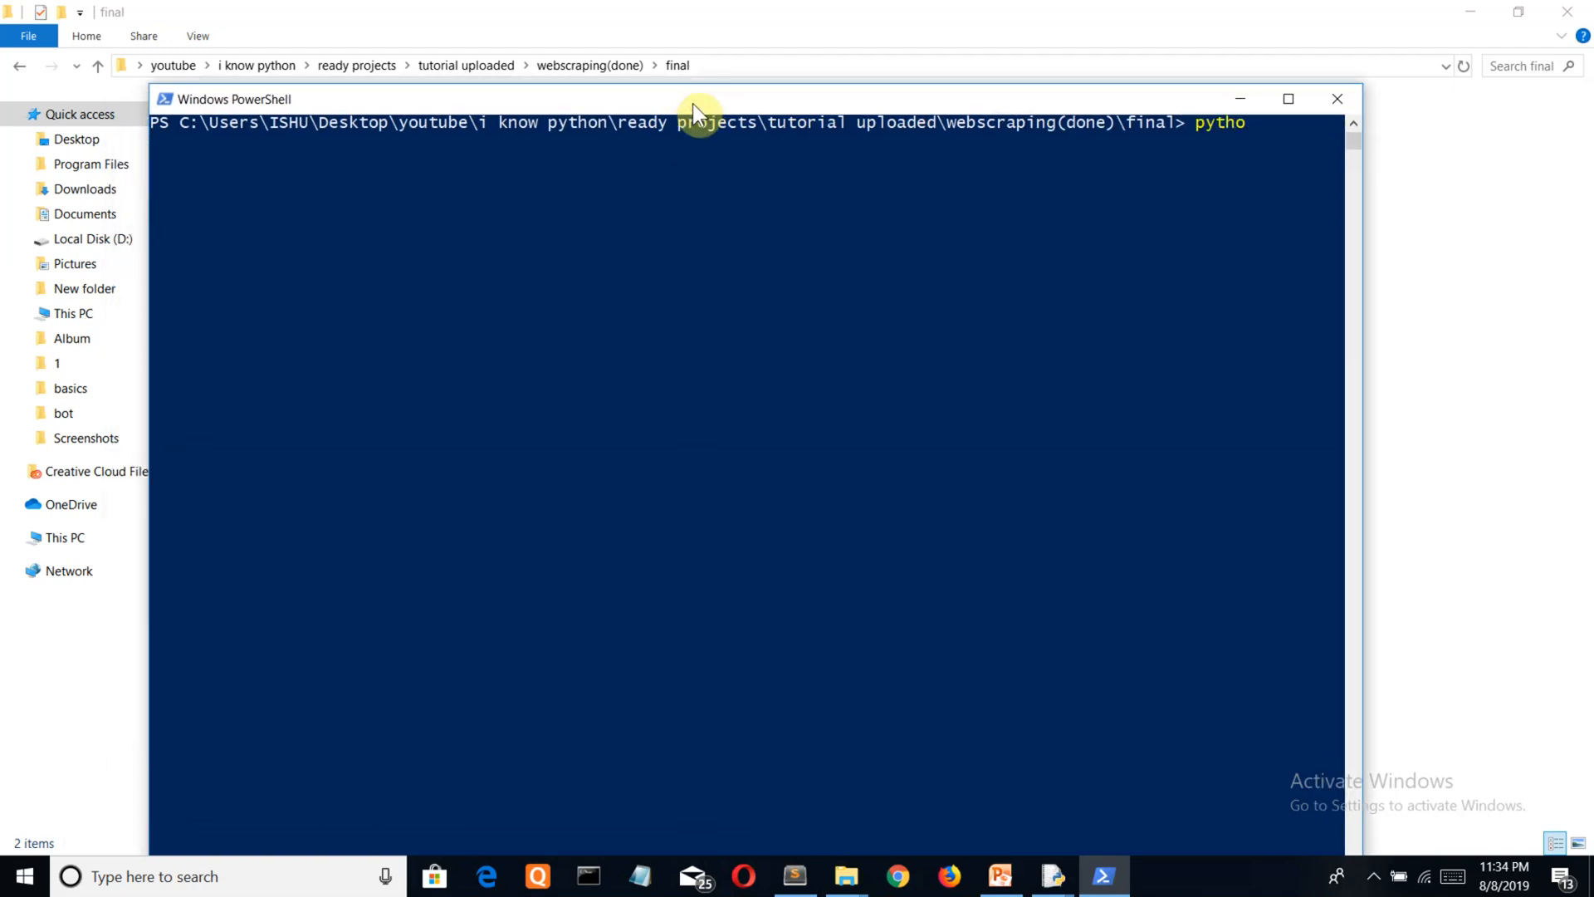
type("n")
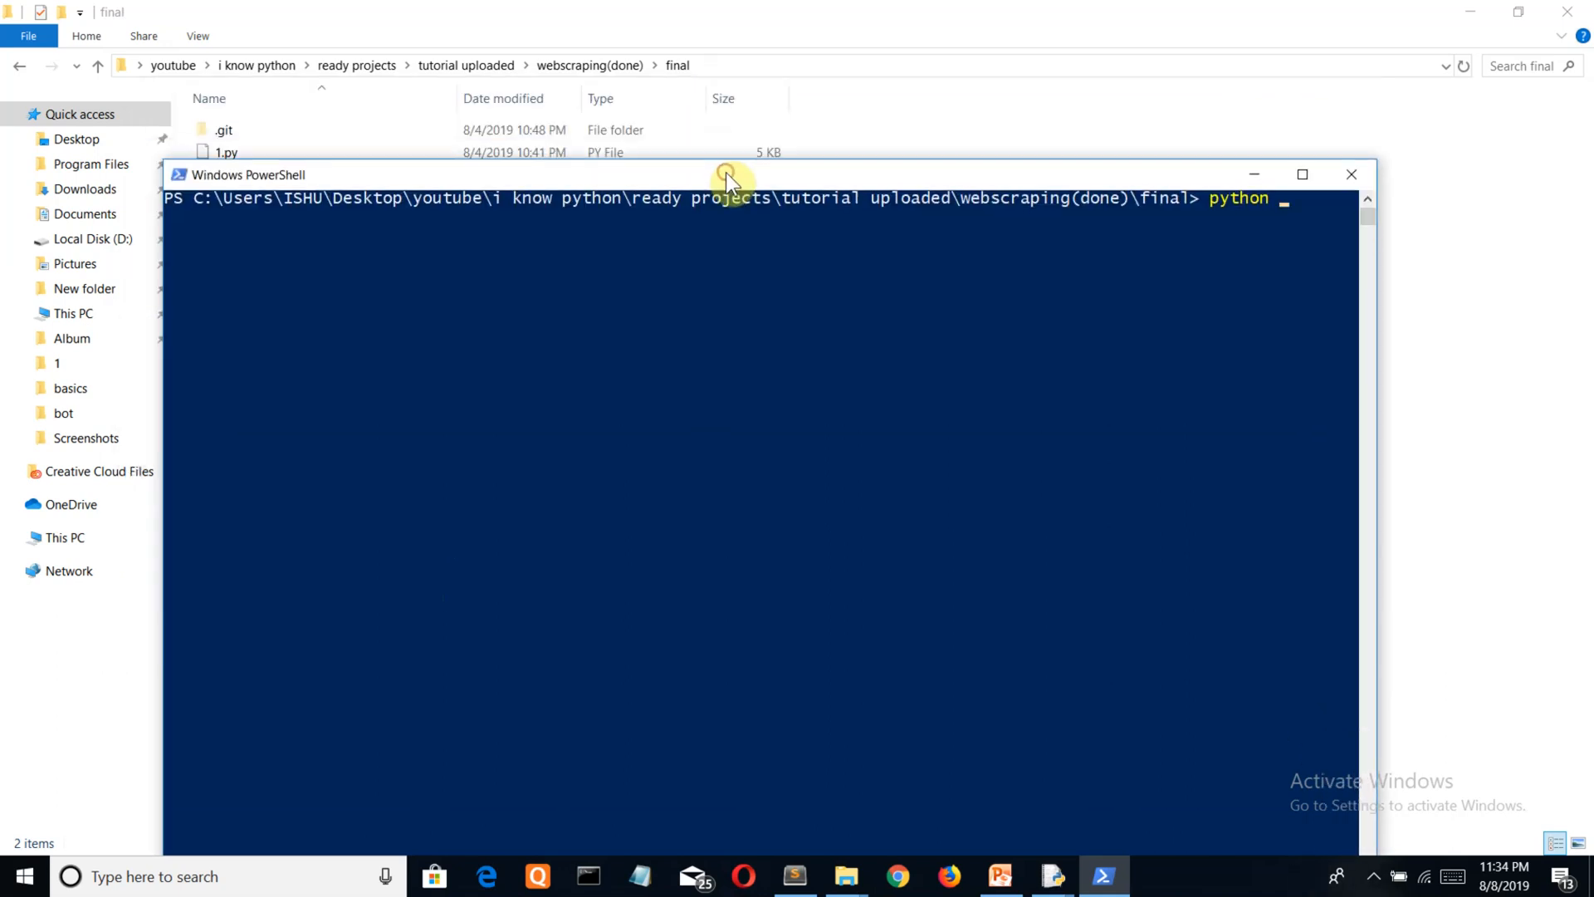
type("1.py")
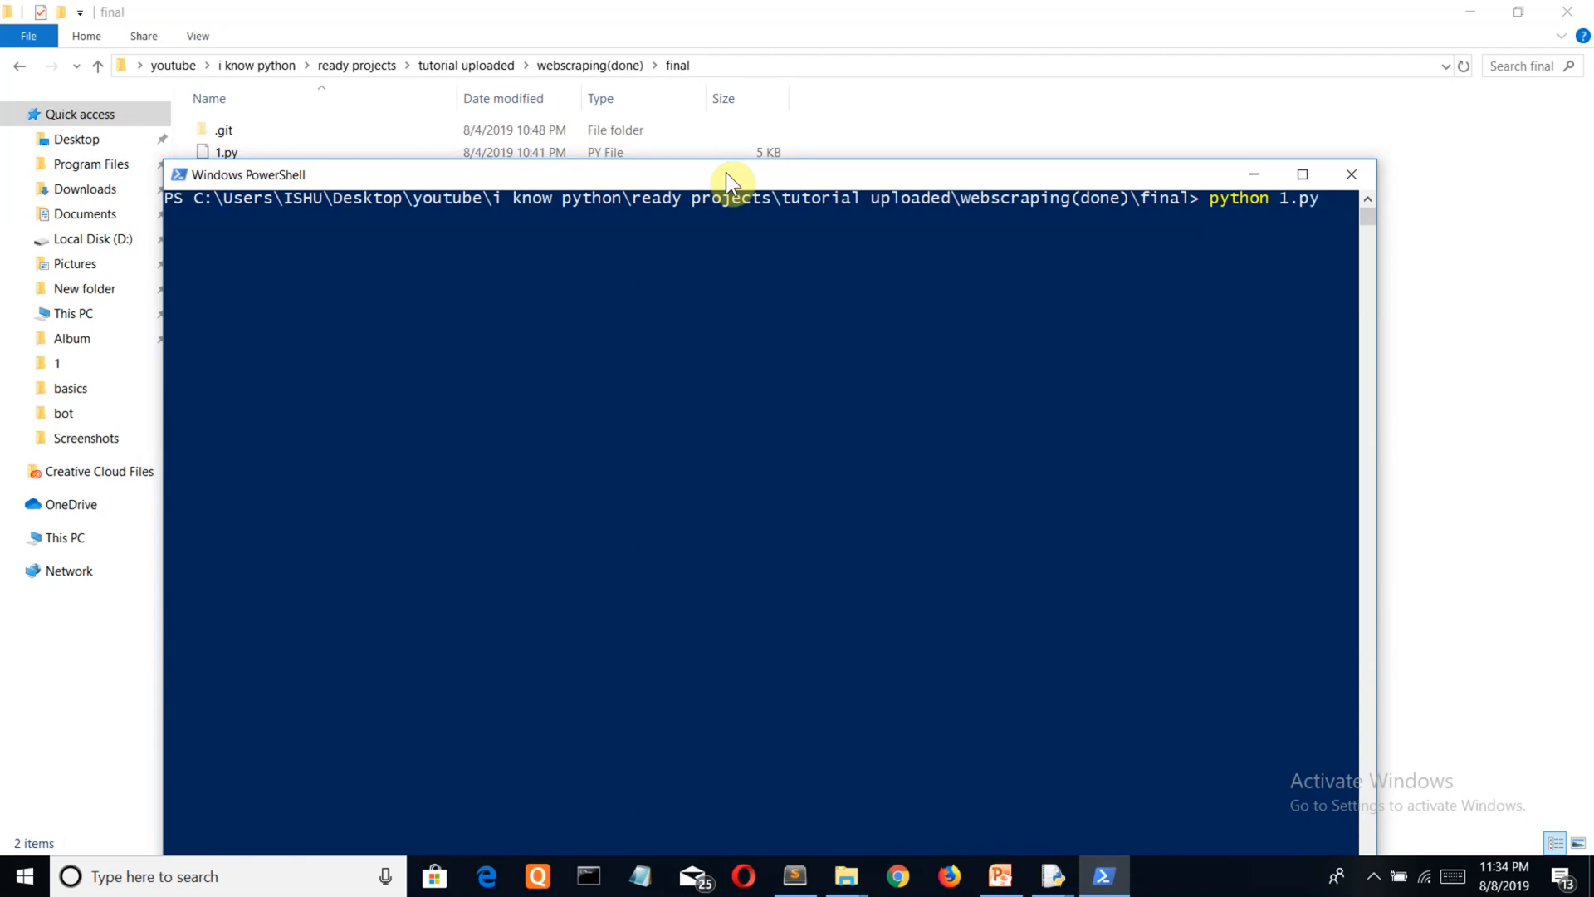
mouse_move(1360, 174)
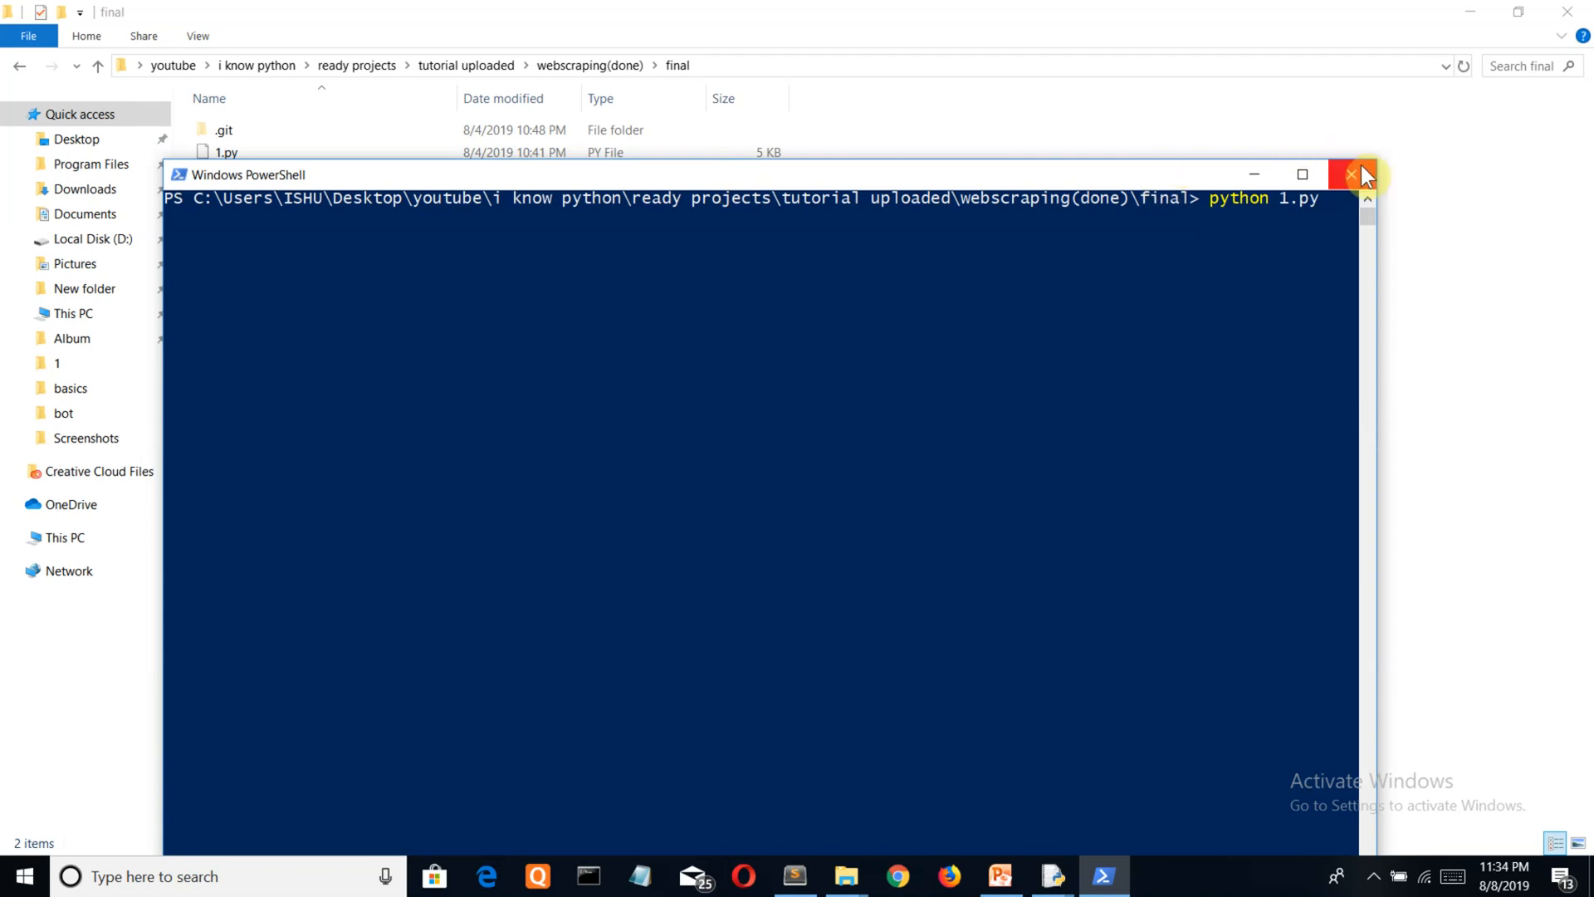
left_click(1359, 174)
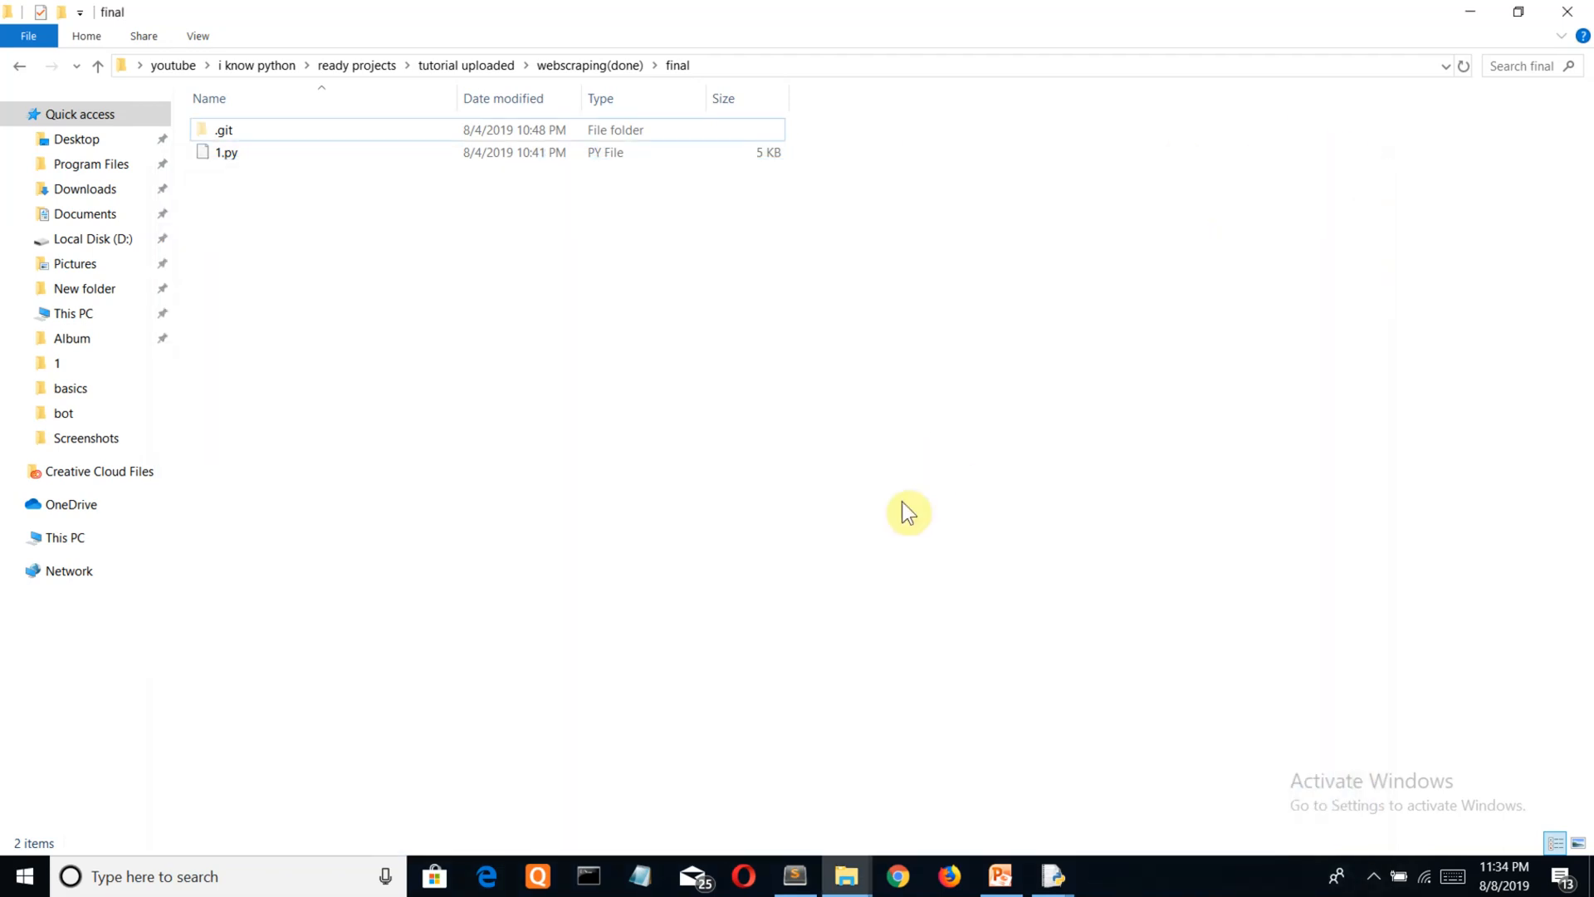
mouse_move(1058, 875)
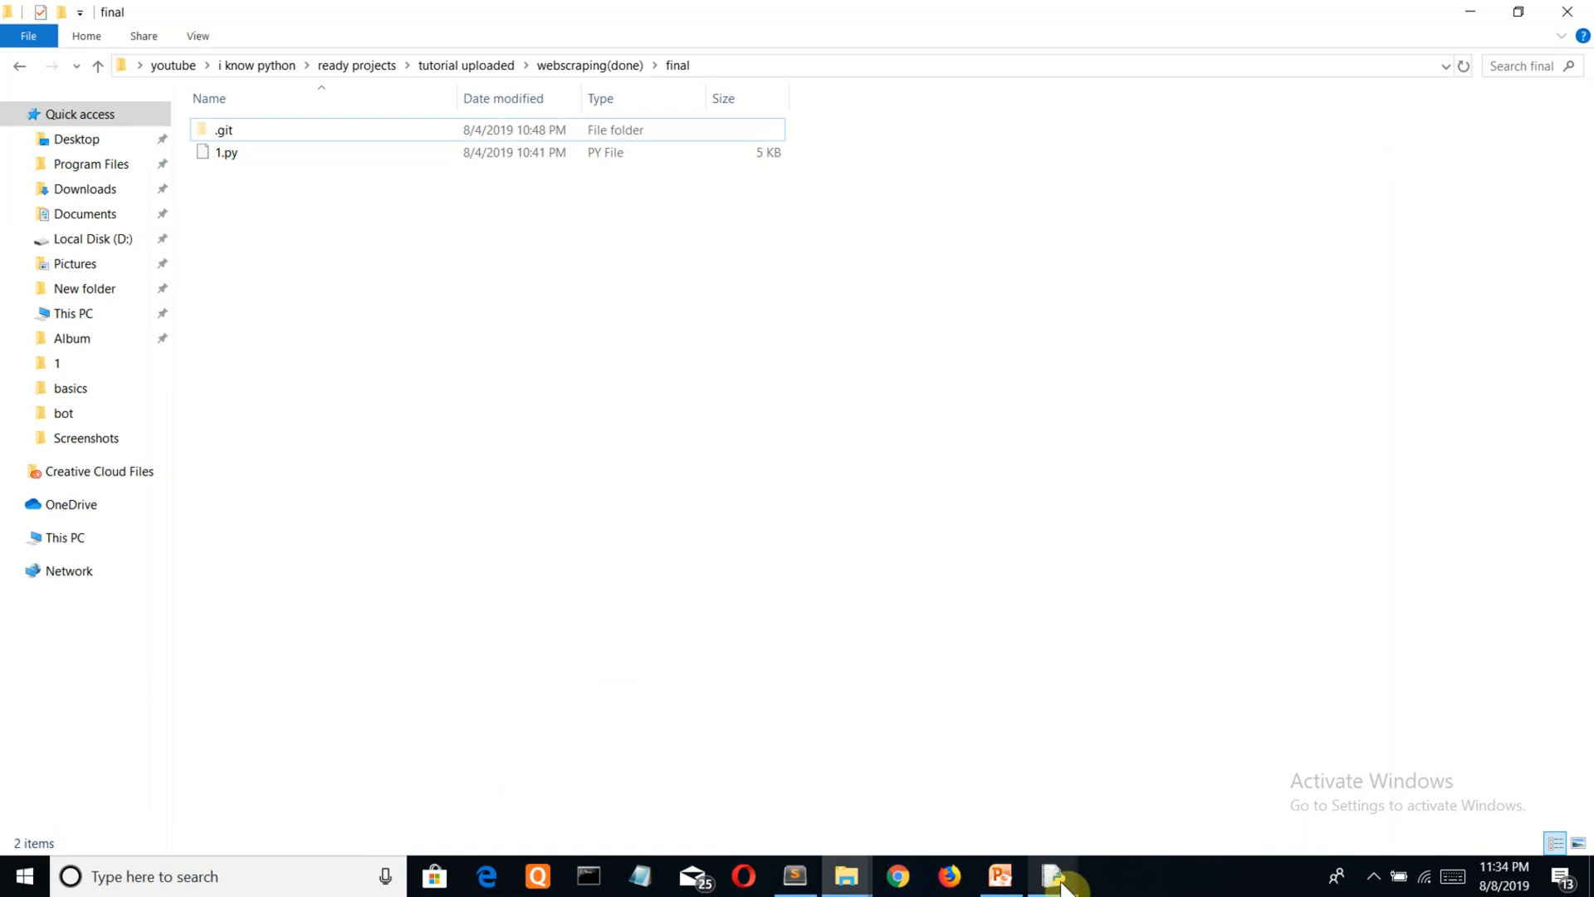
left_click(1053, 875)
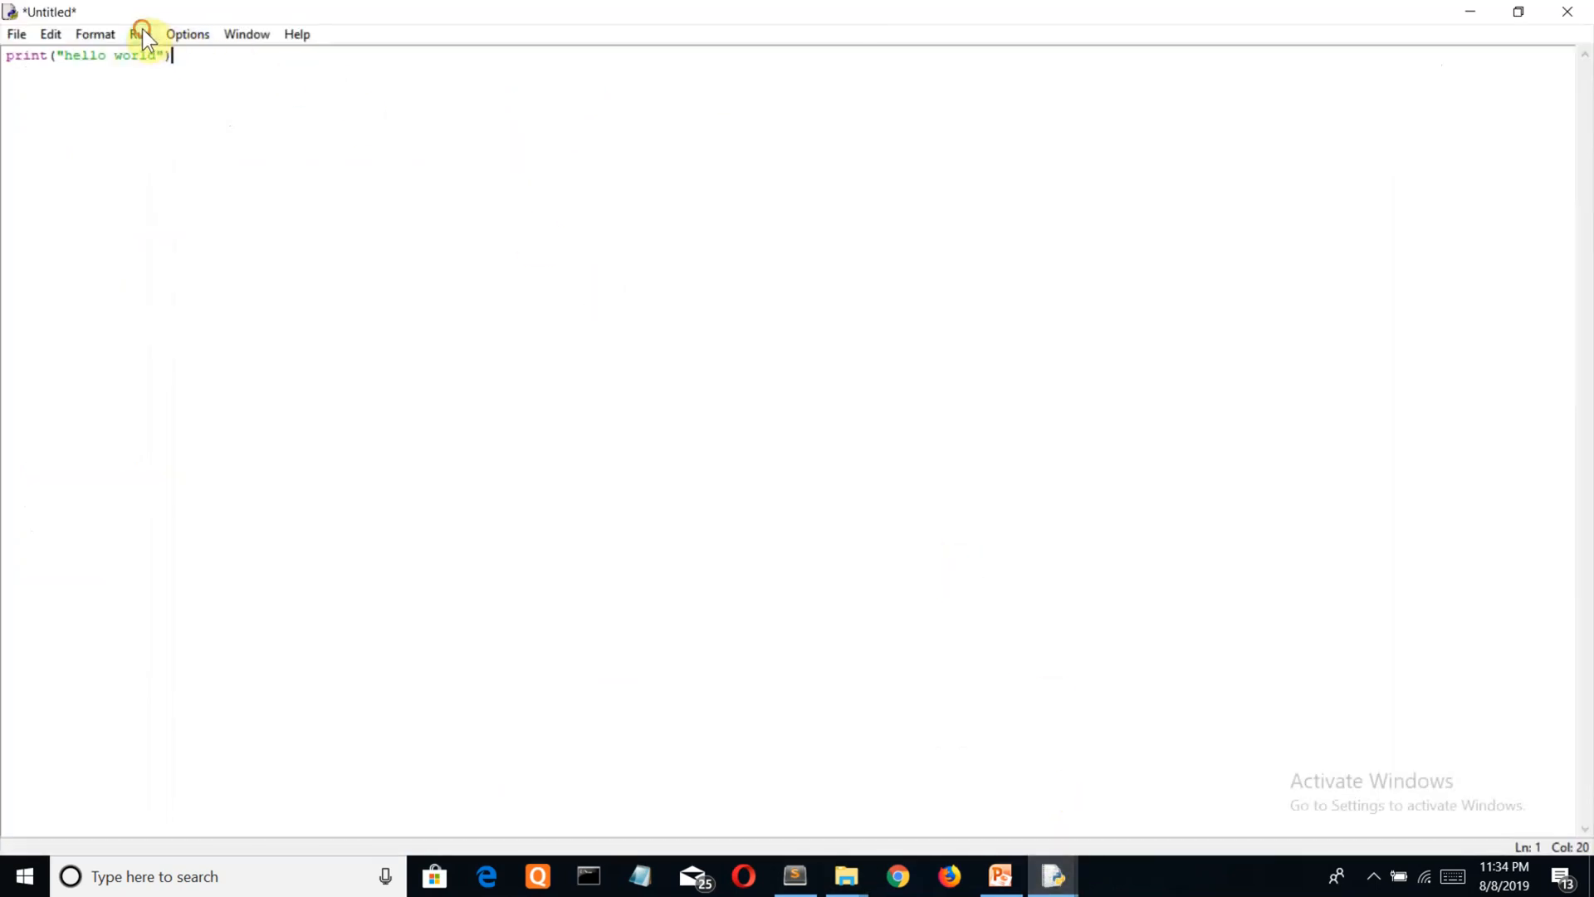
Run Module, saving the script as 1.py in C:/Python36 so the shell prints hello world
left_click(139, 33)
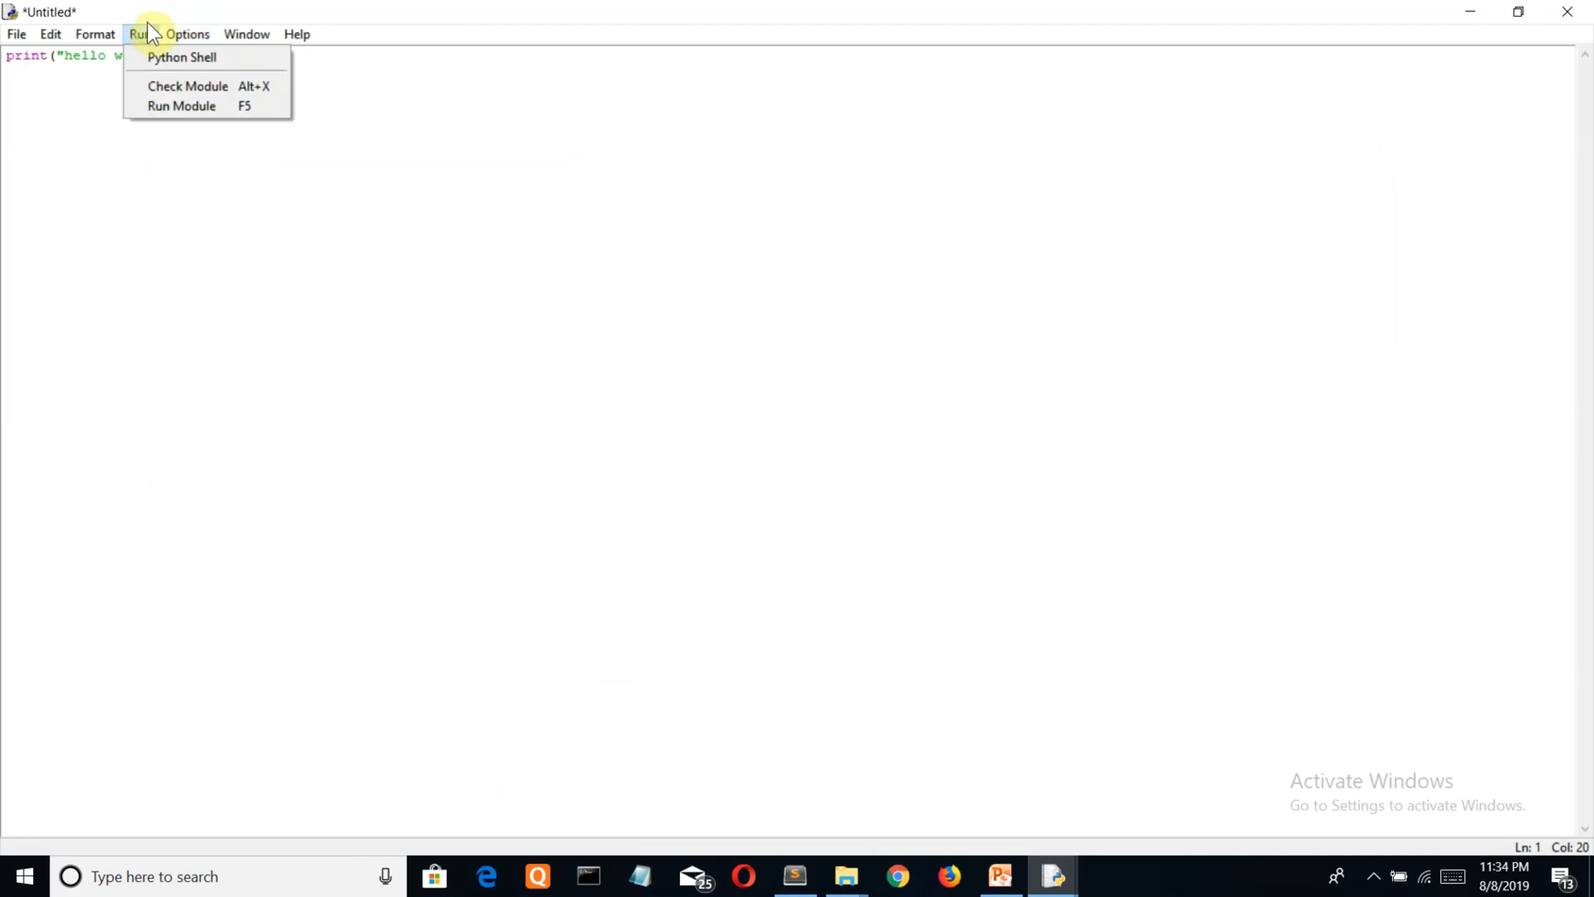
mouse_move(181, 106)
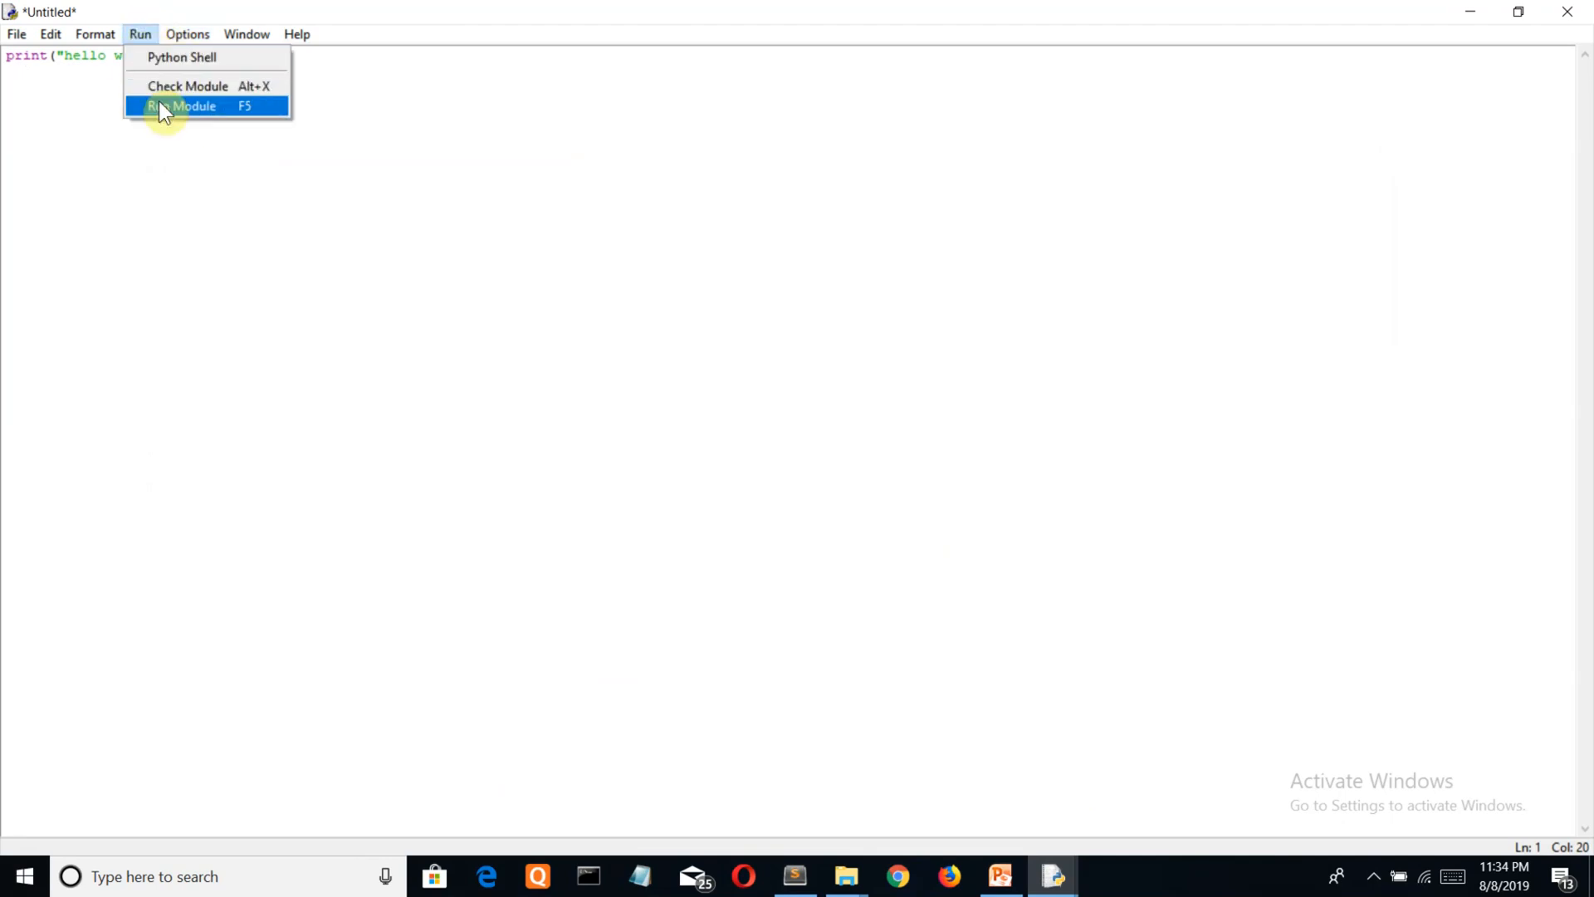
left_click(191, 107)
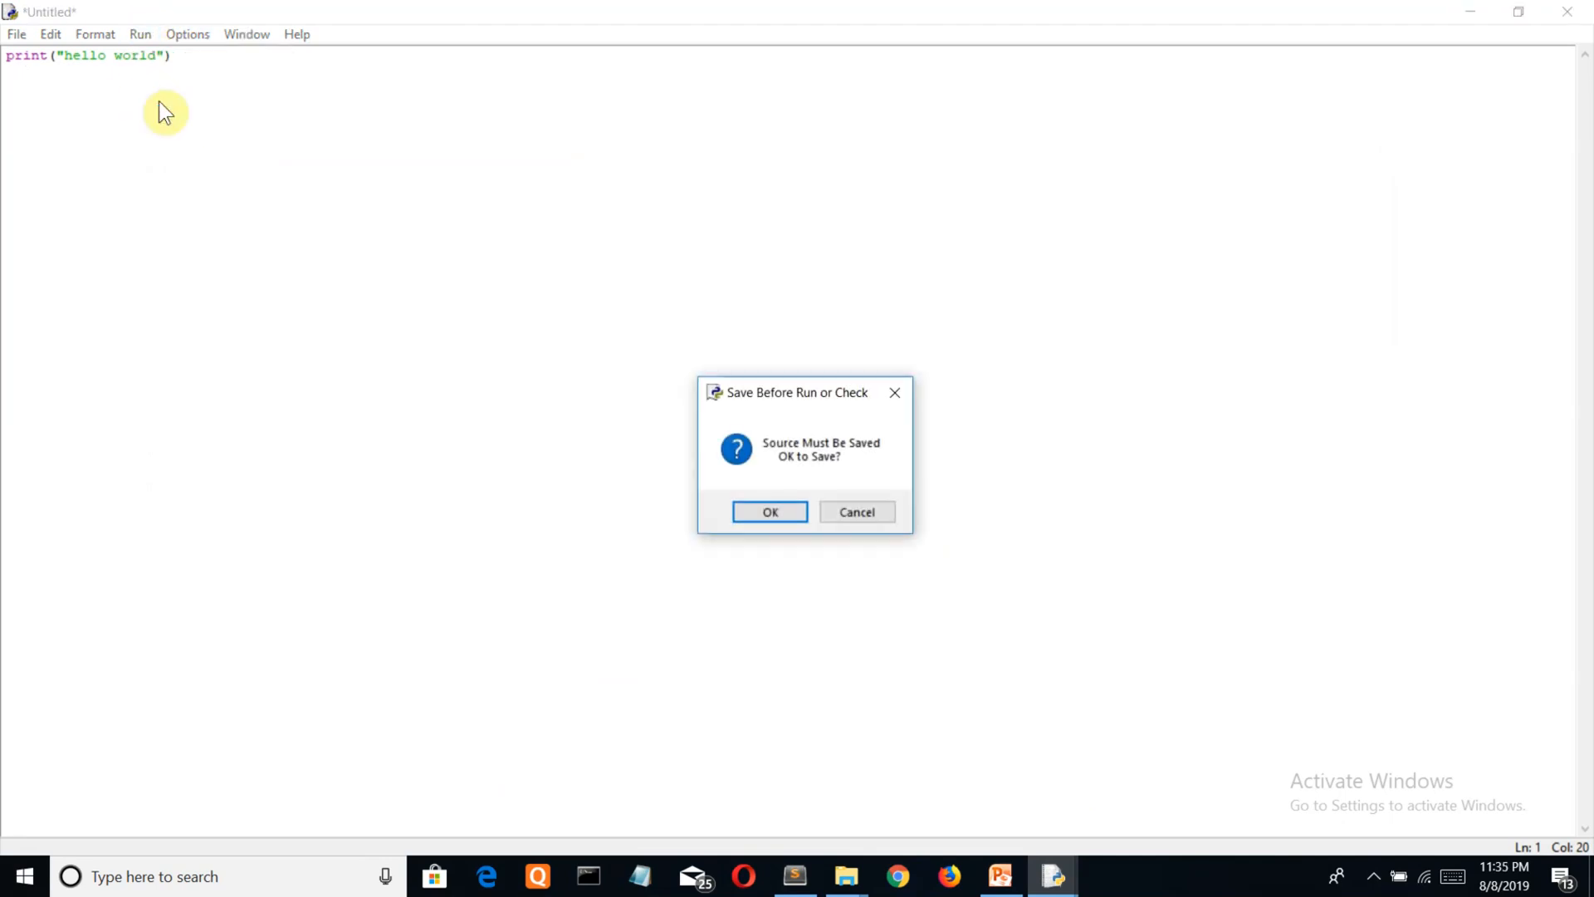
left_click(769, 512)
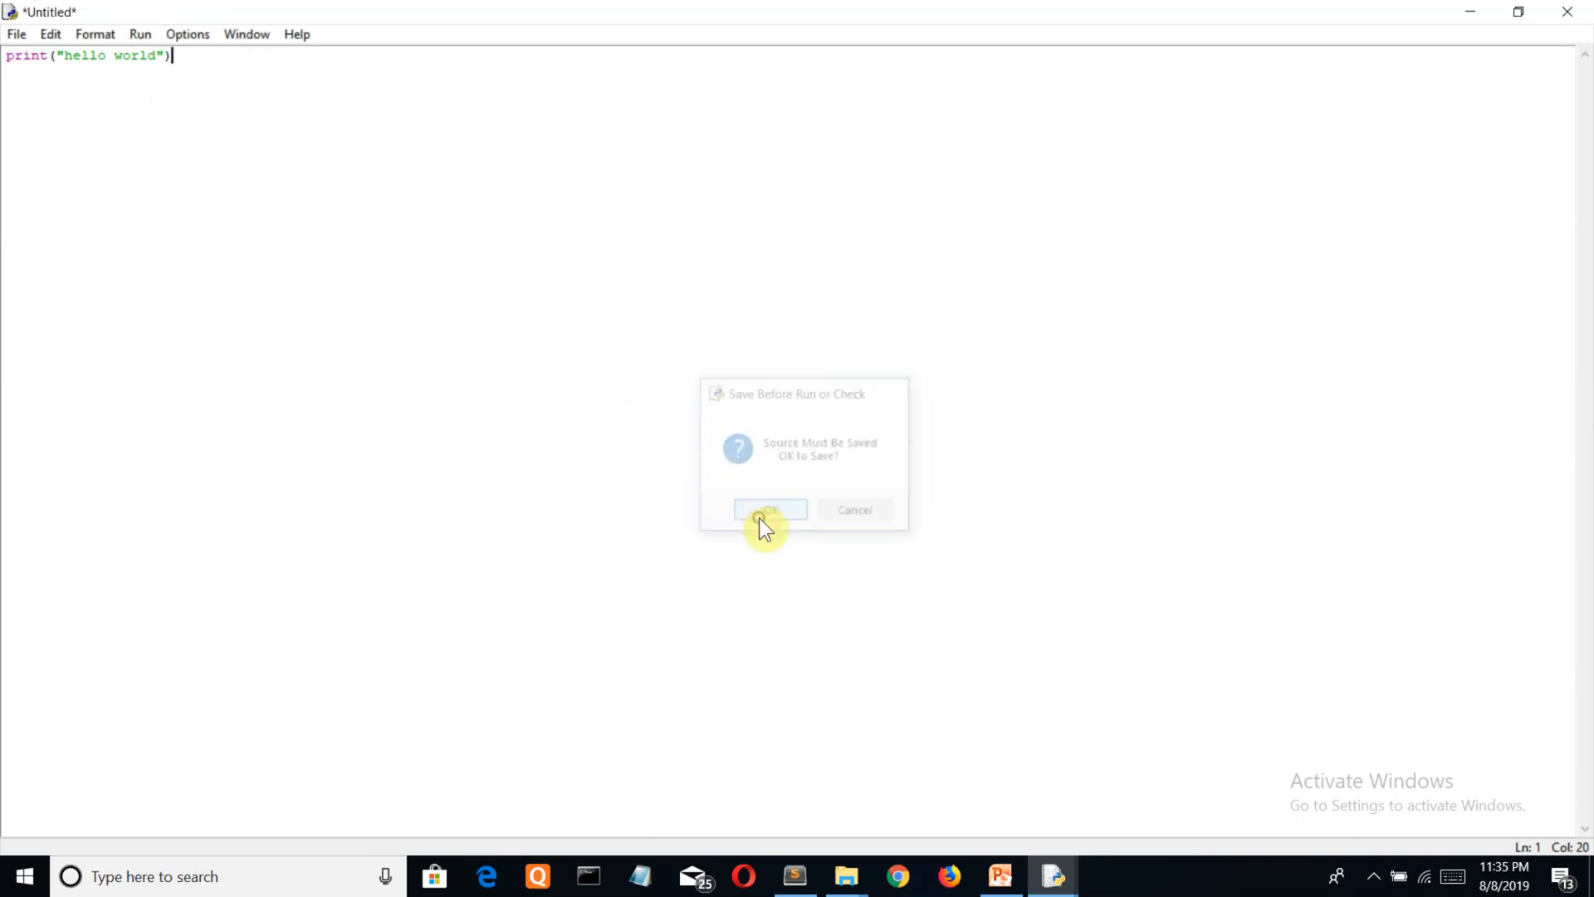
left_click(769, 510)
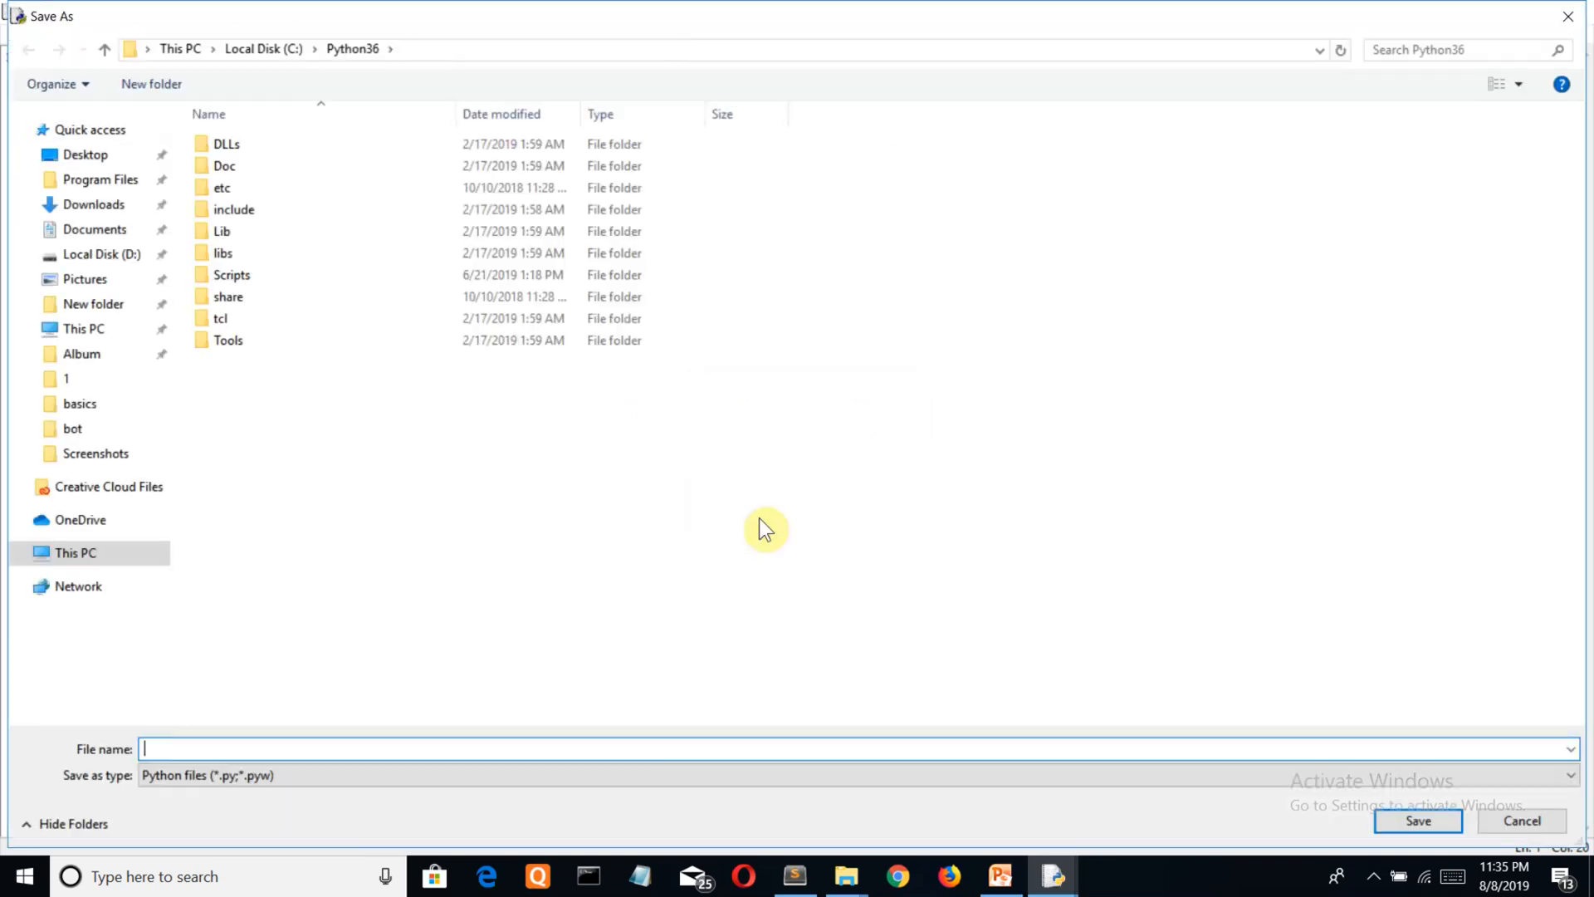
type("1.pt")
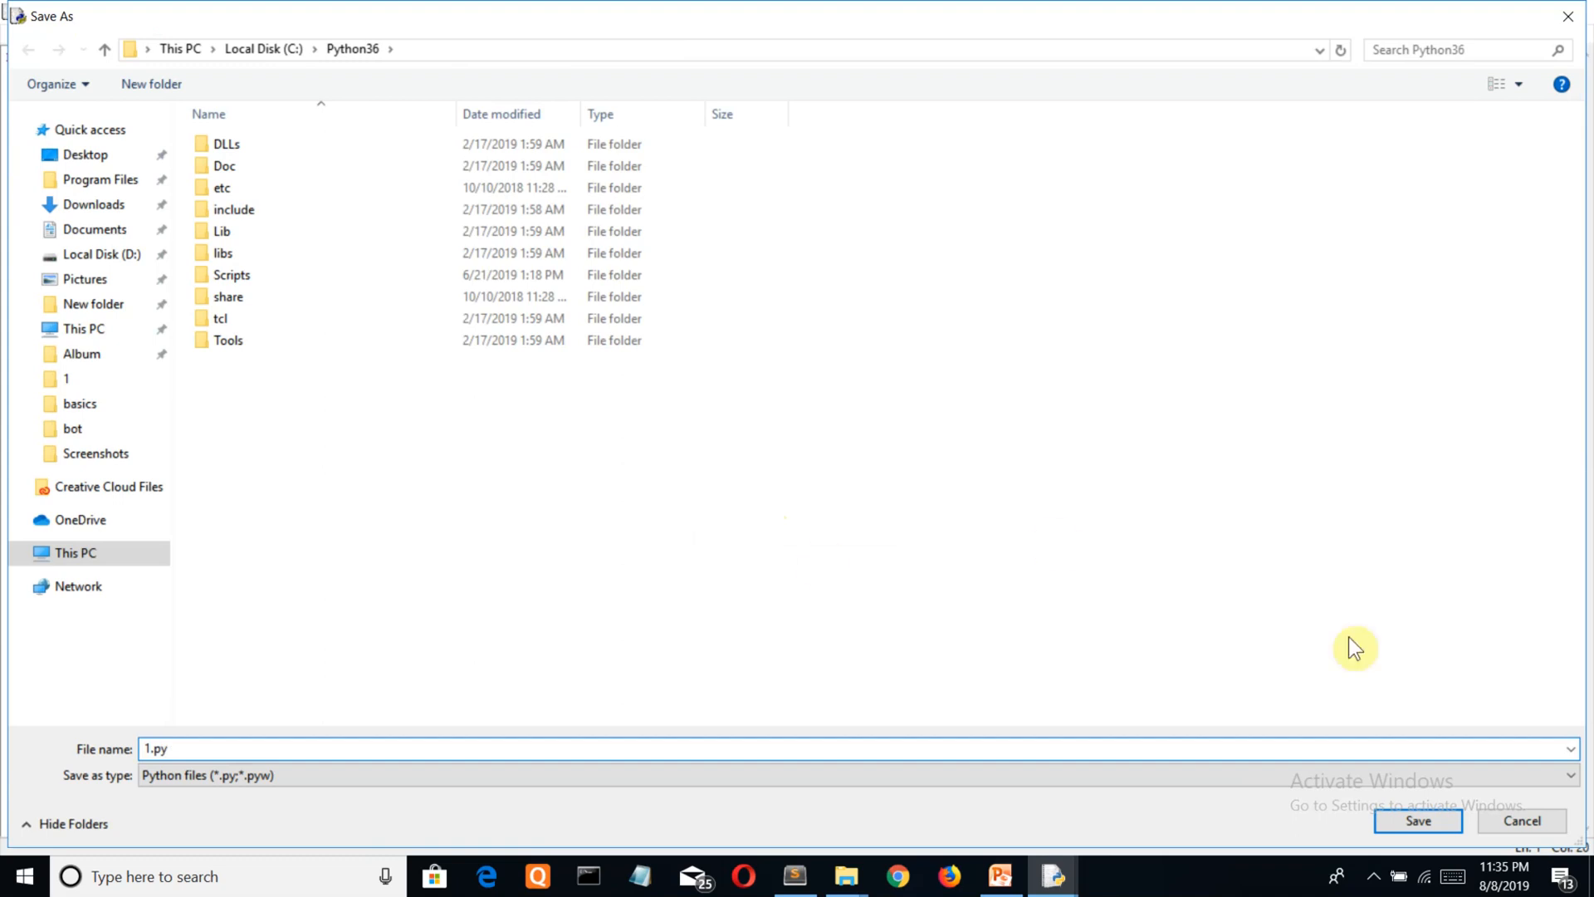
left_click(1416, 820)
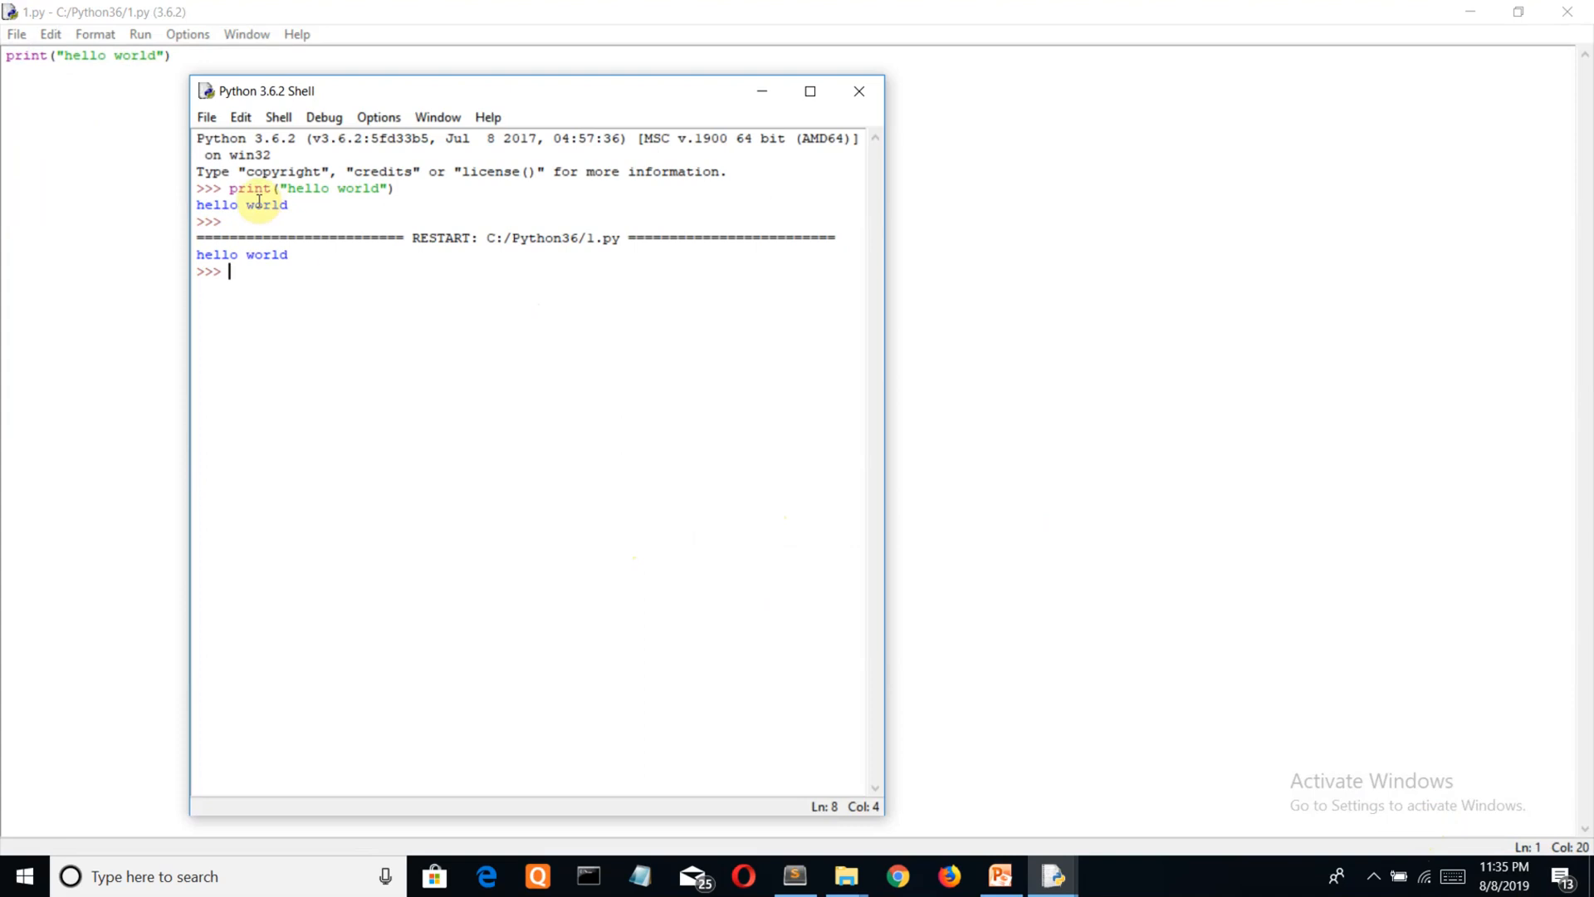
mouse_move(329, 271)
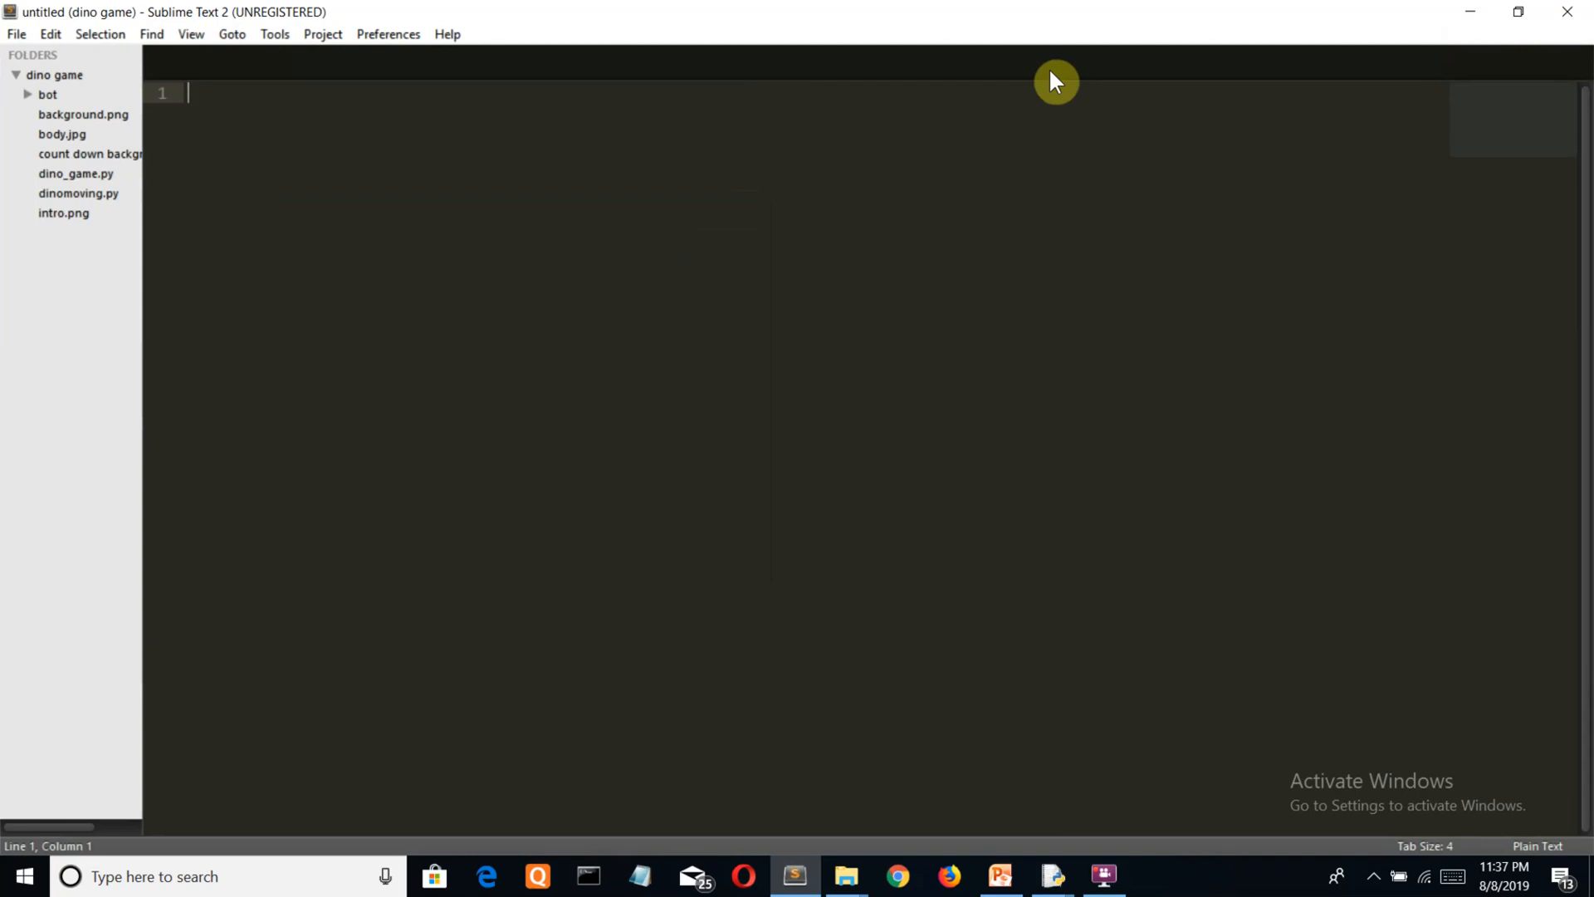
mouse_move(1541, 15)
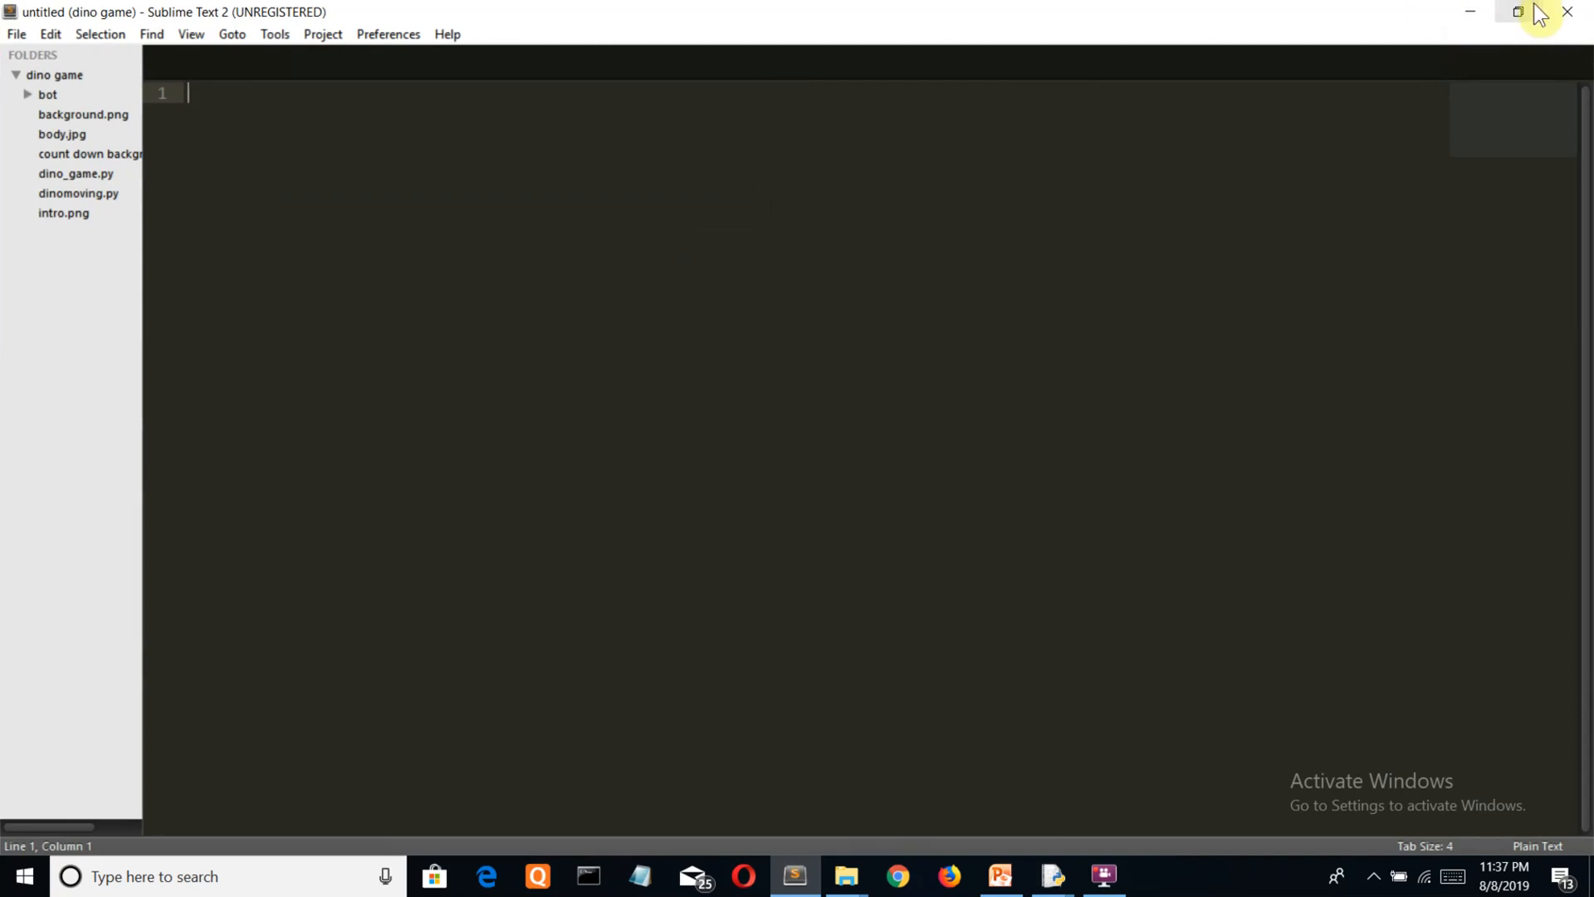
Restore the Sublime Text 2 window down so IDLE shows behind it
left_click(1516, 12)
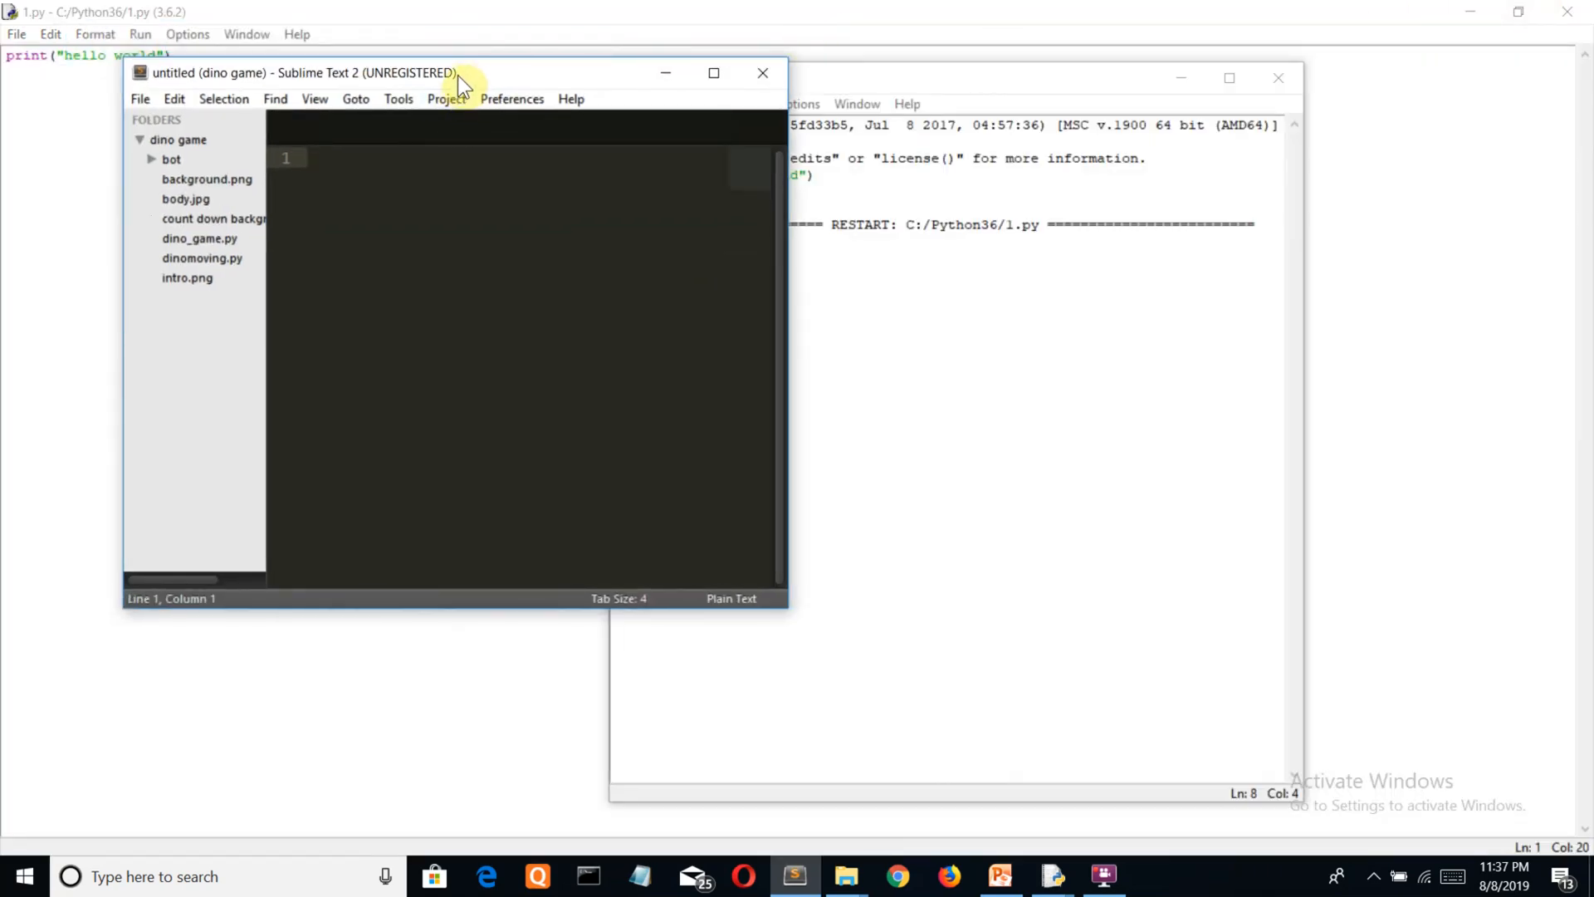